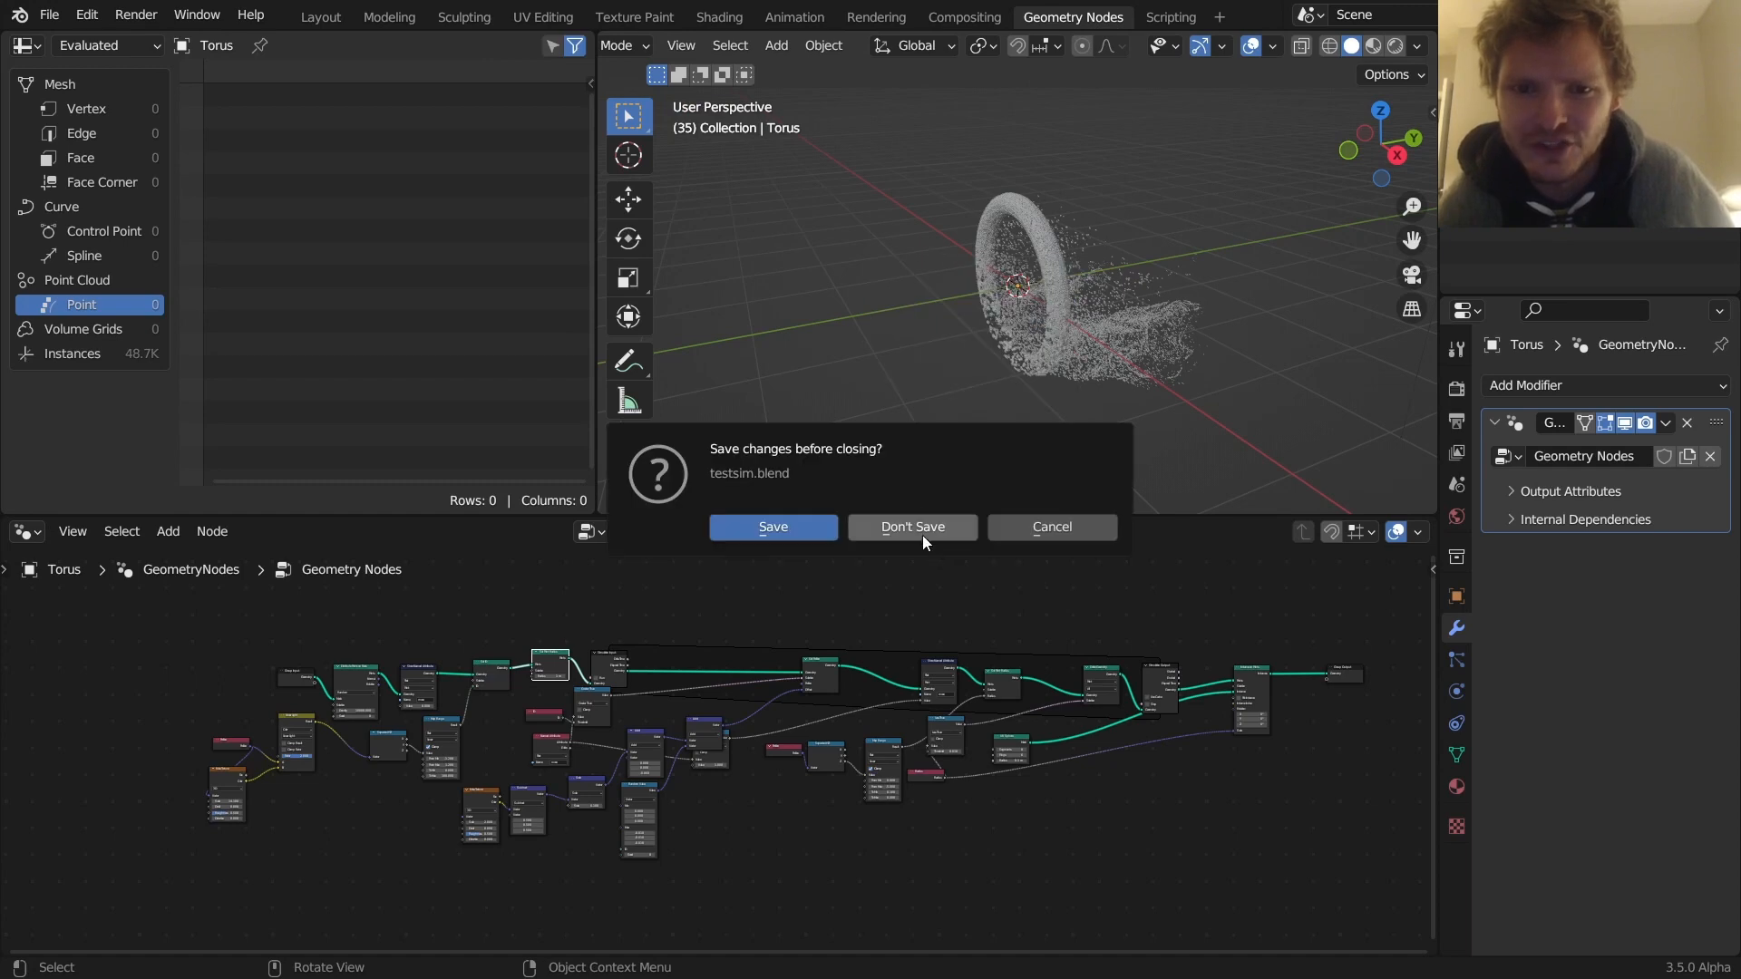
Discard the previous scene without saving and add a torus mesh
left_click(911, 526)
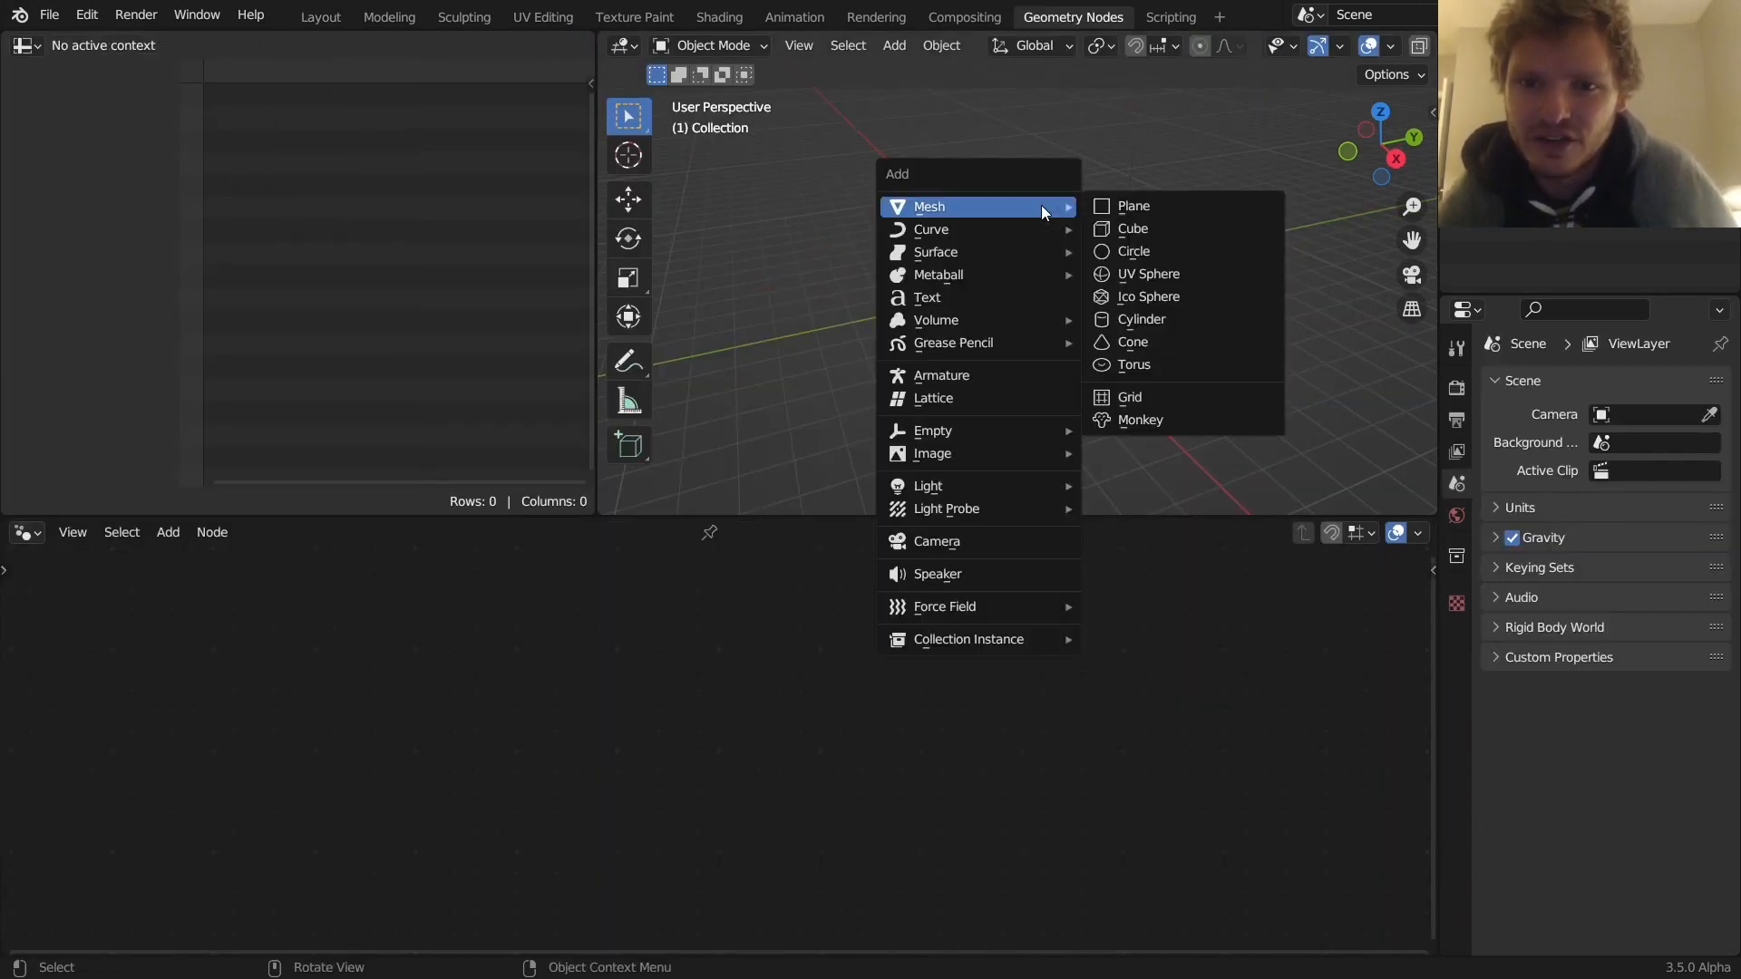
left_click(1133, 364)
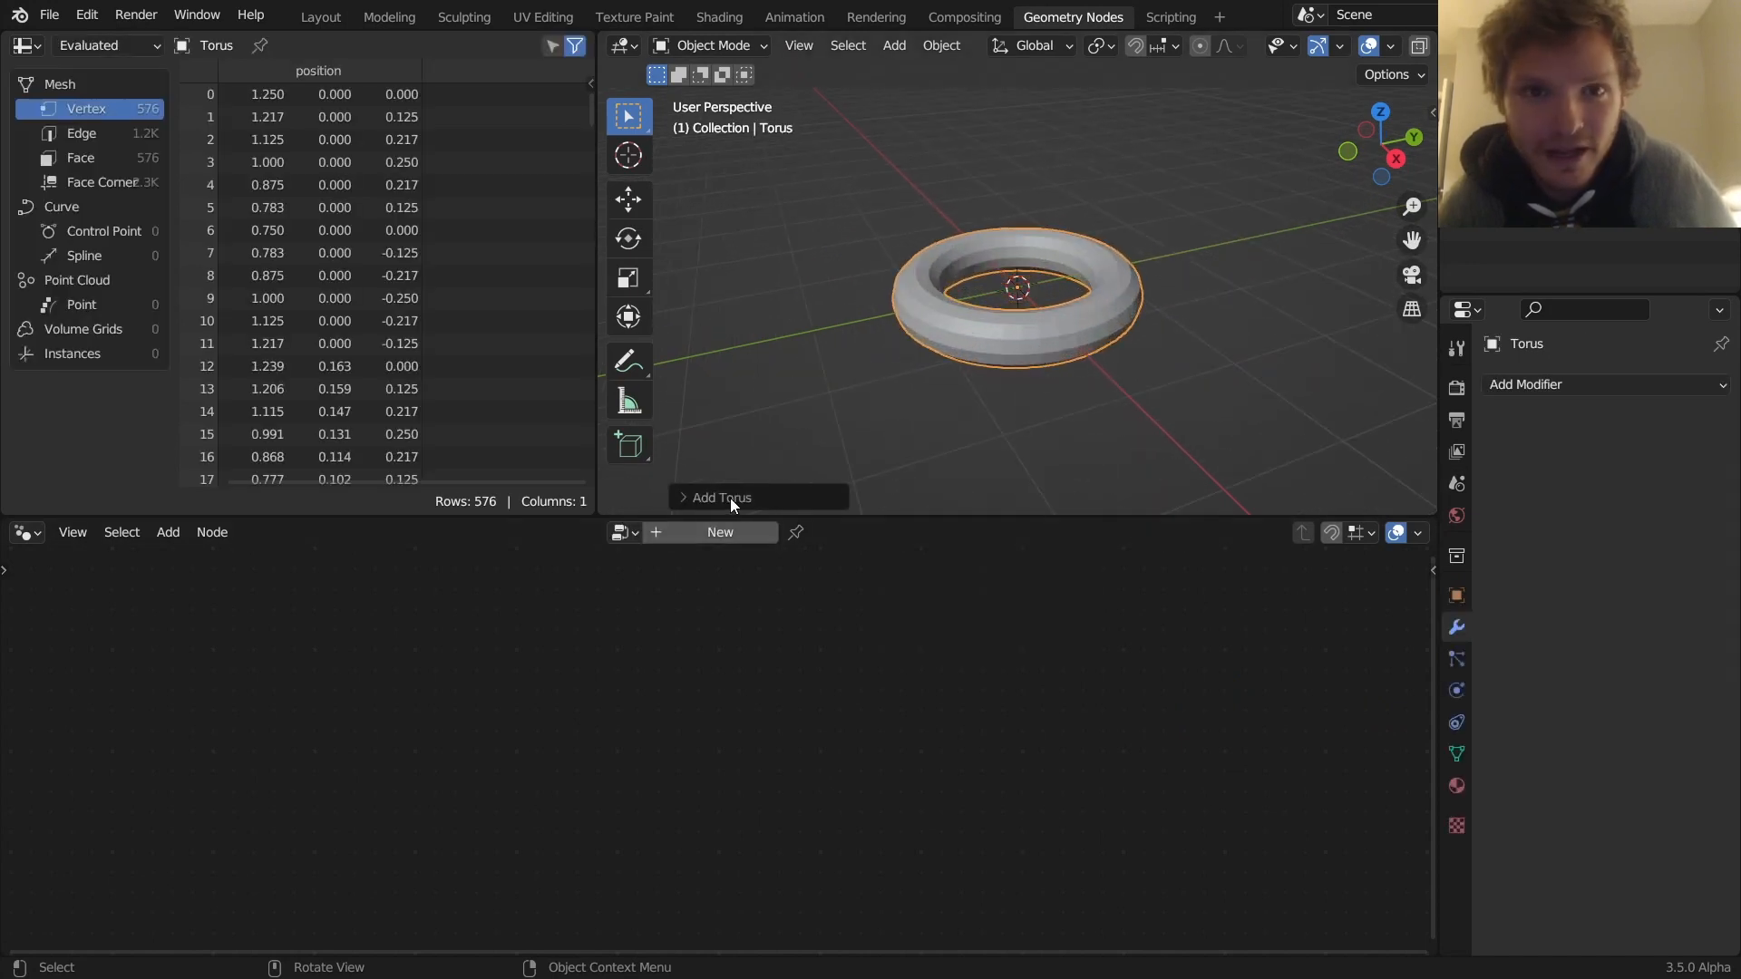
left_click(719, 498)
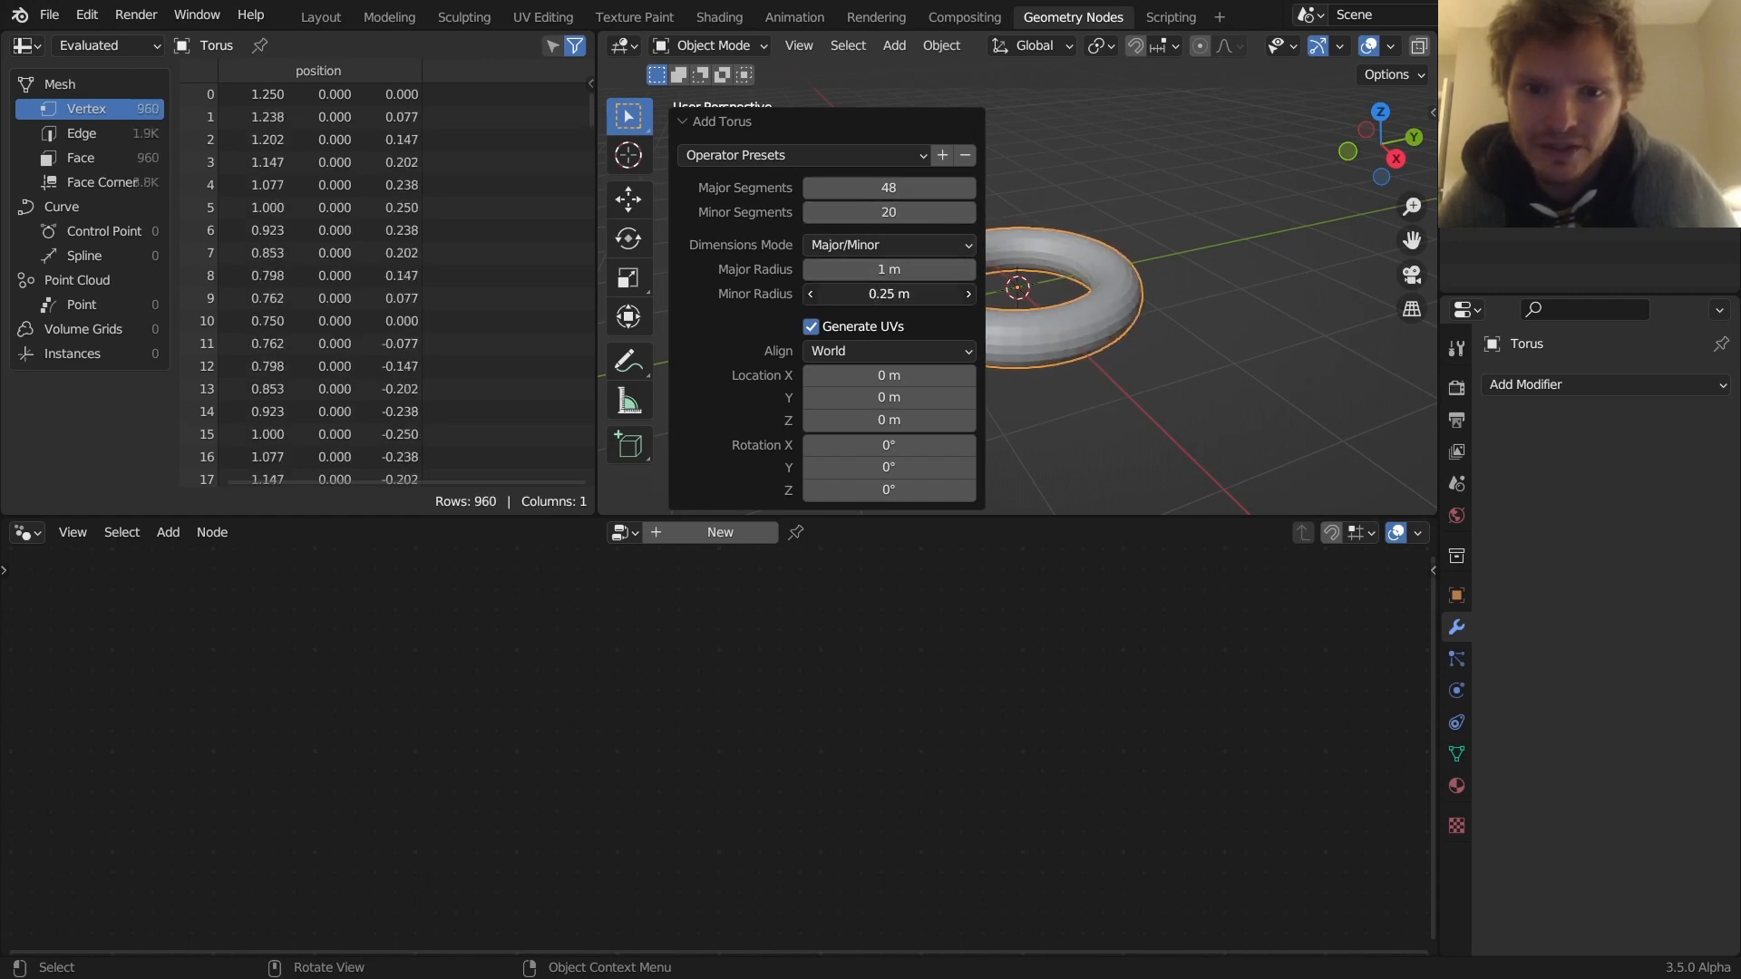
Thin the torus tube and rotate it 90° around X in Edit Mode
left_click_drag(889, 292, 833, 293)
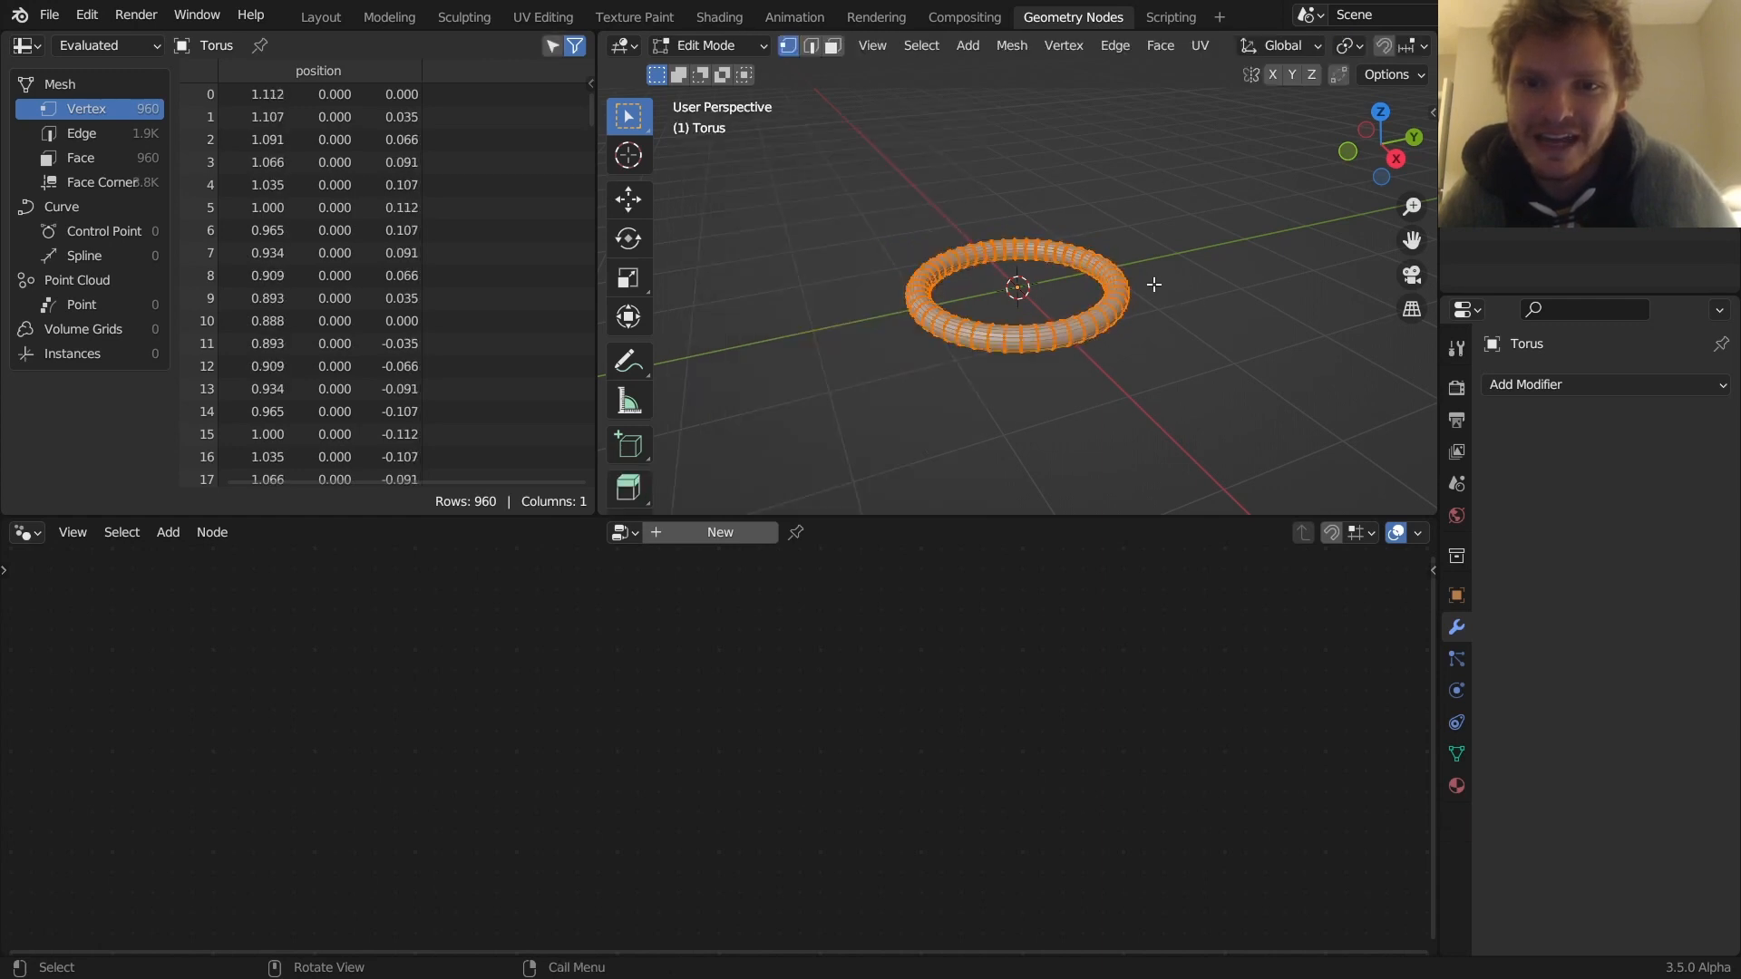
key("r")
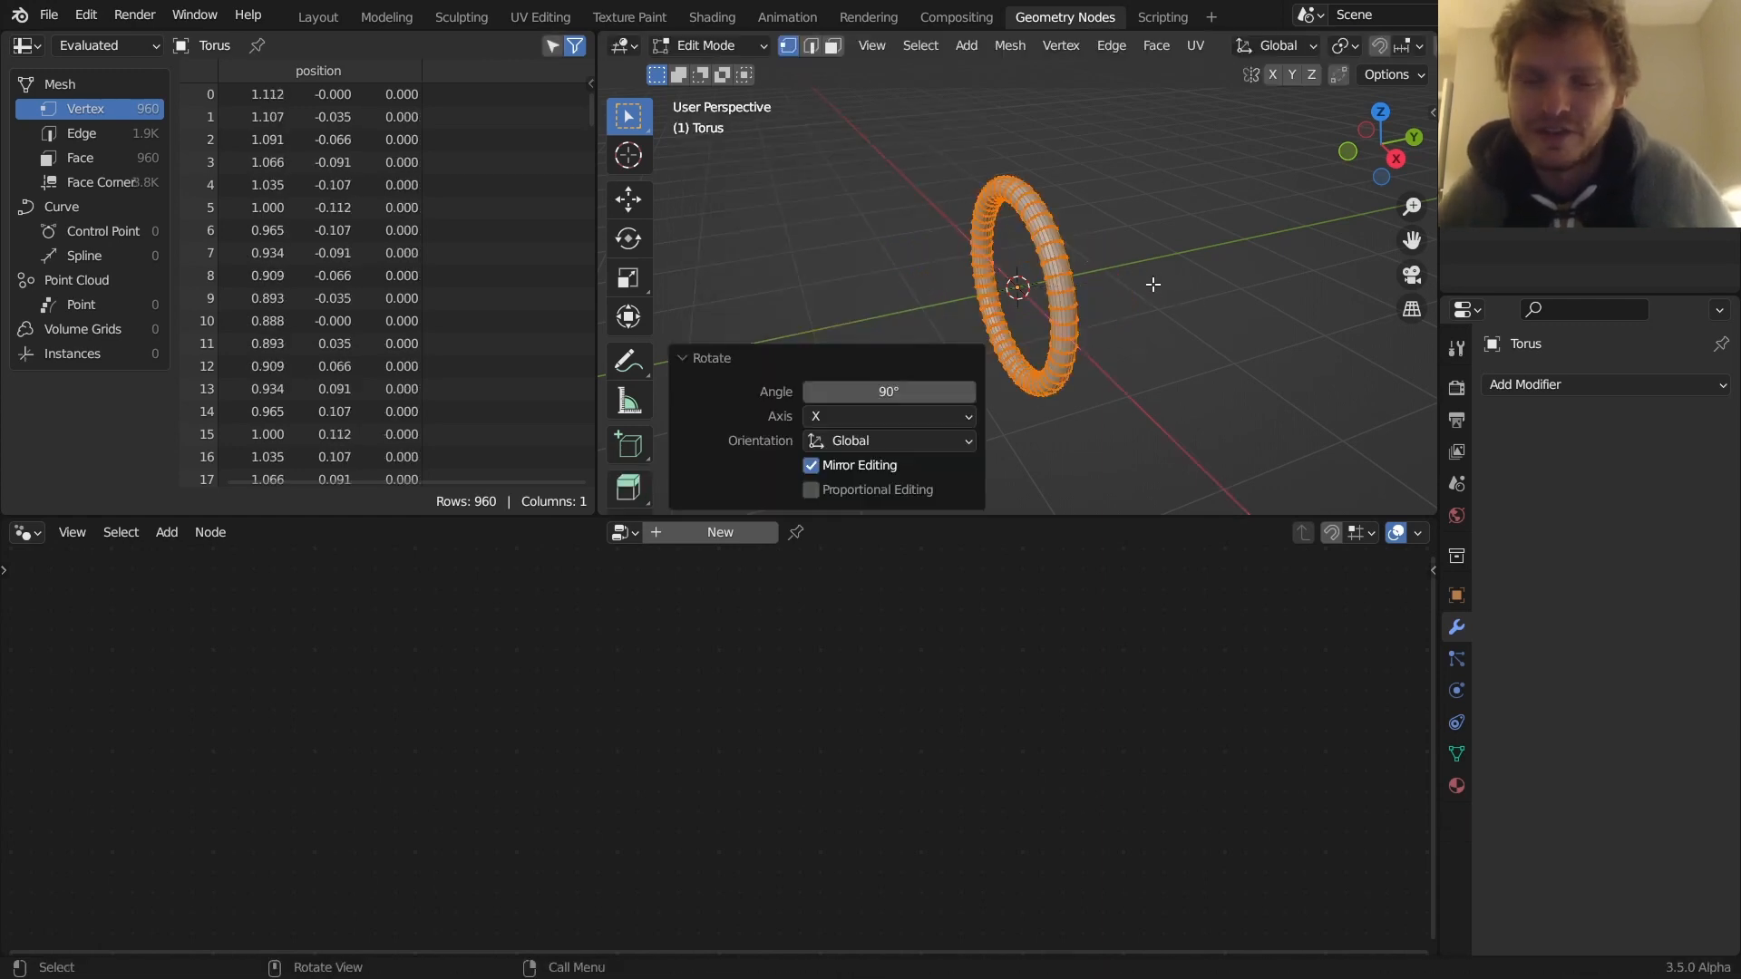
key("Tab")
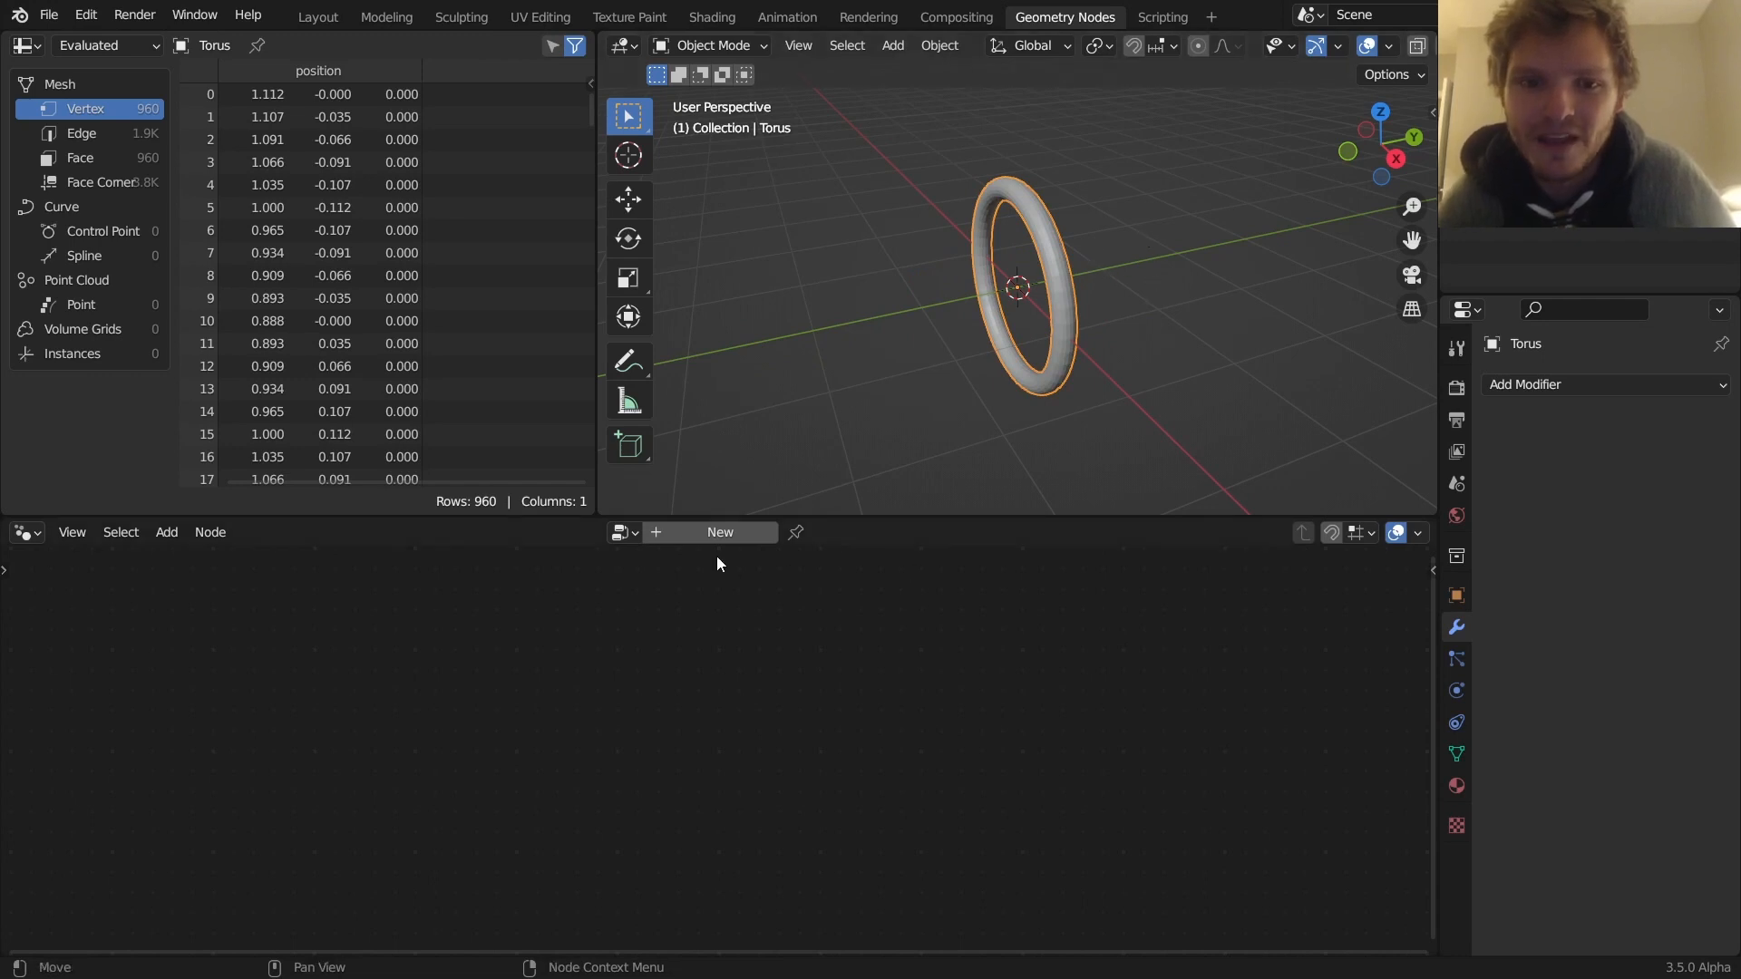
Create a Geometry Nodes tree, shift Group Input left, and add a Simulation Input/Output pair
left_click(720, 532)
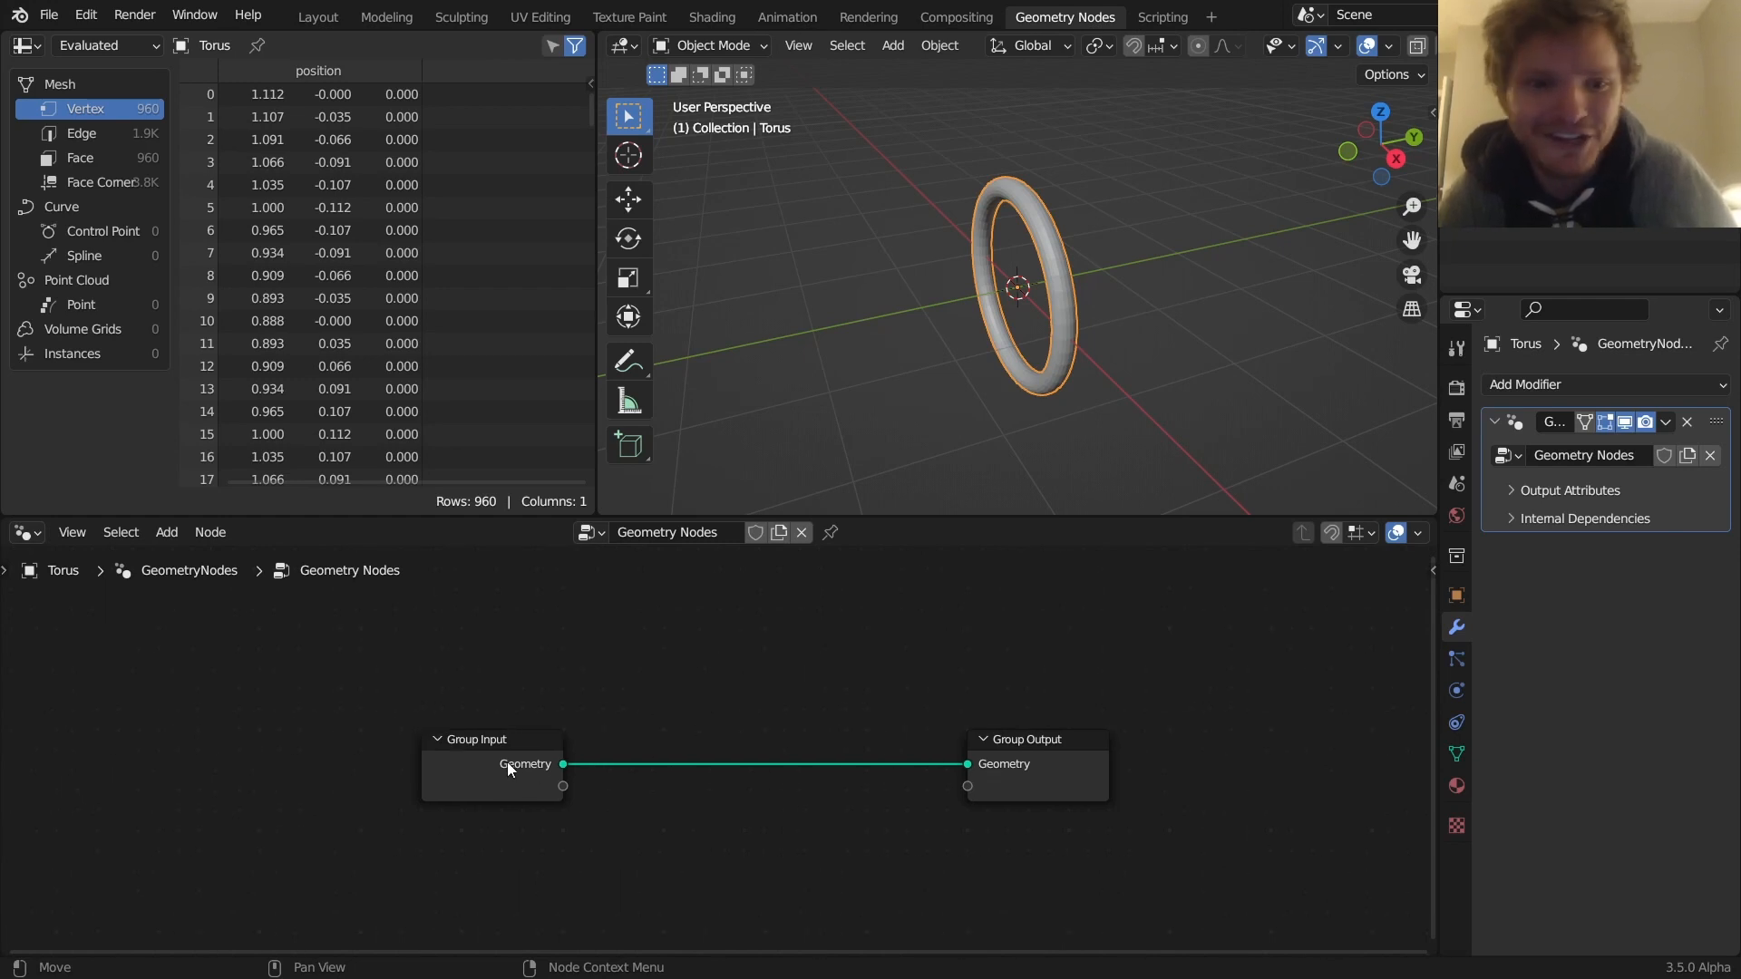
left_click_drag(524, 764, 338, 767)
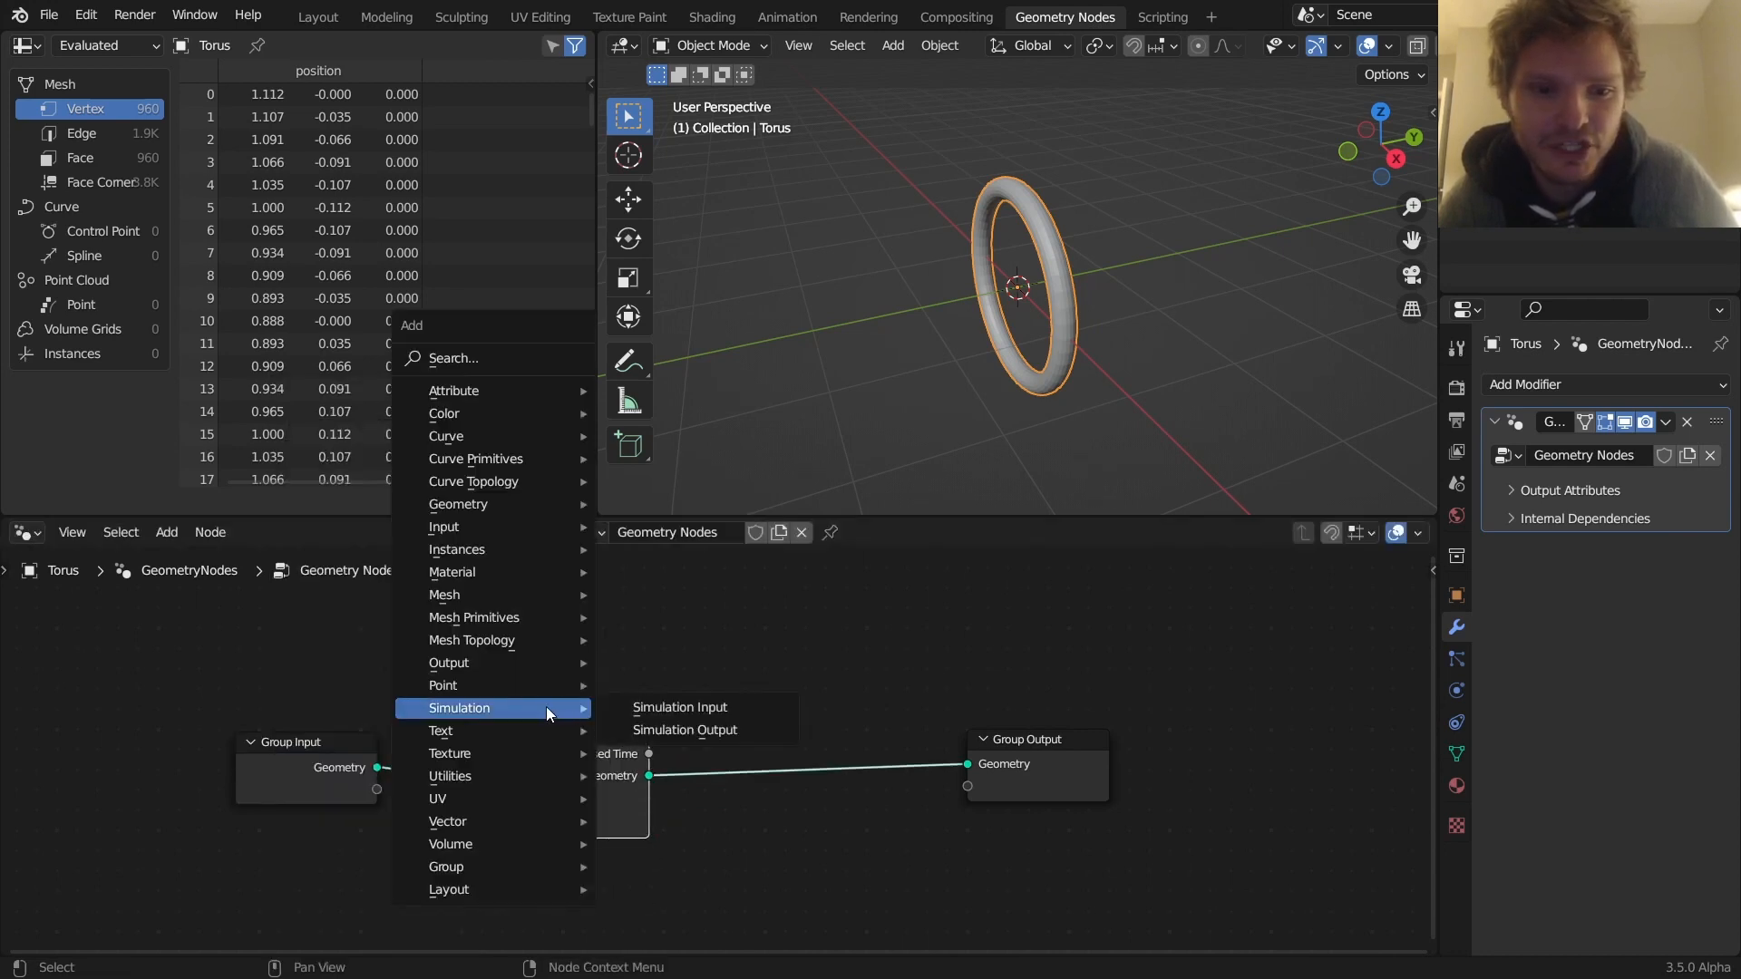
left_click(681, 708)
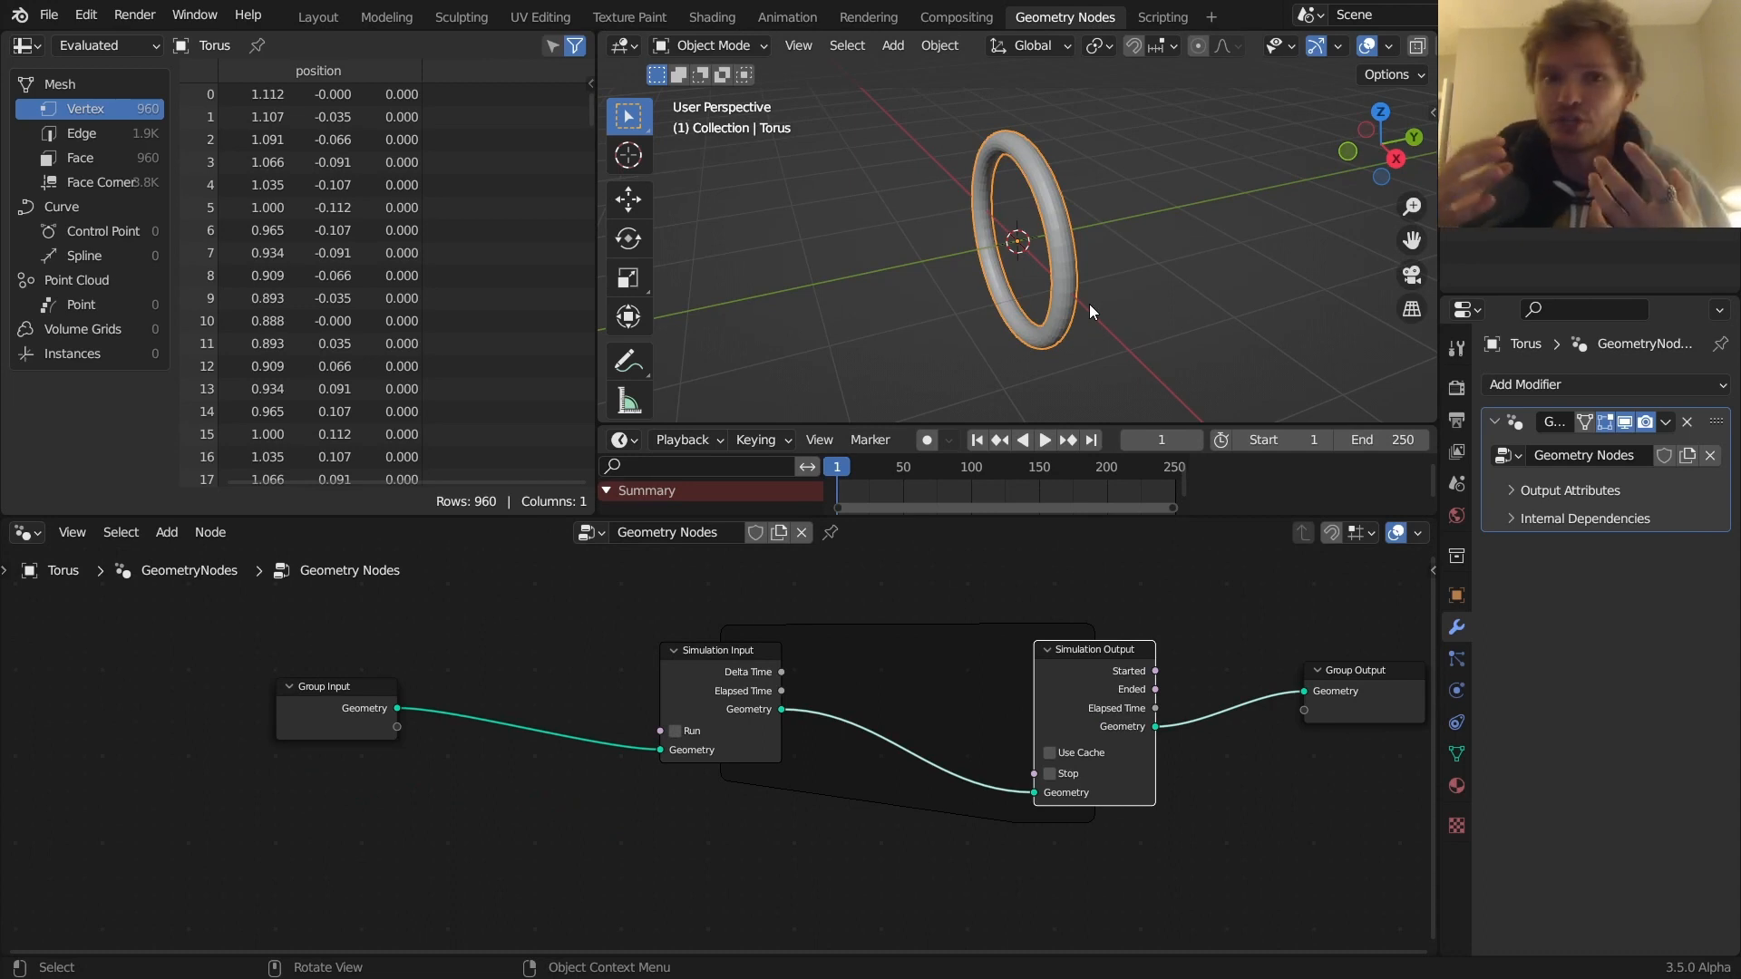
mouse_move(667, 667)
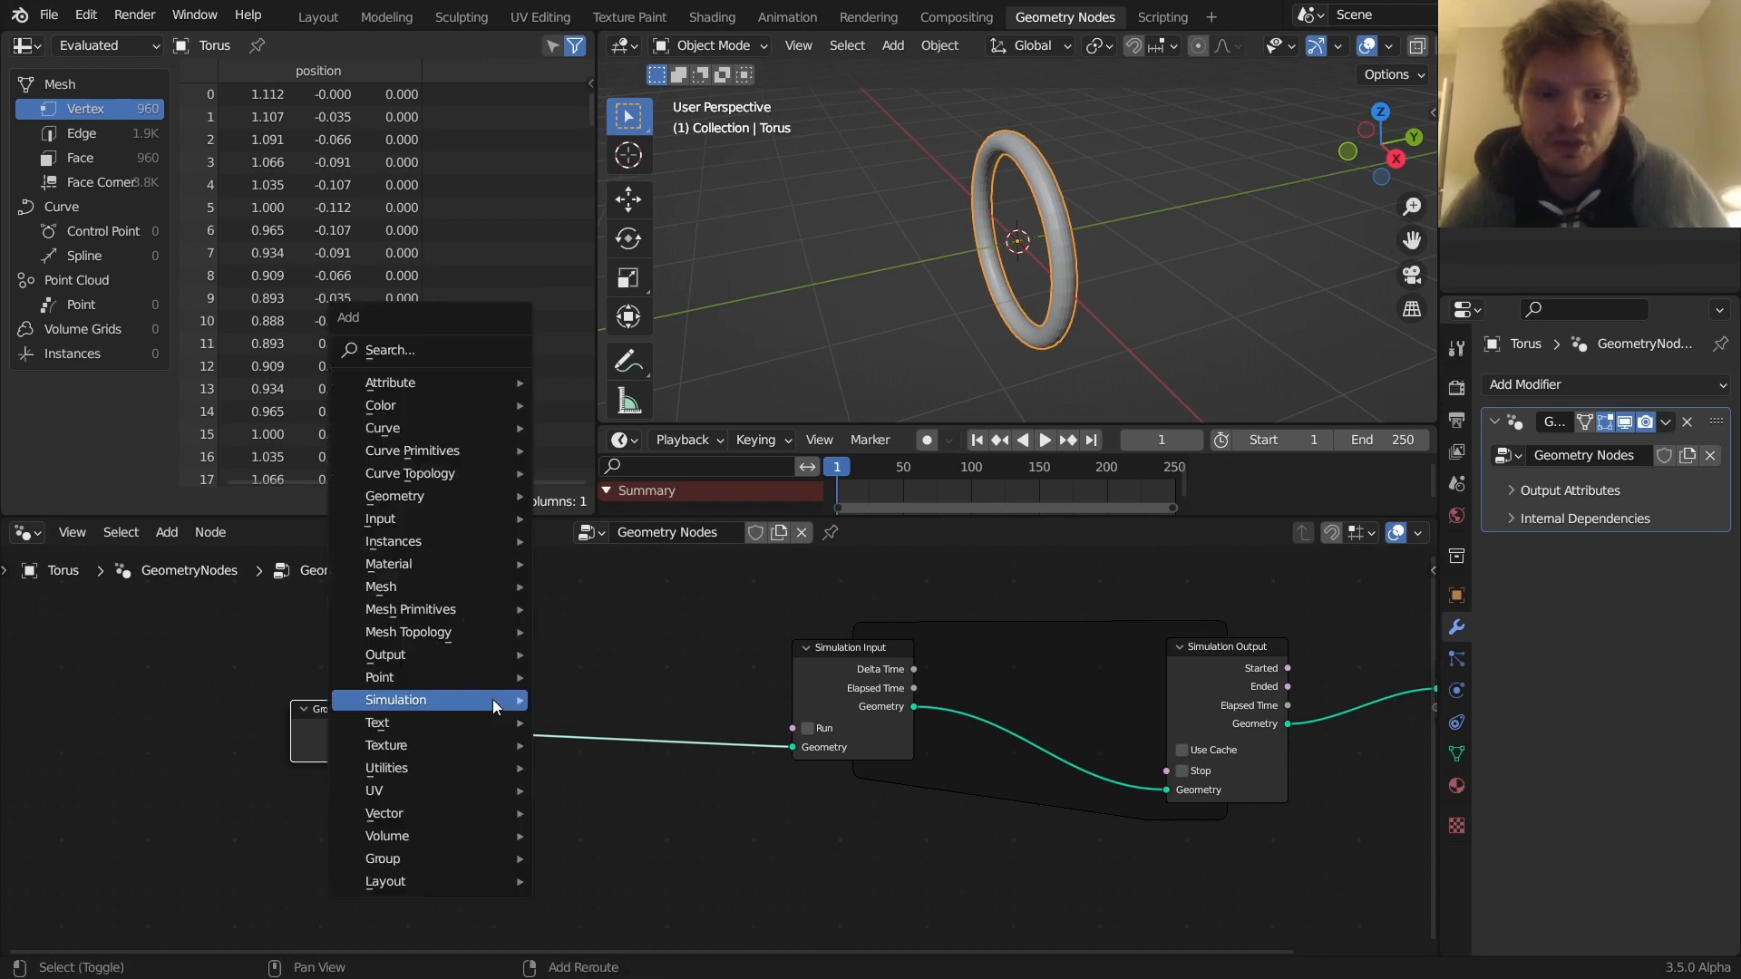
Add Distribute Points on Faces at density 100 before the simulation, then play and rewind
type("distr")
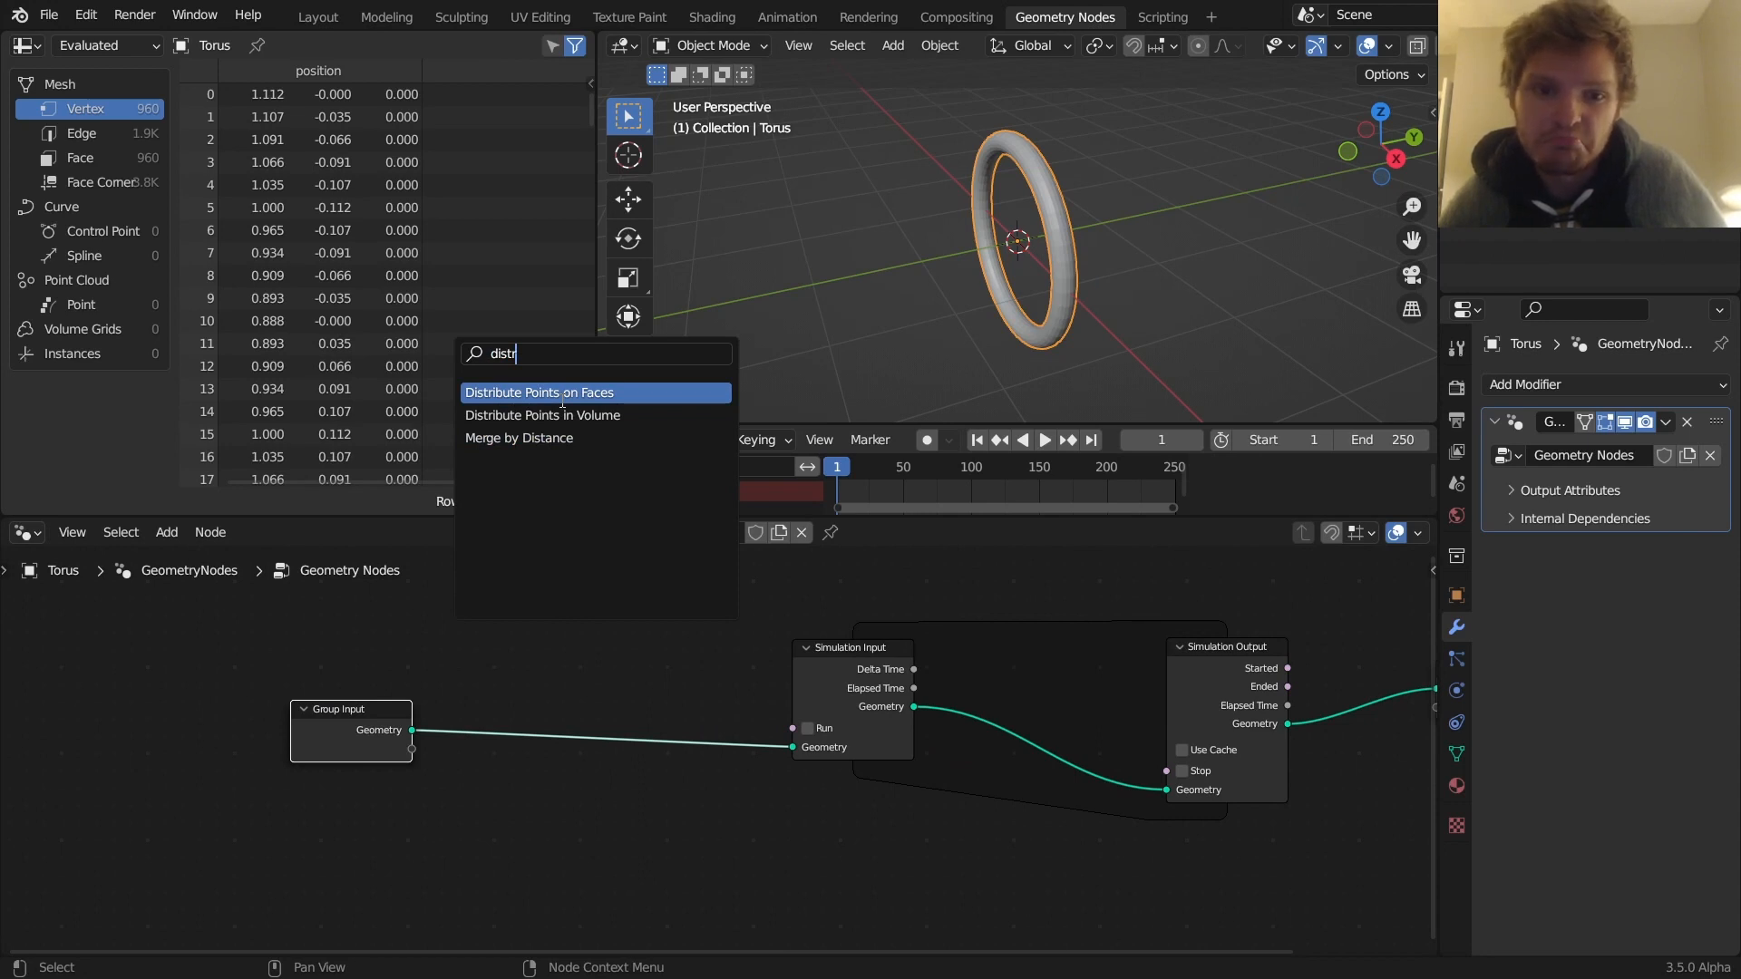
left_click(539, 392)
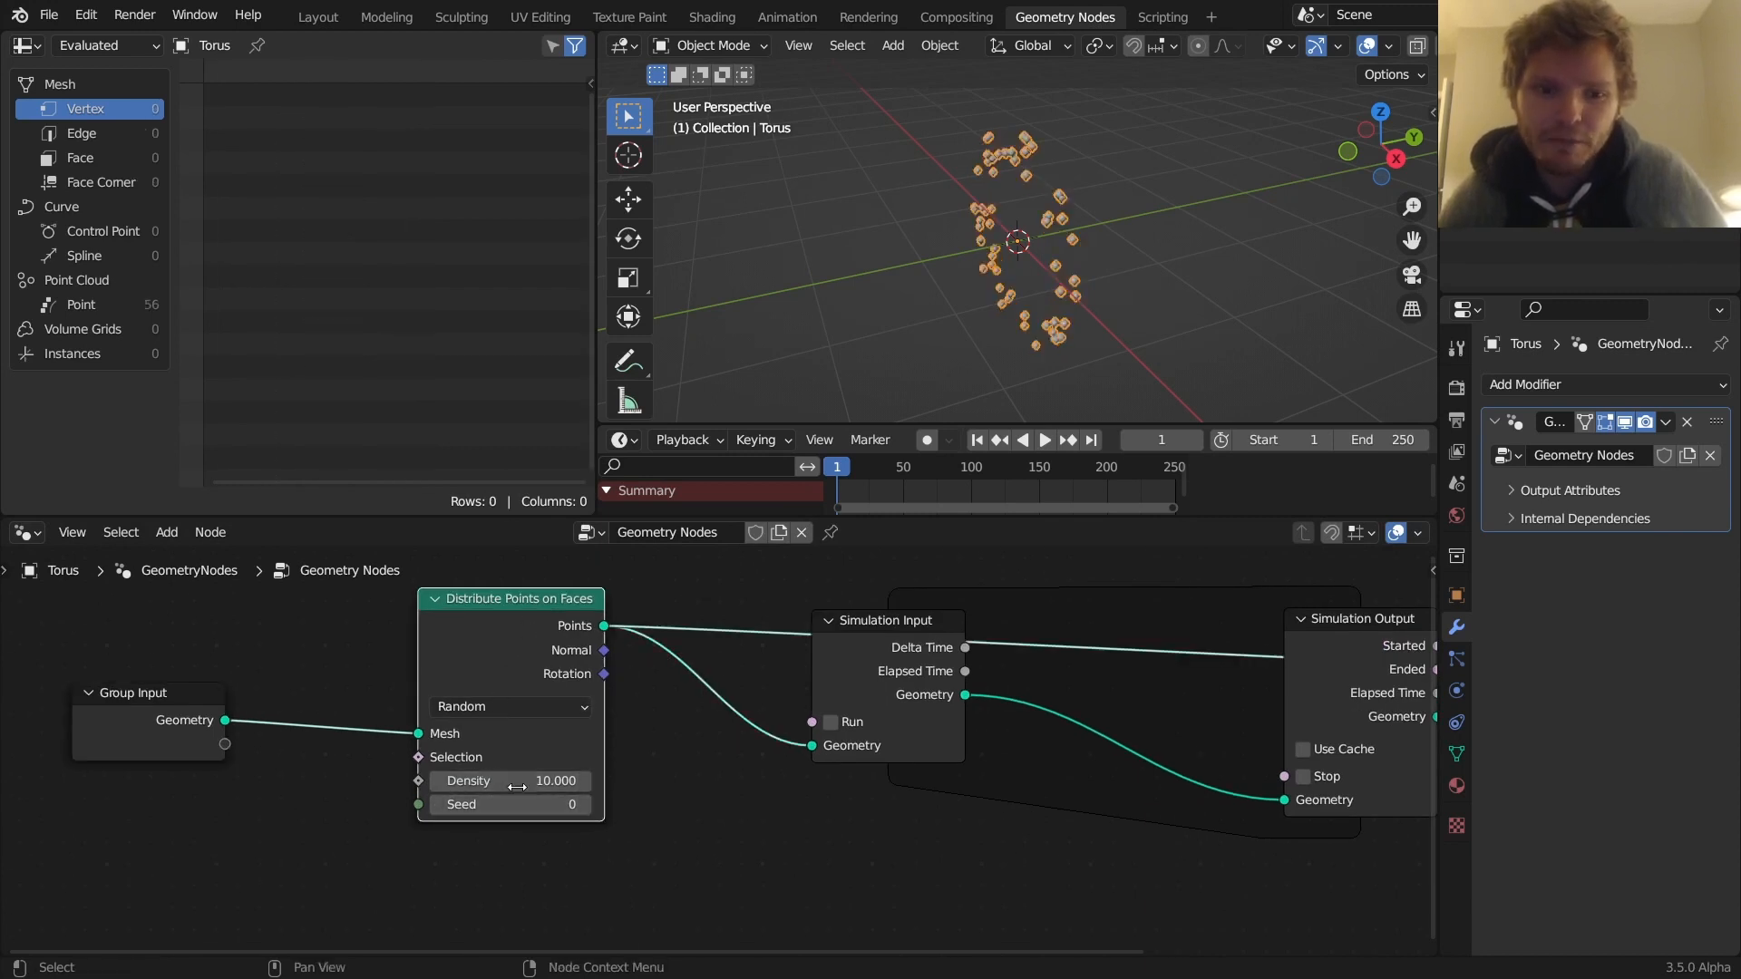
left_click_drag(467, 781, 544, 781)
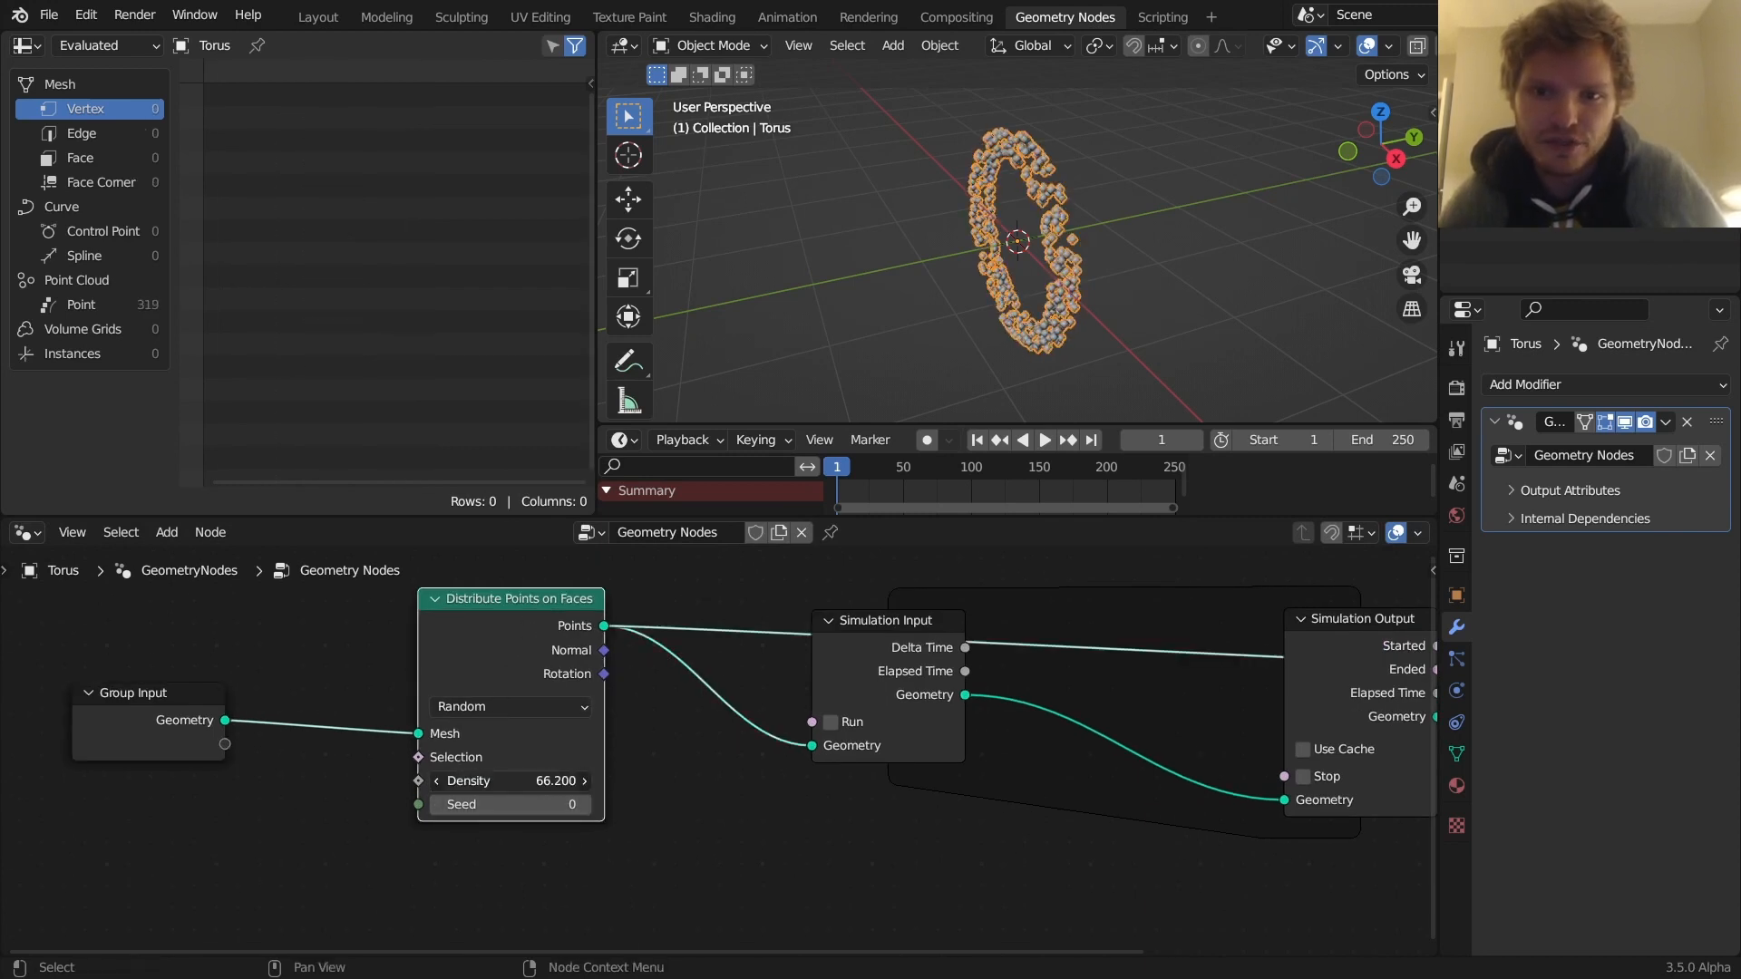
left_click_drag(511, 781, 589, 781)
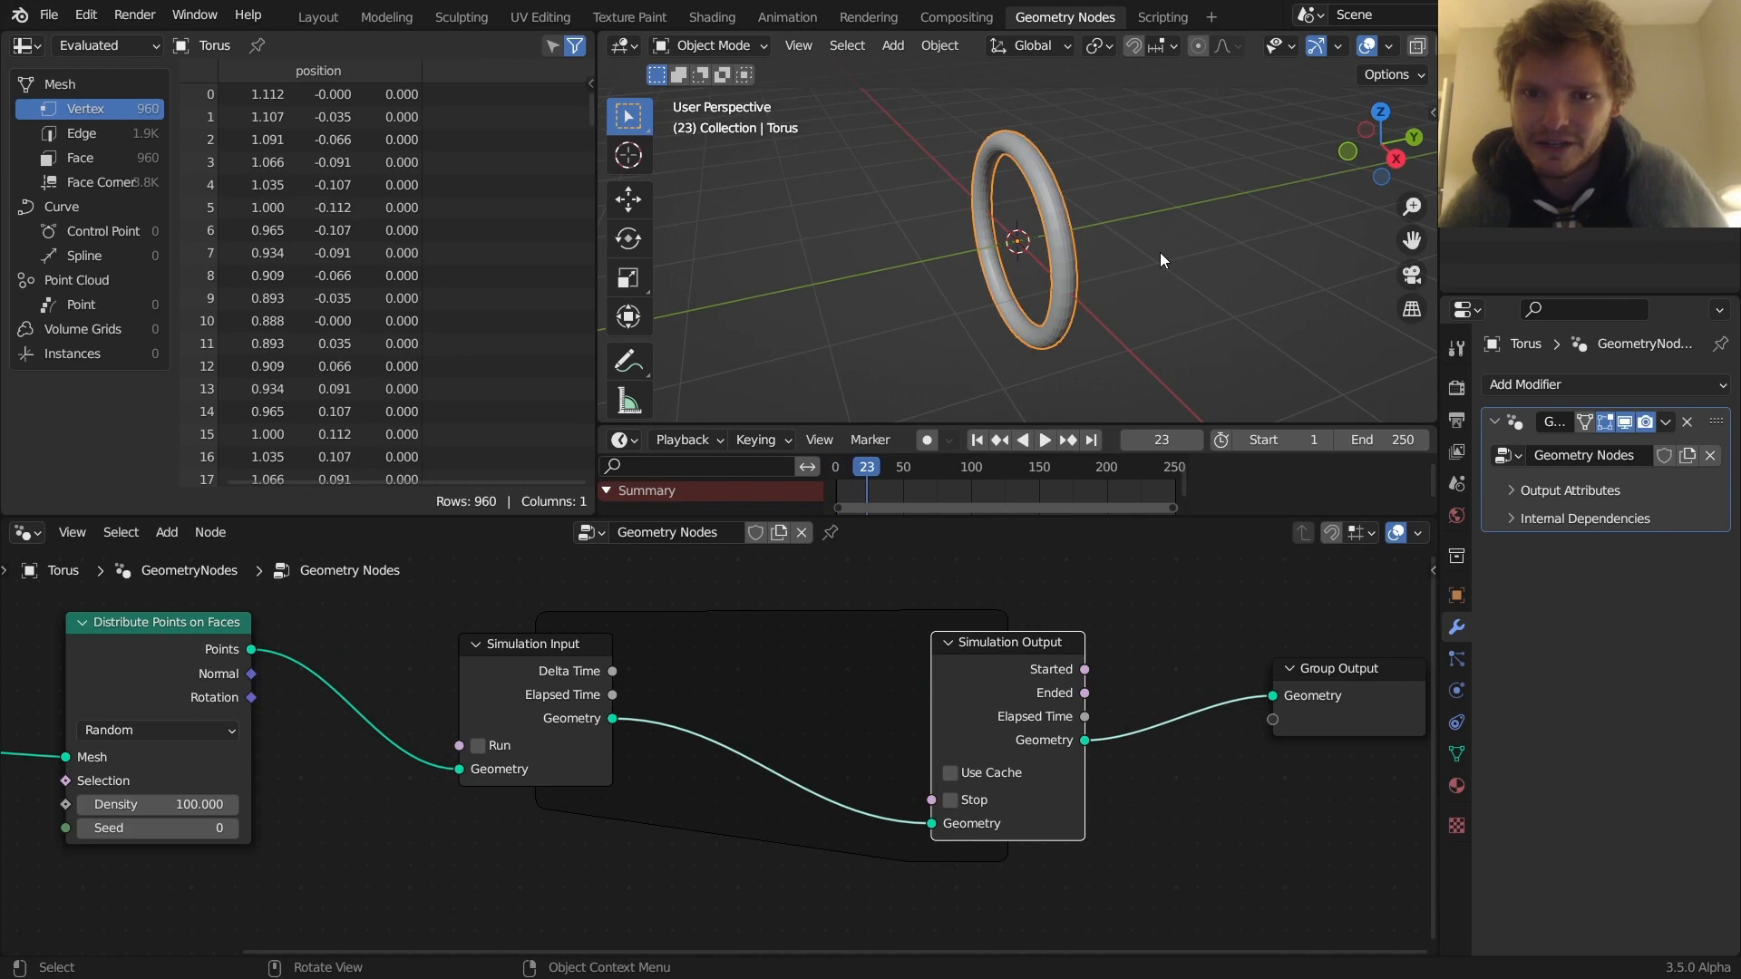
left_click(1023, 439)
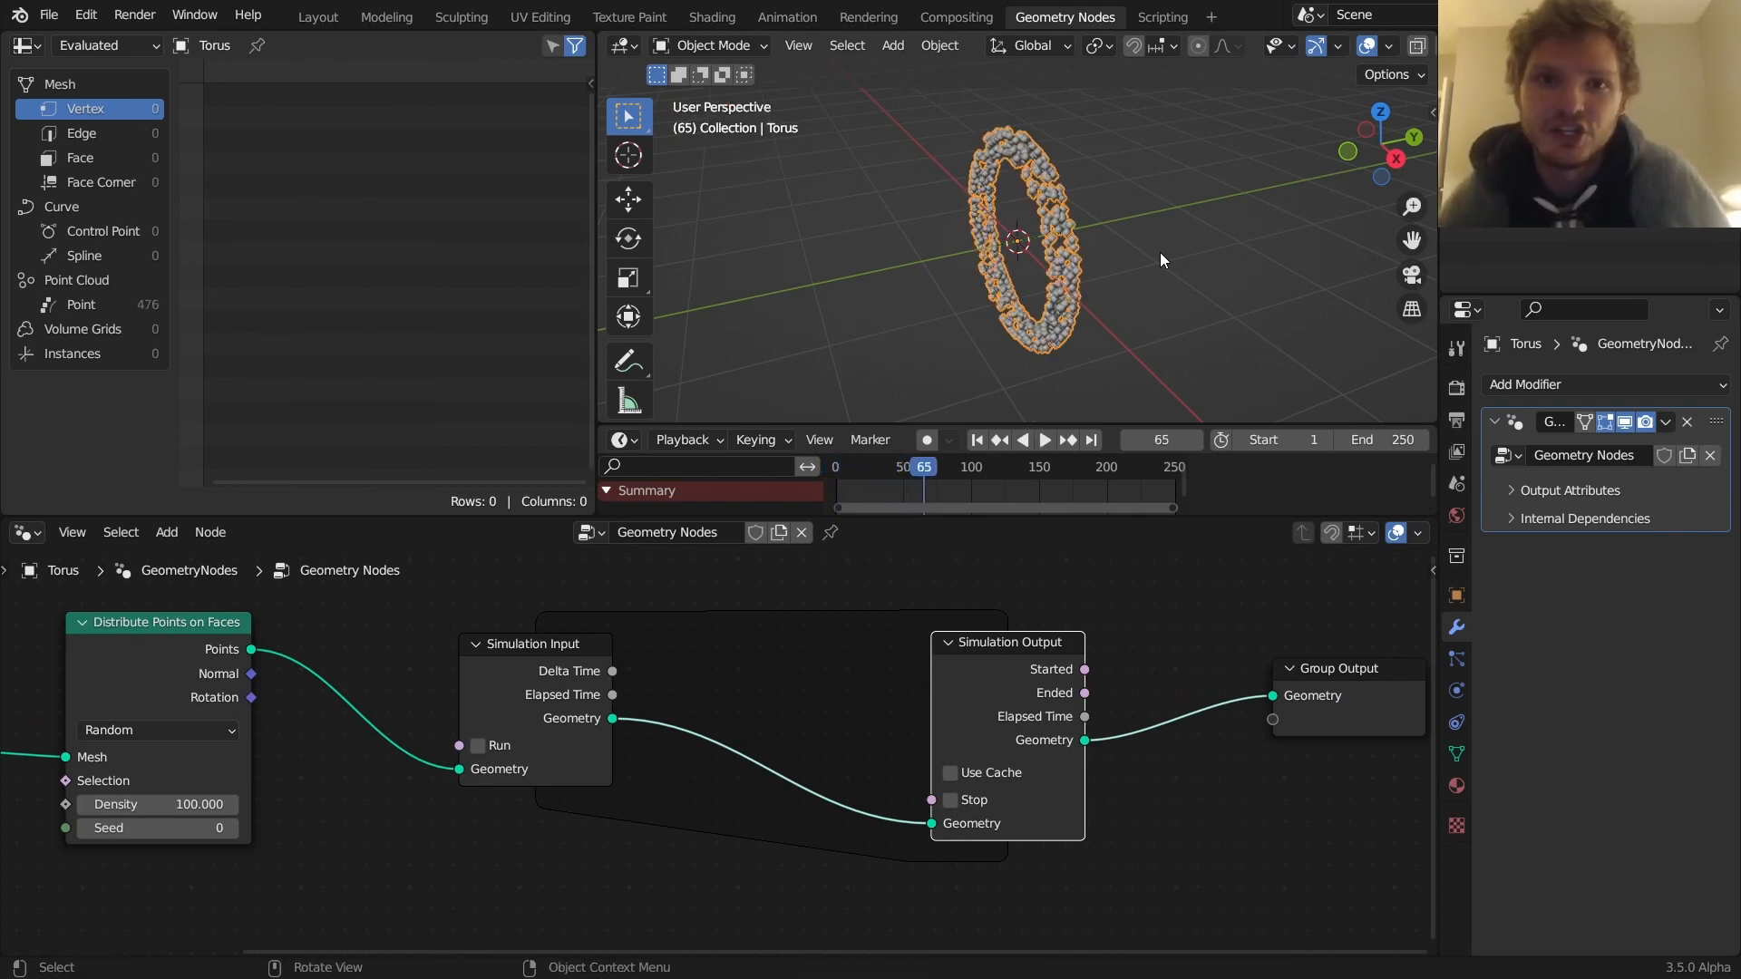
left_click(974, 440)
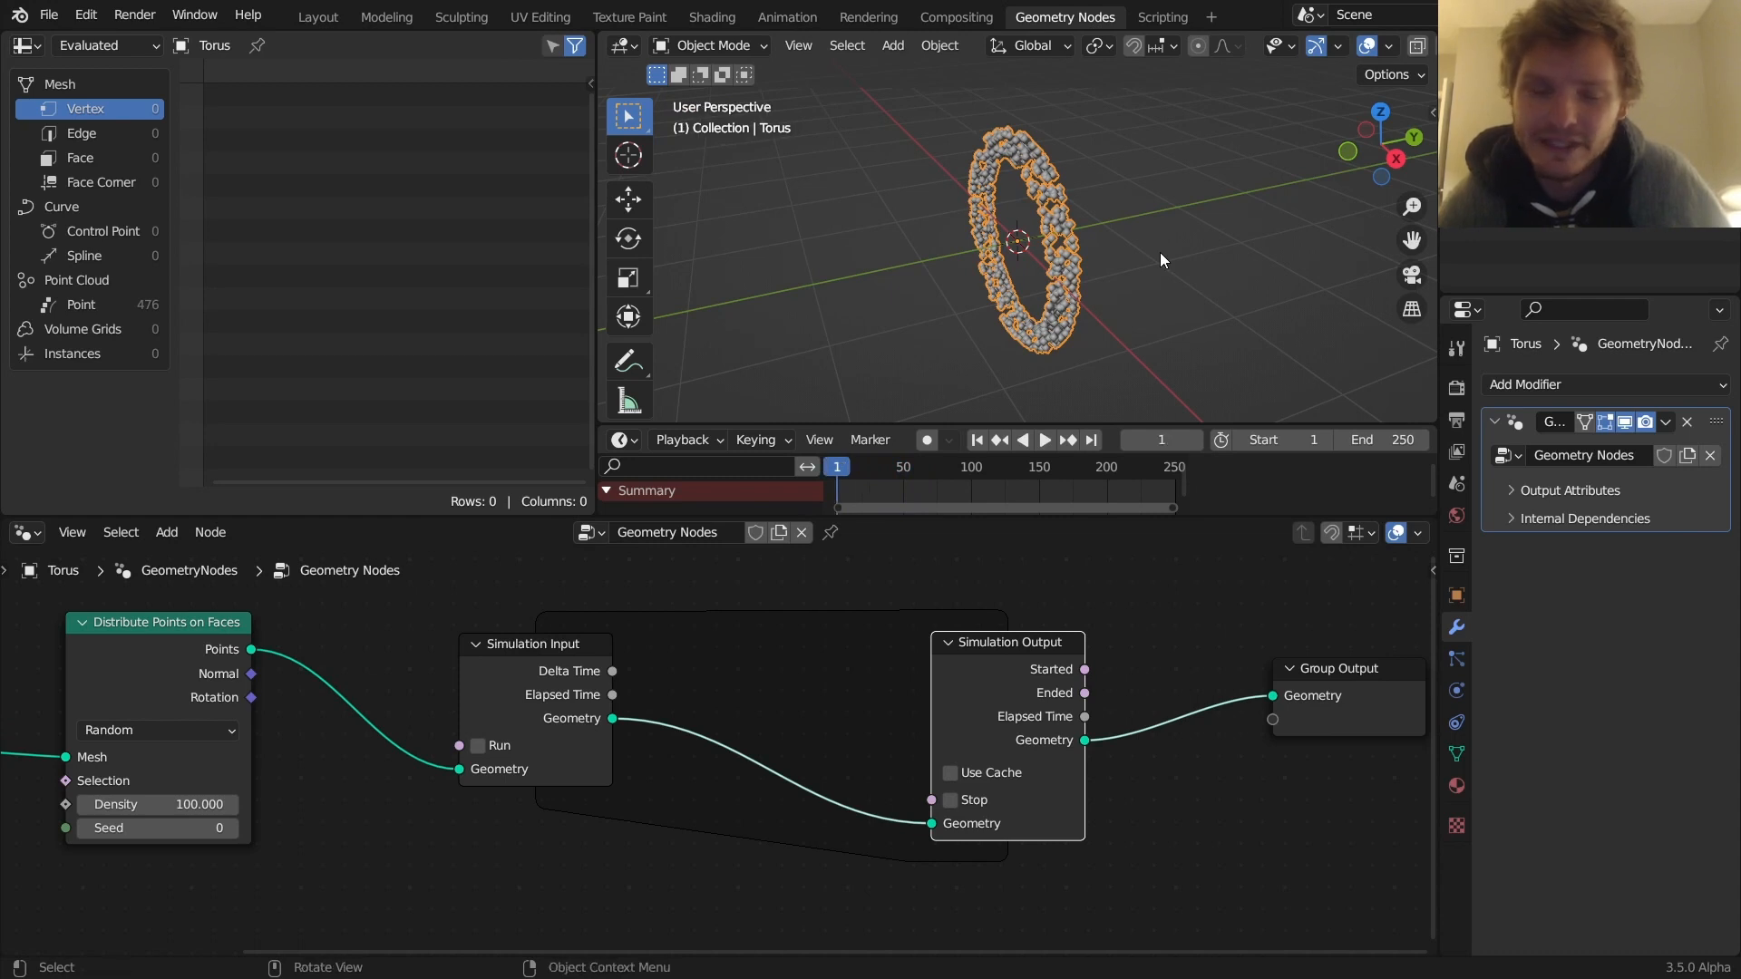
mouse_move(1066, 189)
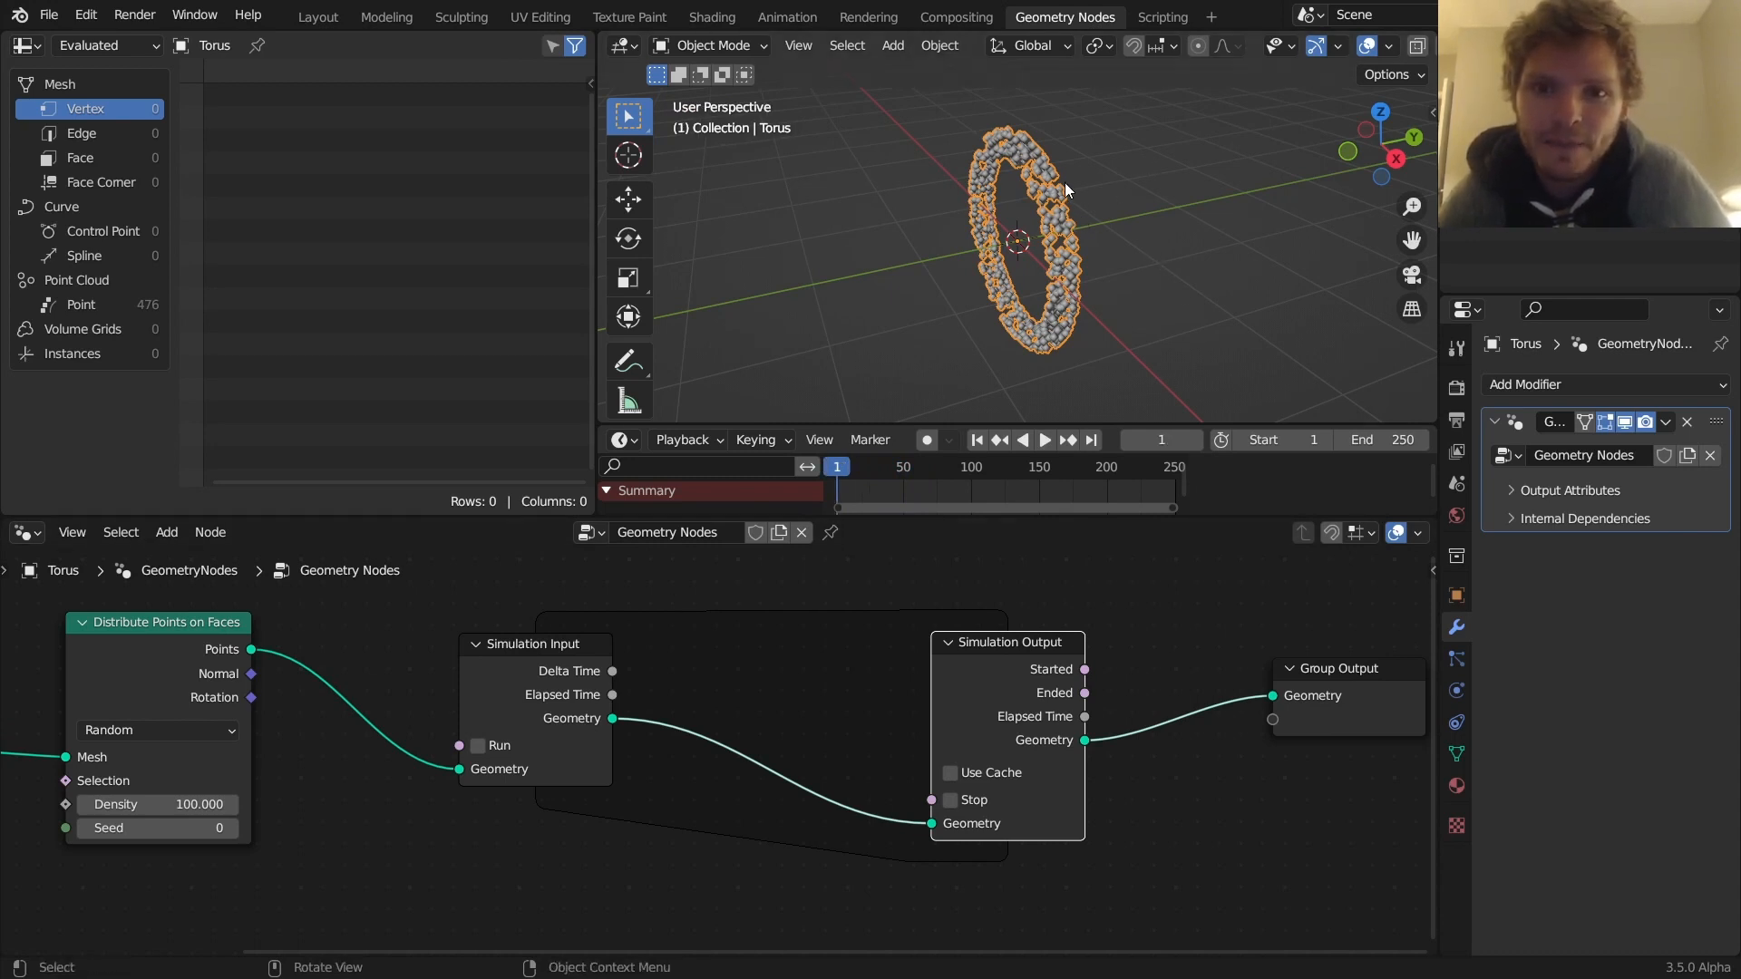
mouse_move(1088, 205)
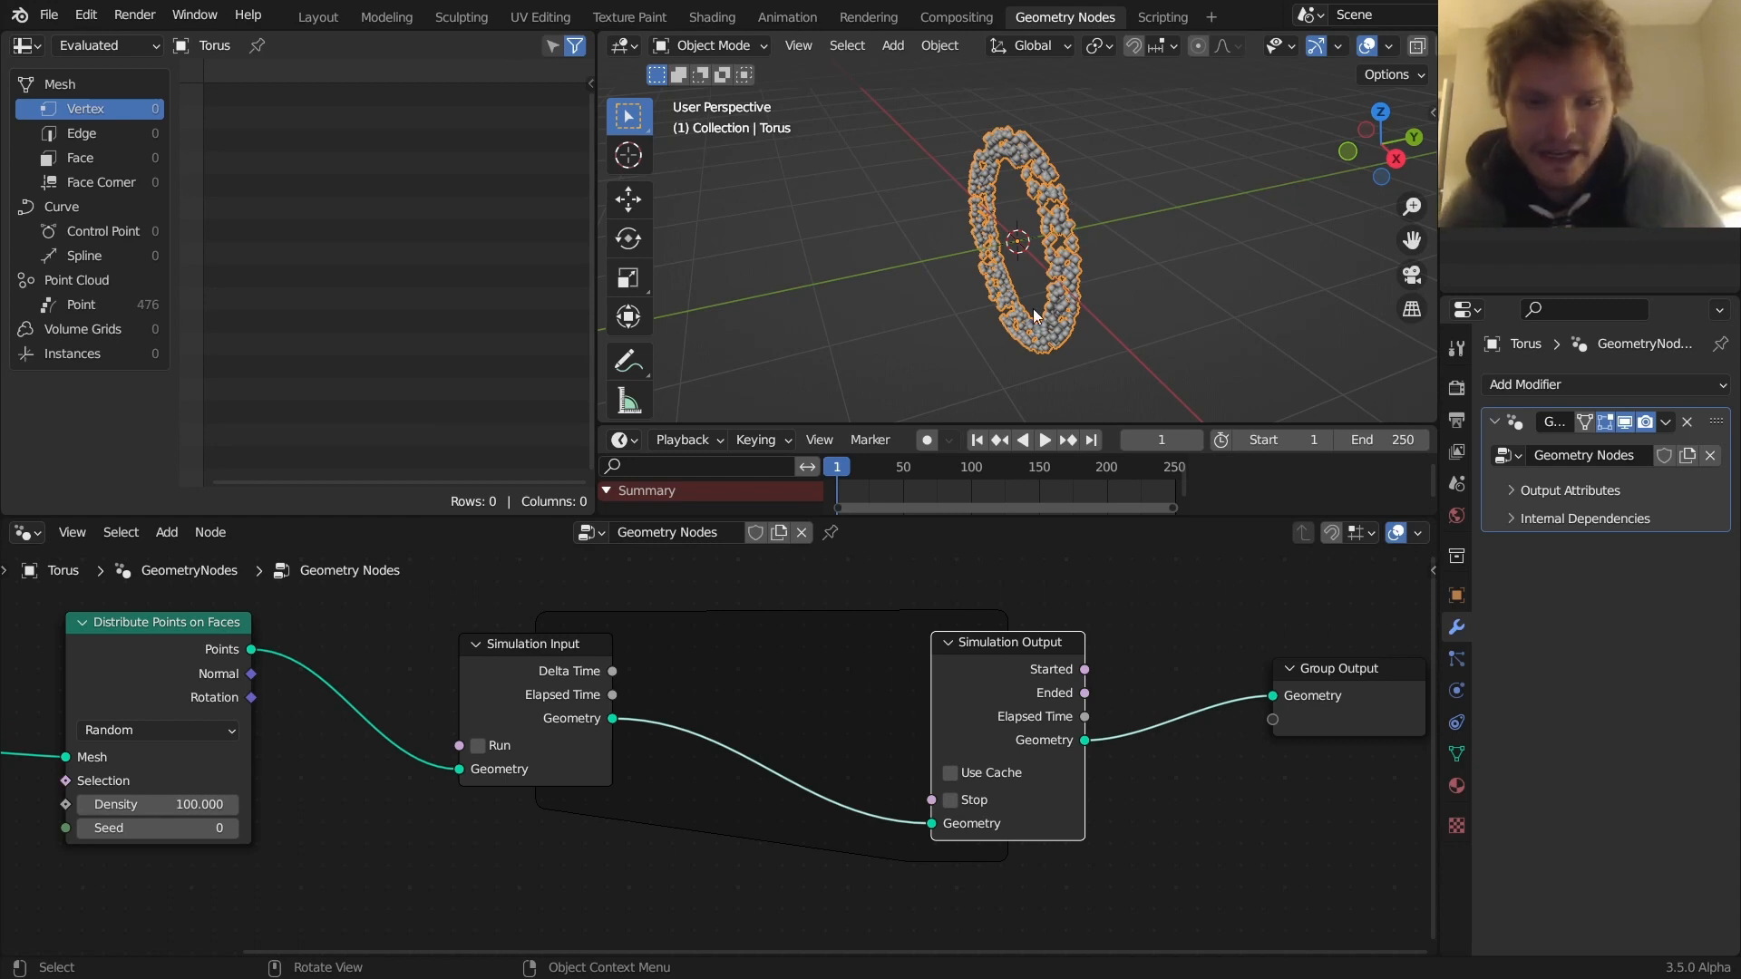
Add a Set Position node inside the simulation zone with Offset Y 0.05 m
type("set")
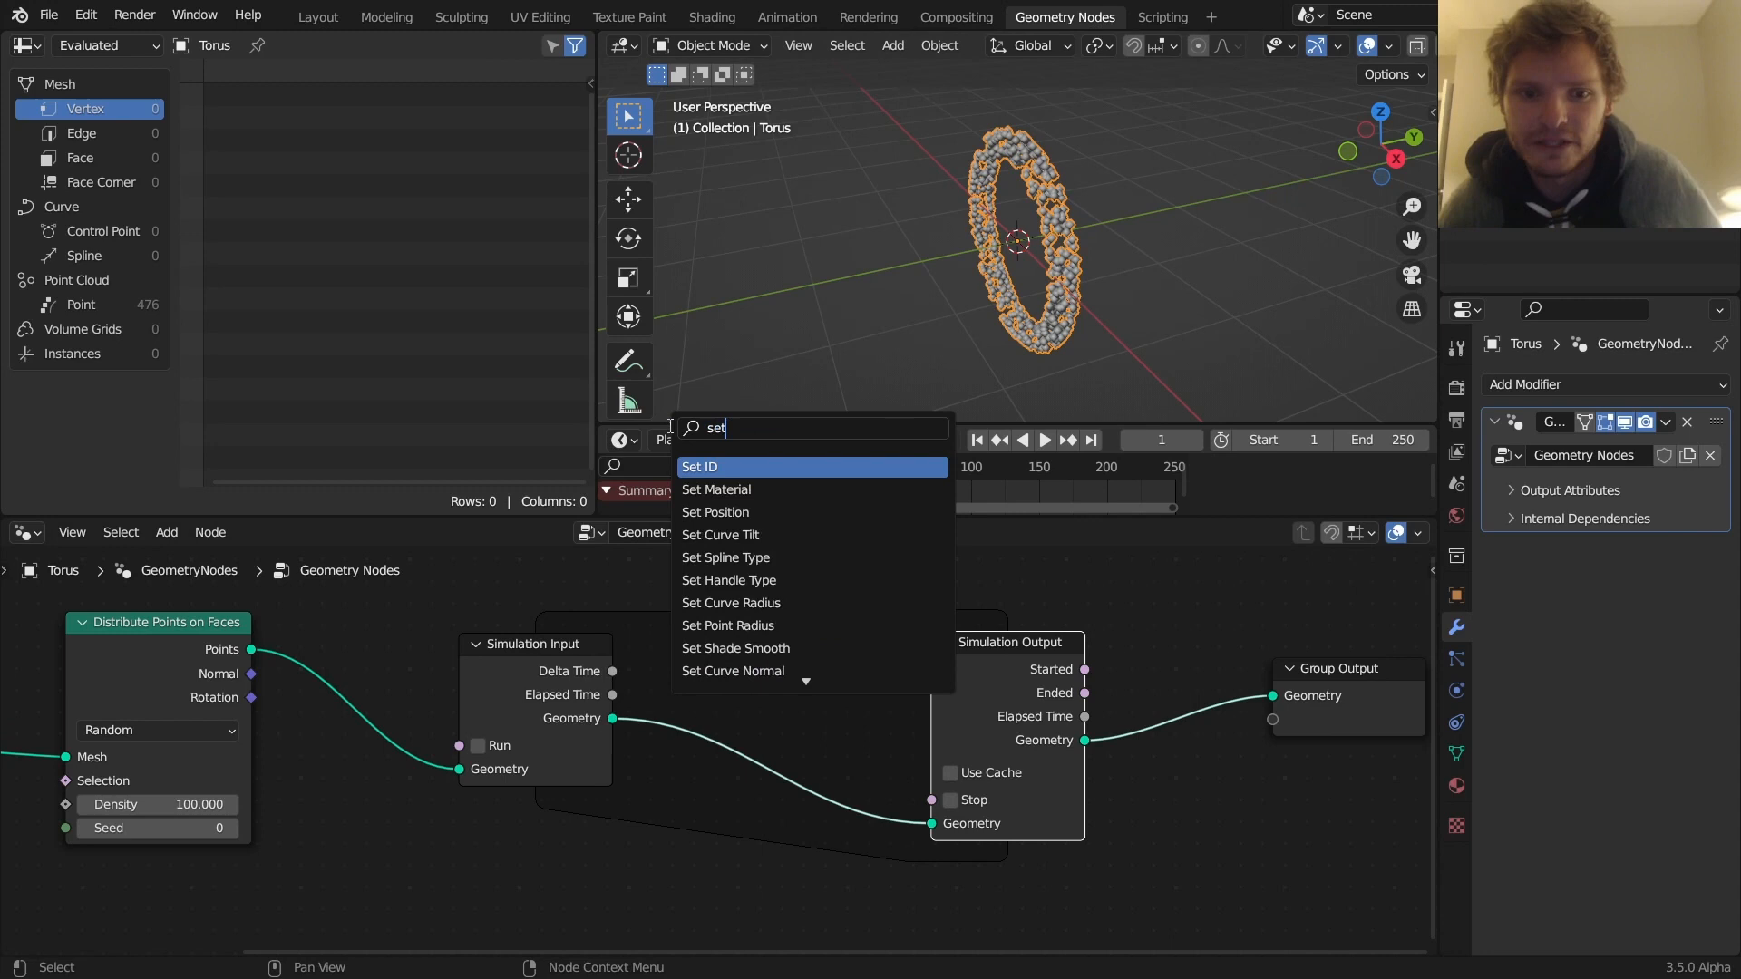
left_click(715, 511)
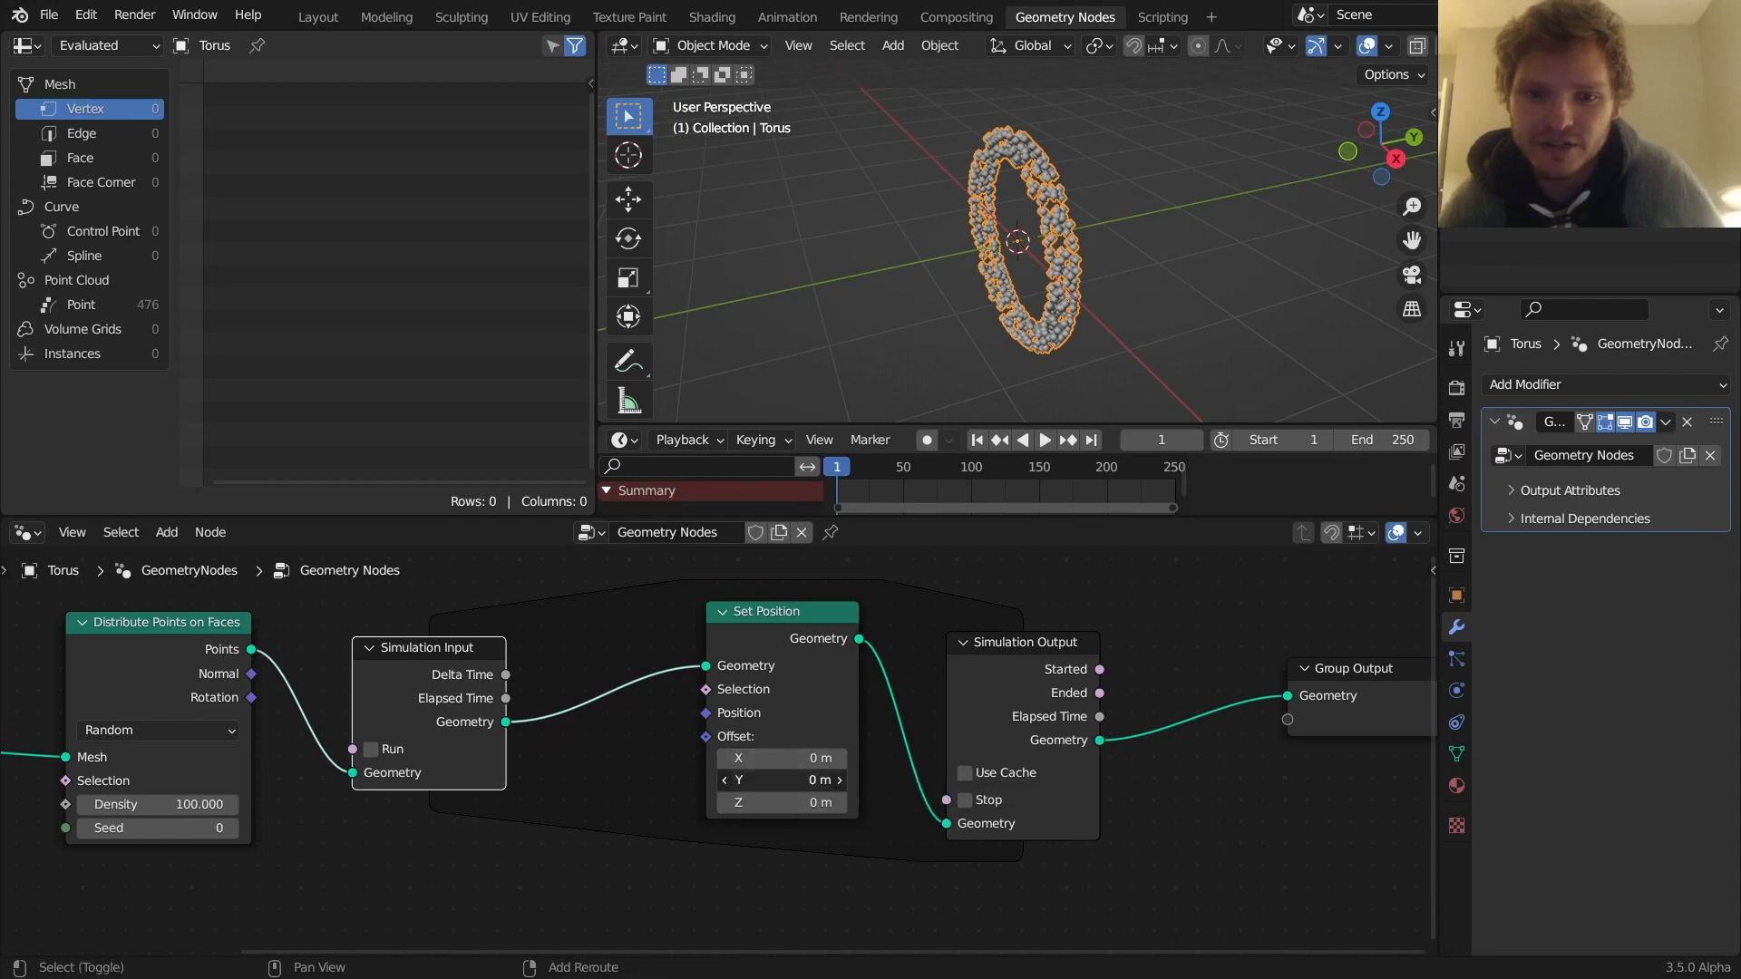
left_click(1043, 440)
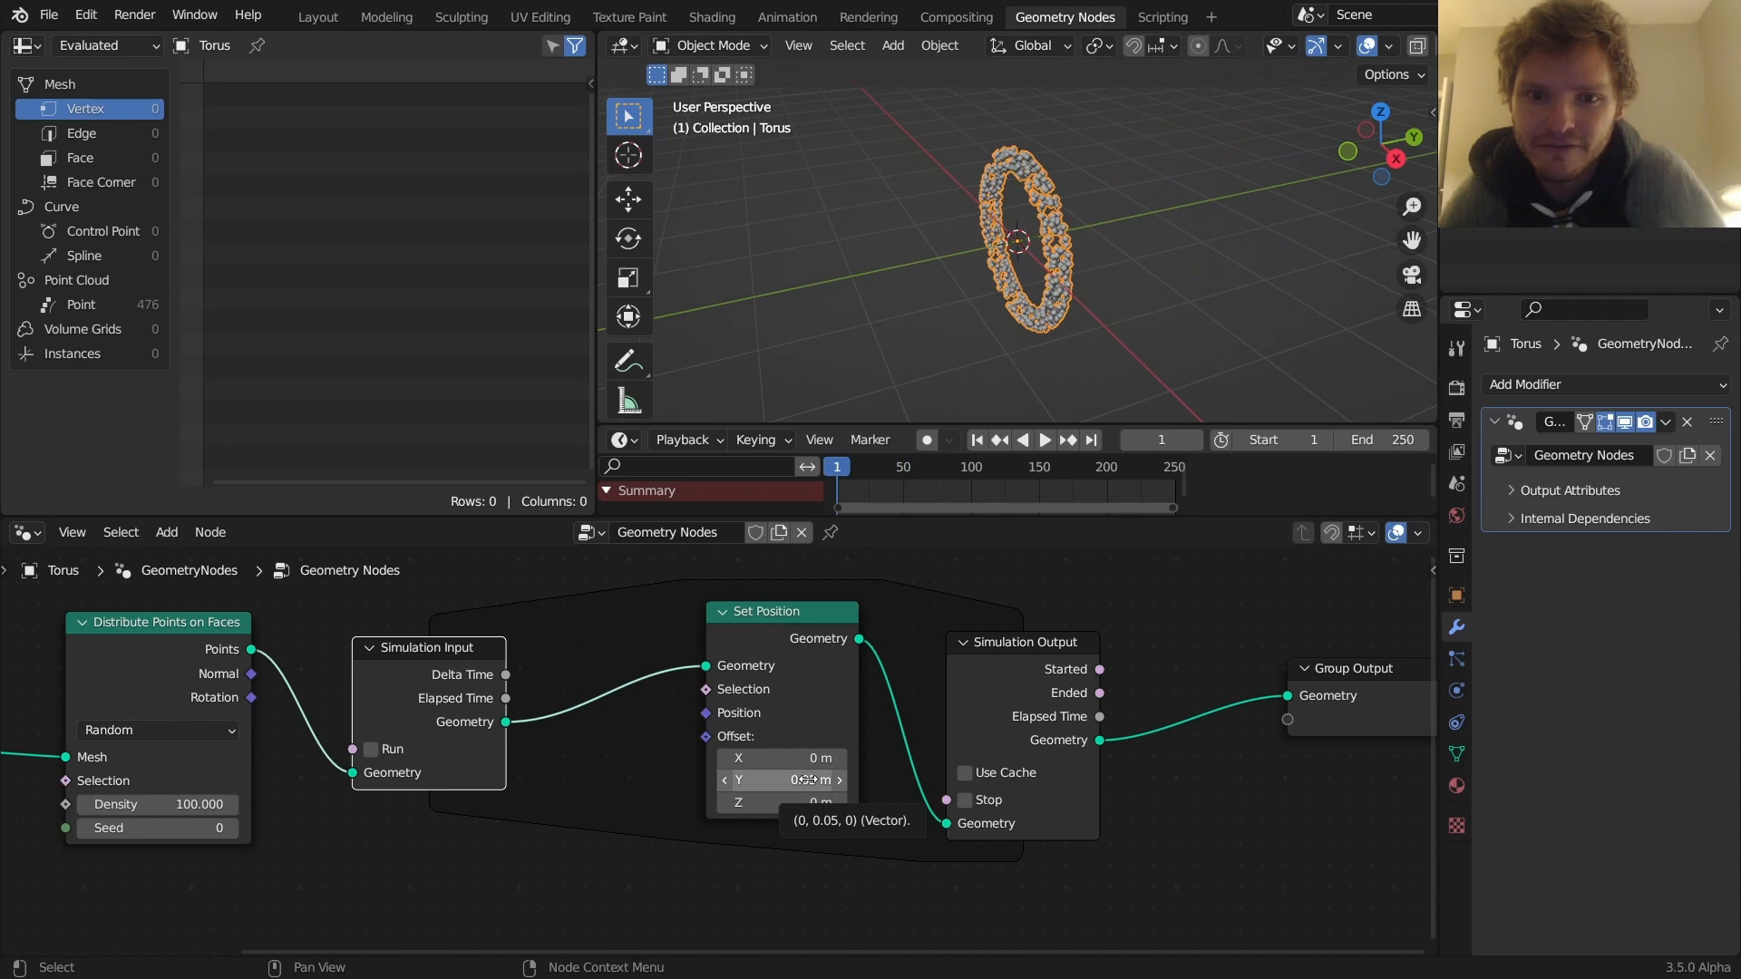
left_click(1042, 440)
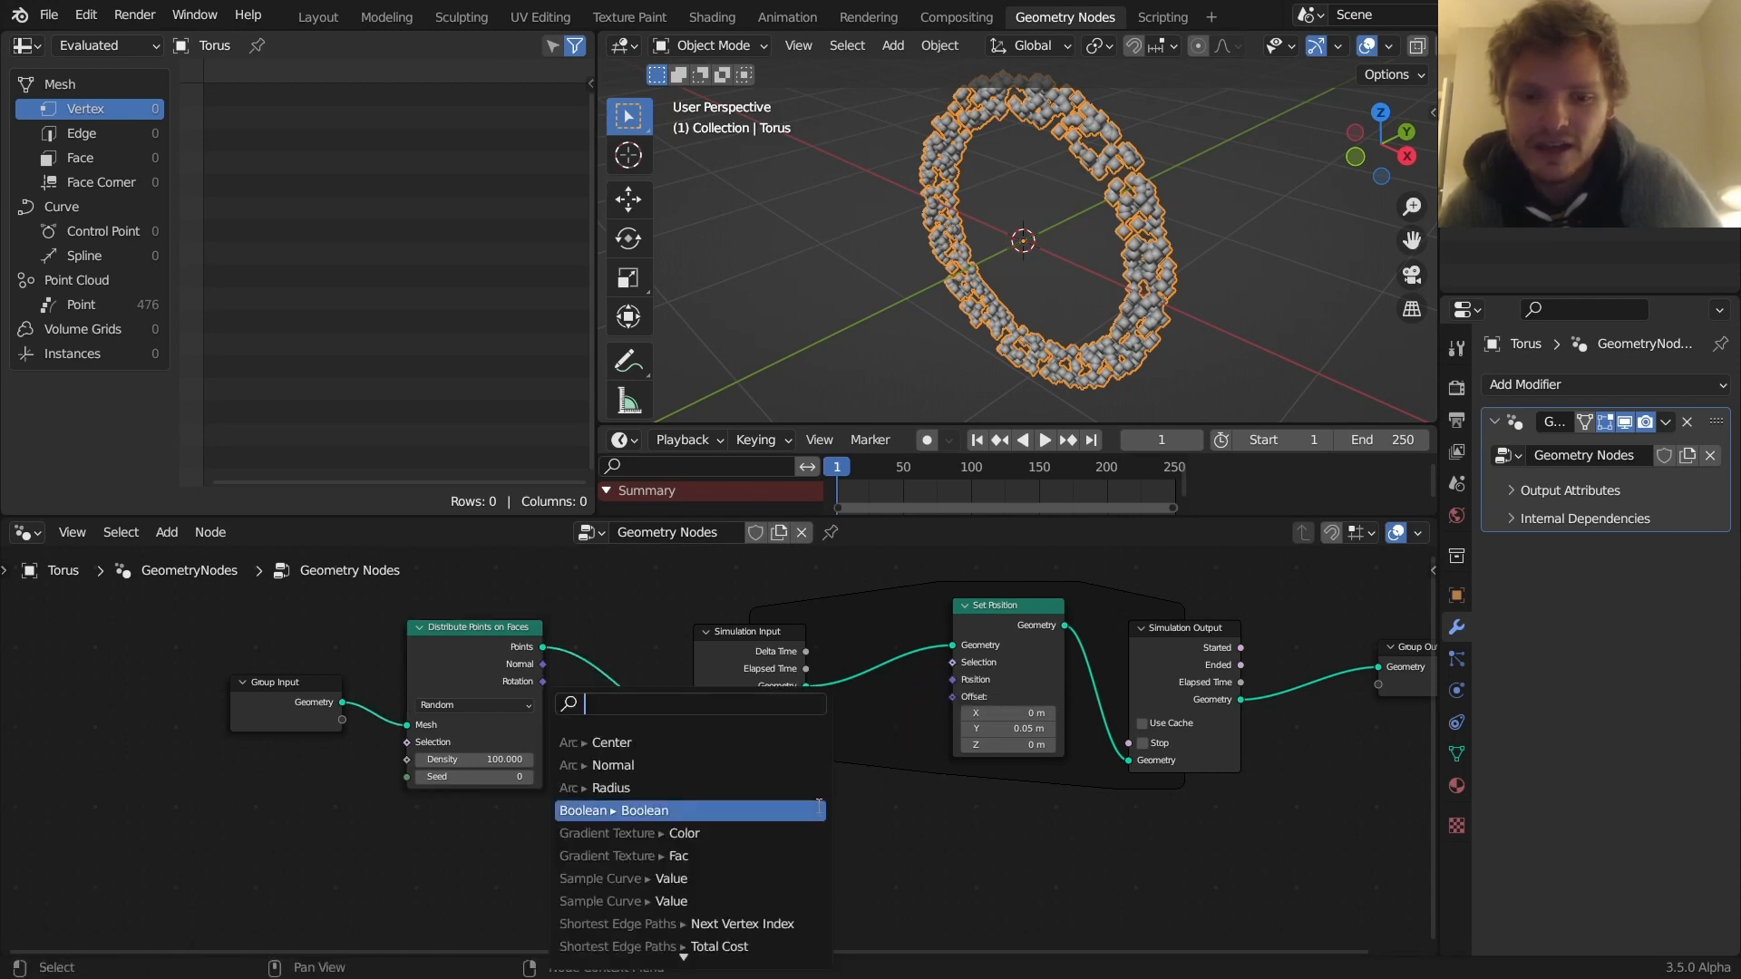
Drive Set Position's Selection with a Greater Than math node fed by an Index node
type("math gr")
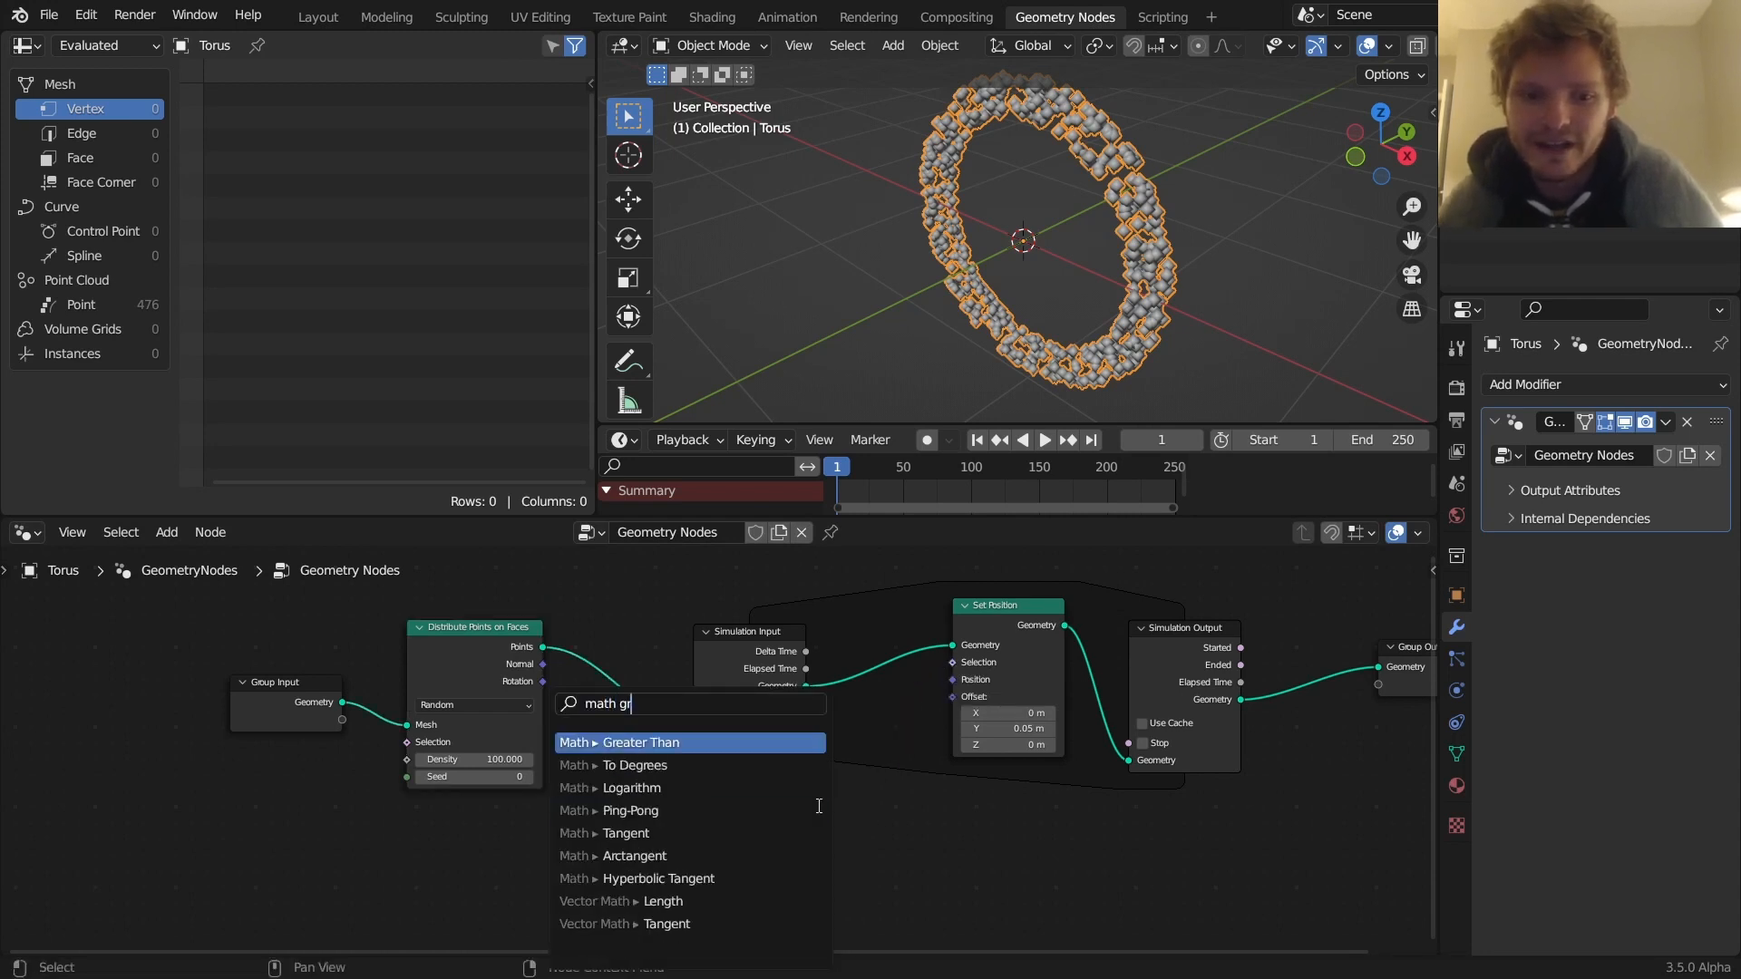
left_click(638, 742)
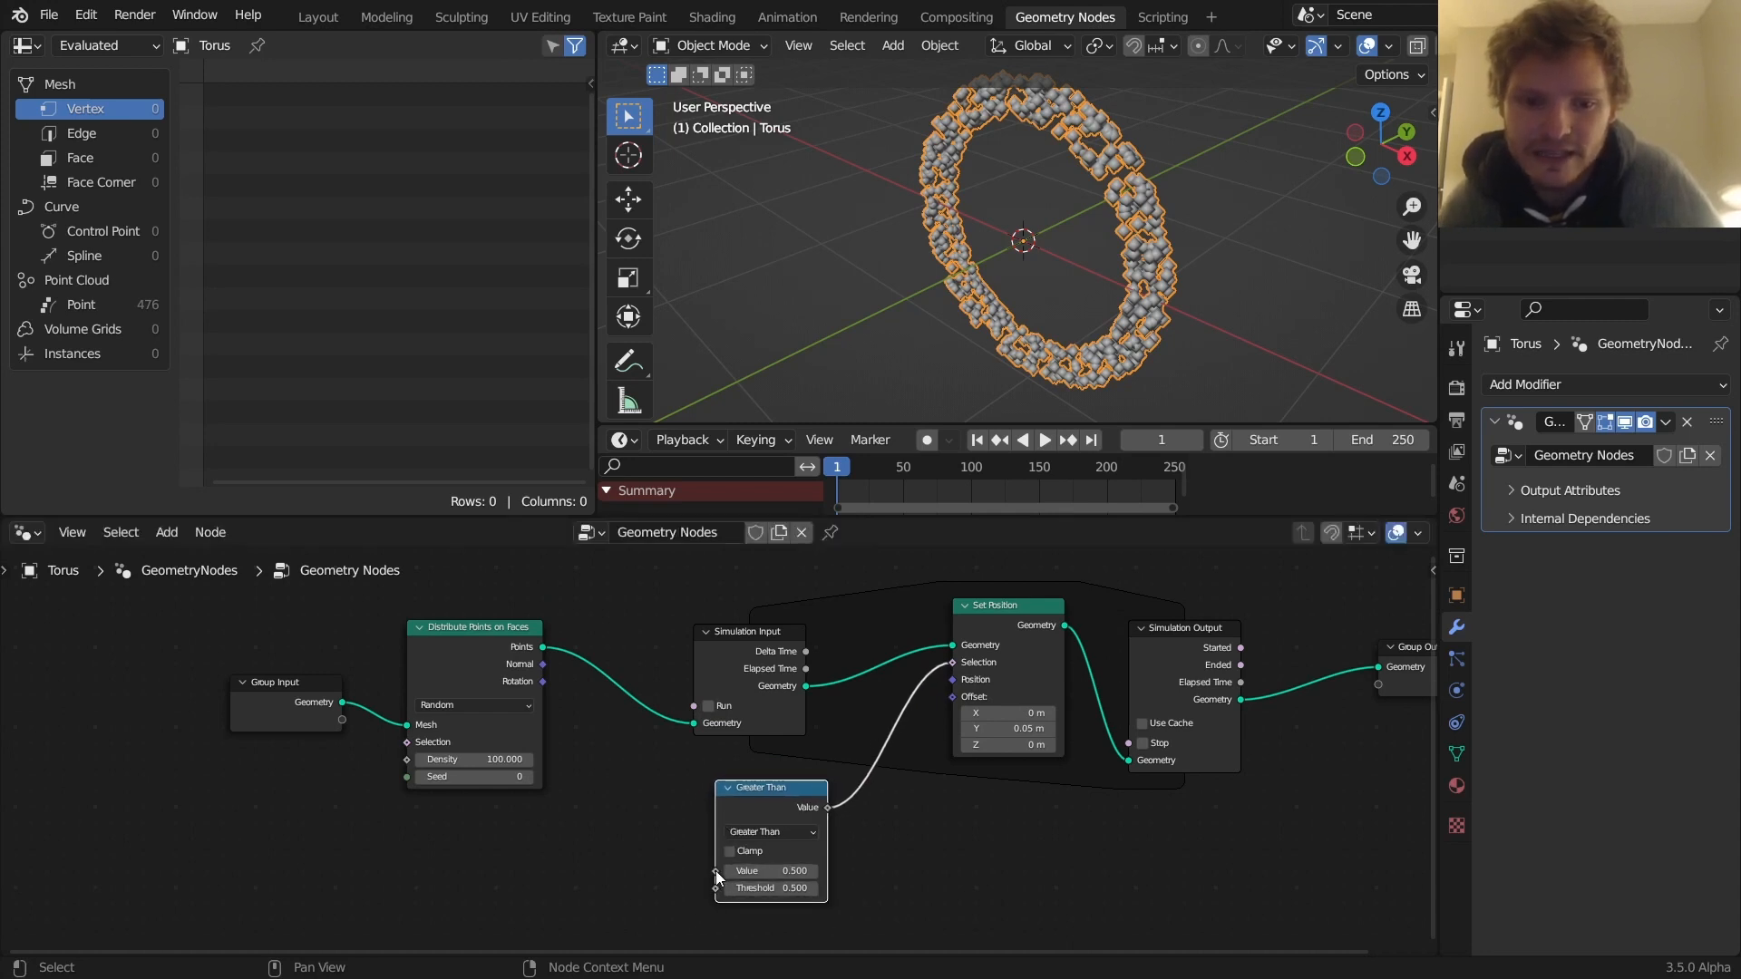
type("ind")
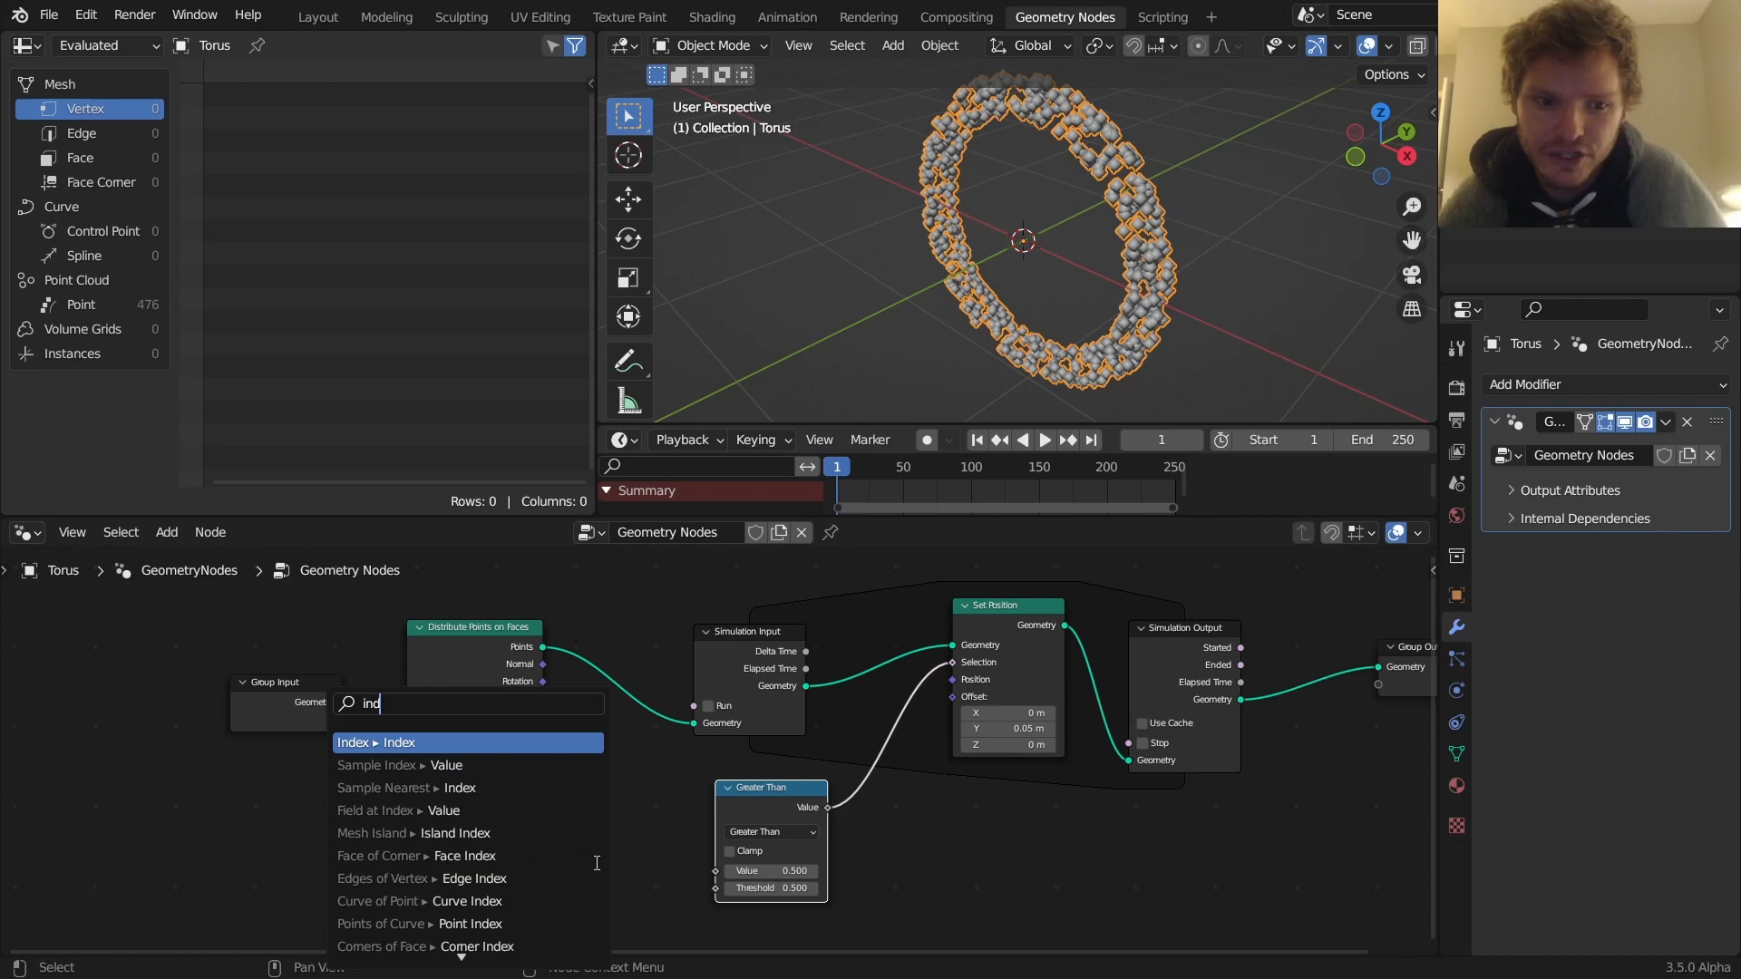
left_click(375, 741)
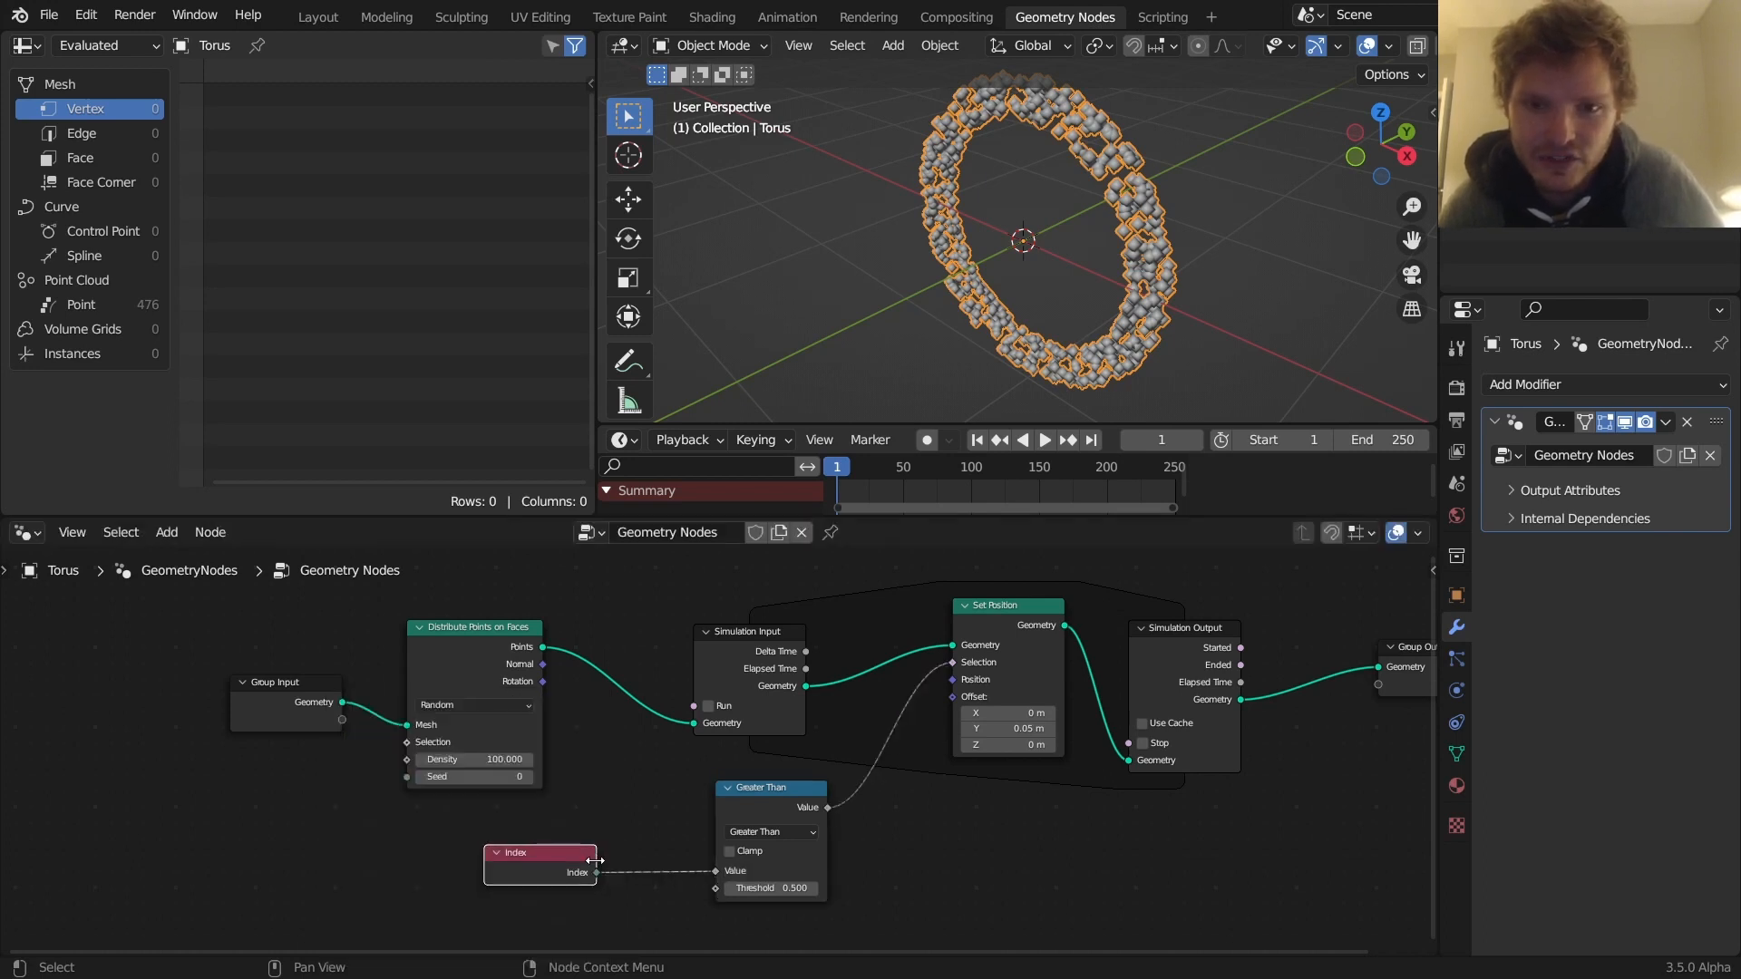
mouse_move(747, 825)
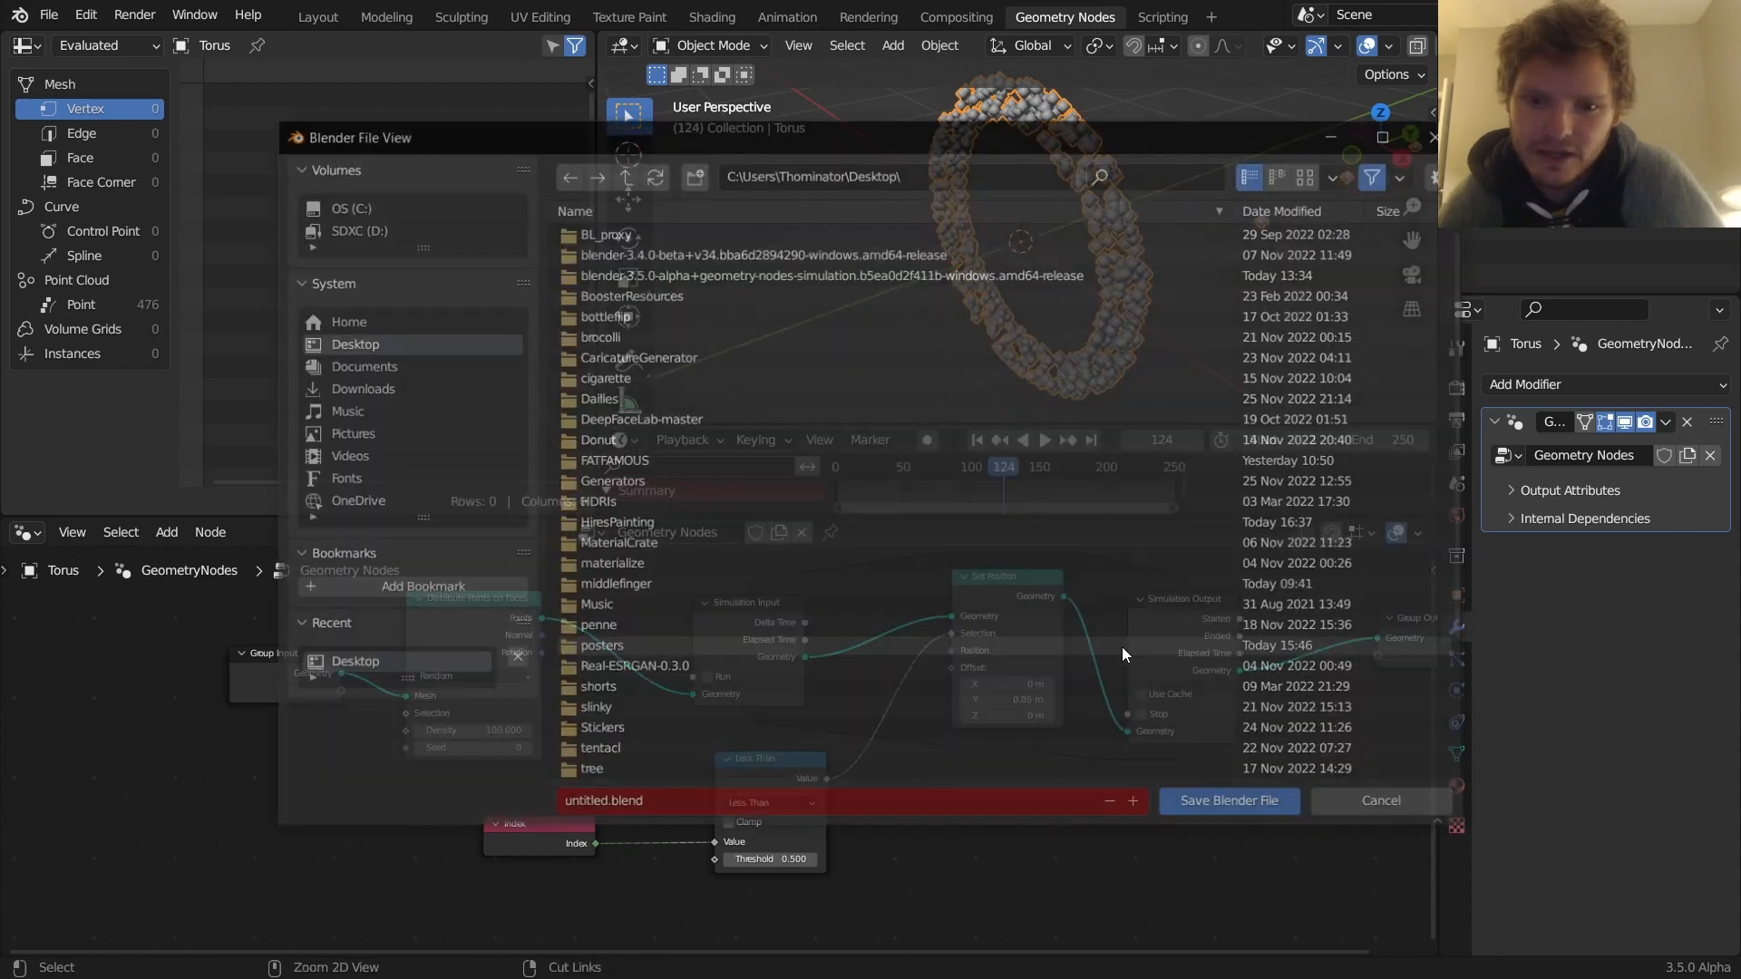
Name the Store Named Attribute node's attribute 'moving'
left_click(1380, 801)
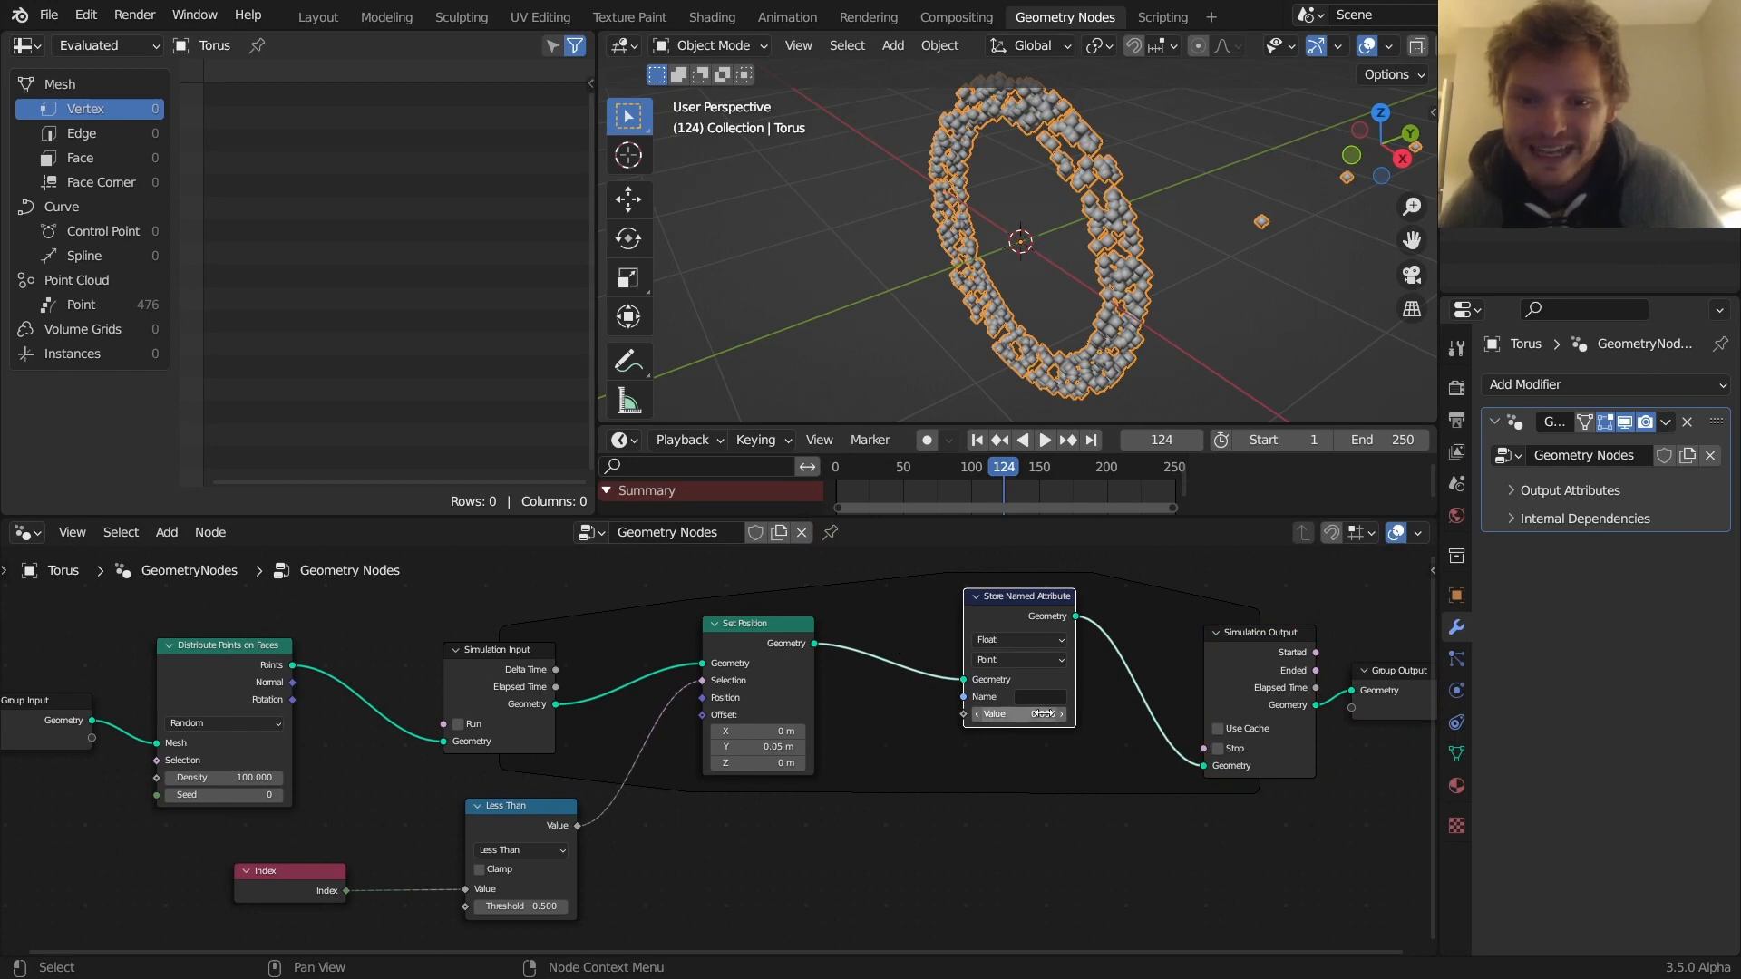
left_click(1039, 697)
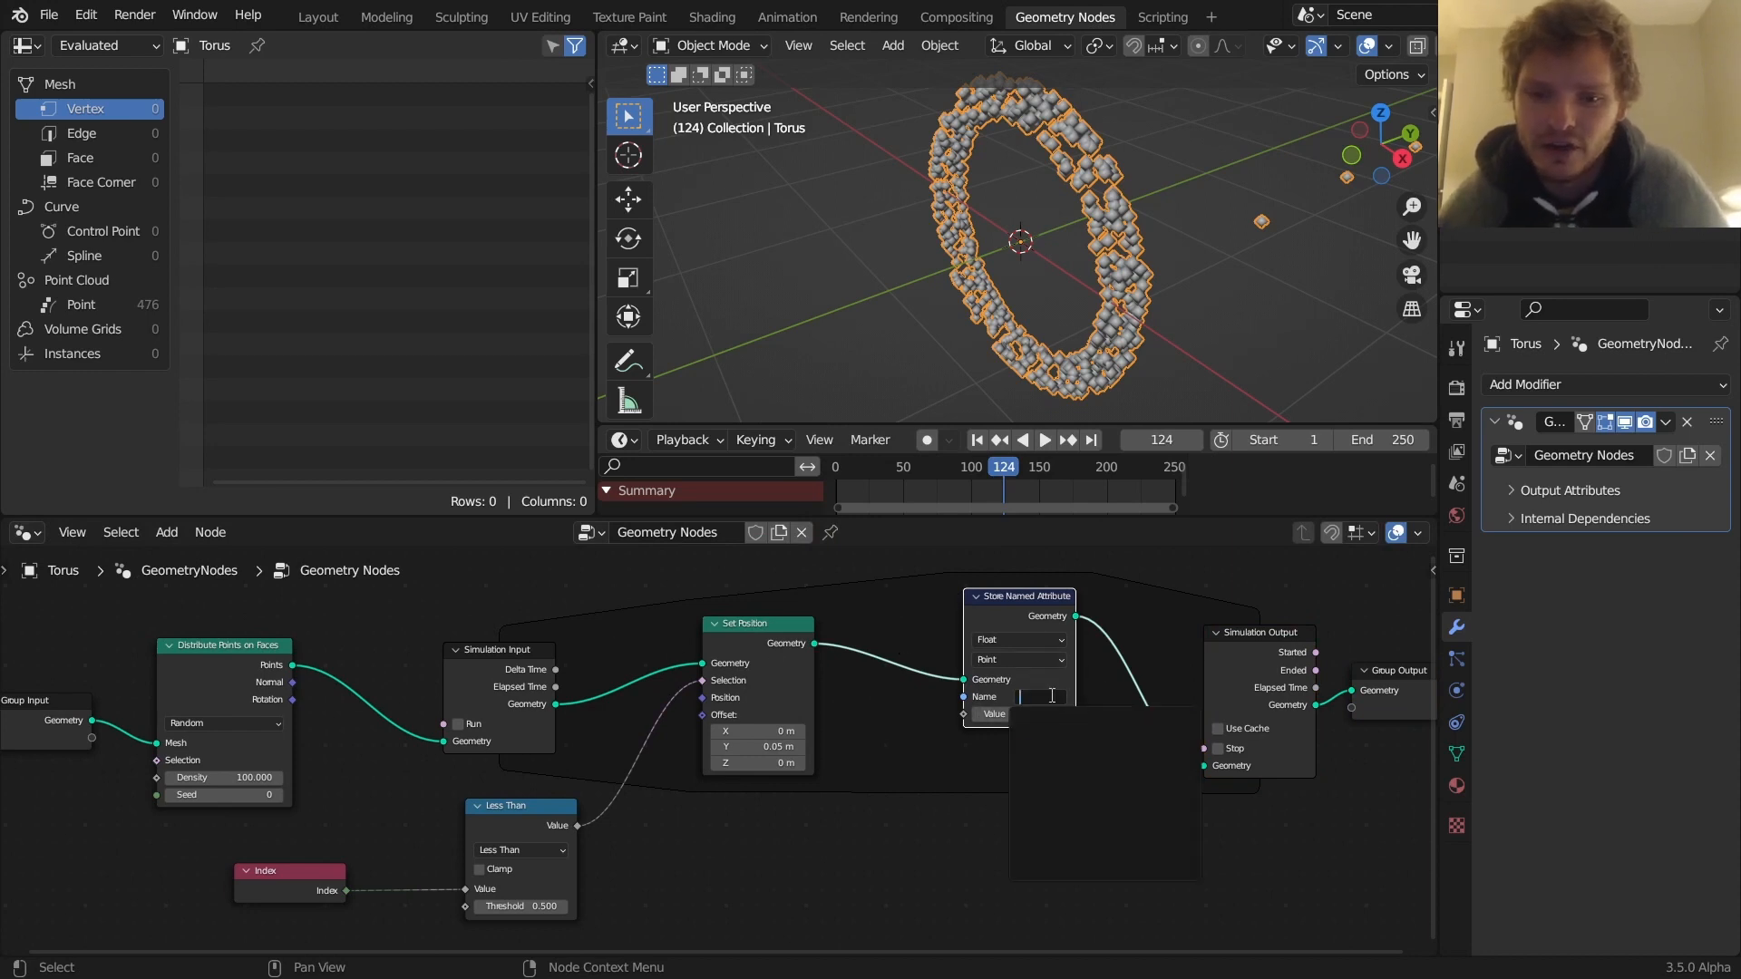
type("move")
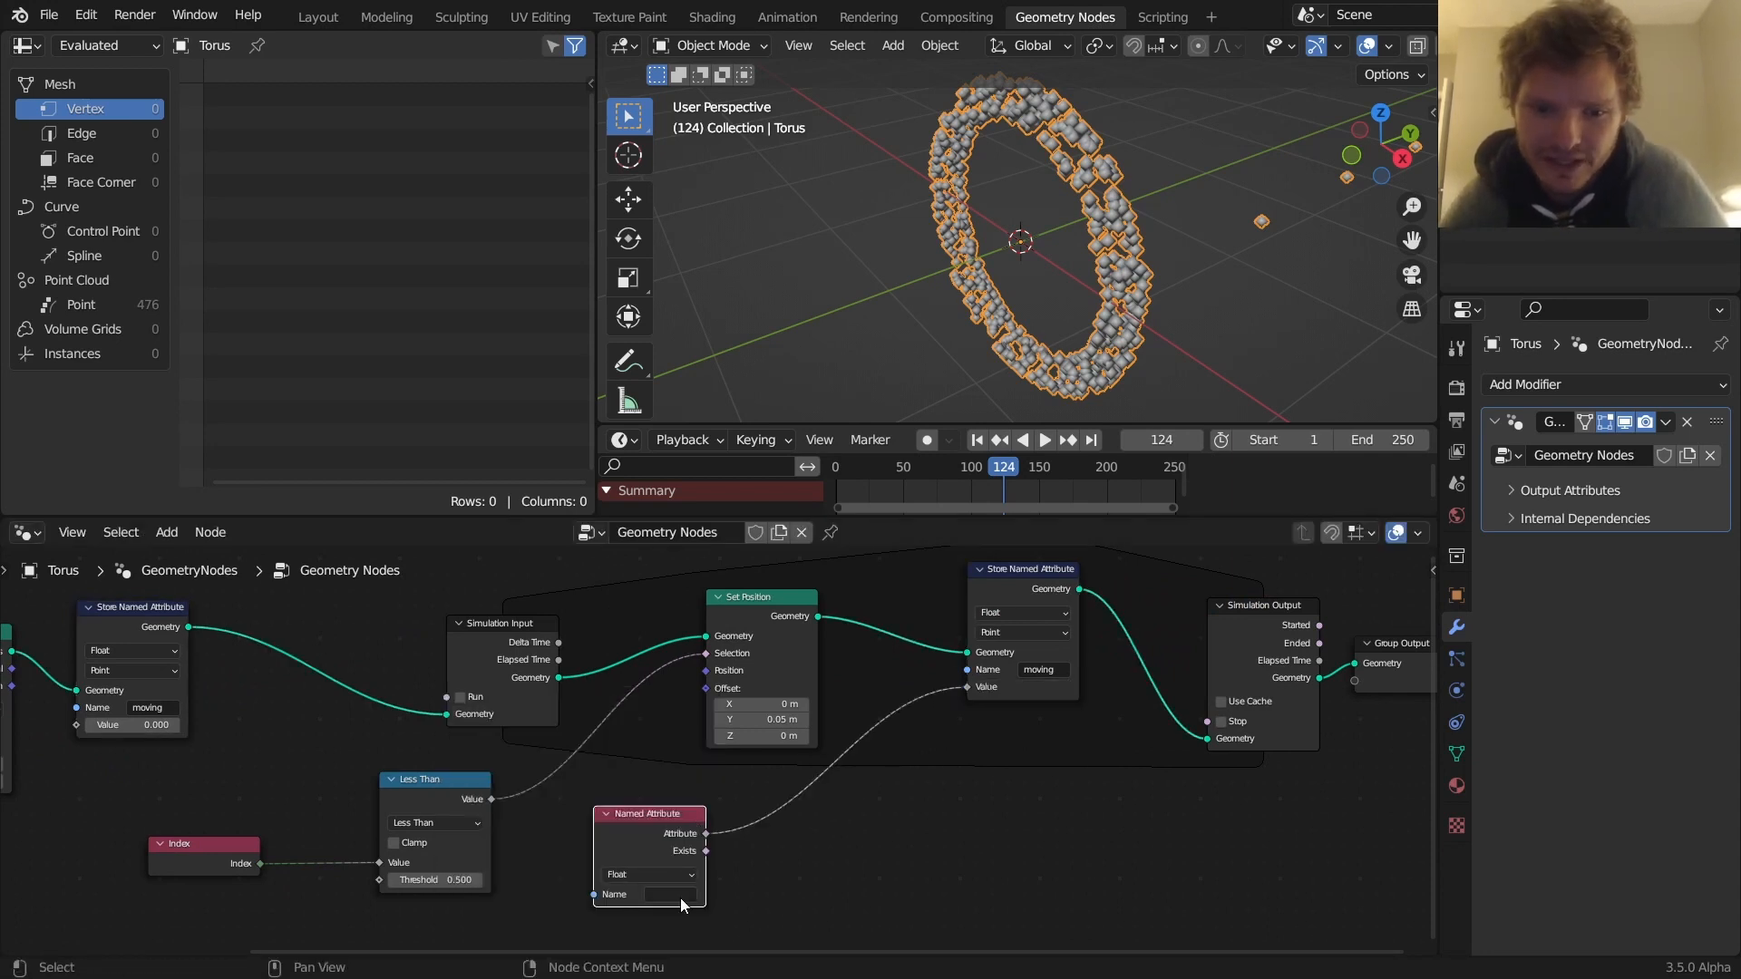
Read 'moving' with Named Attribute and add a Math node set to Multiply by 2
type("mov")
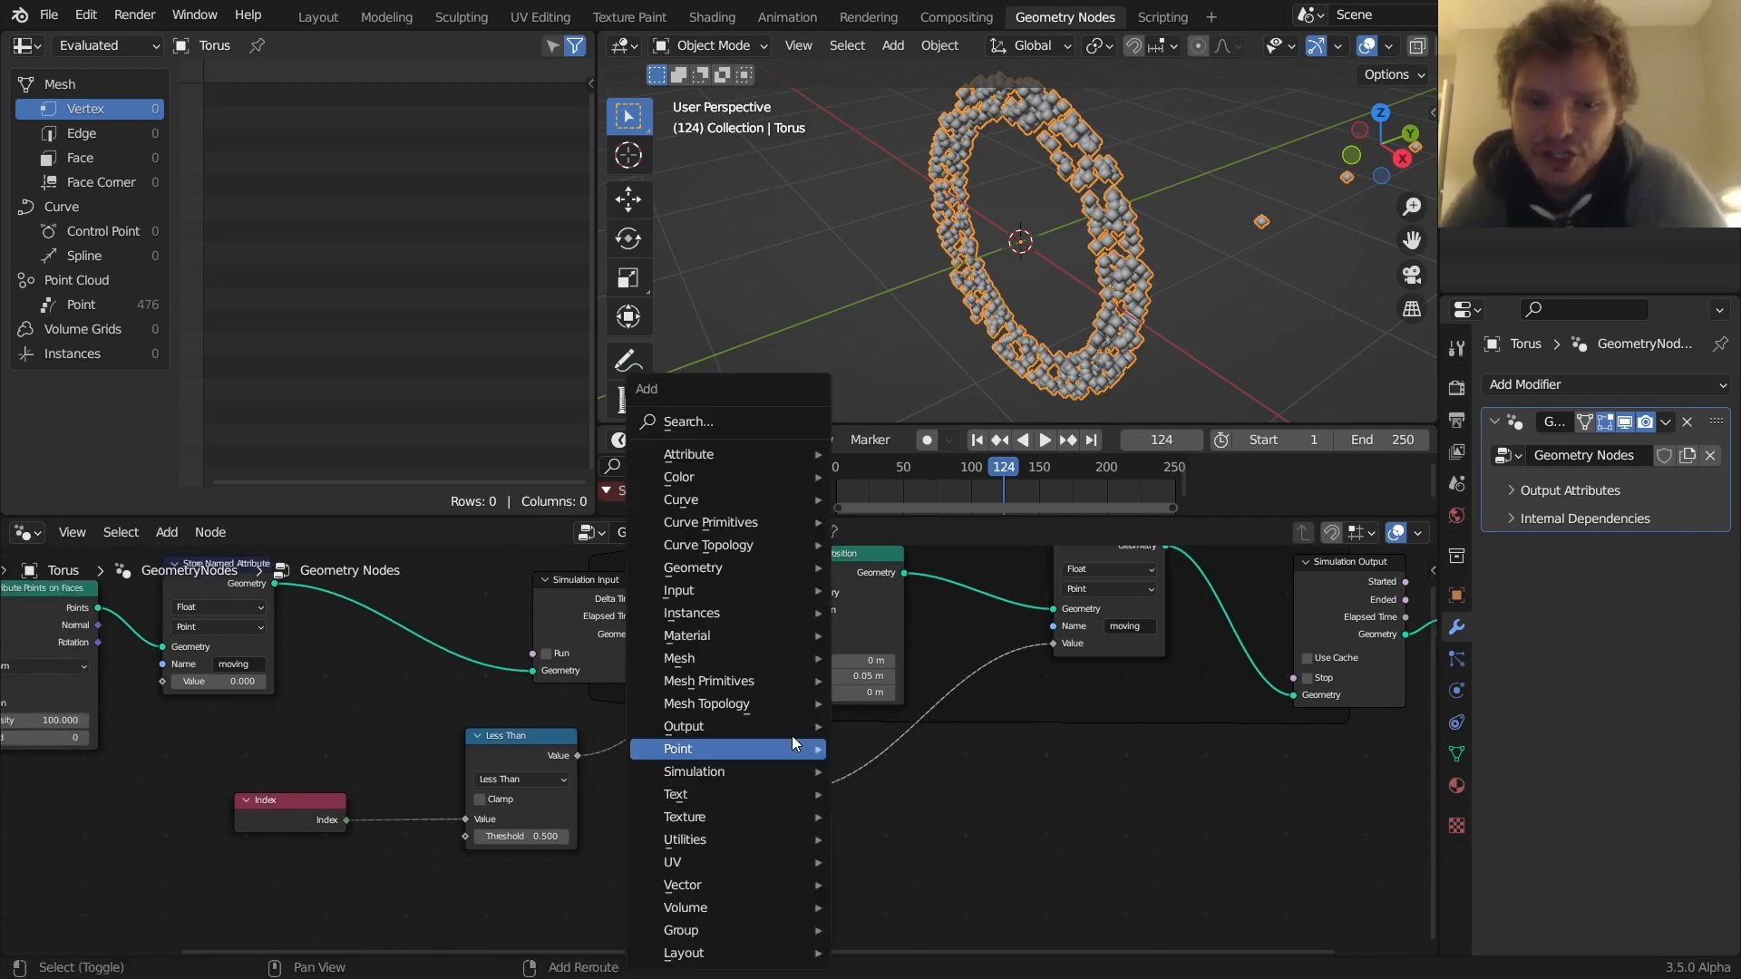
type("mat")
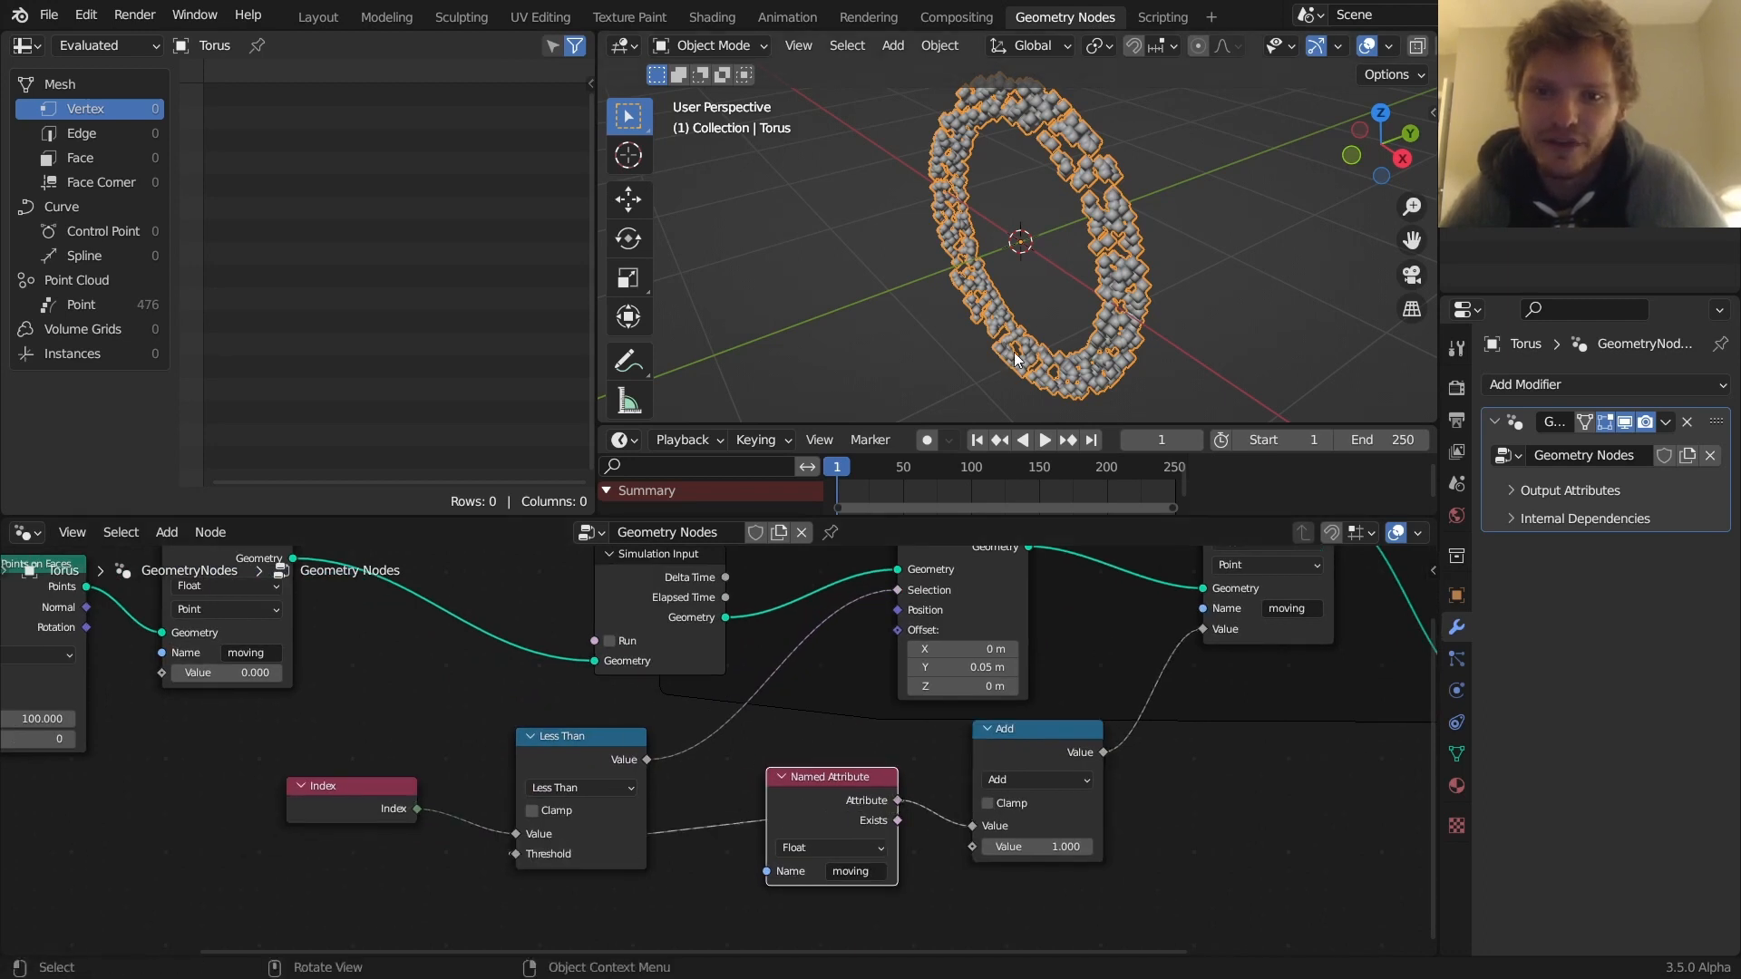
left_click(1042, 440)
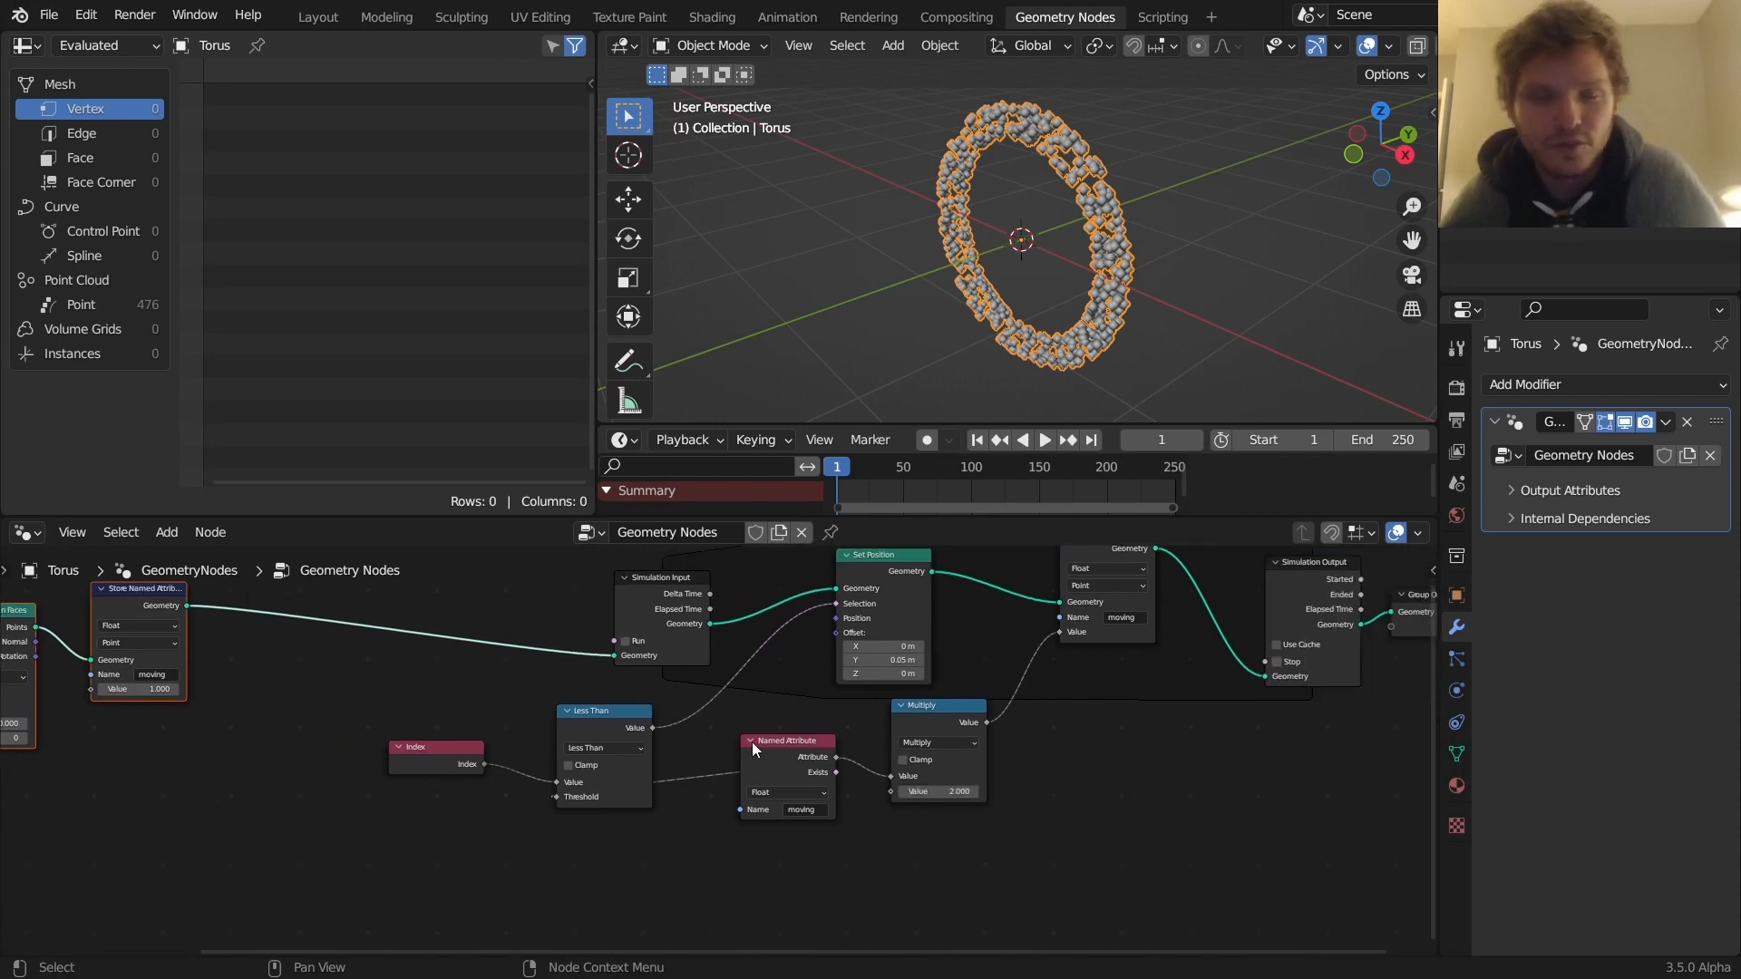
Undo the node tree back to the Add 1 state
left_click(1042, 440)
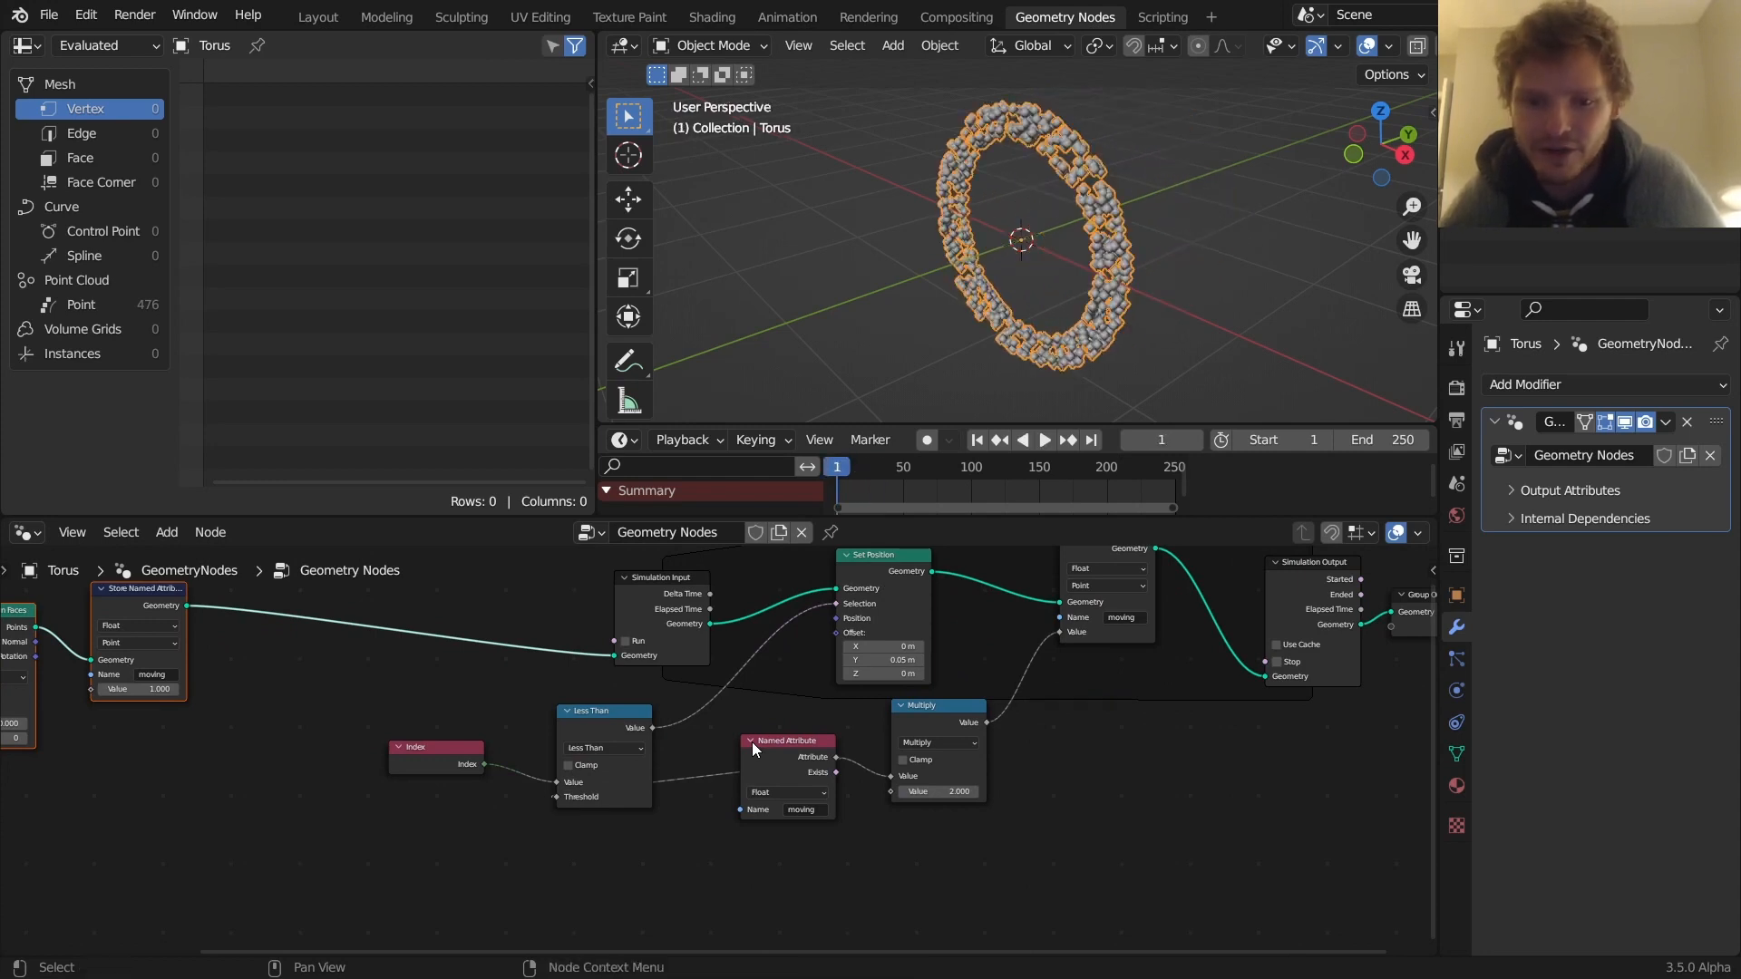
left_click(1042, 440)
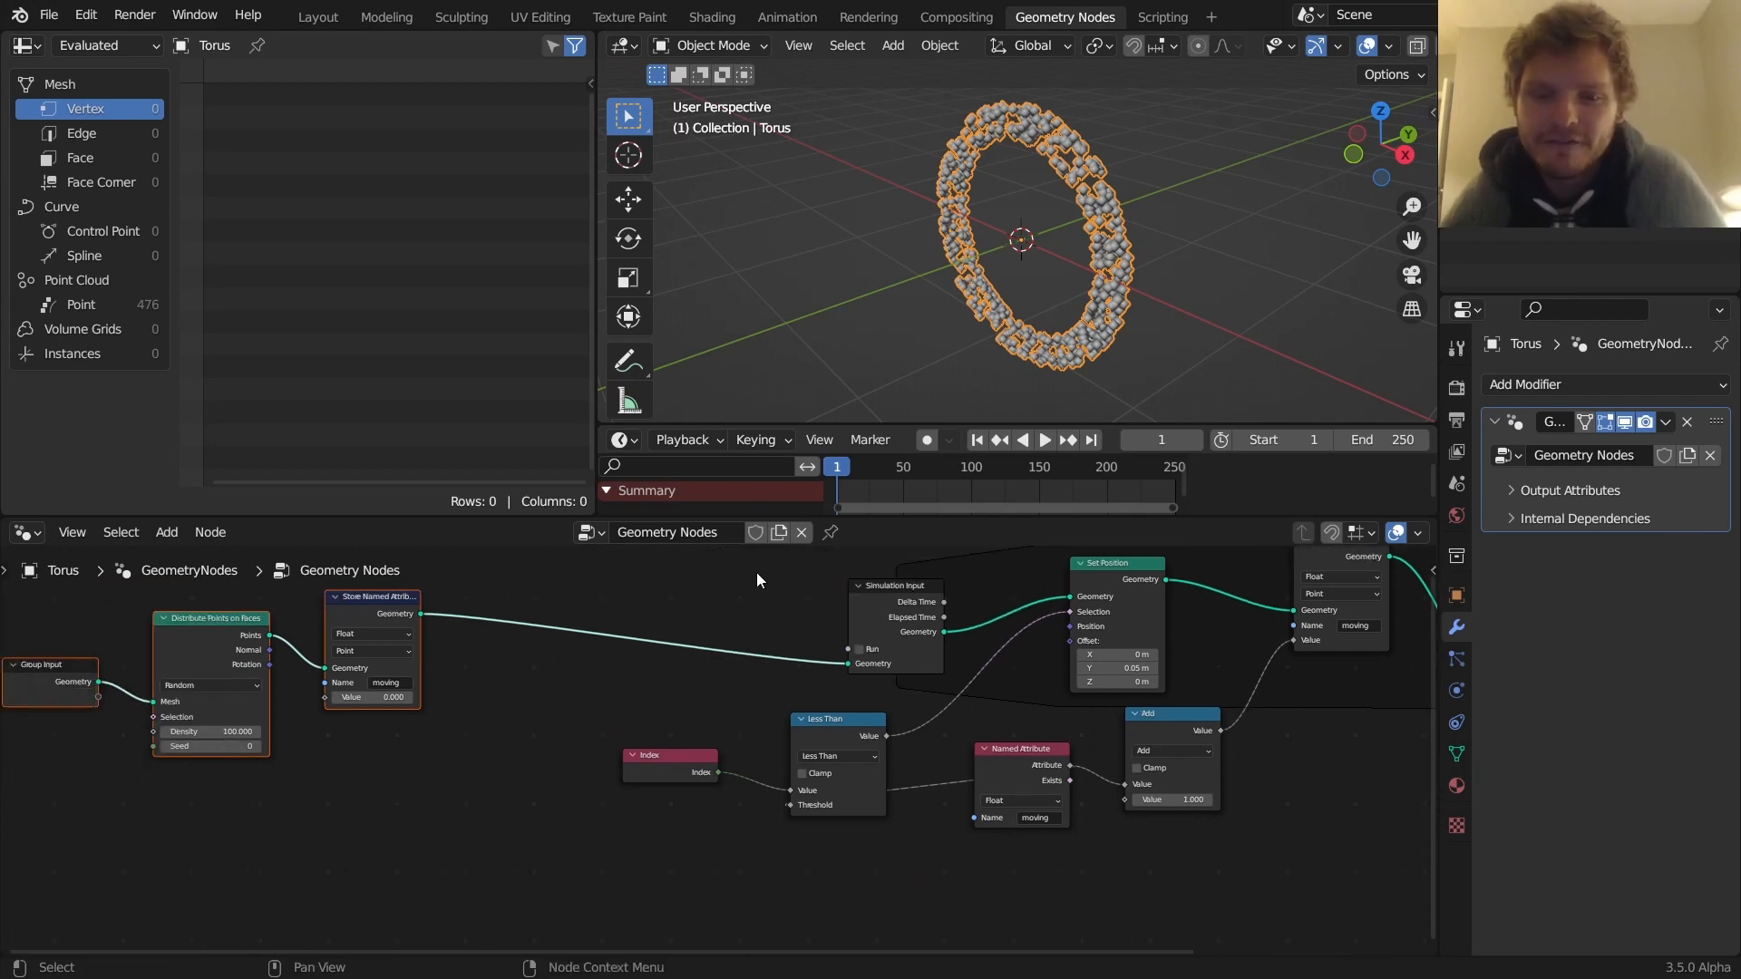
left_click_drag(758, 578, 622, 658)
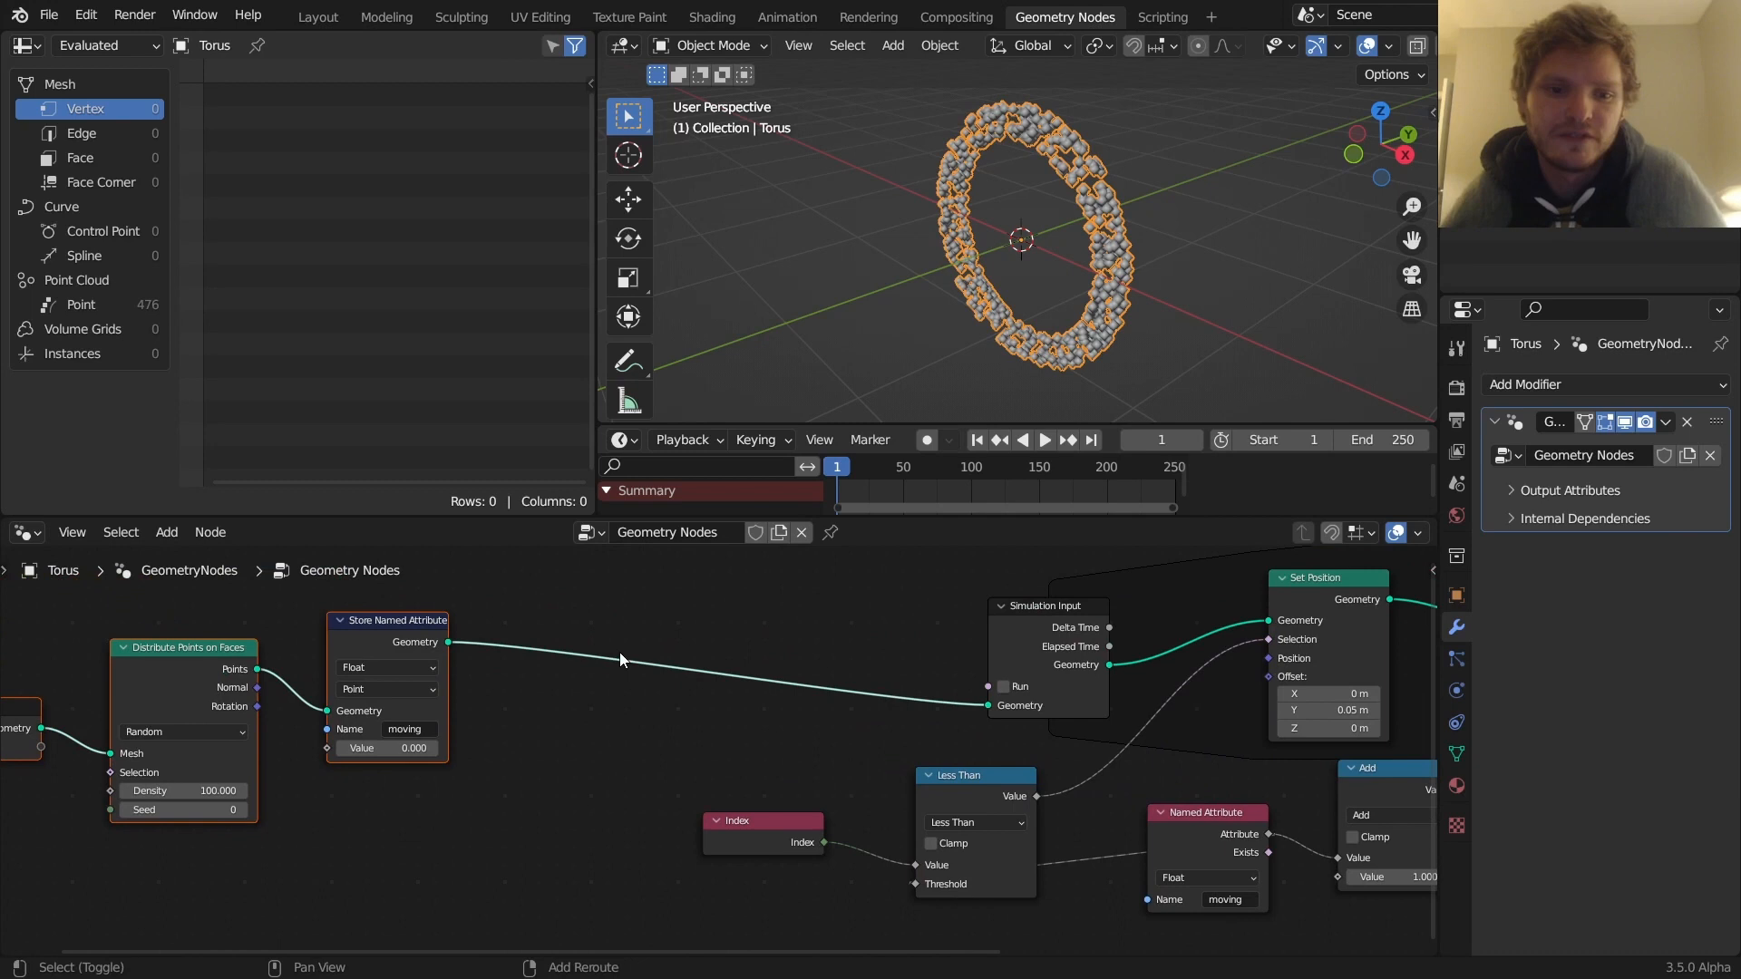
Add Set ID with a Random Value integer 0–100, swap Index for ID, and play
type("set")
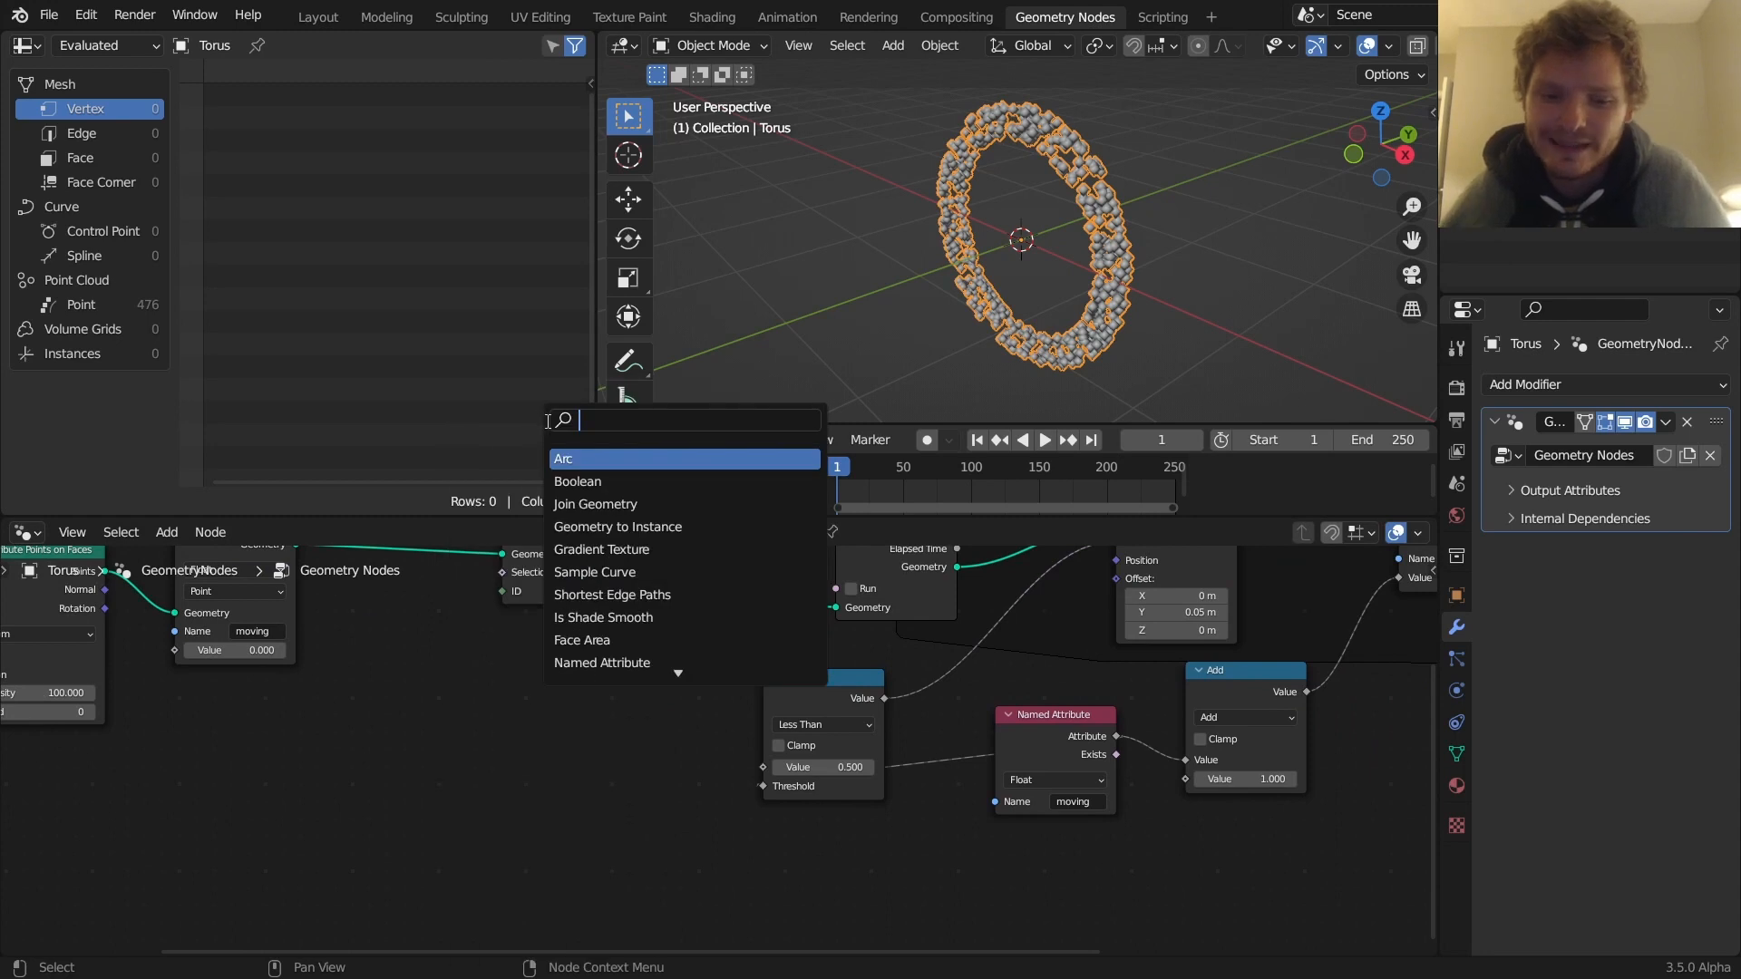
left_click(575, 721)
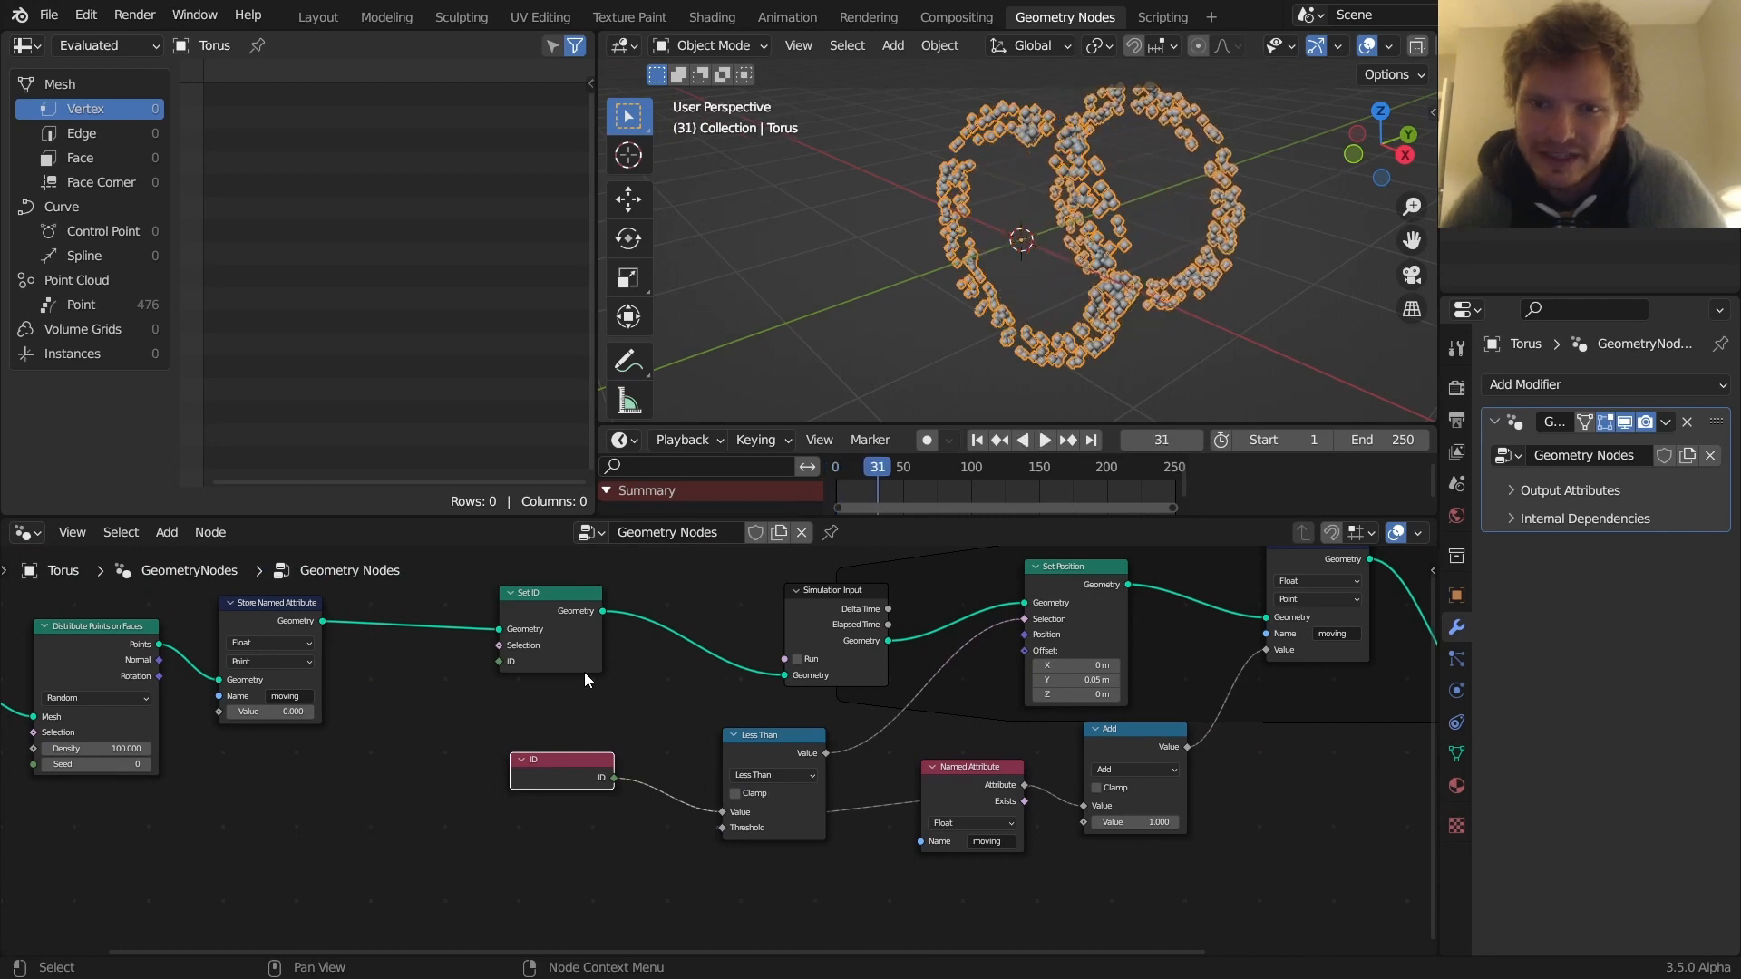
left_click(974, 440)
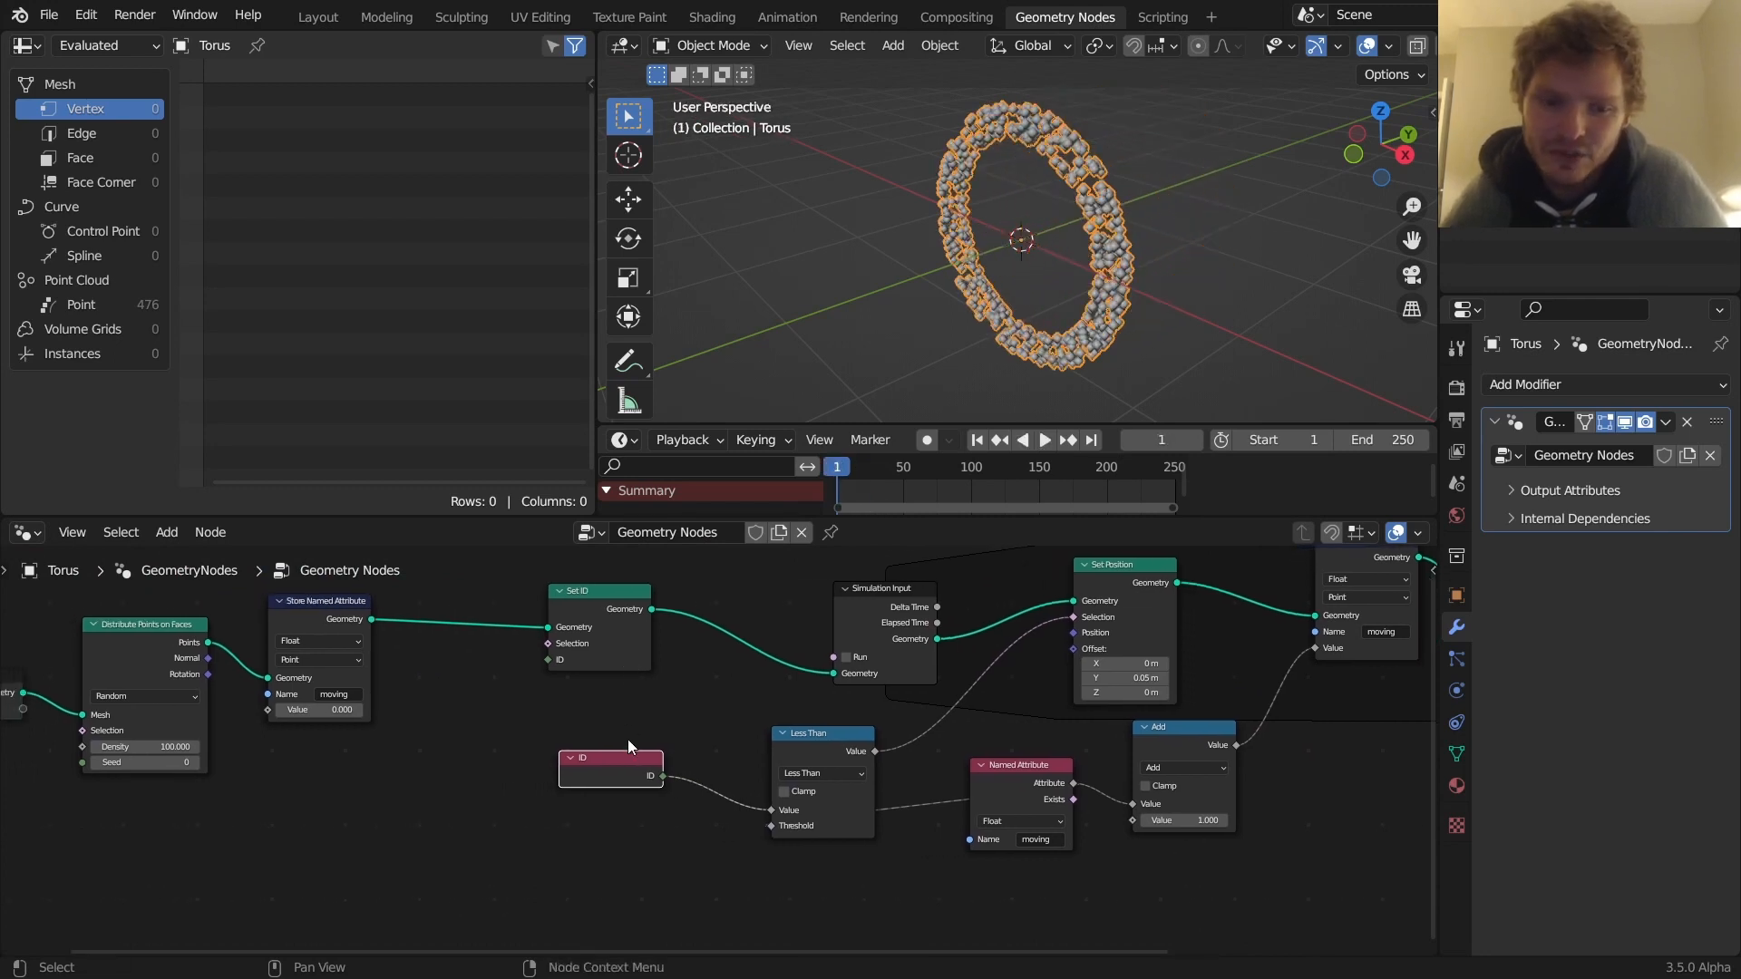
left_click_drag(609, 756, 647, 780)
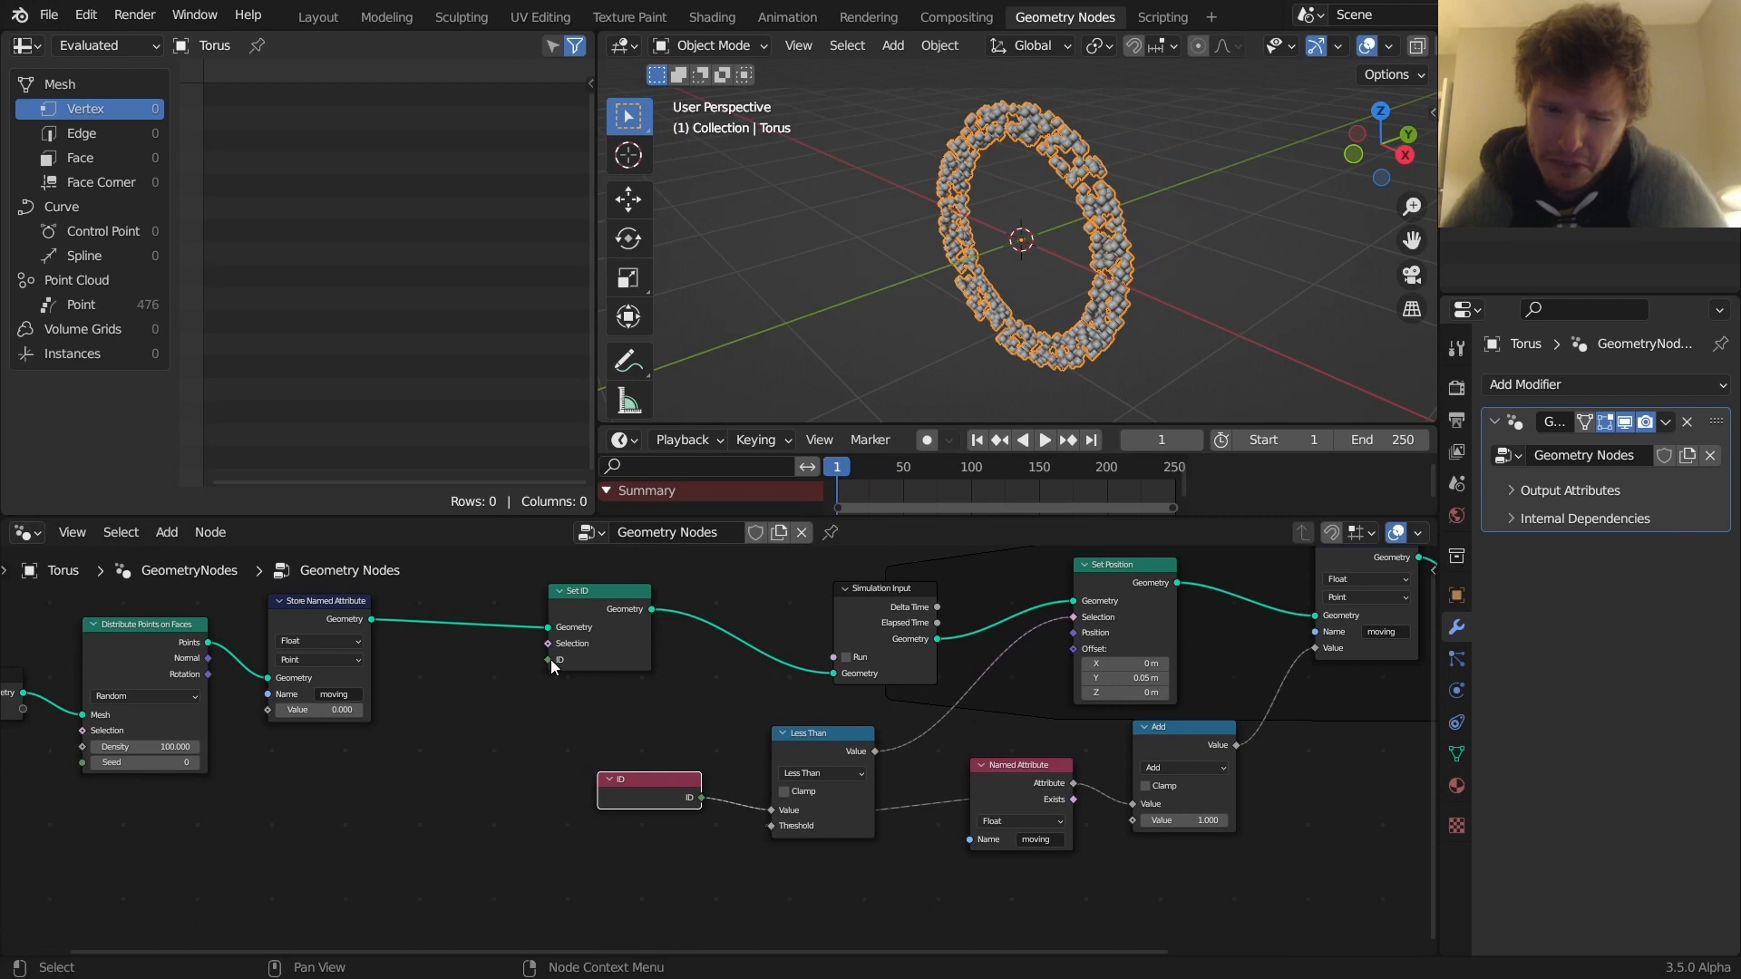
type("random")
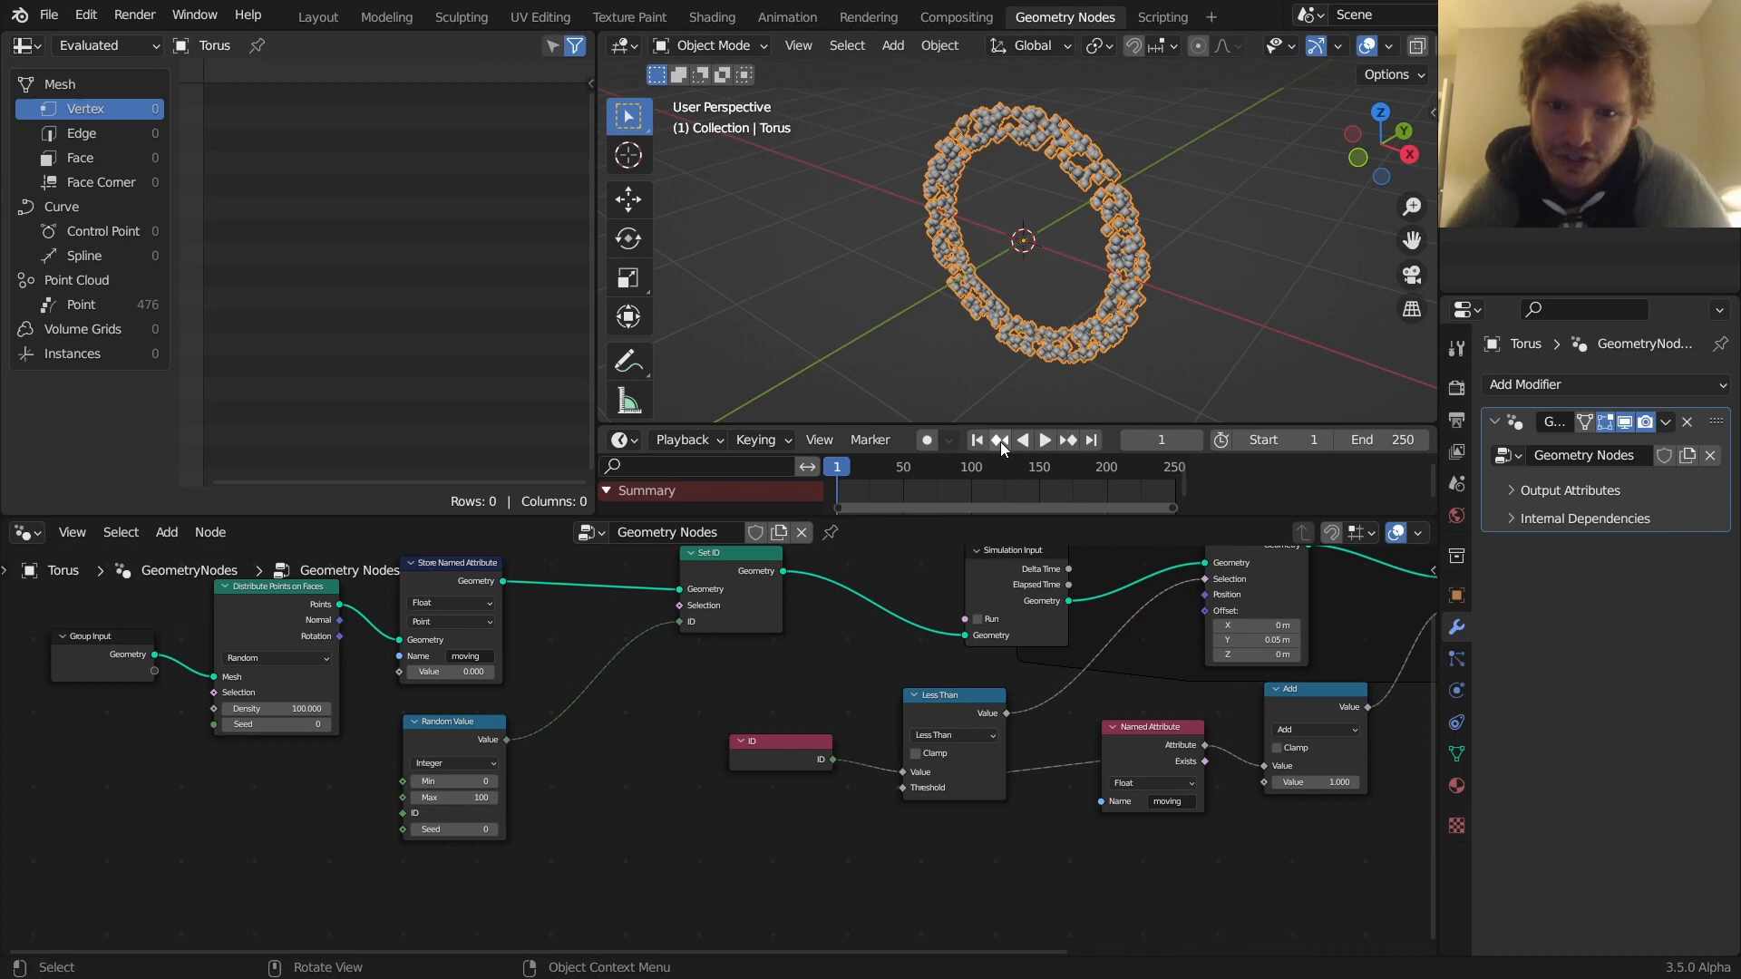
left_click(1042, 440)
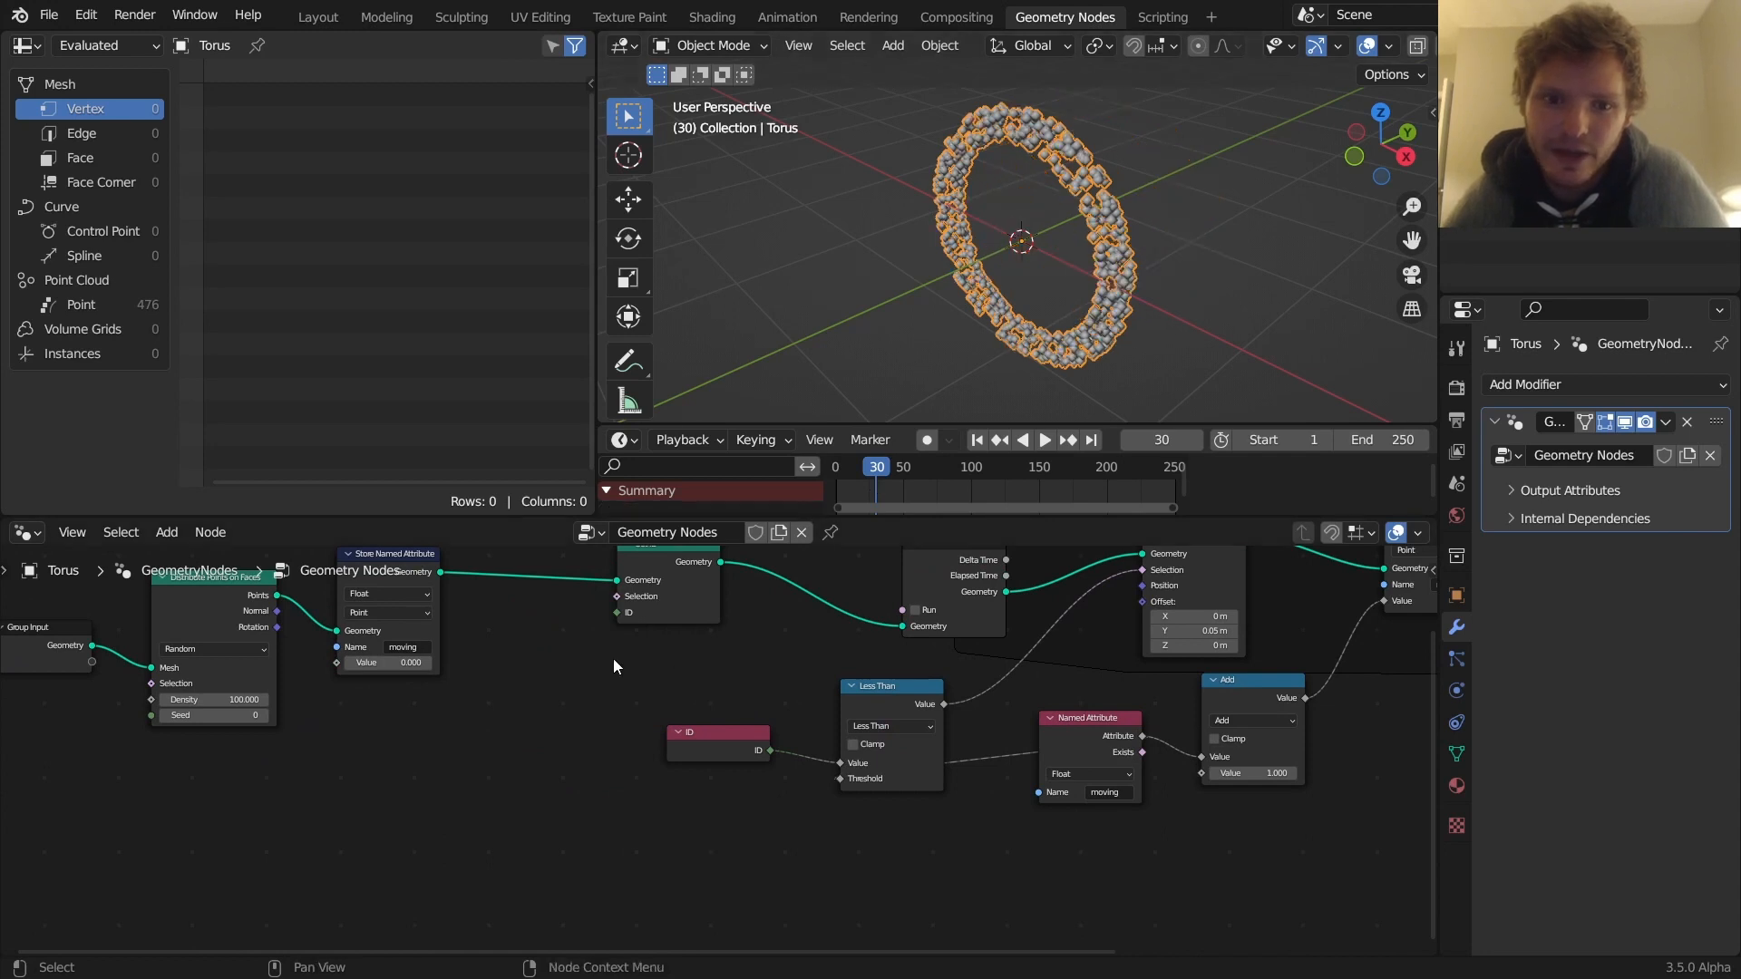
Feed Position Z through Separate XYZ and Map Range (-1.2–1.2 to 0–1) into Set ID
type("sep")
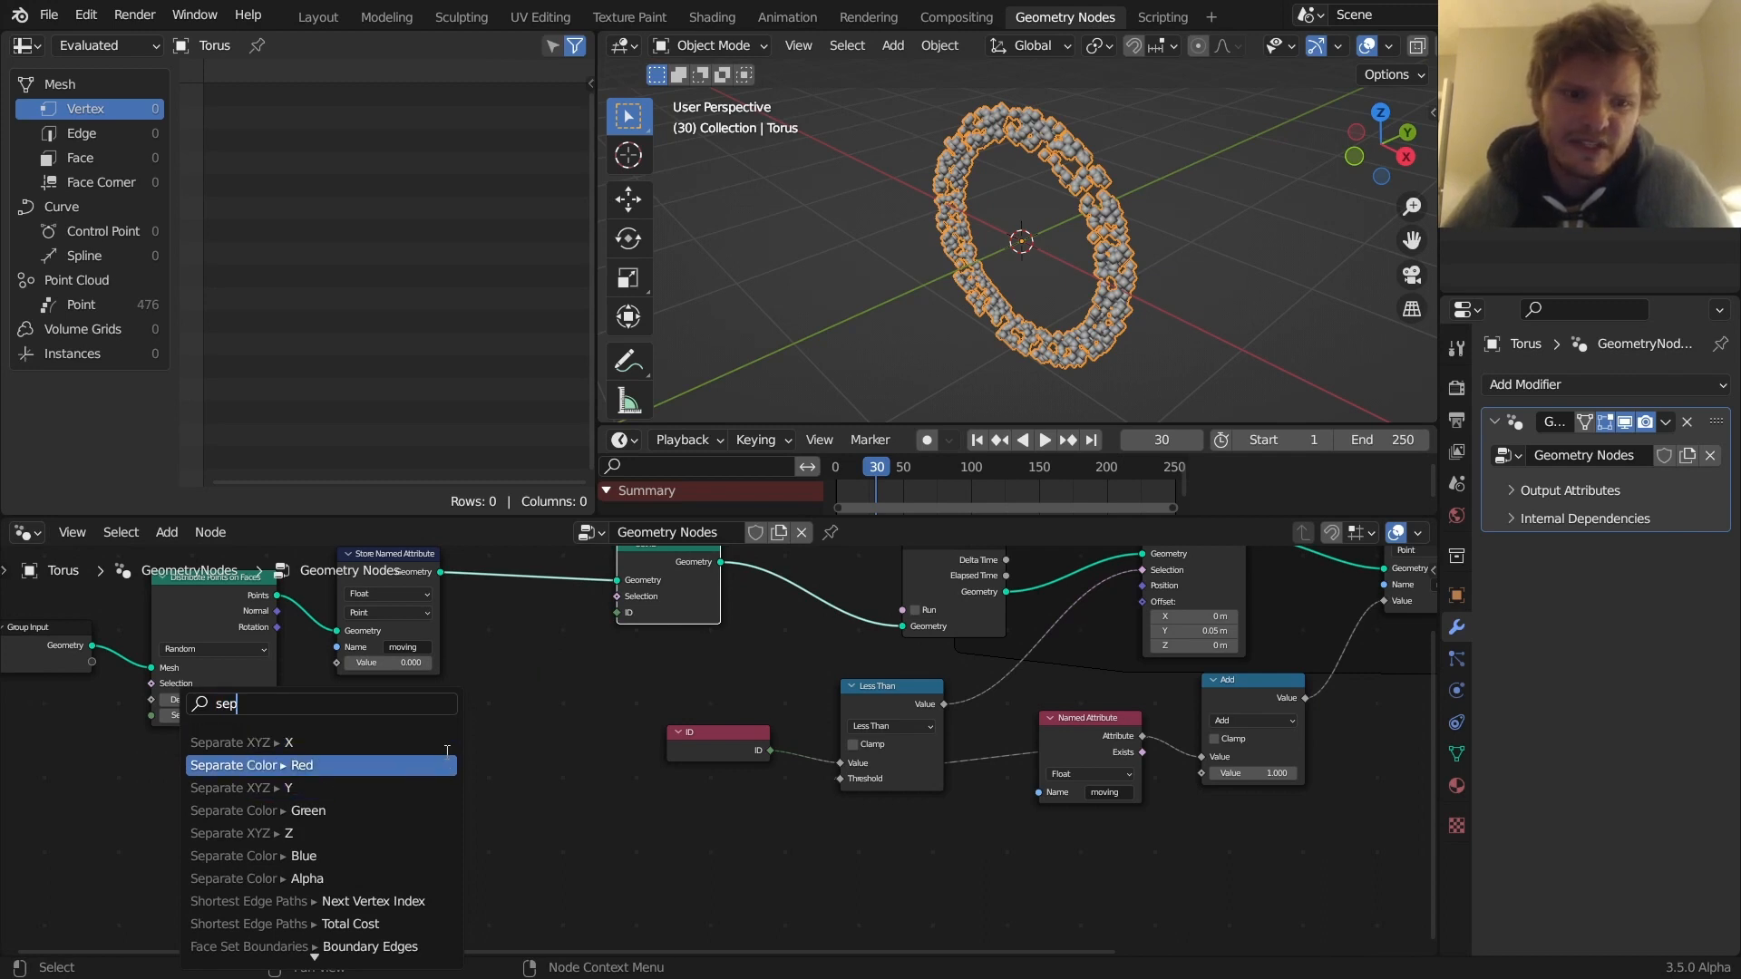
left_click(241, 742)
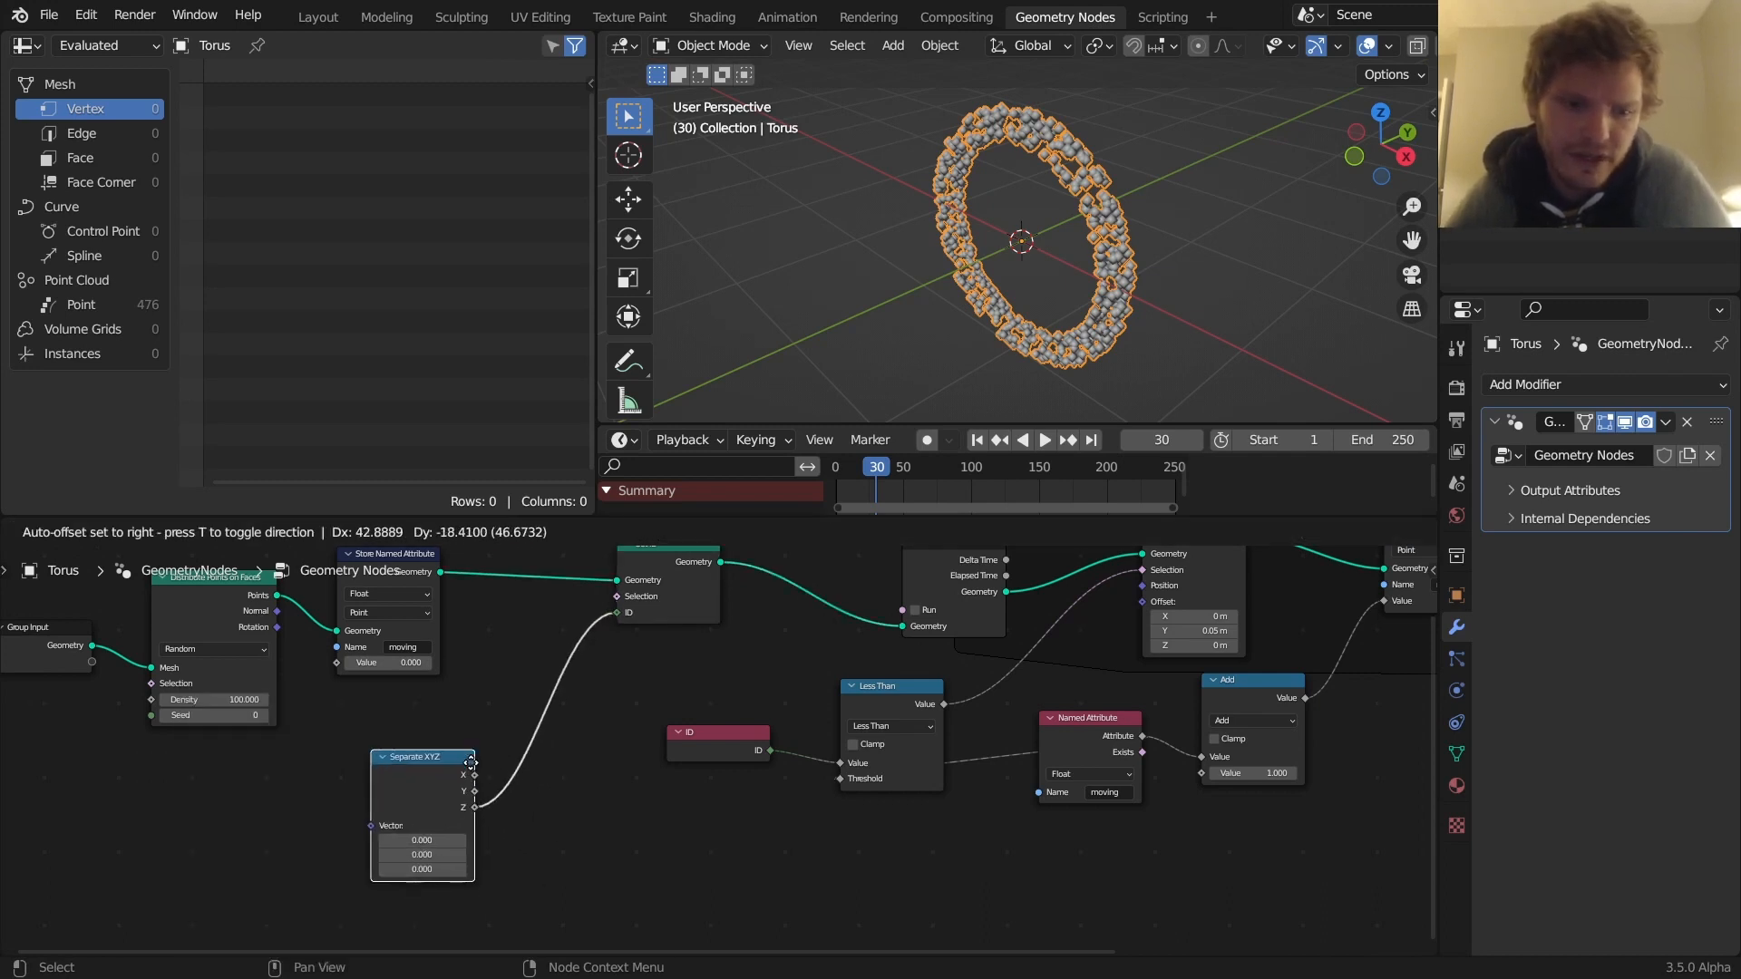
type("po")
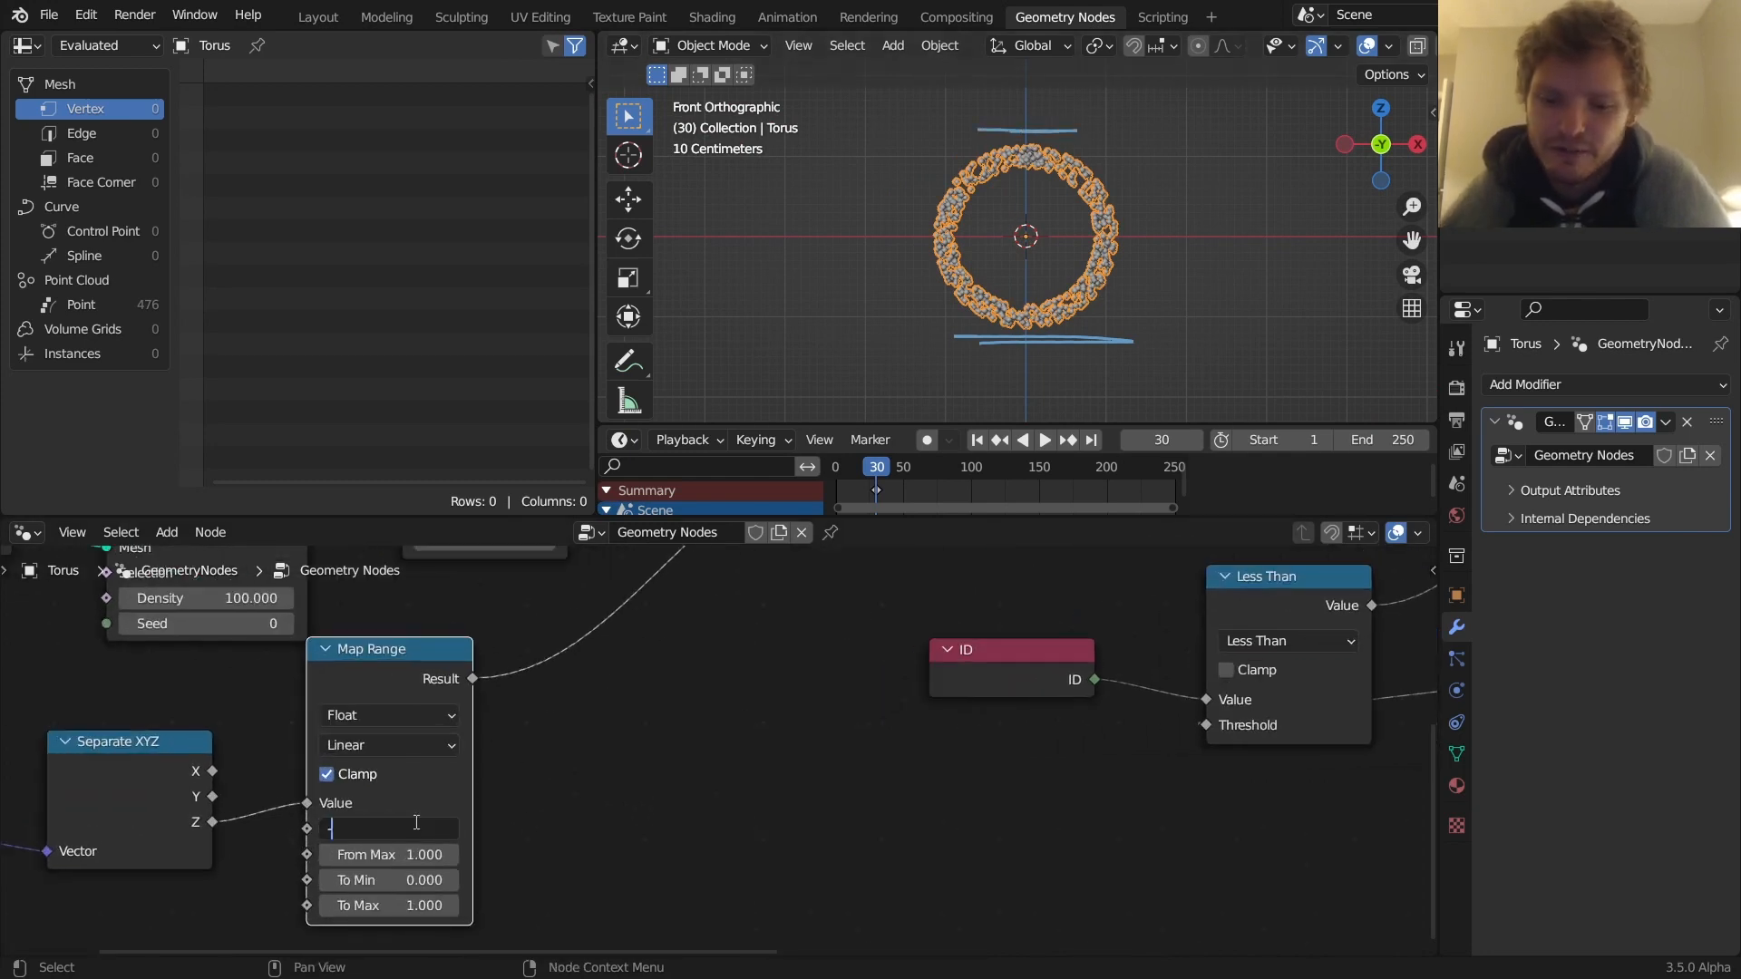
type("1.200")
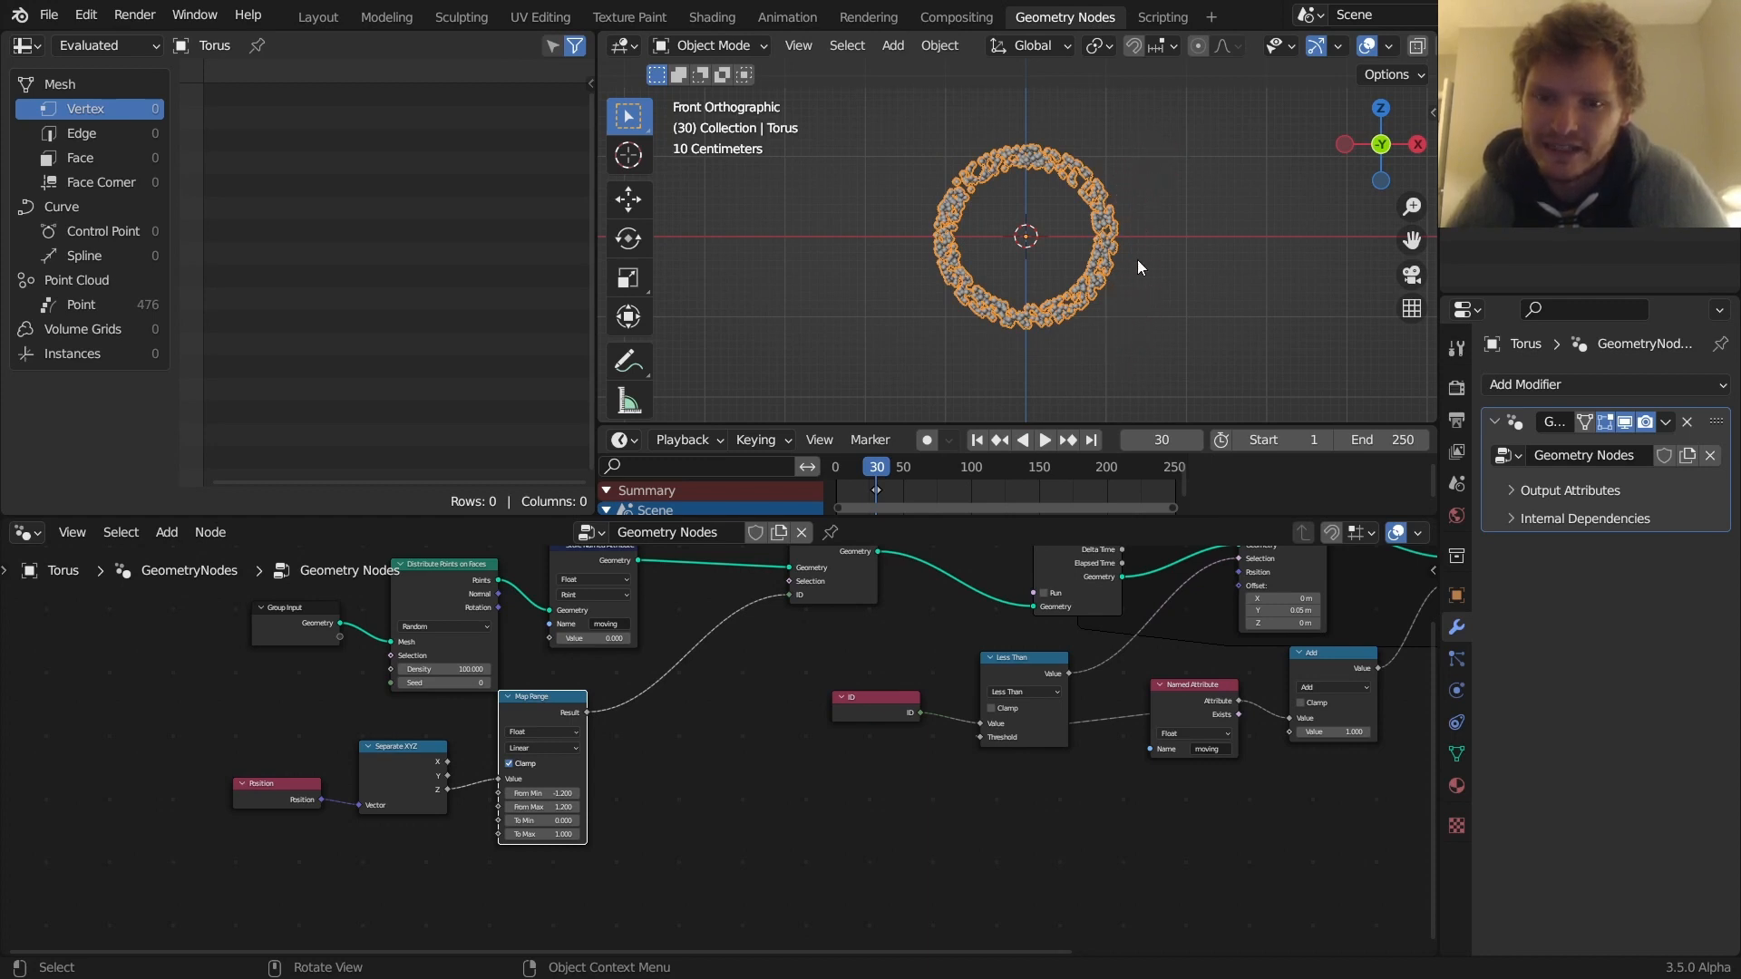
left_click(1042, 439)
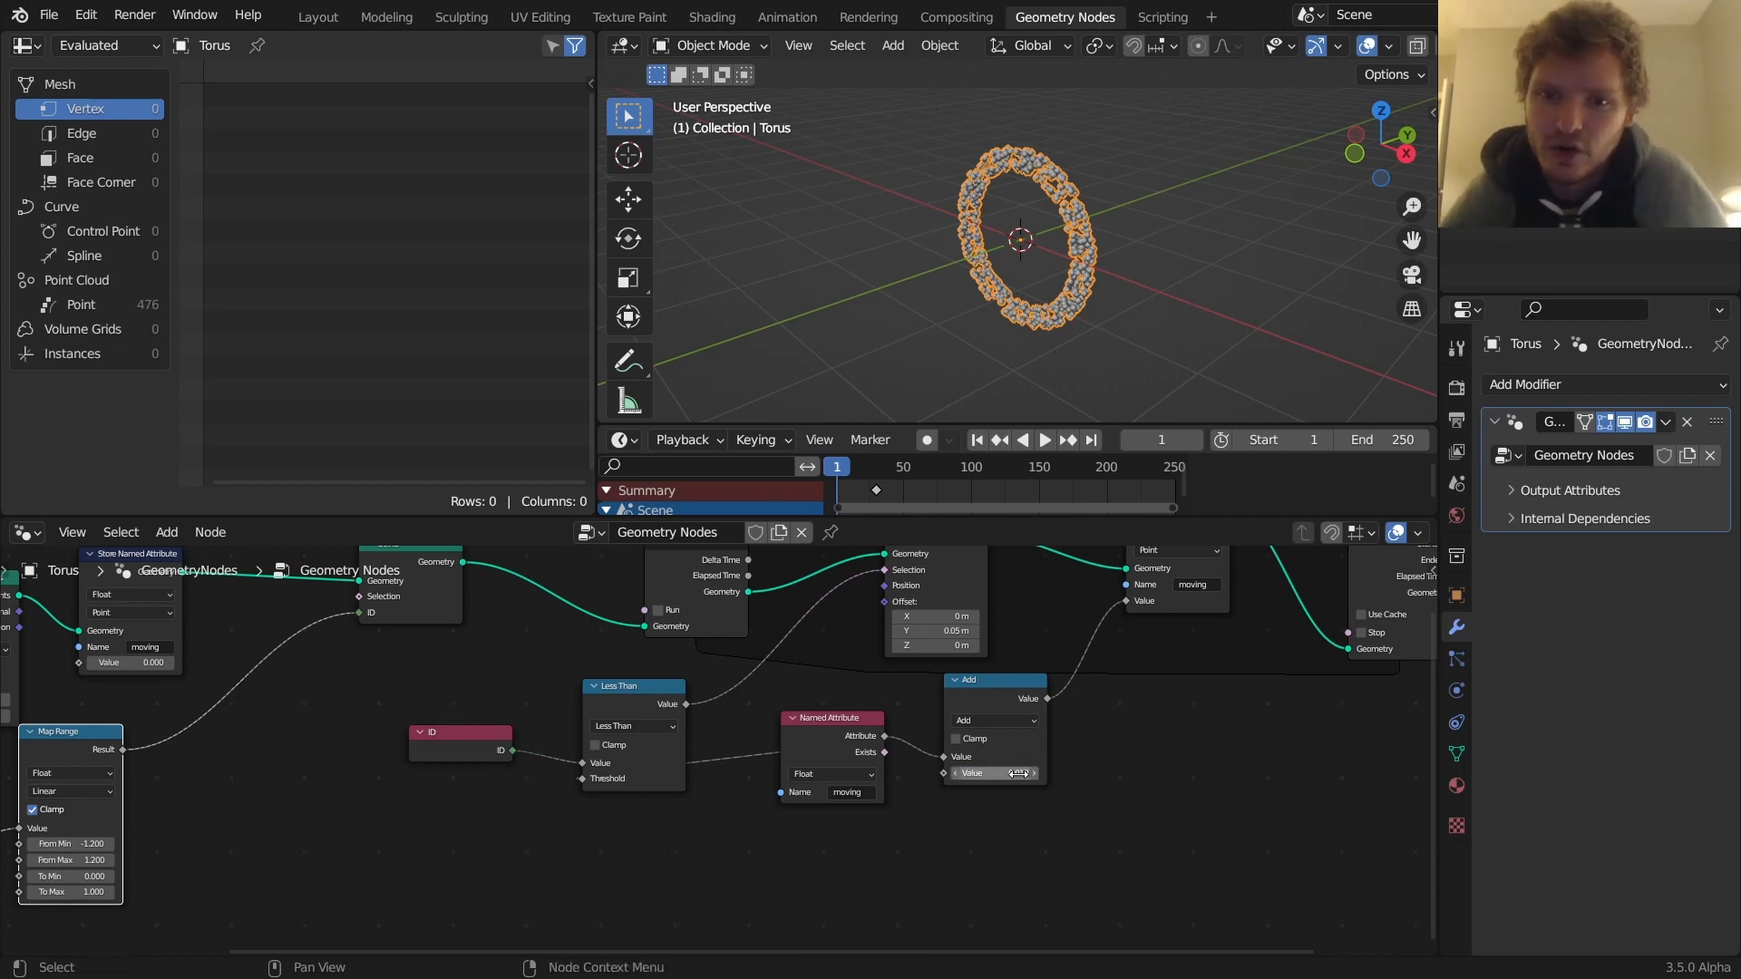
Set Map Range To Max to 100, raise point density to 2000, and preview playback
left_click(1042, 439)
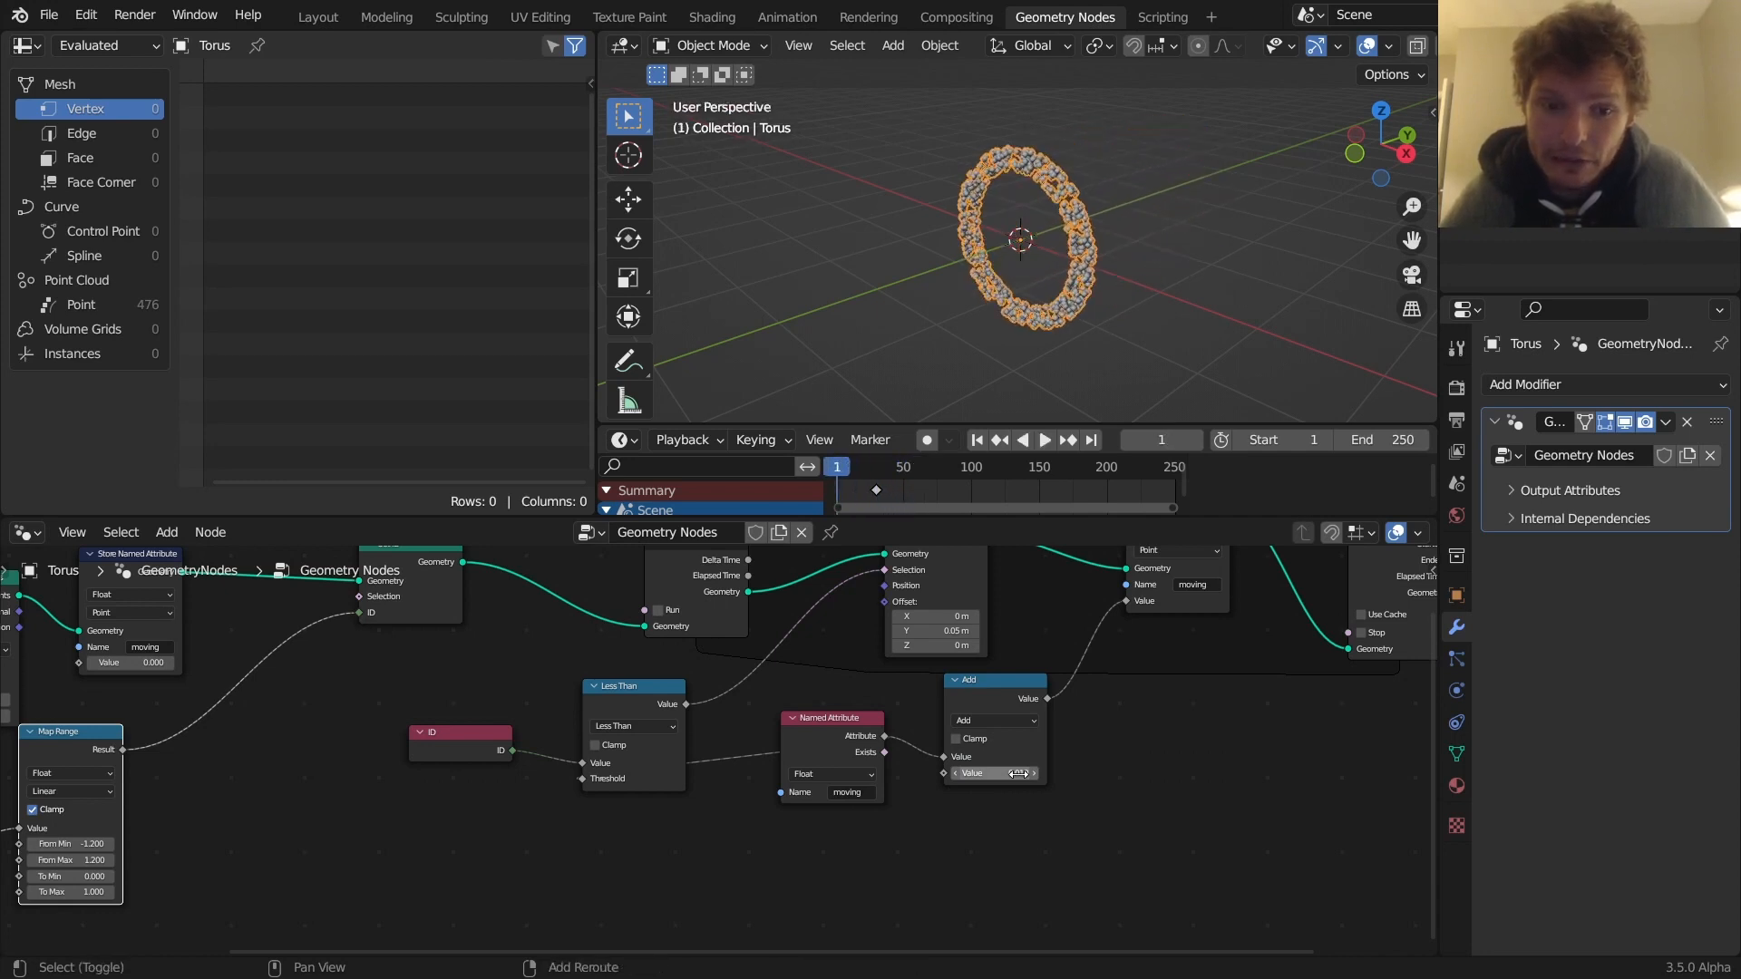
mouse_move(964, 740)
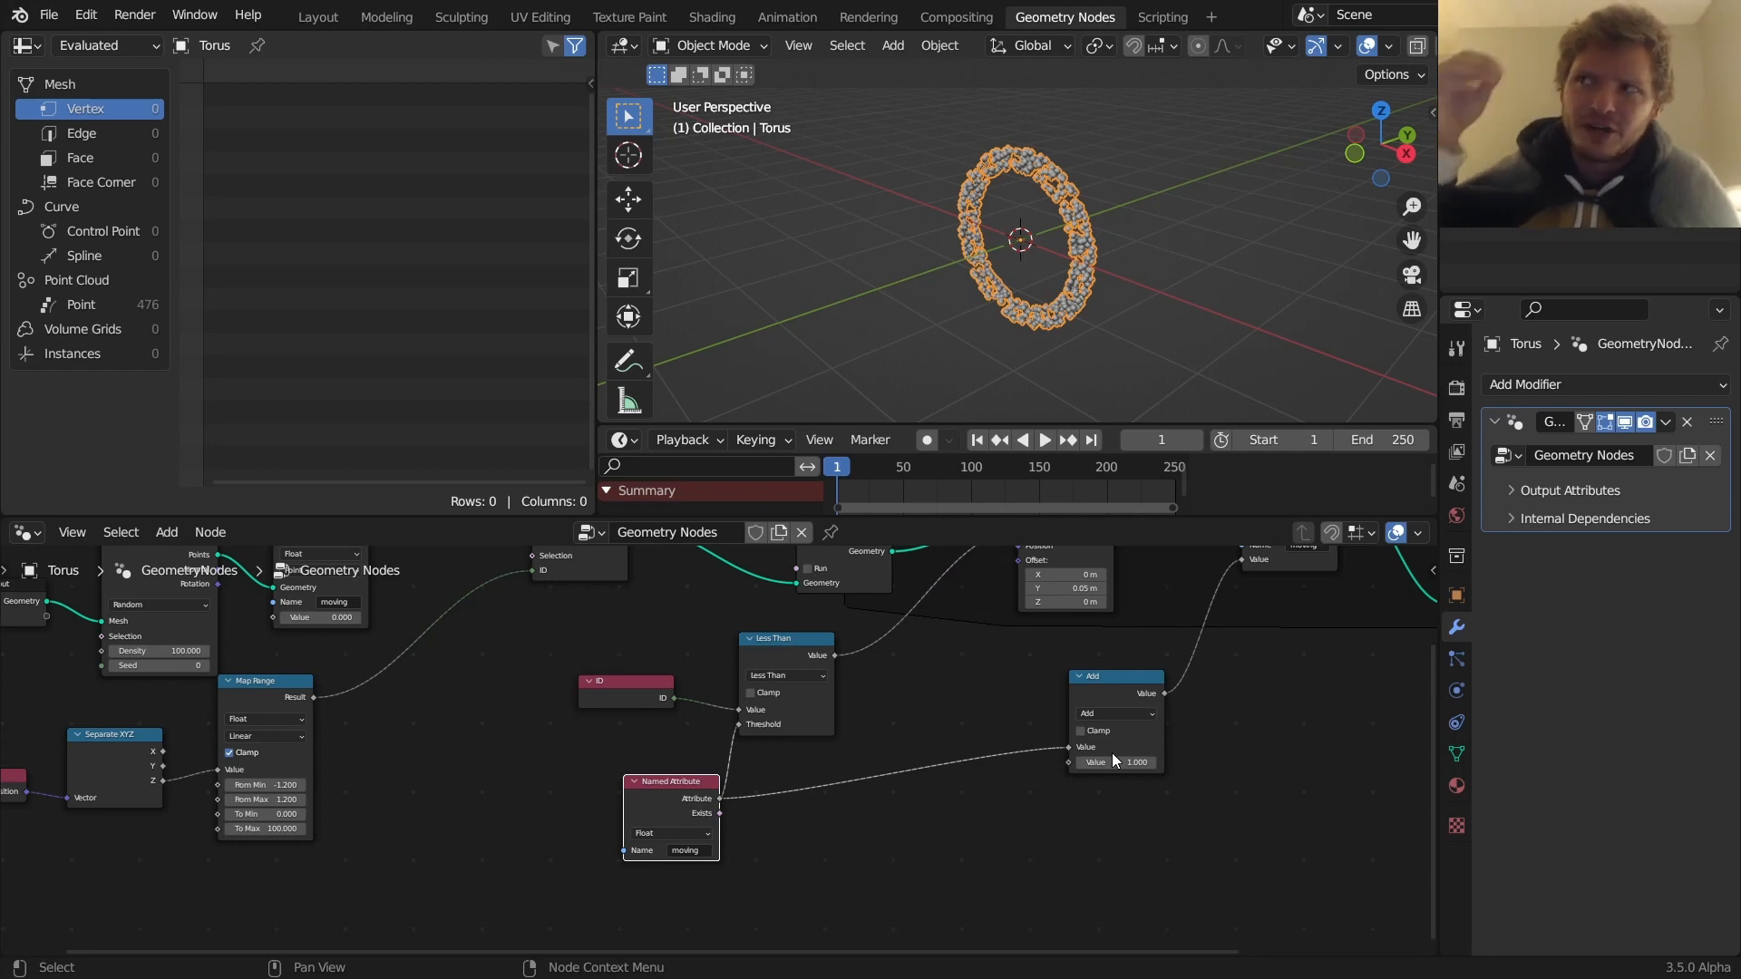
left_click(1043, 440)
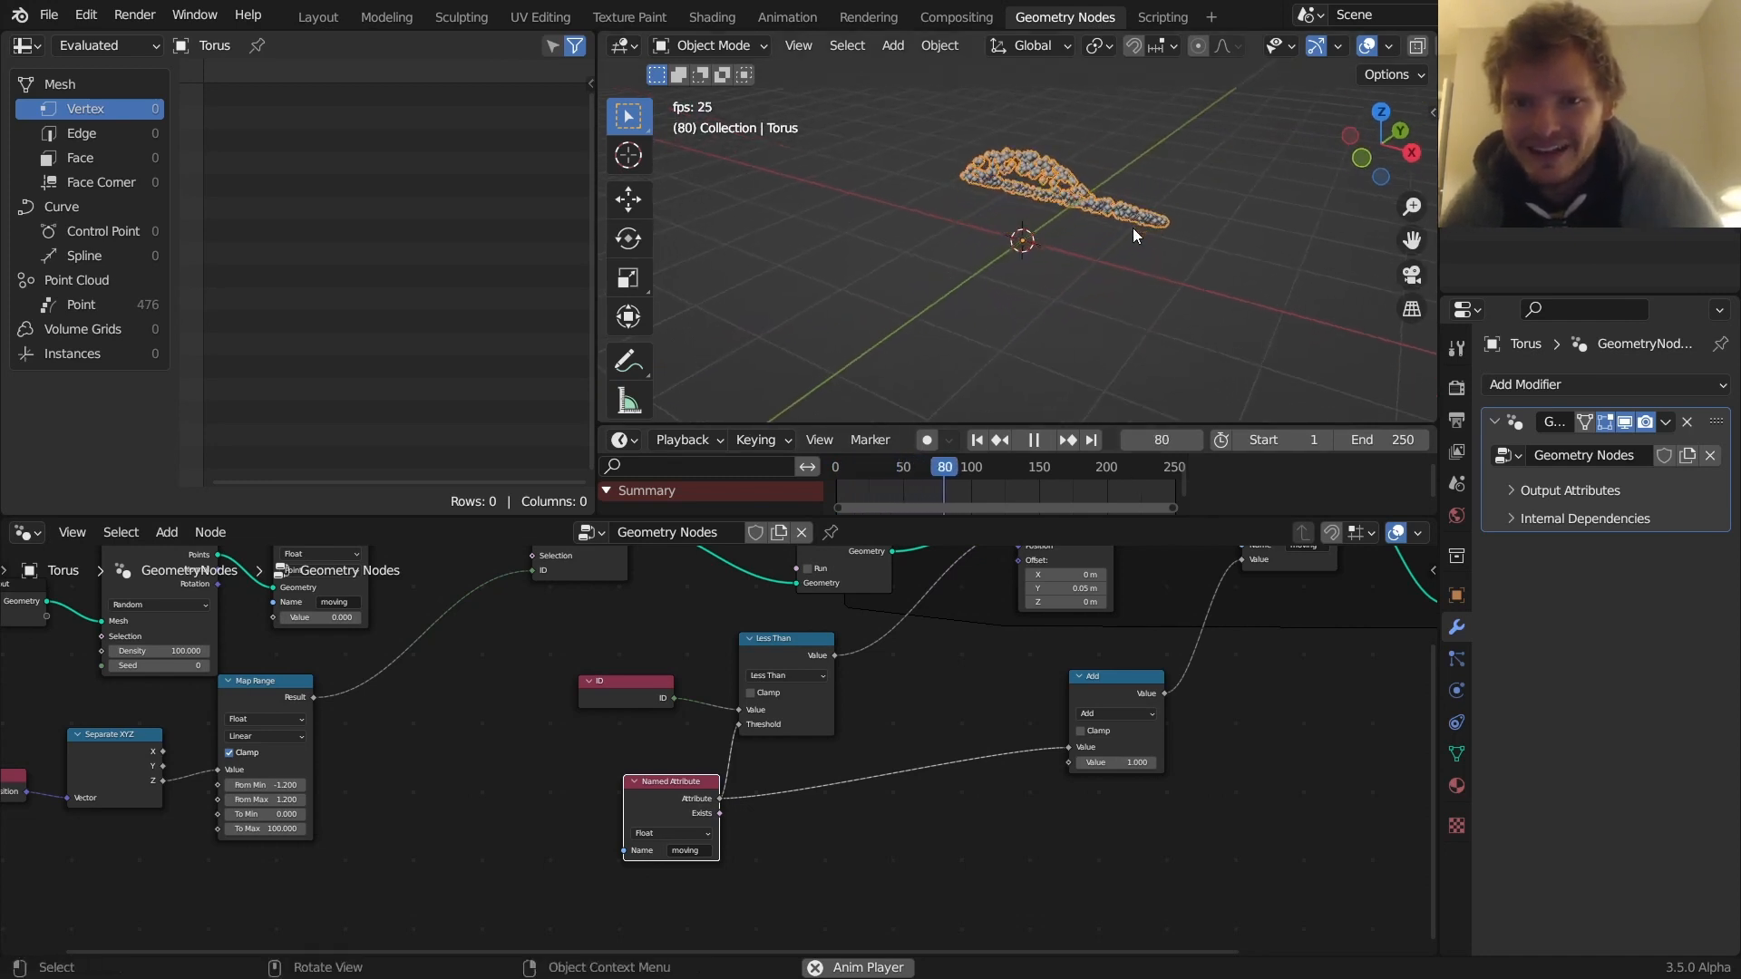
left_click(861, 466)
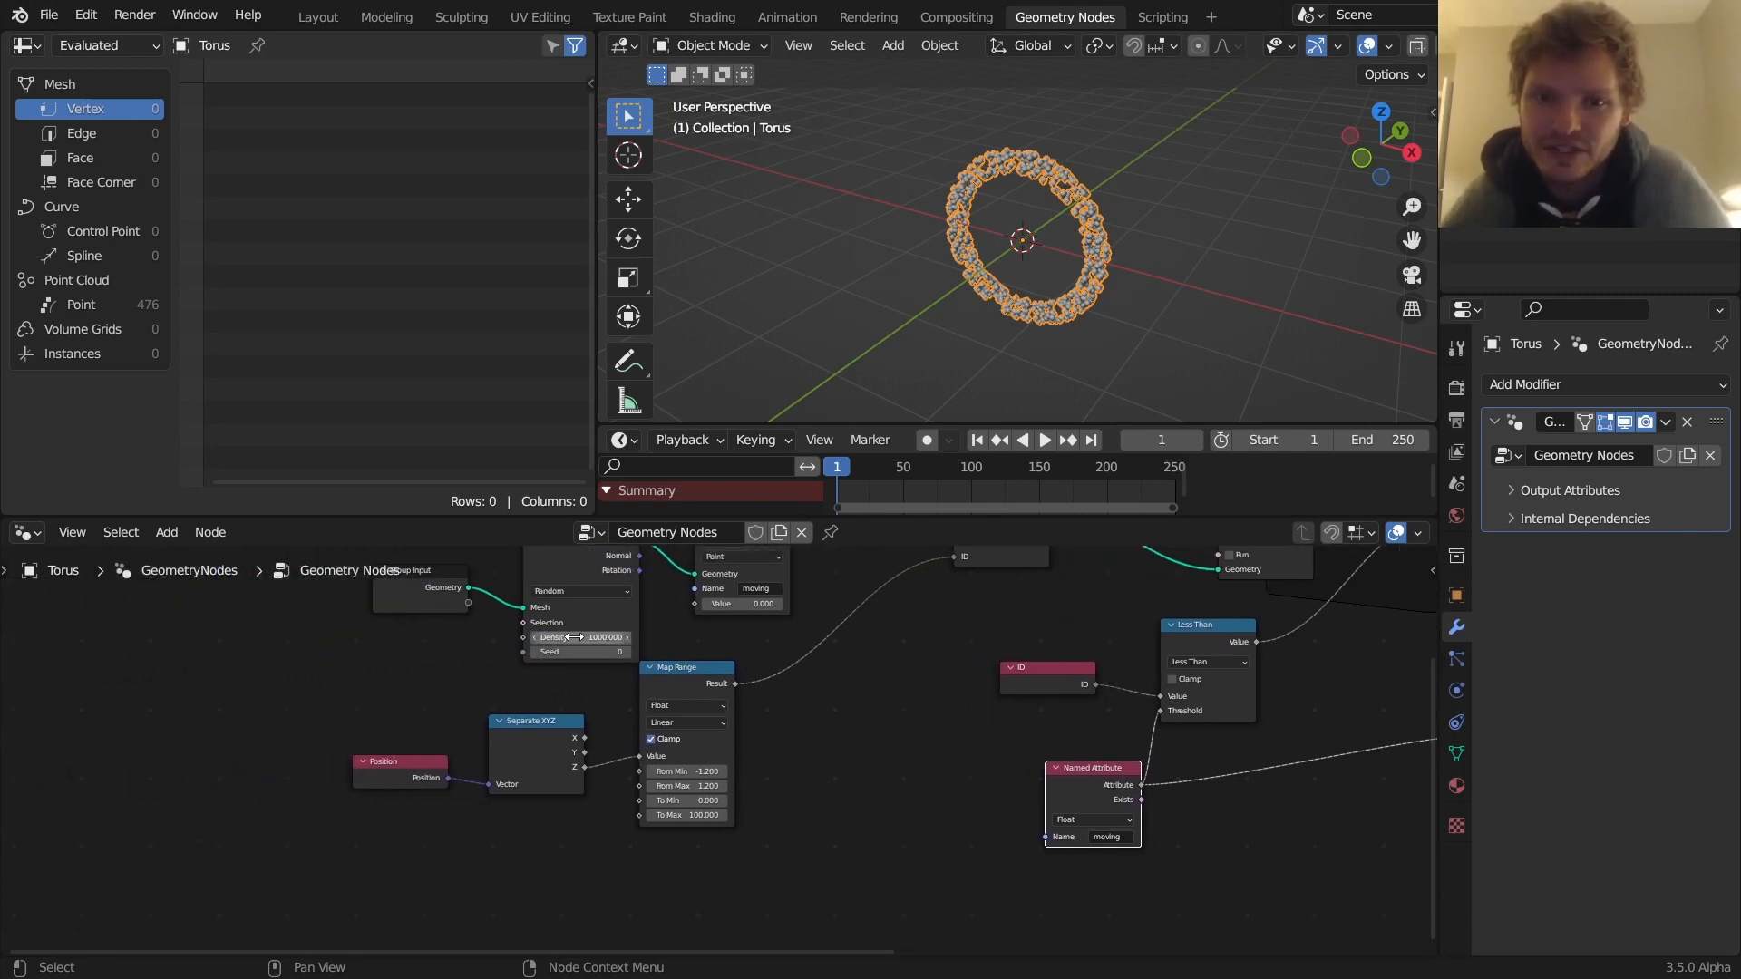
left_click(1042, 439)
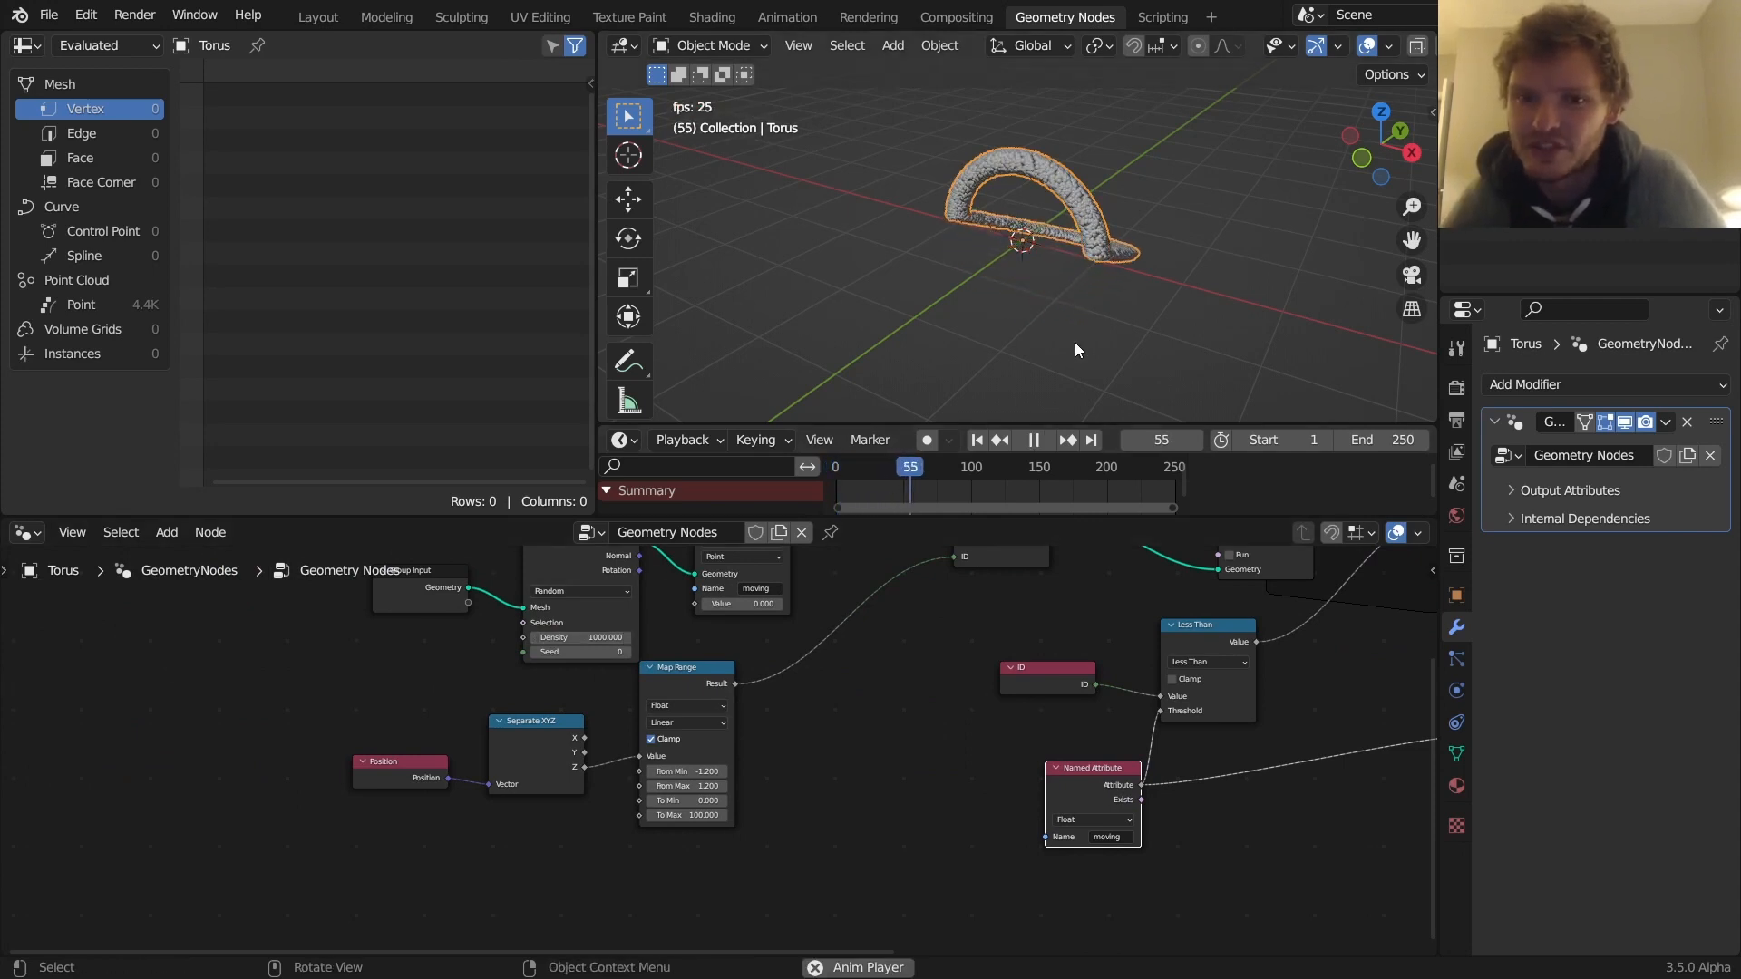
left_click(1032, 439)
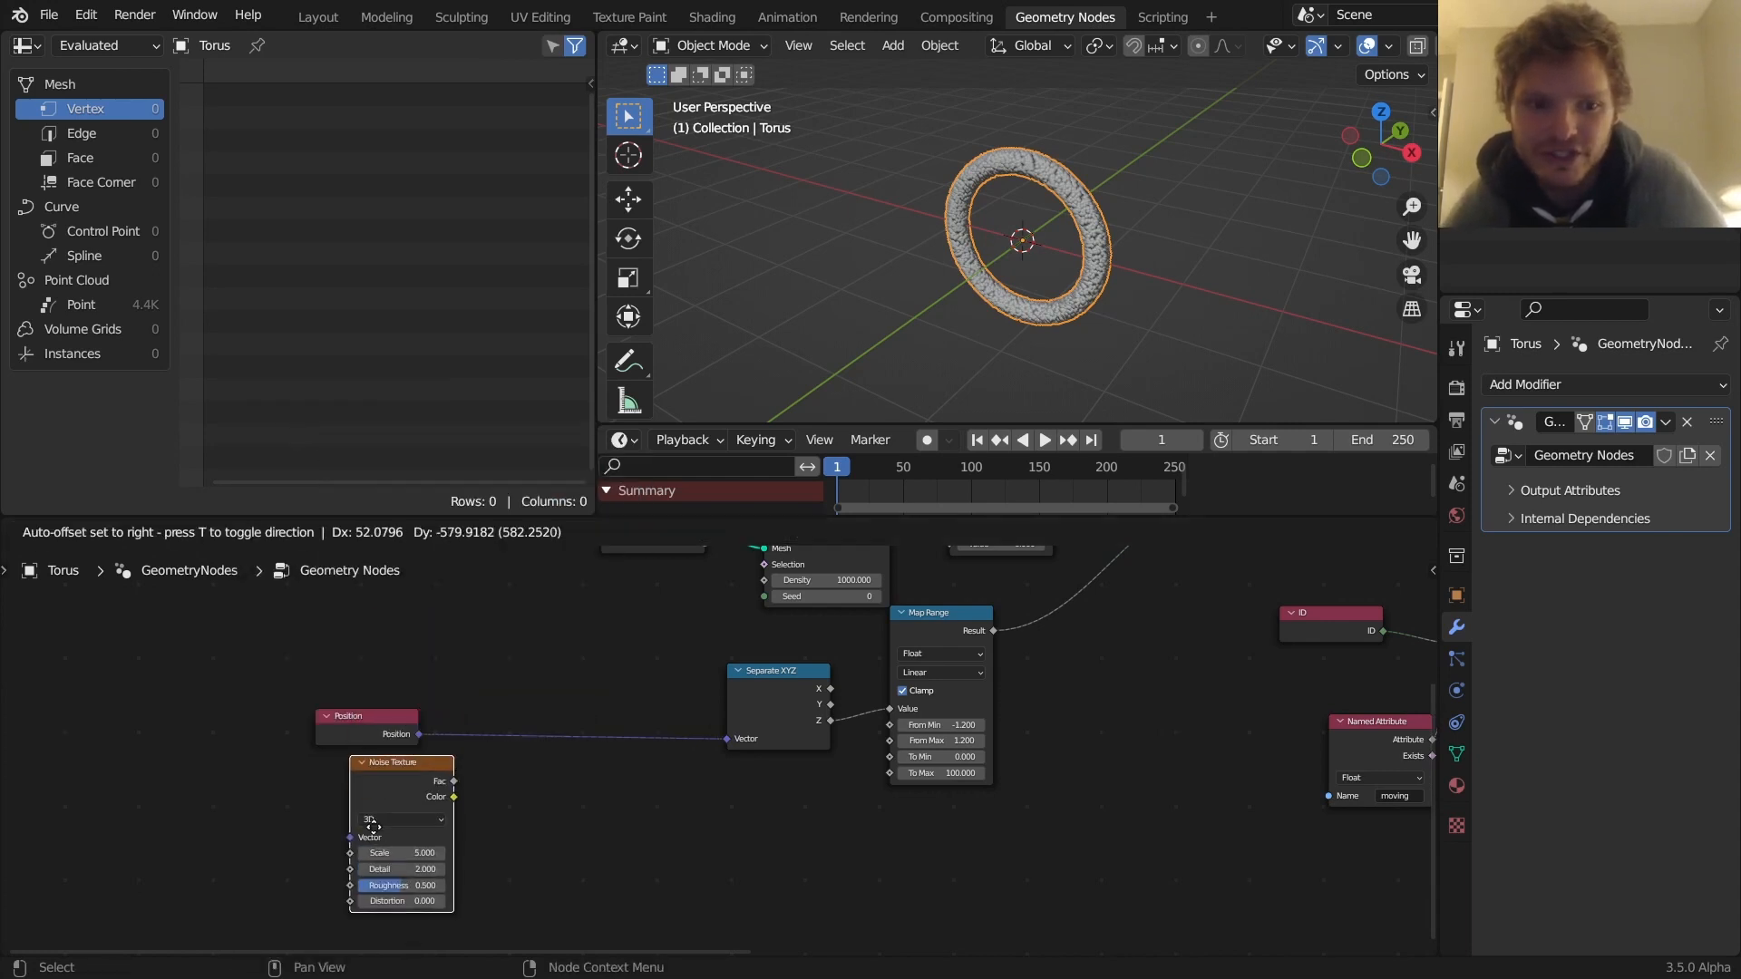
Mix Position with Noise color in Linear Light at factor 3, unclamped, and preview playback
type("mi")
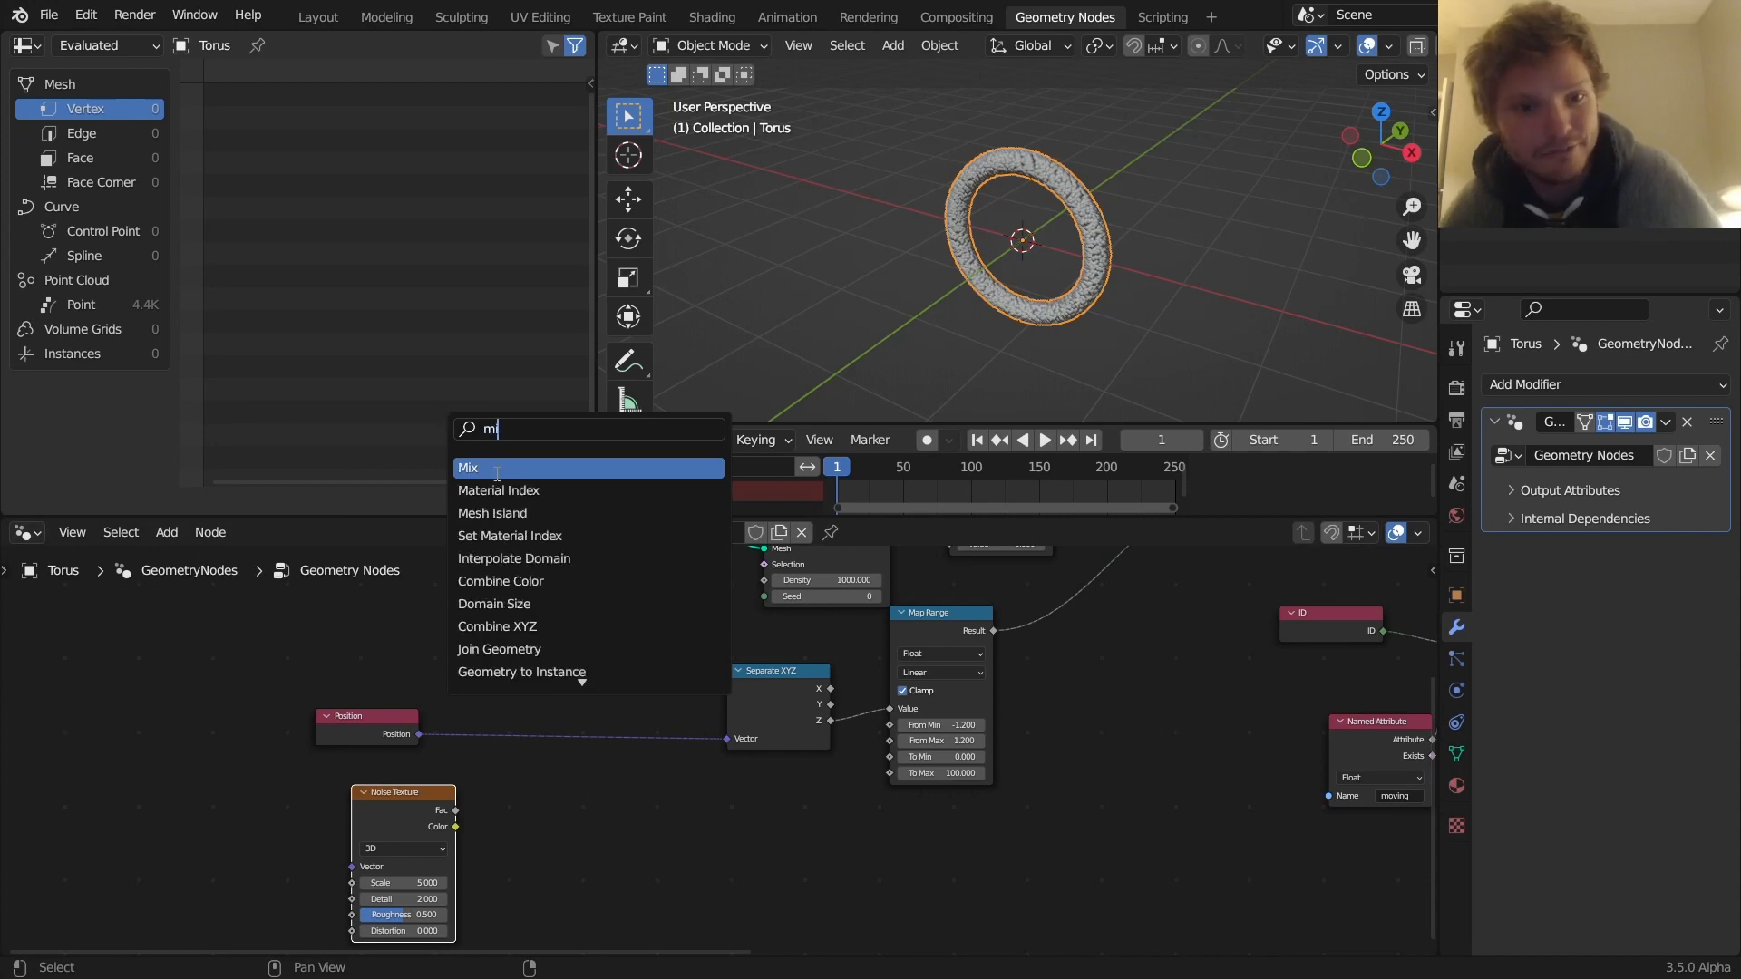
left_click(469, 466)
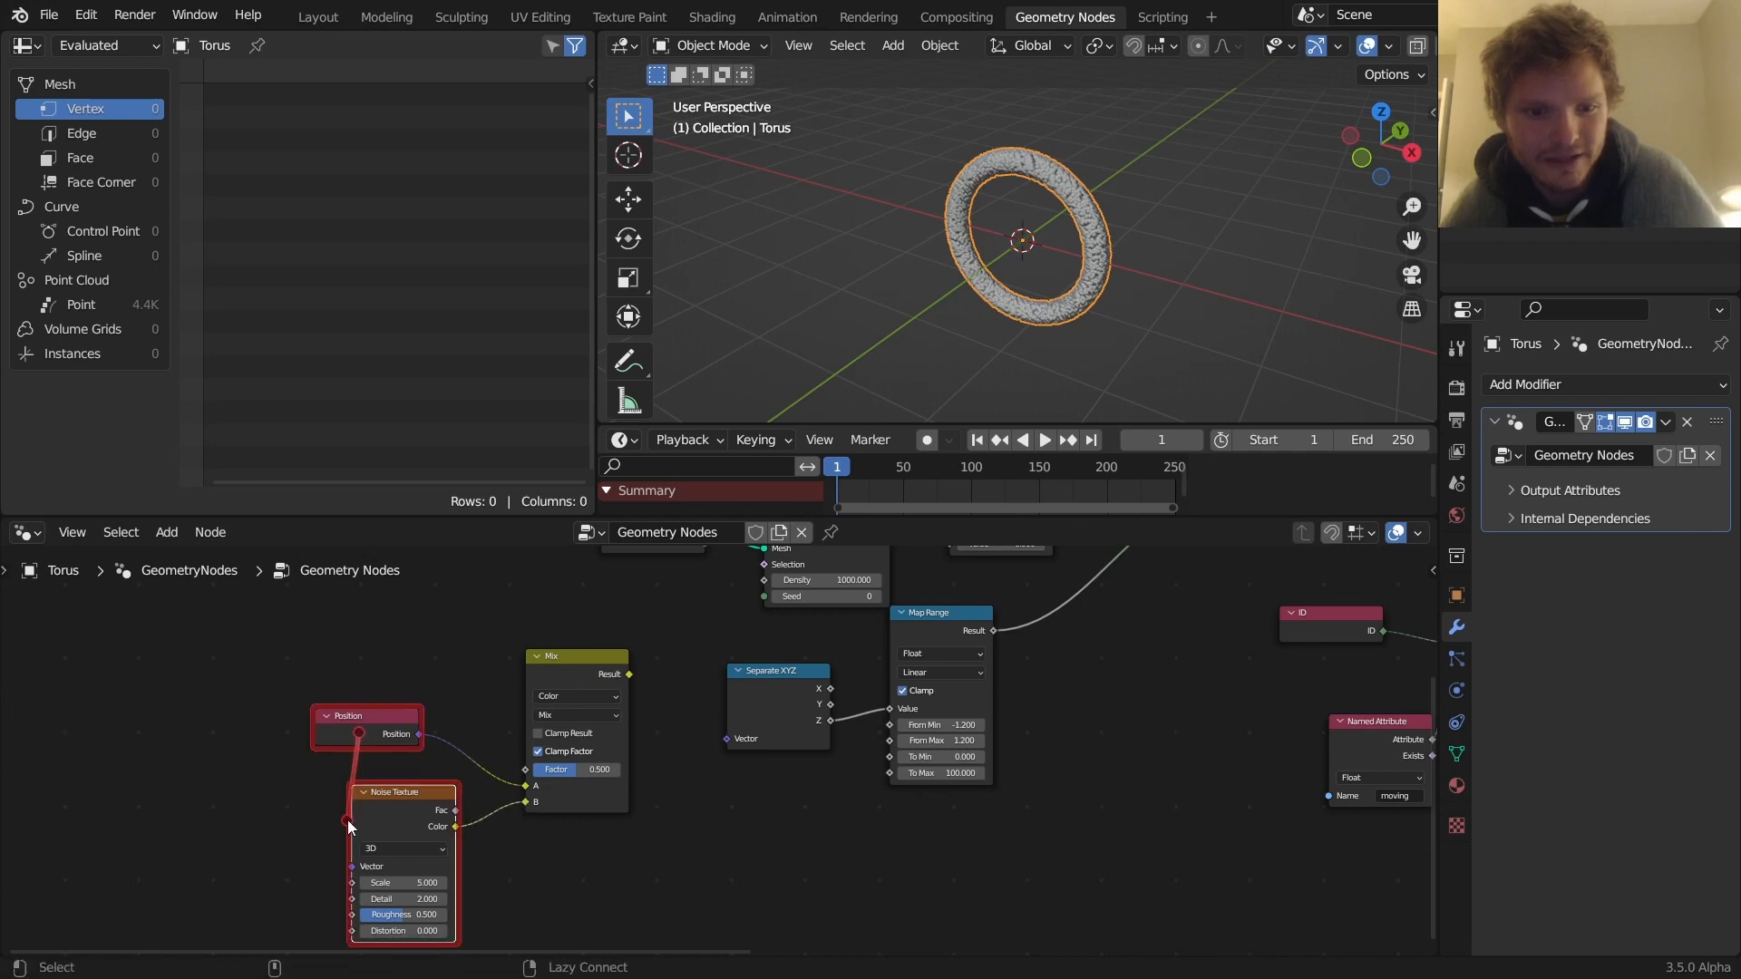
left_click(575, 714)
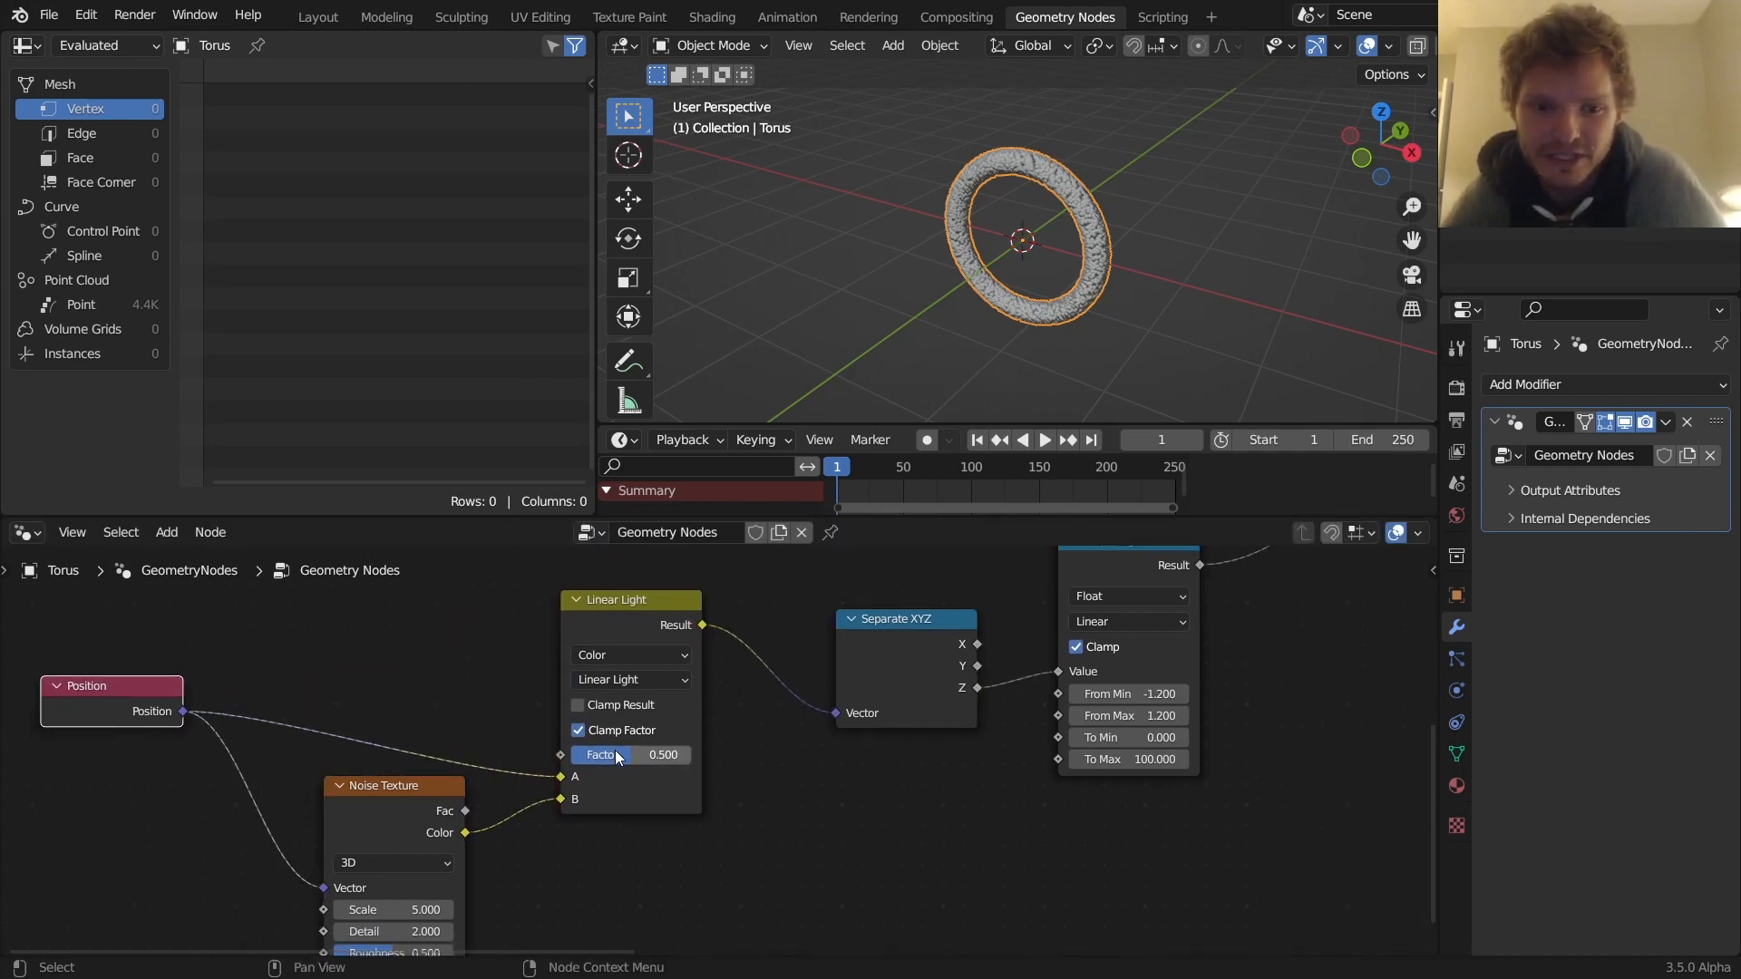
left_click_drag(633, 756, 689, 755)
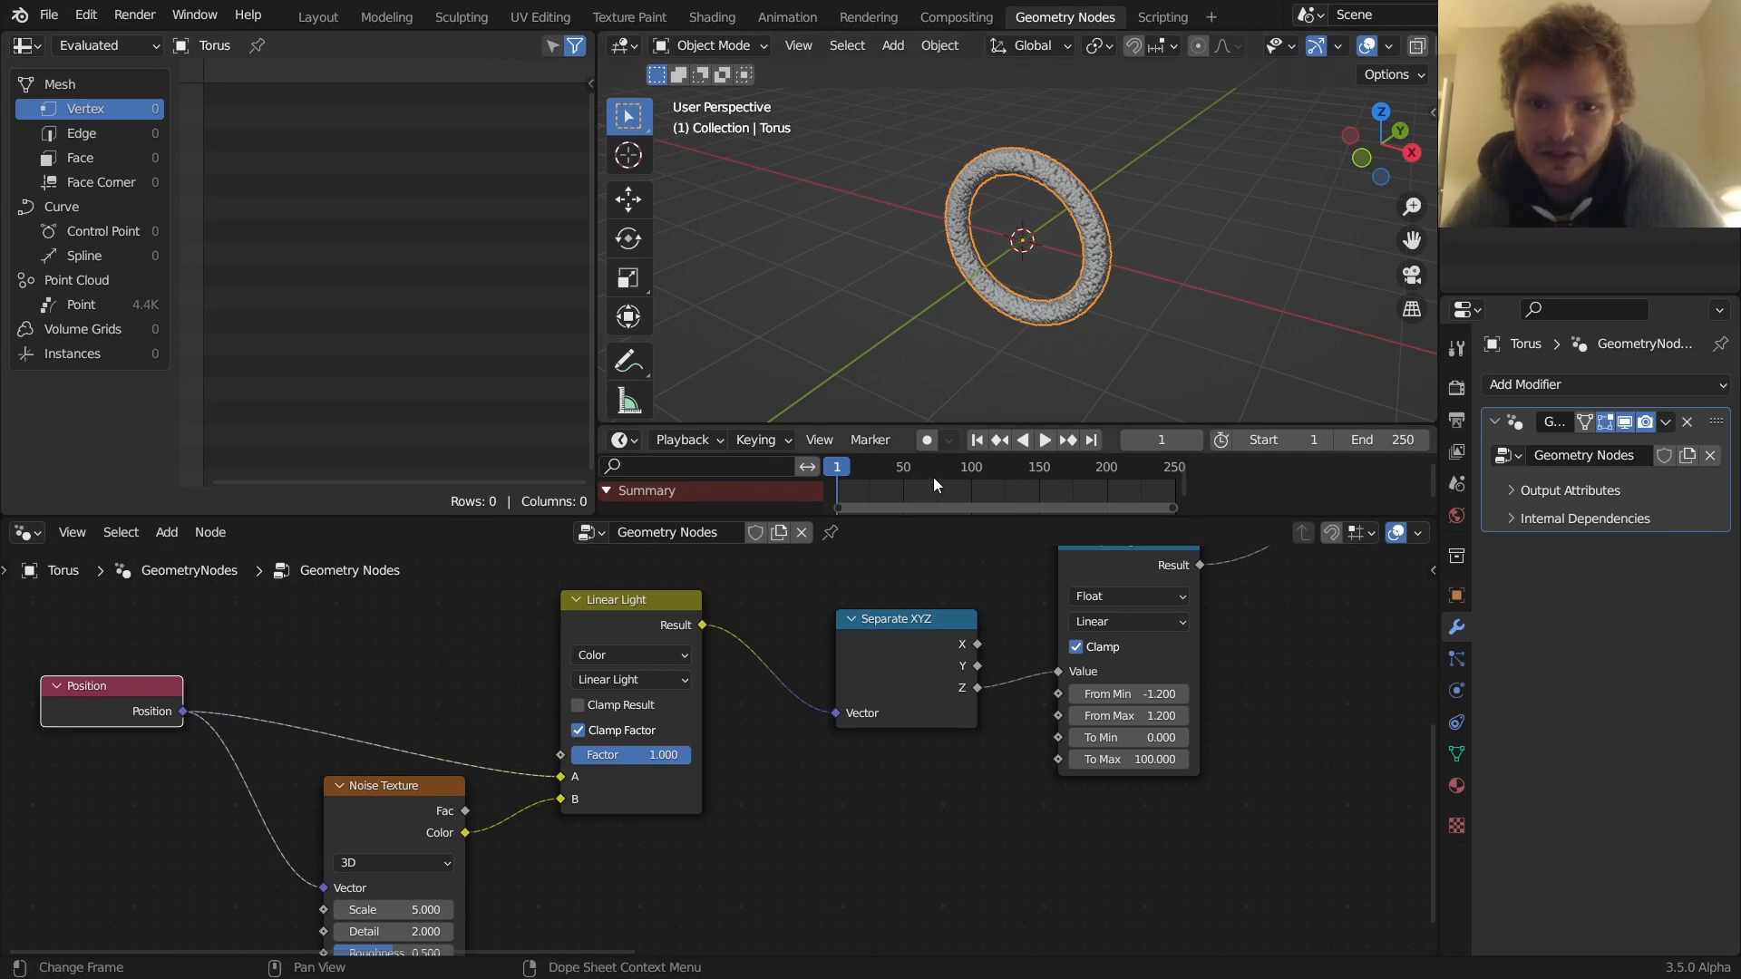
left_click(1042, 440)
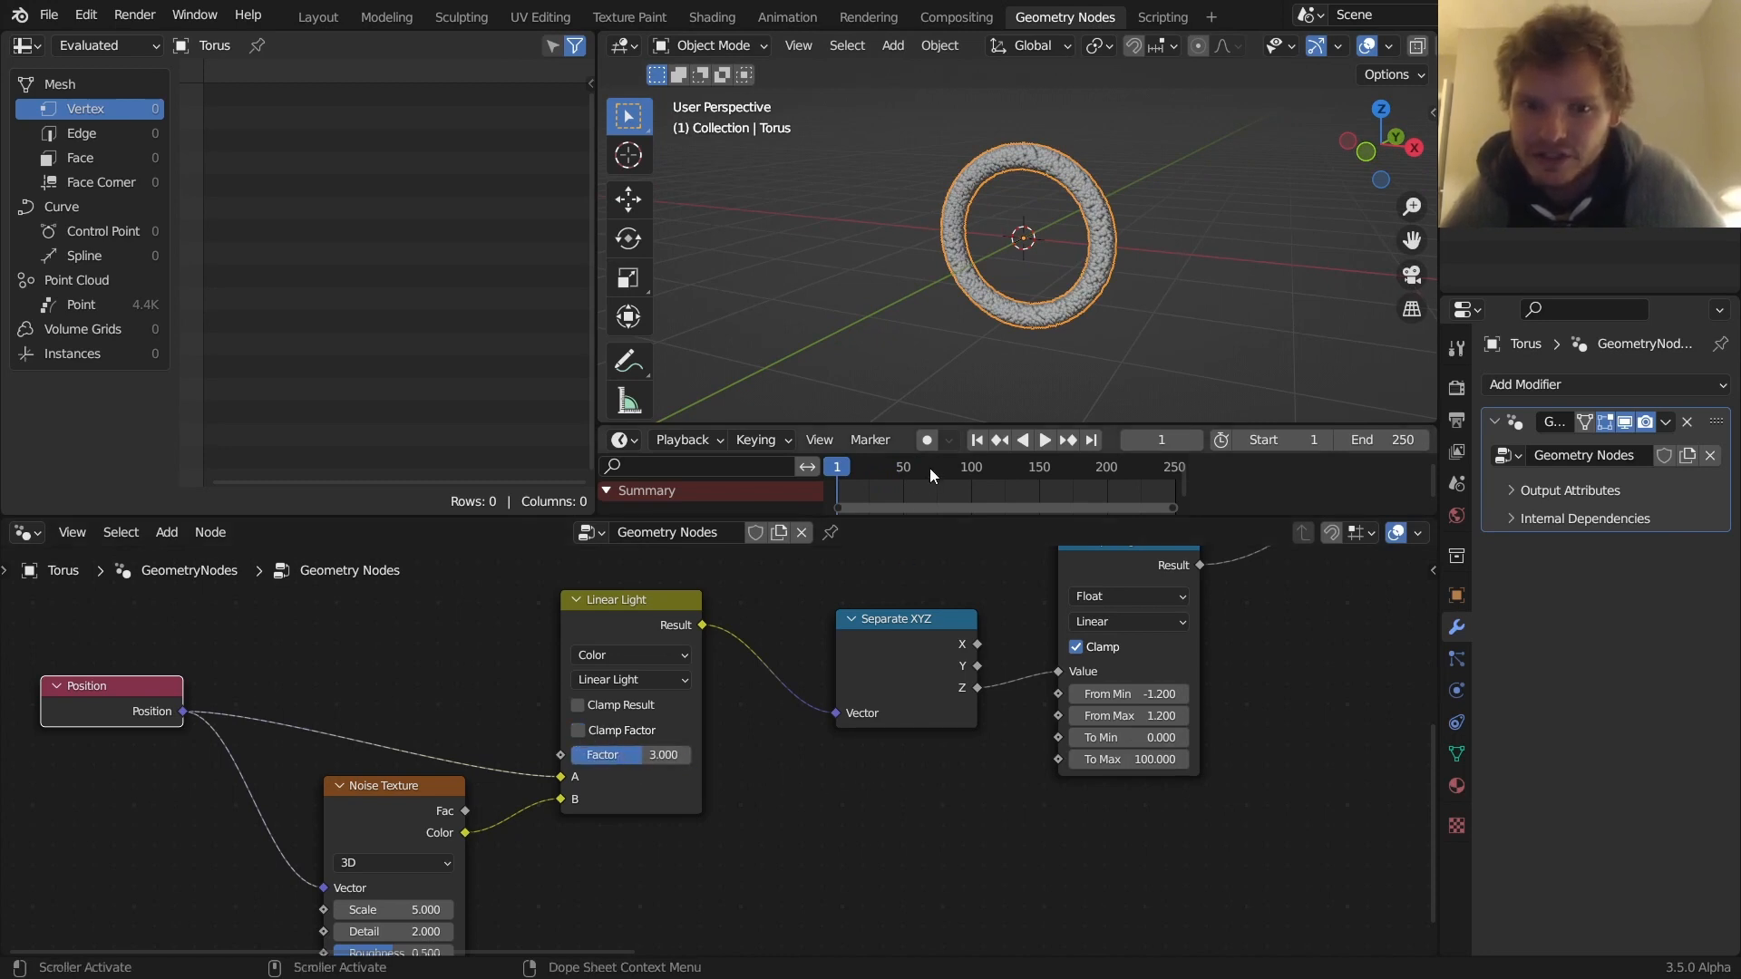
left_click(1019, 439)
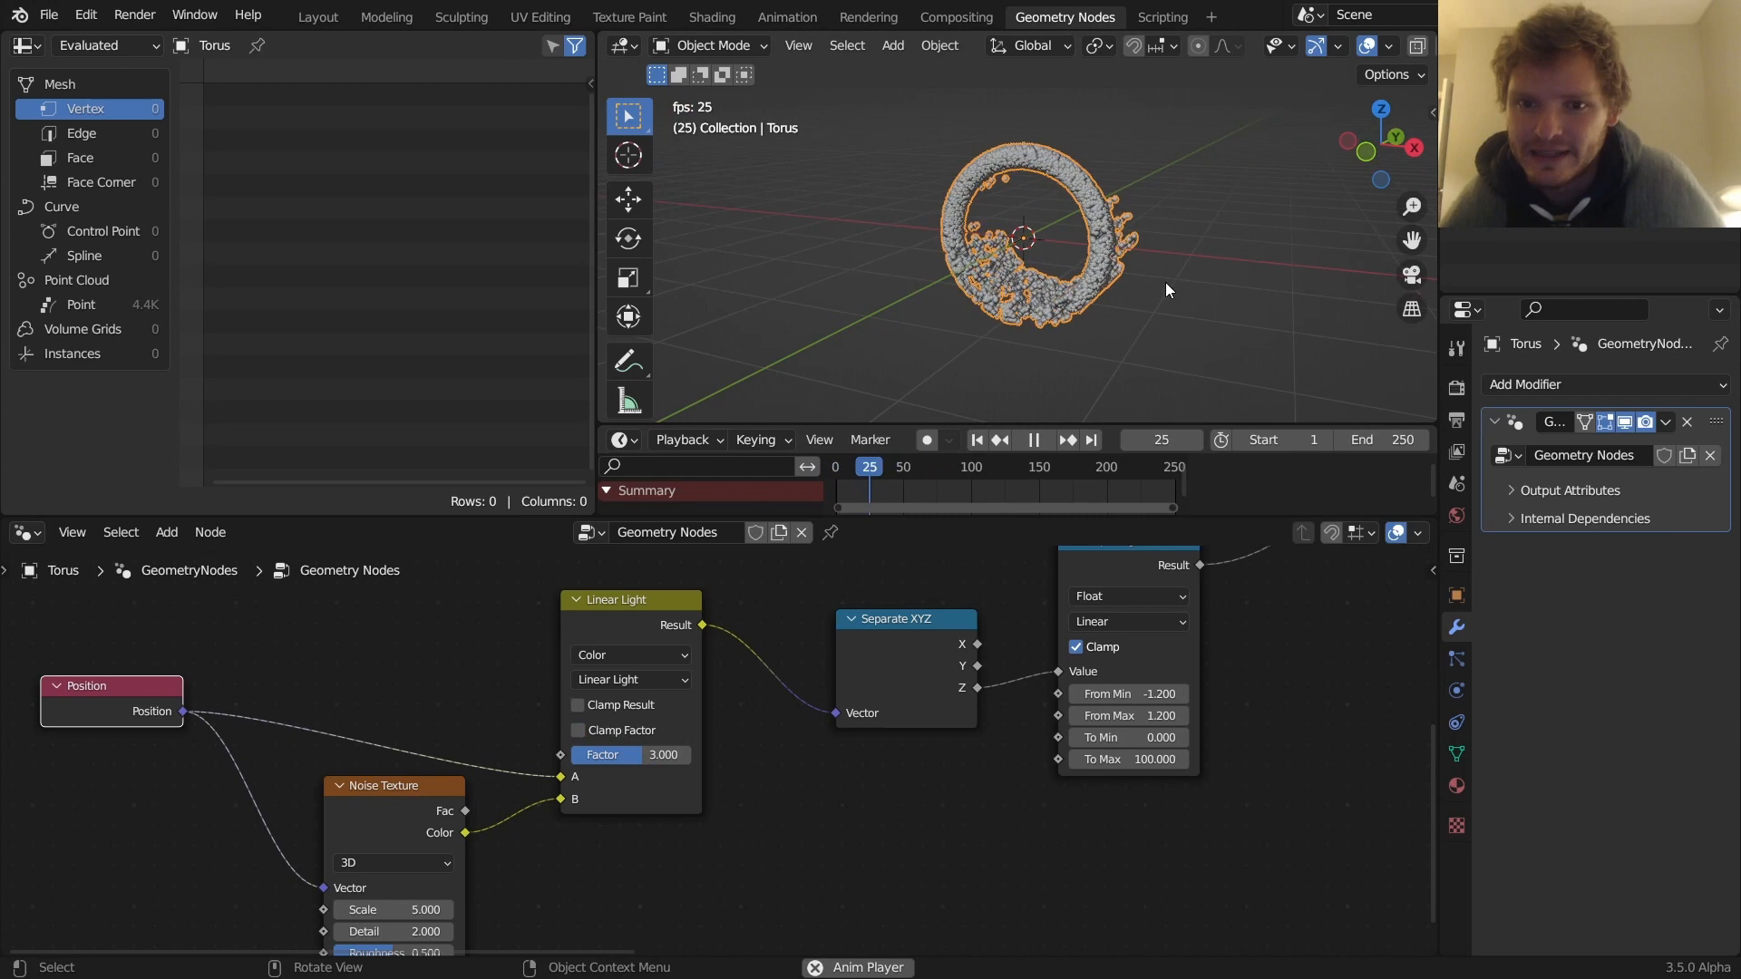
left_click(1032, 440)
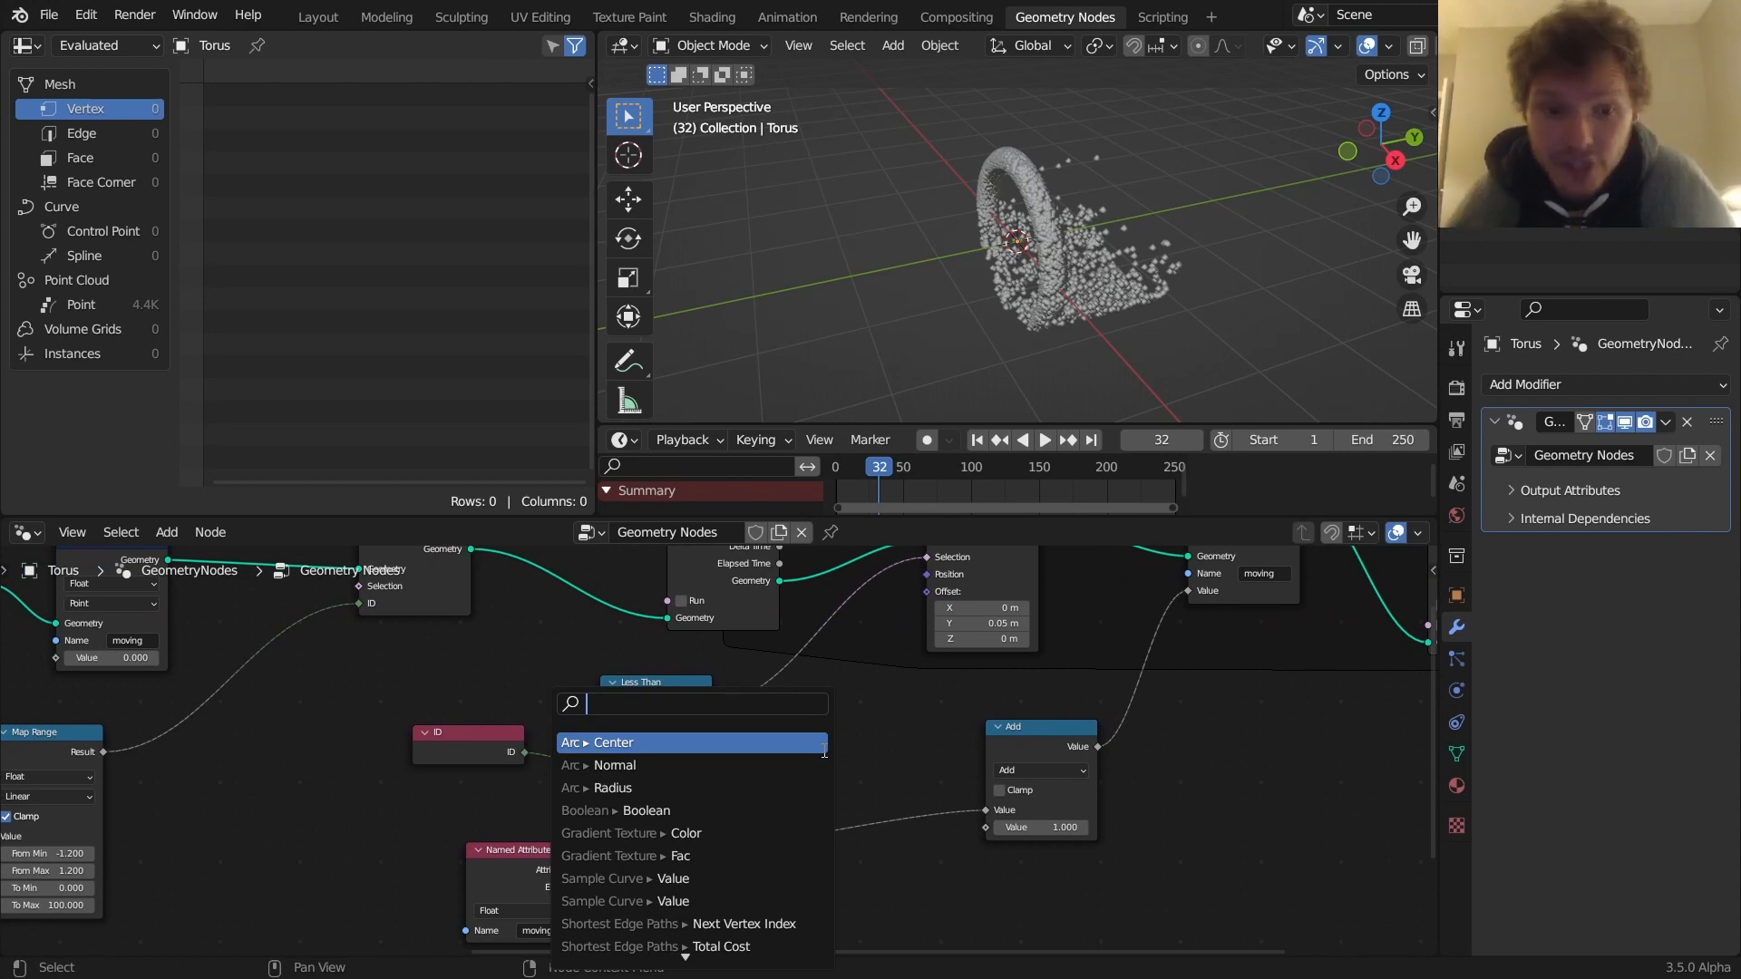
Add a Vector Math Add node into Offset with an upward Y drift of 0.05
type("vec")
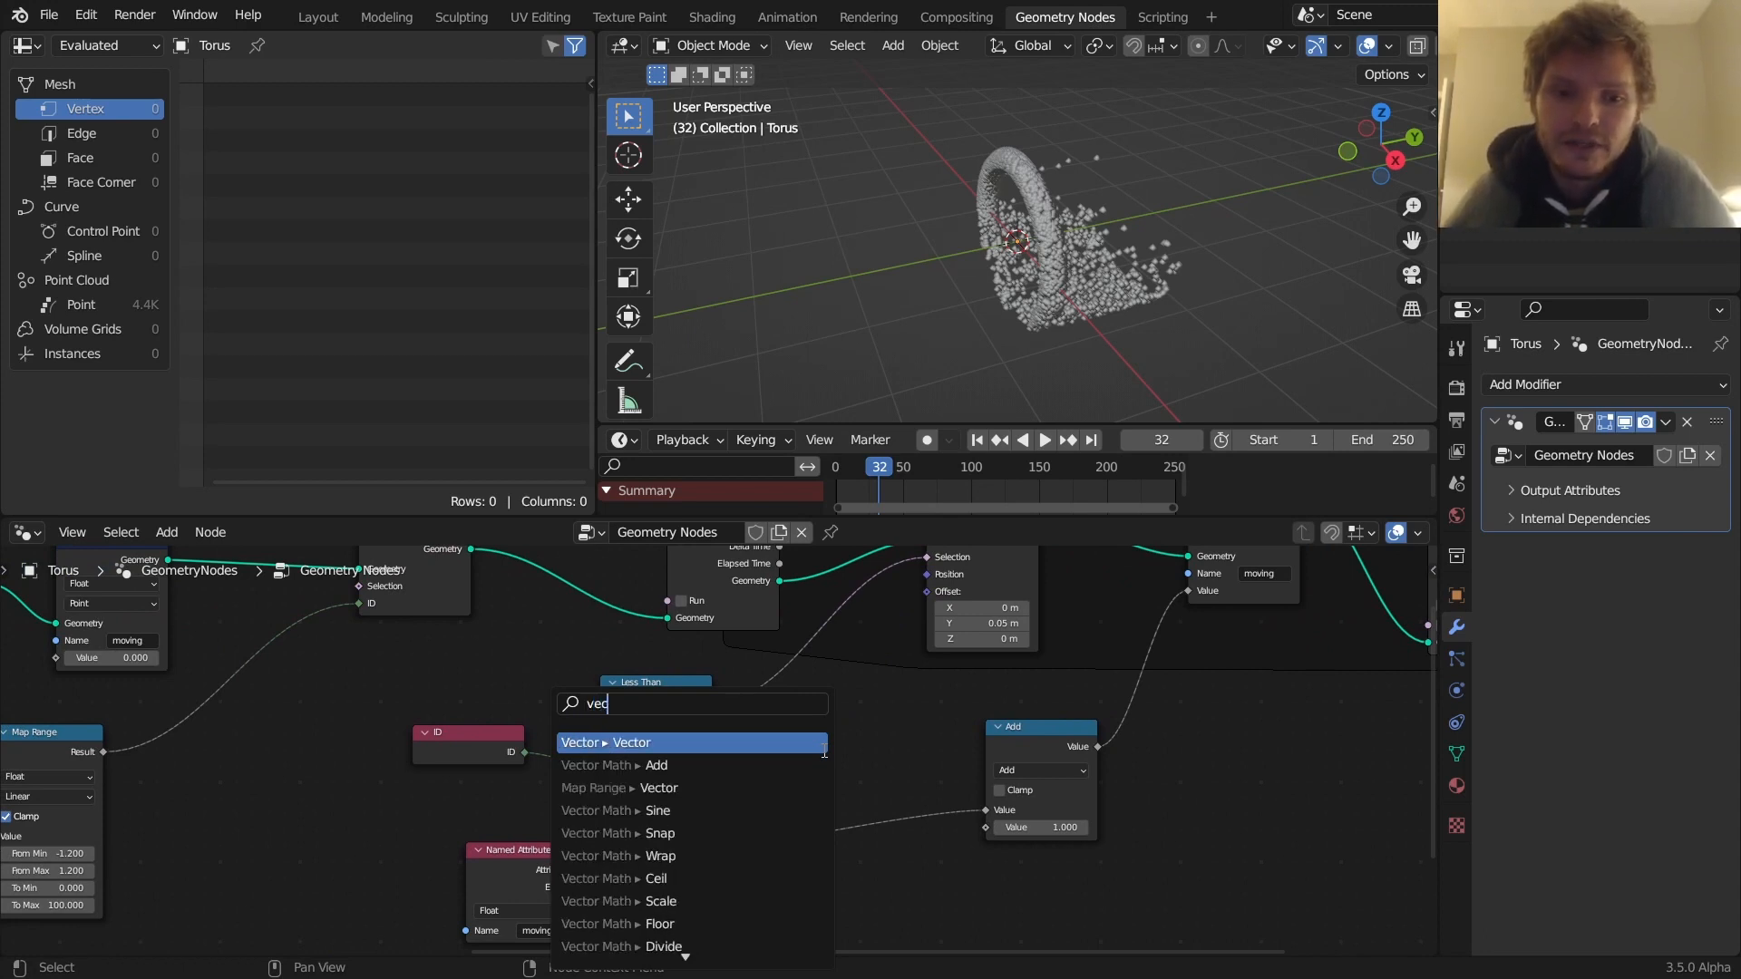
left_click(614, 766)
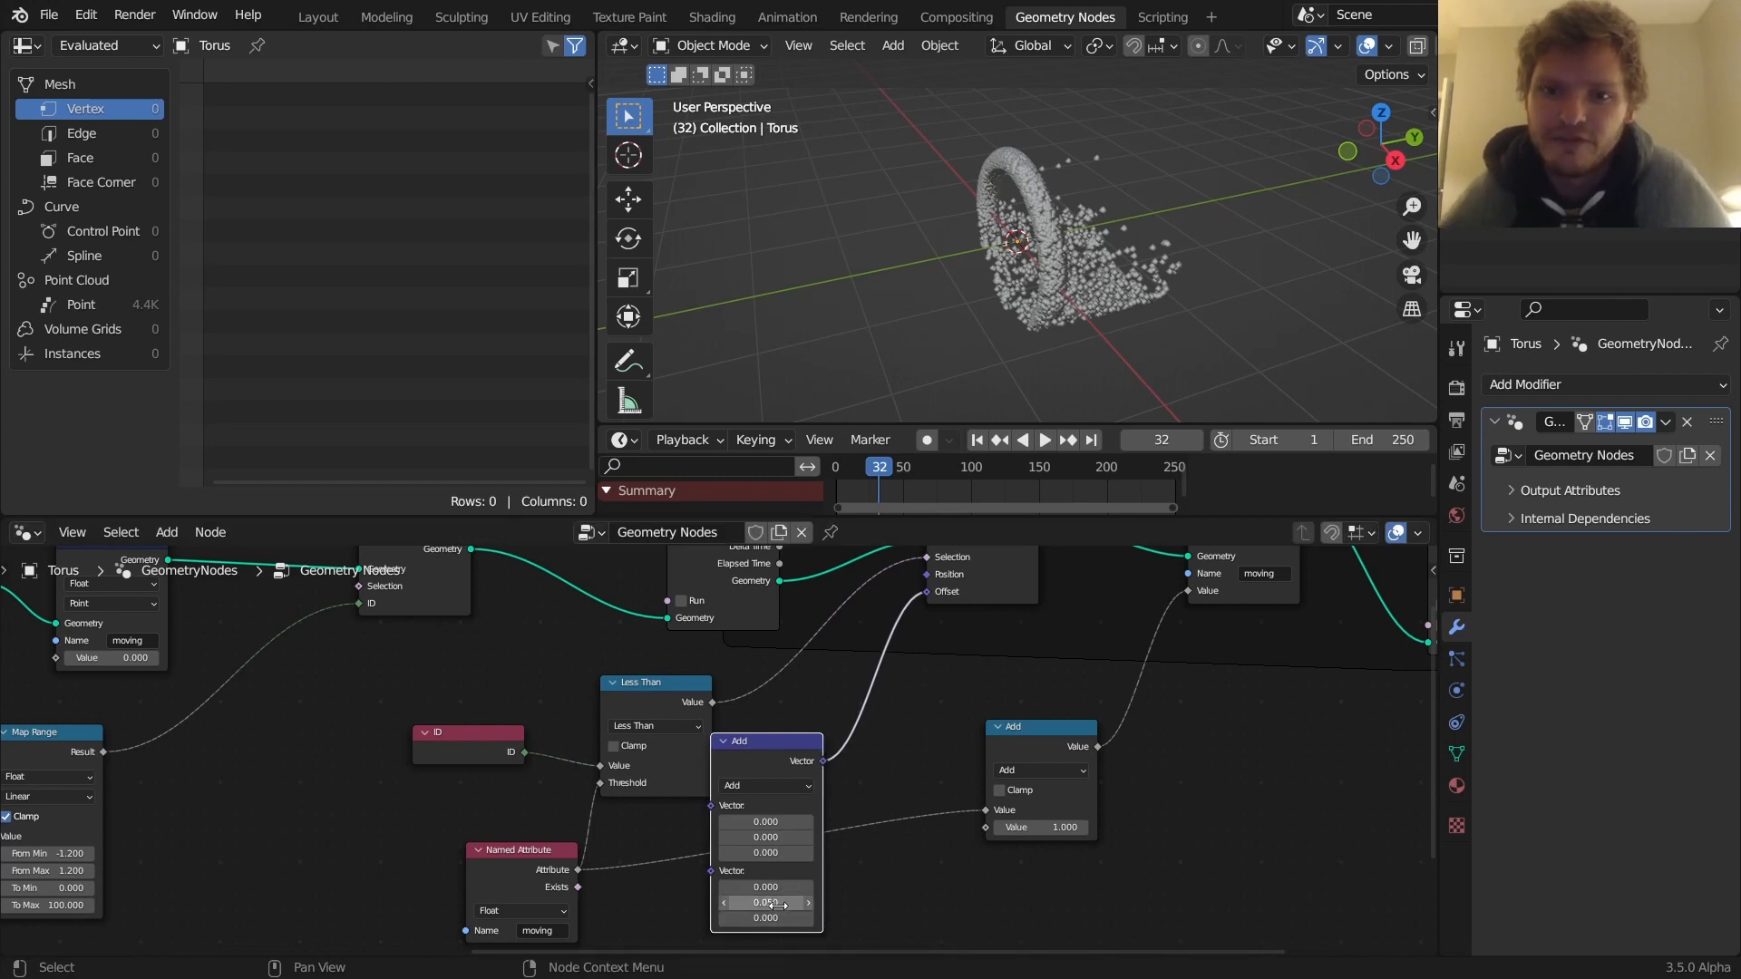
left_click(1024, 440)
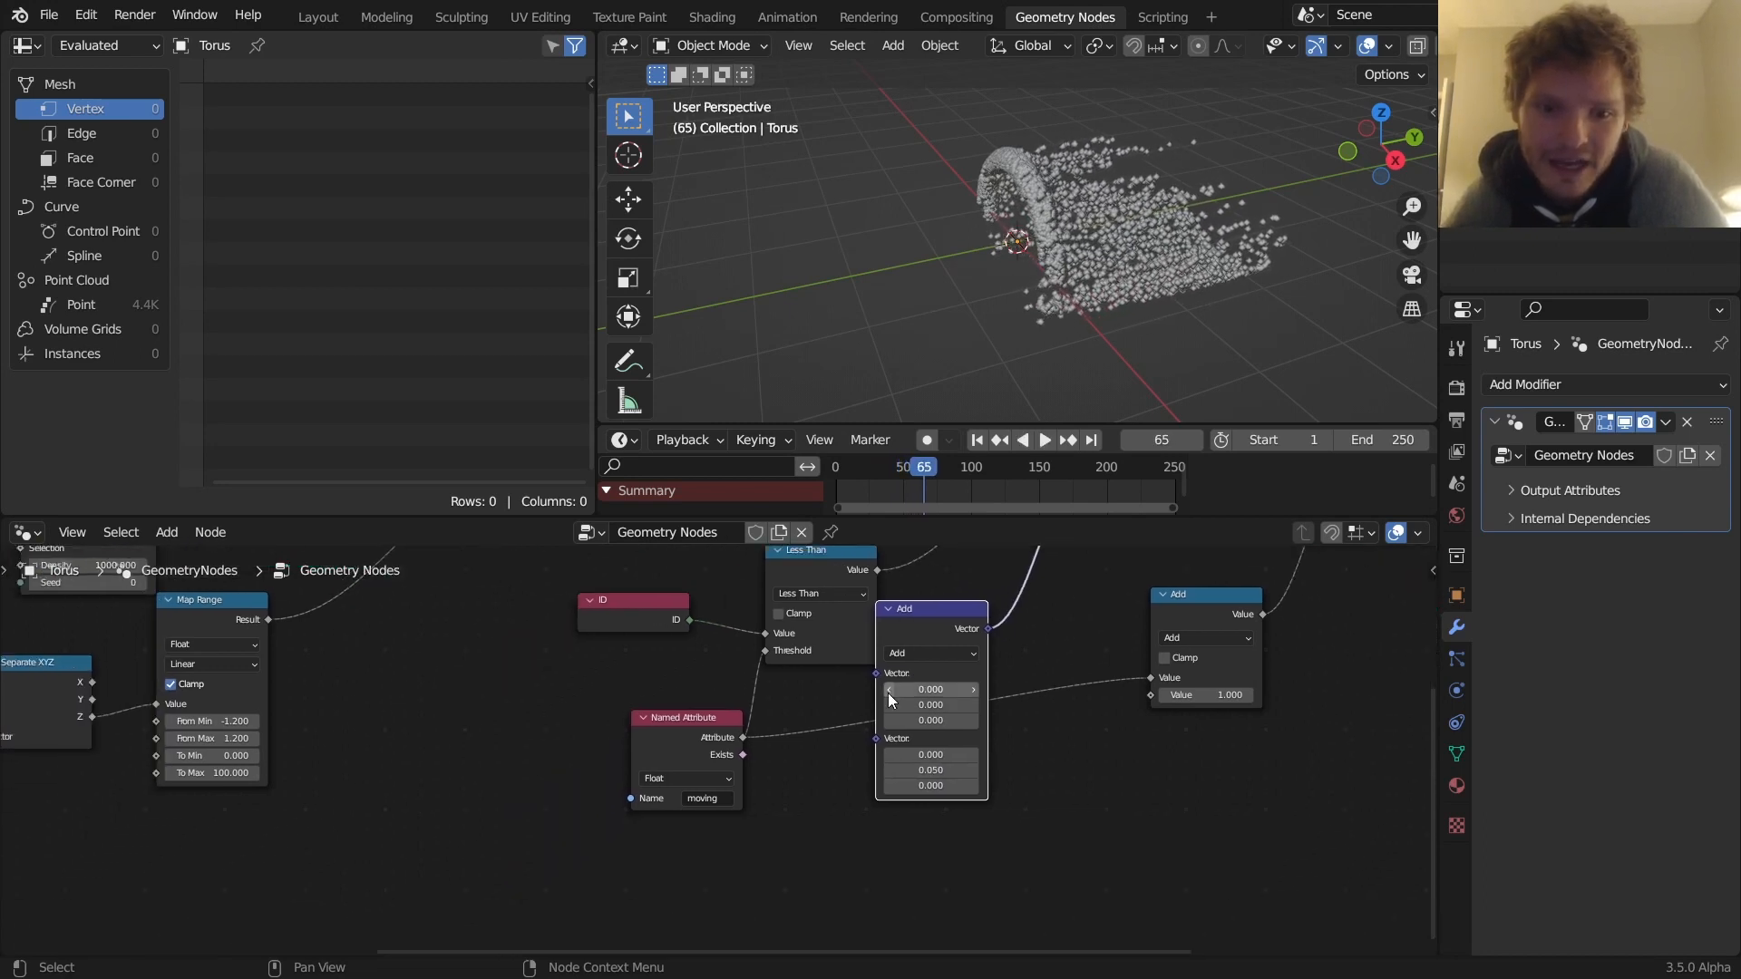
Subtract 0.5 from the noise colour, set Noise Scale to 2, and preview the drift
type("n")
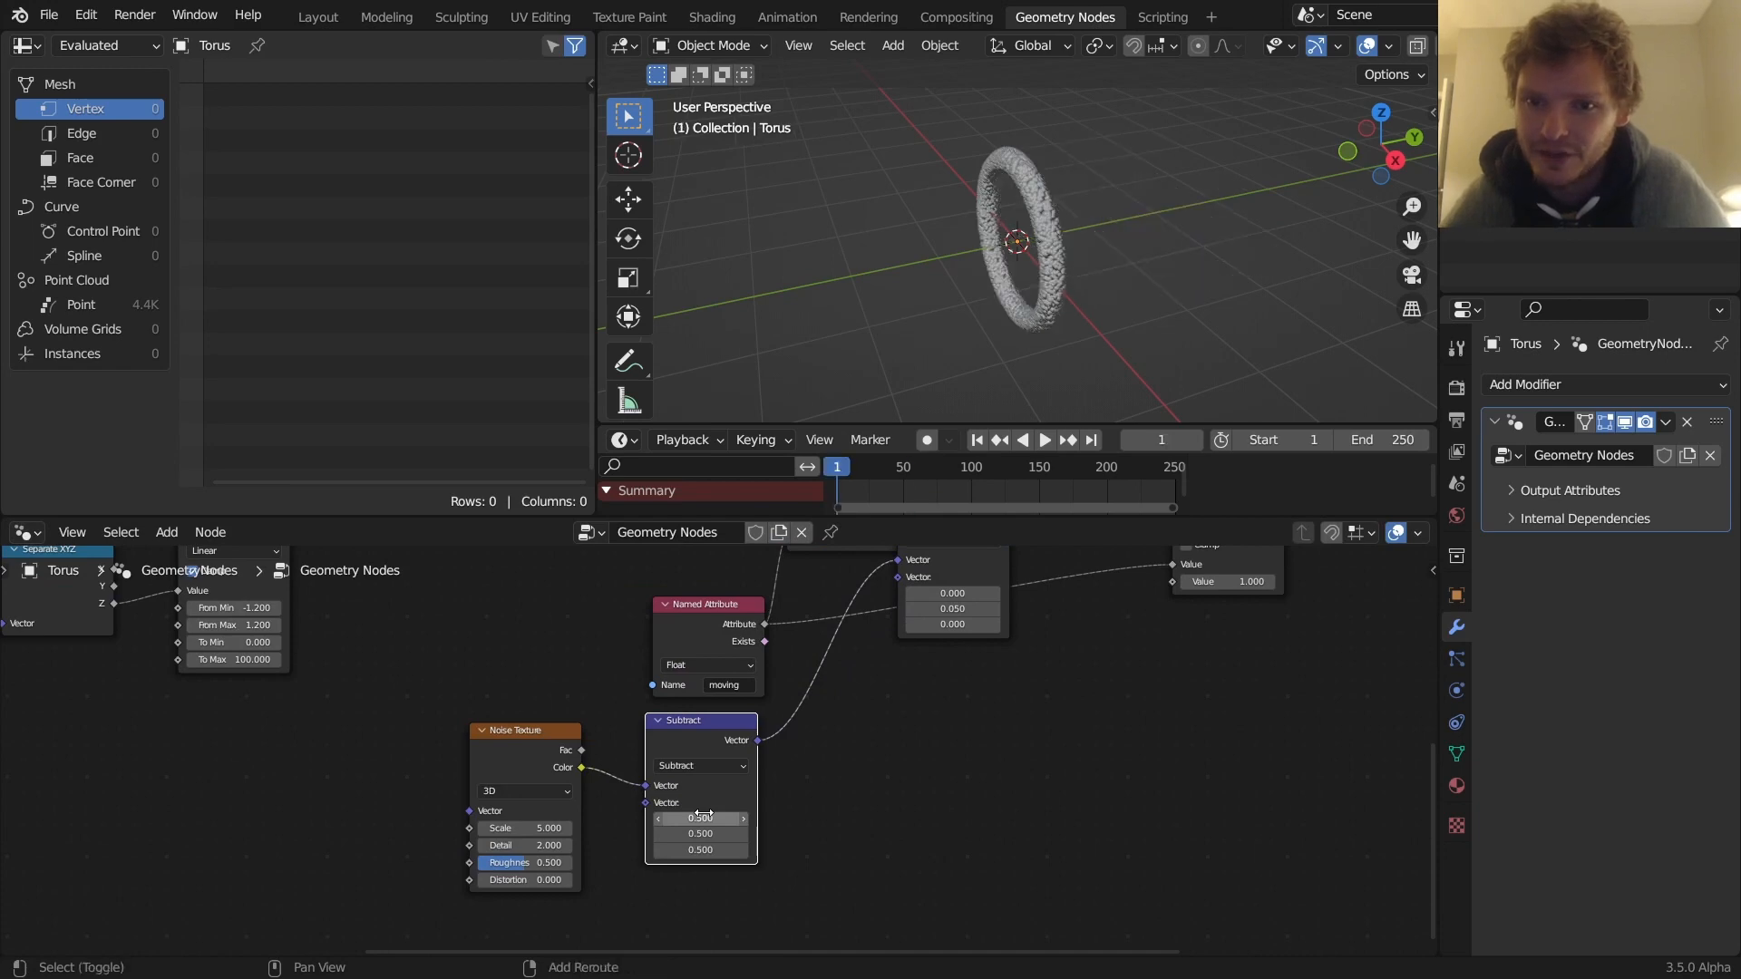
left_click(1042, 440)
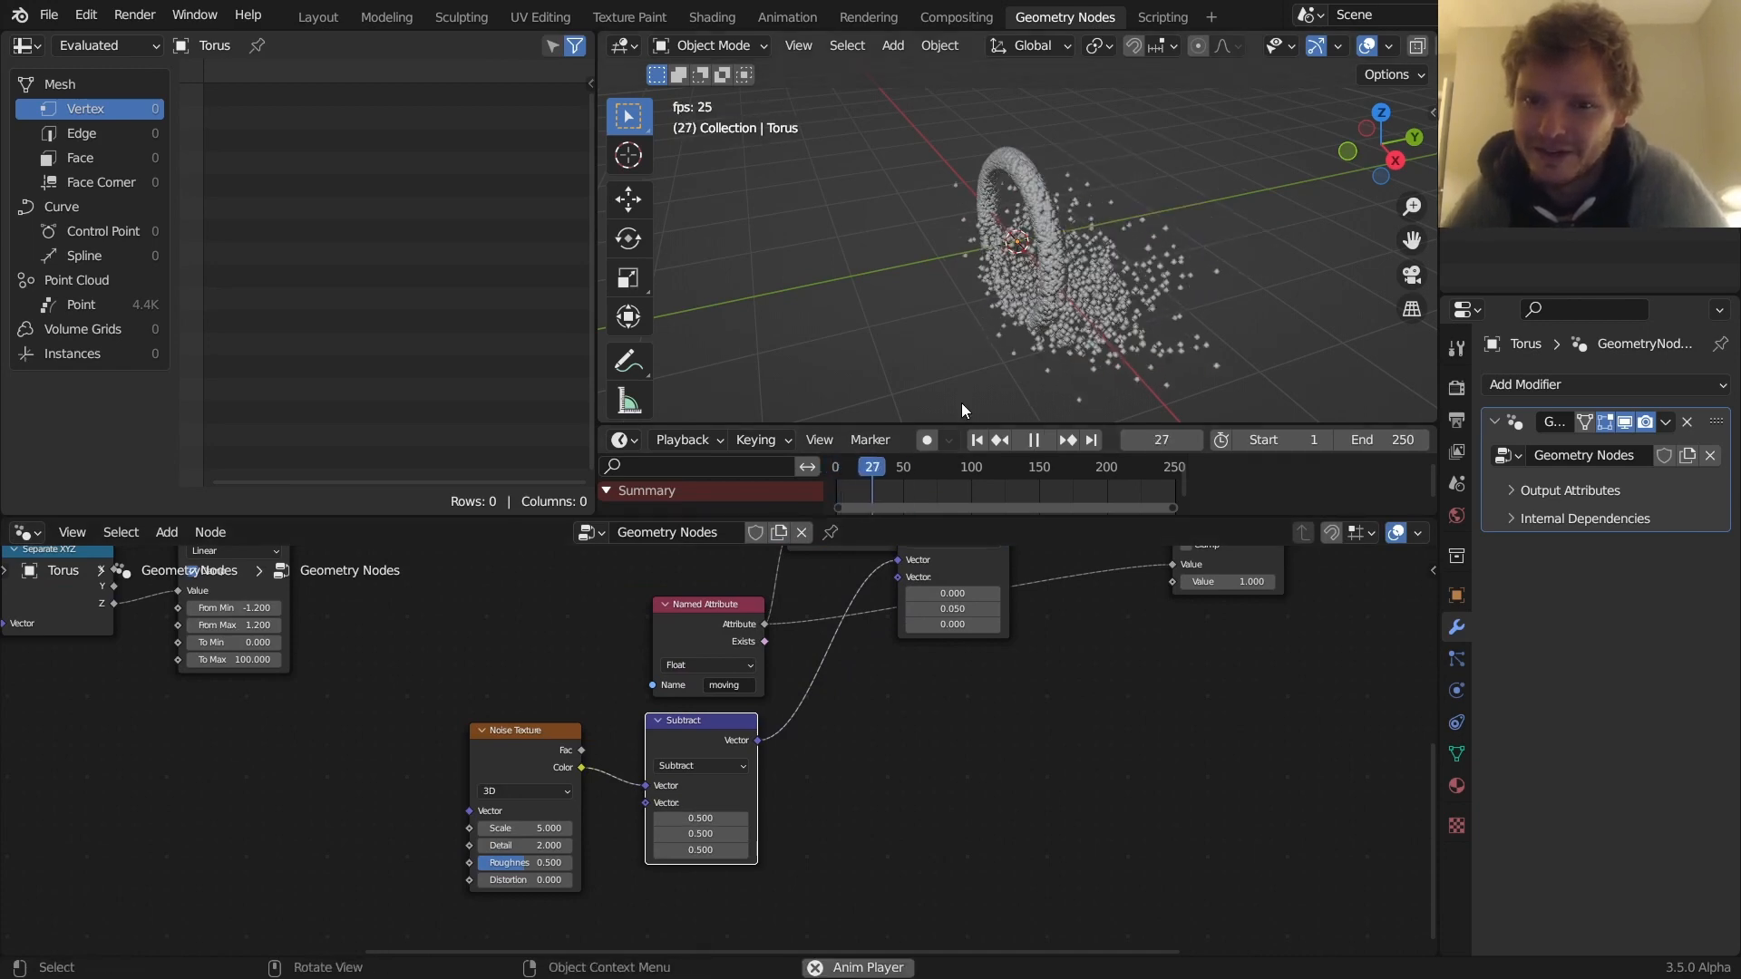
left_click(1040, 440)
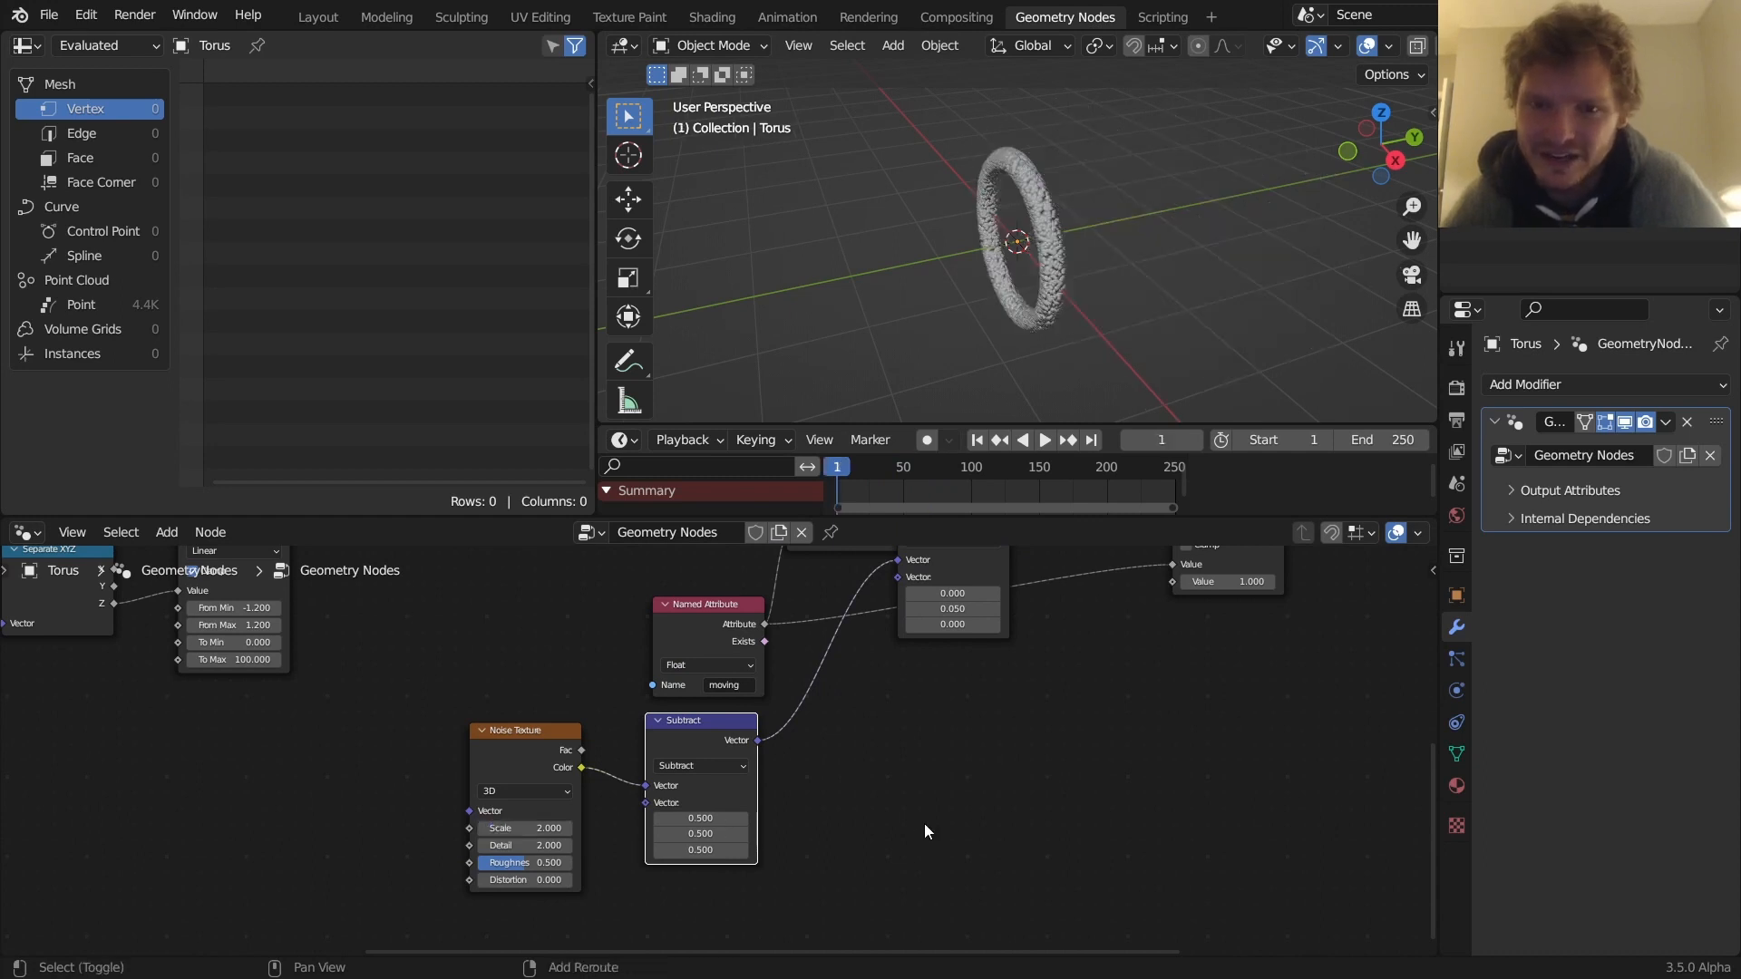
left_click(1043, 440)
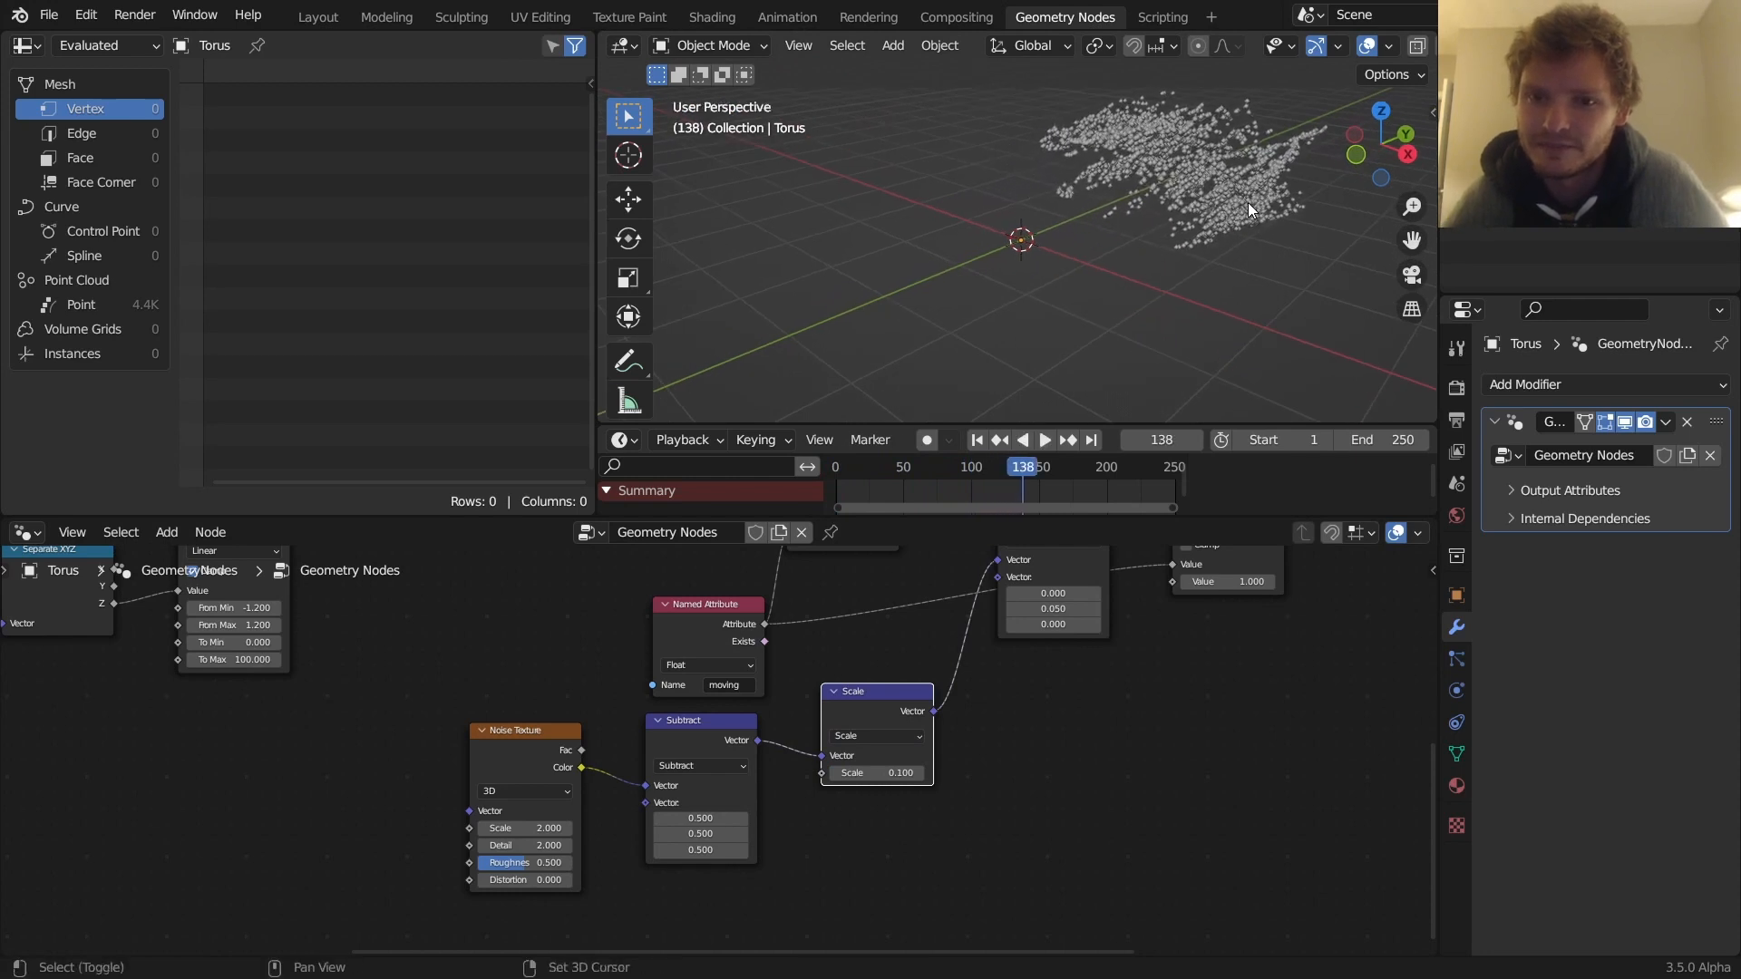
Set the noise offset Scale to 0.2 and the Noise Texture Detail to 0
left_click(1043, 440)
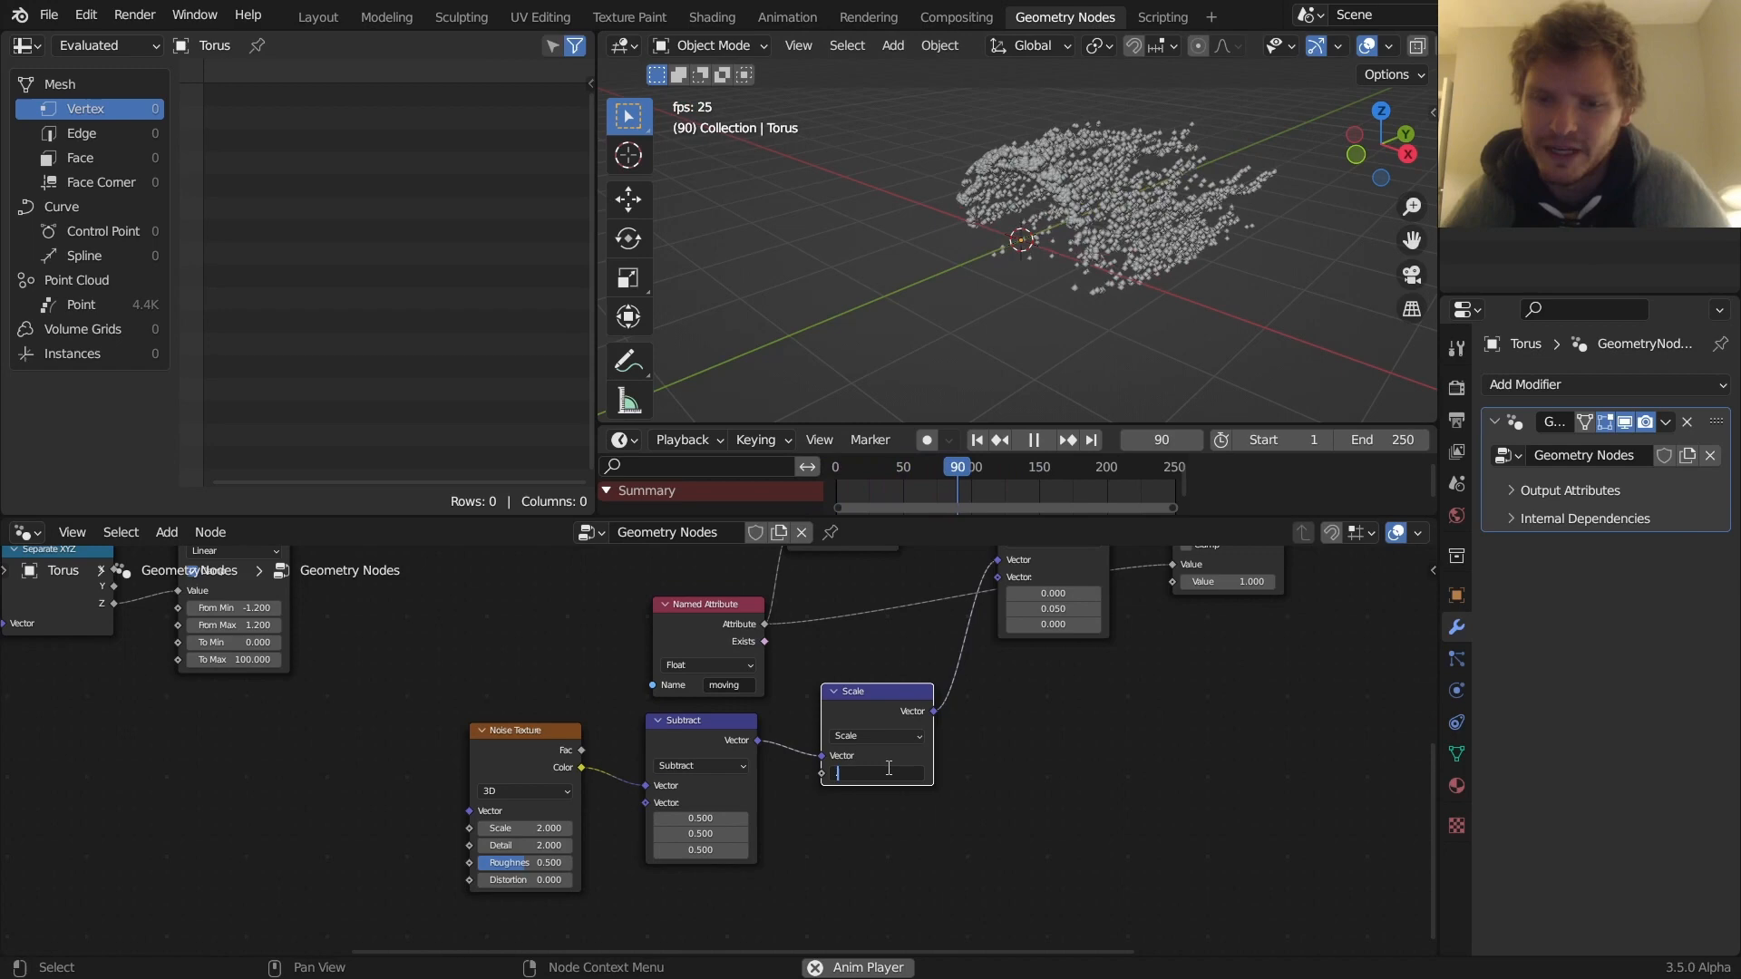
left_click(846, 467)
type("0.200")
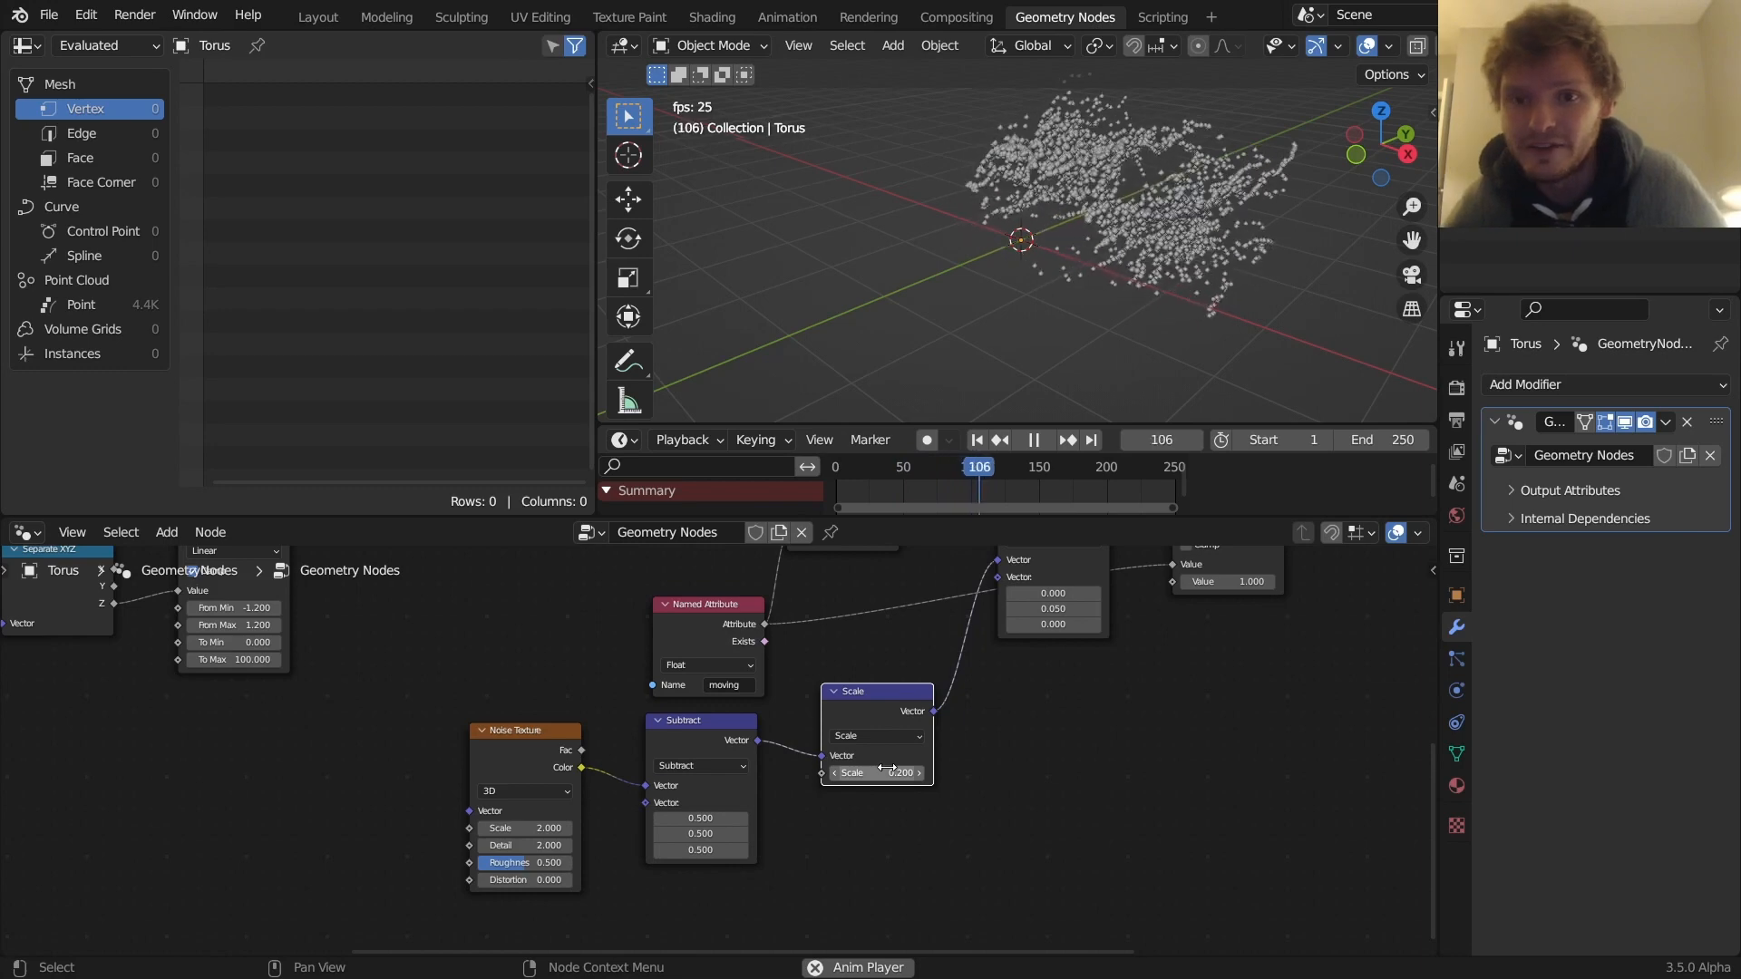
left_click(855, 466)
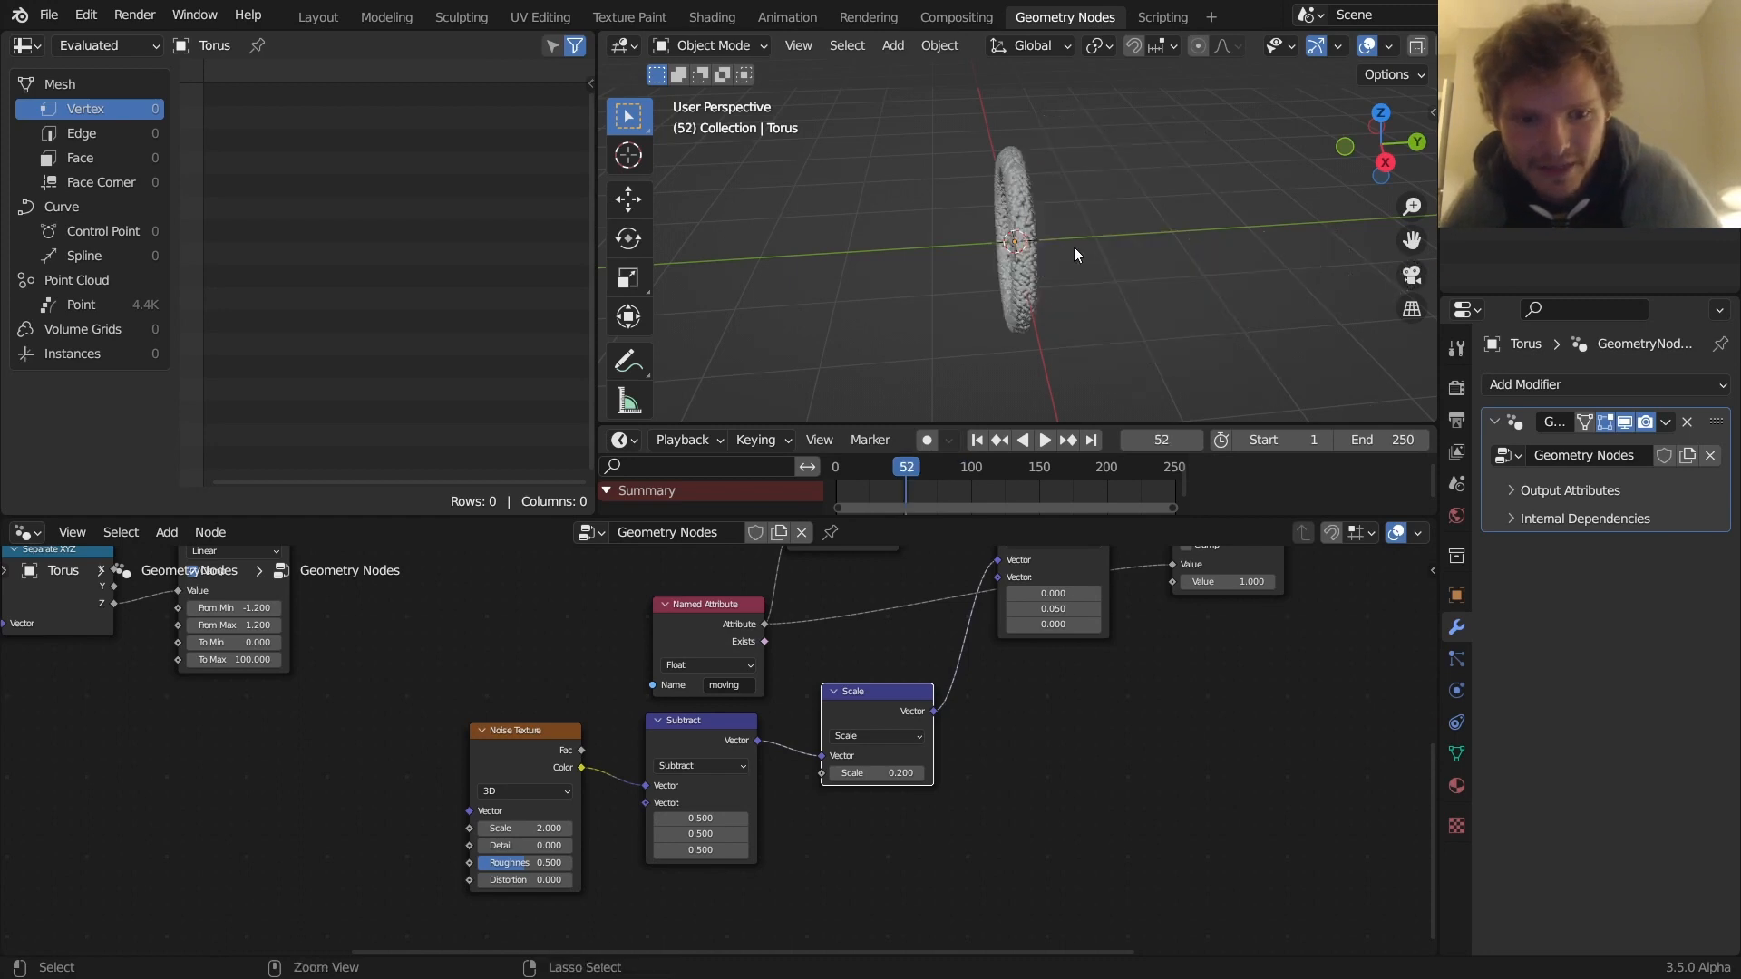
left_click(523, 827)
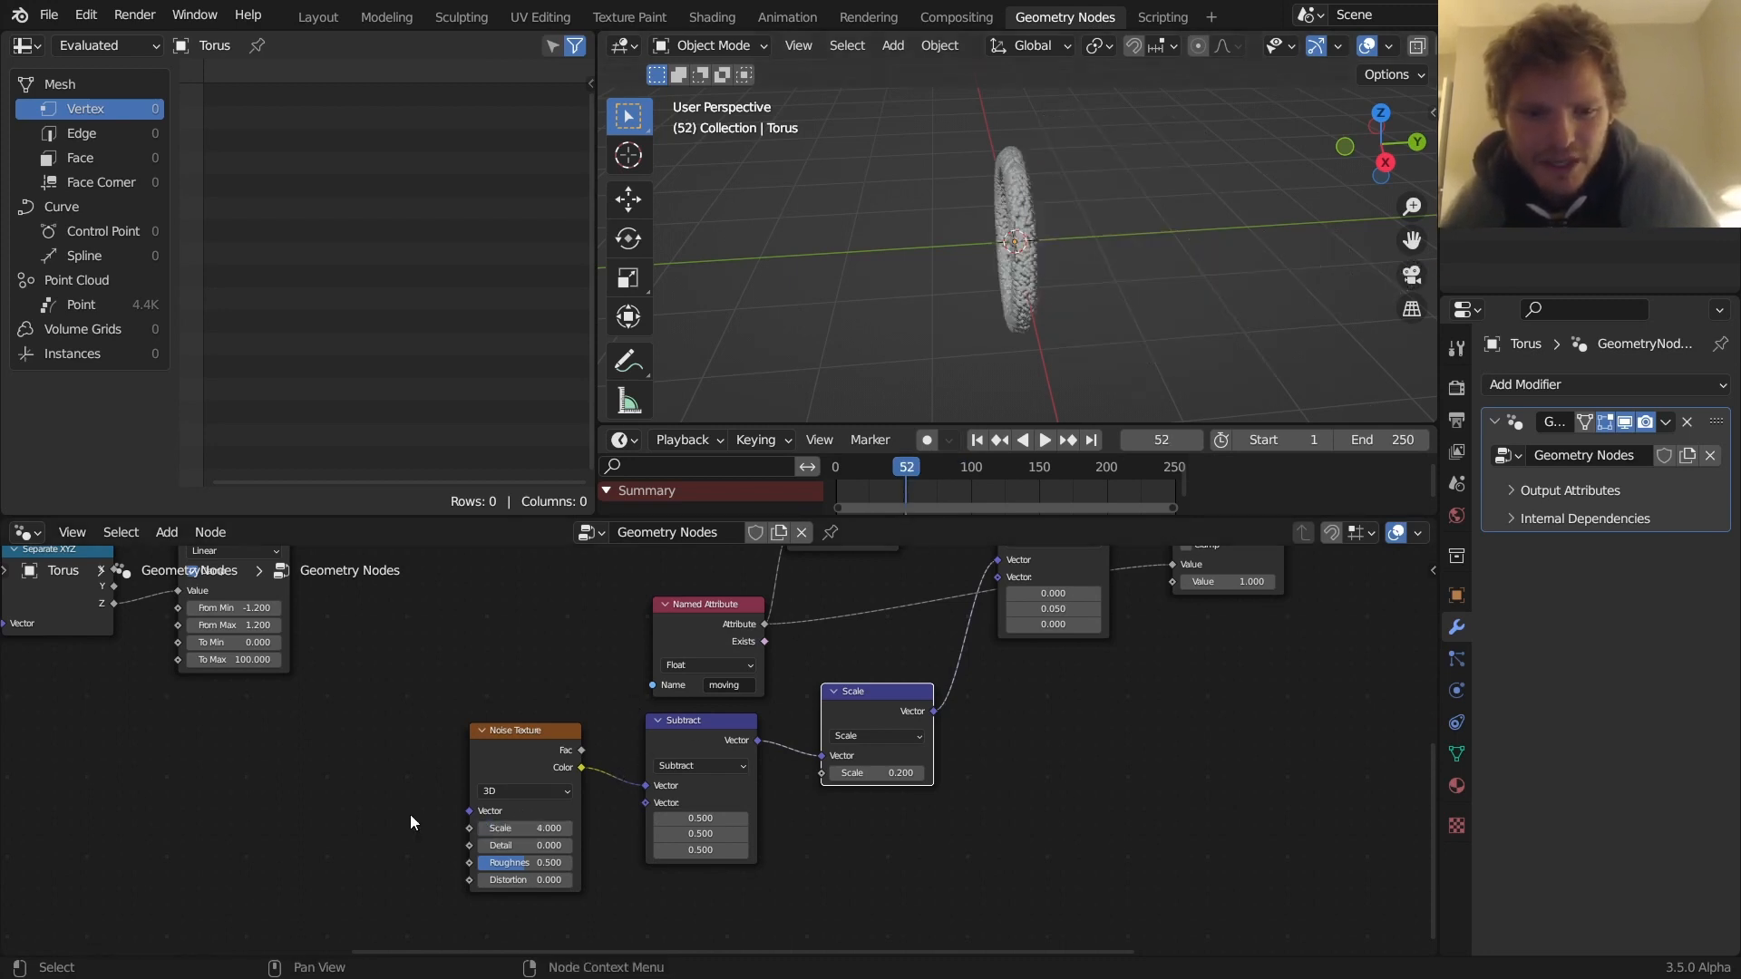
left_click(1042, 440)
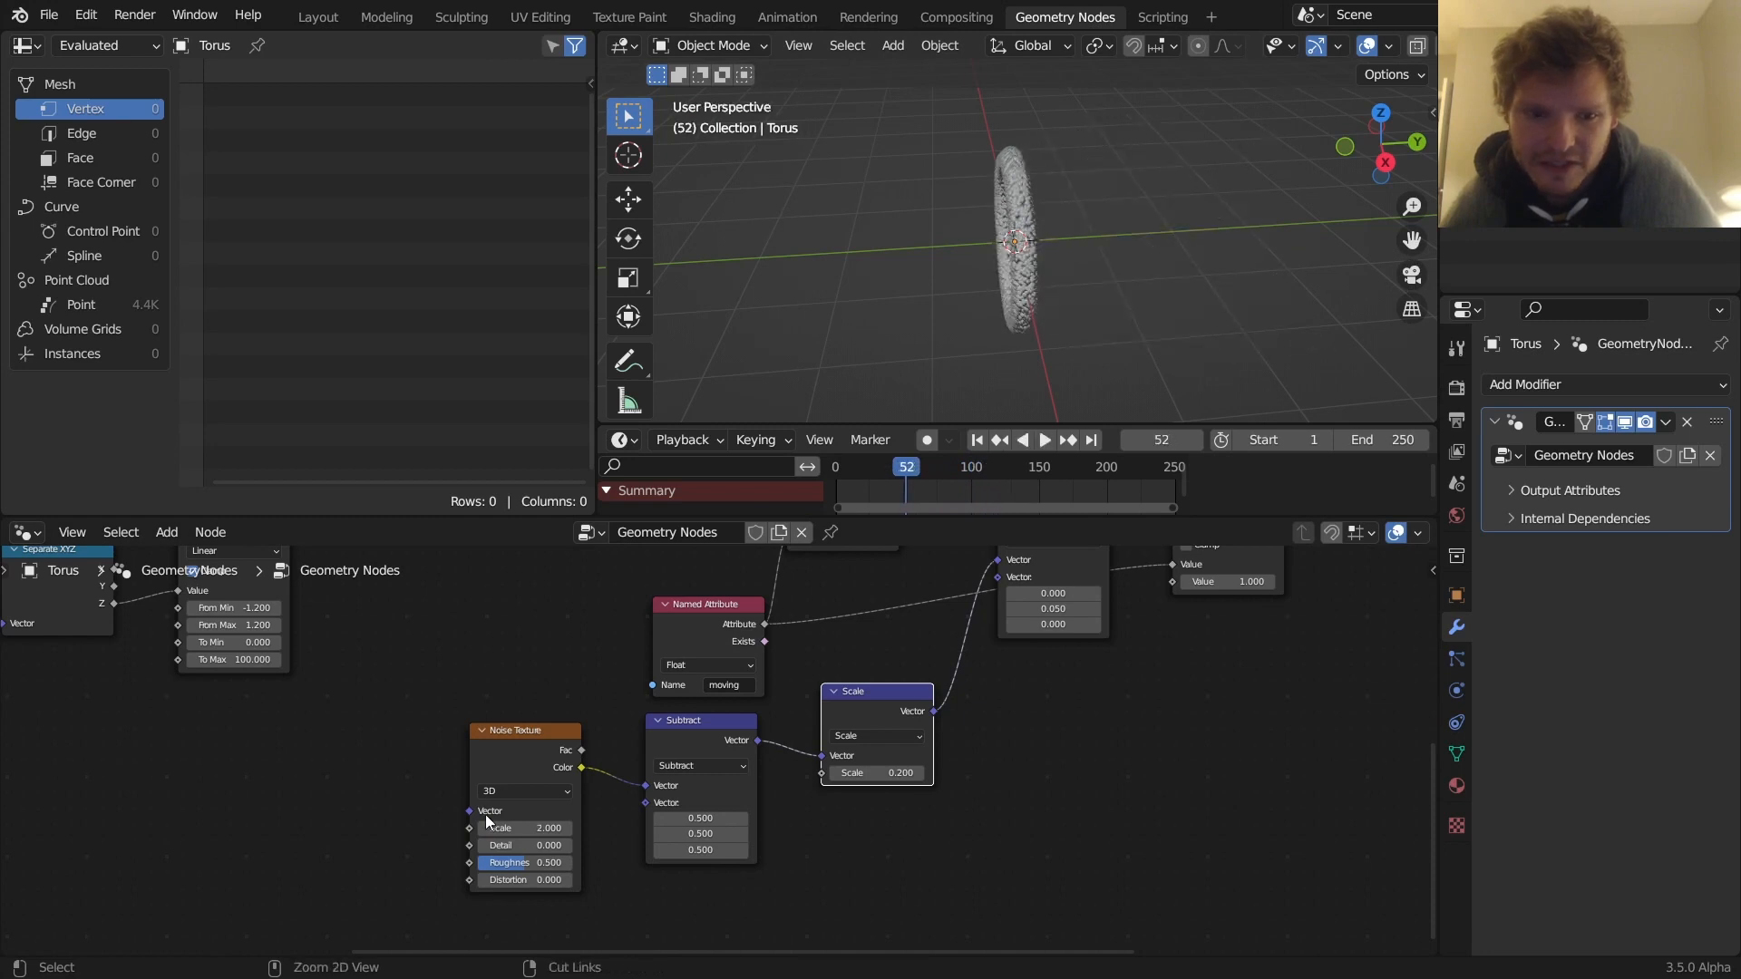
Add Random Value vector jitter (-0.02 to 0.02), offset scale 0.1, noise distortion 0.7
left_click(1044, 440)
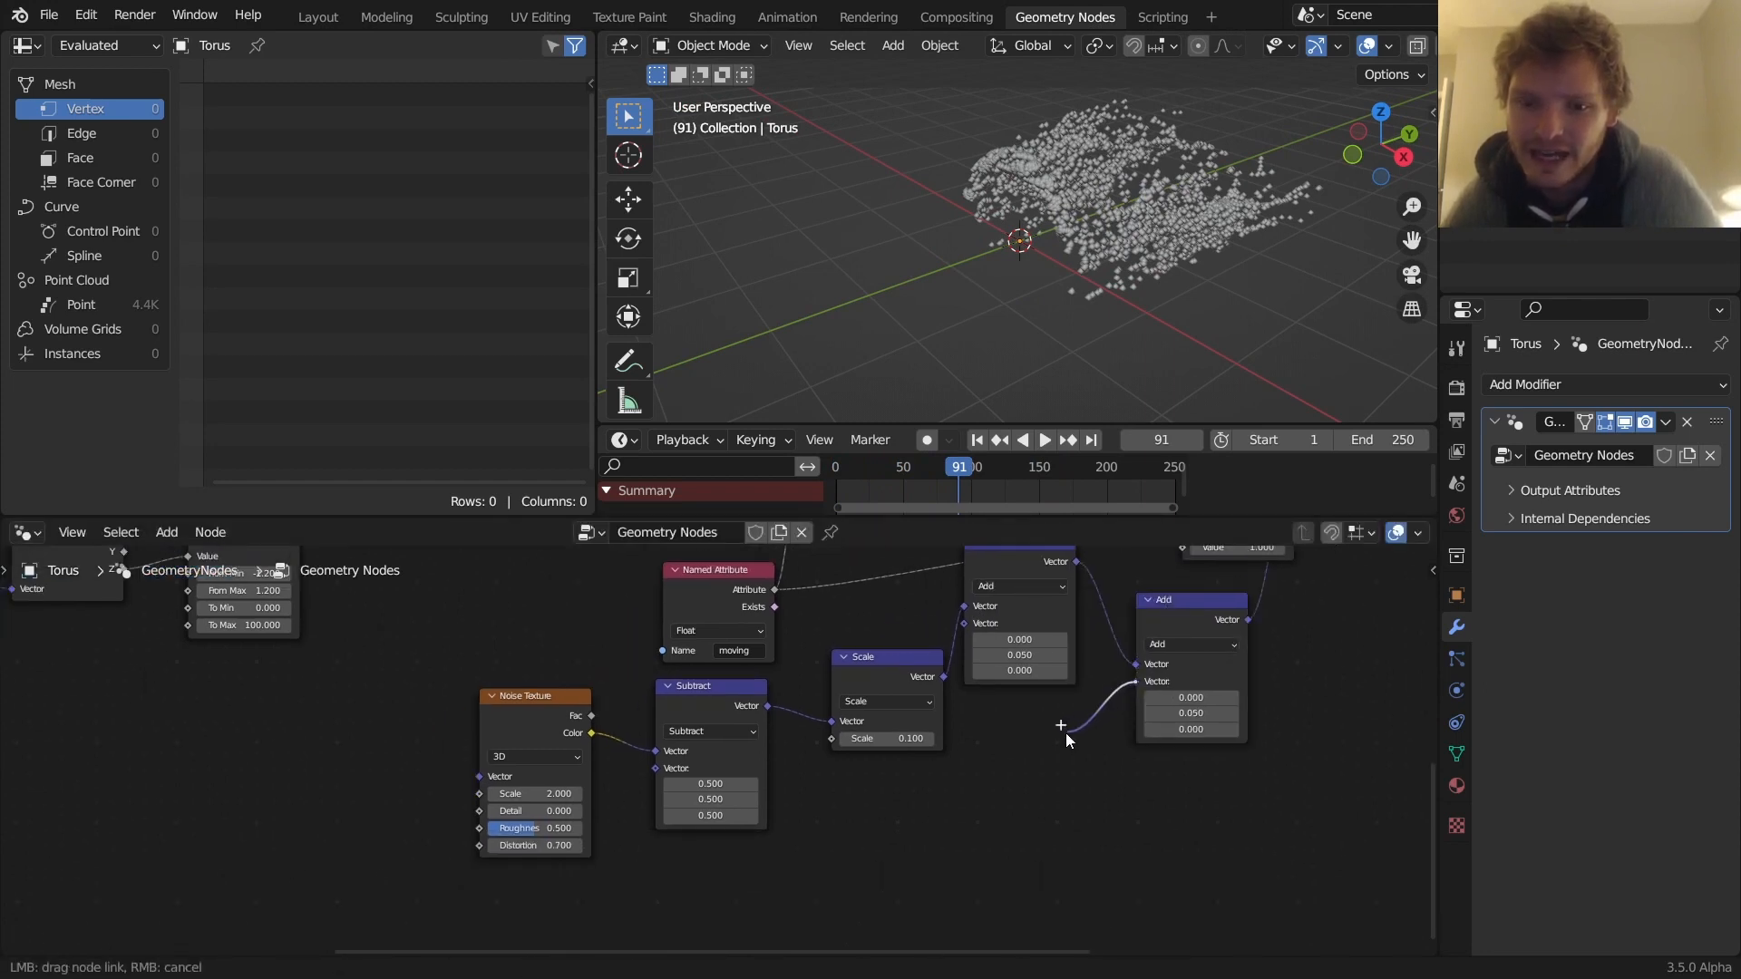
type("random")
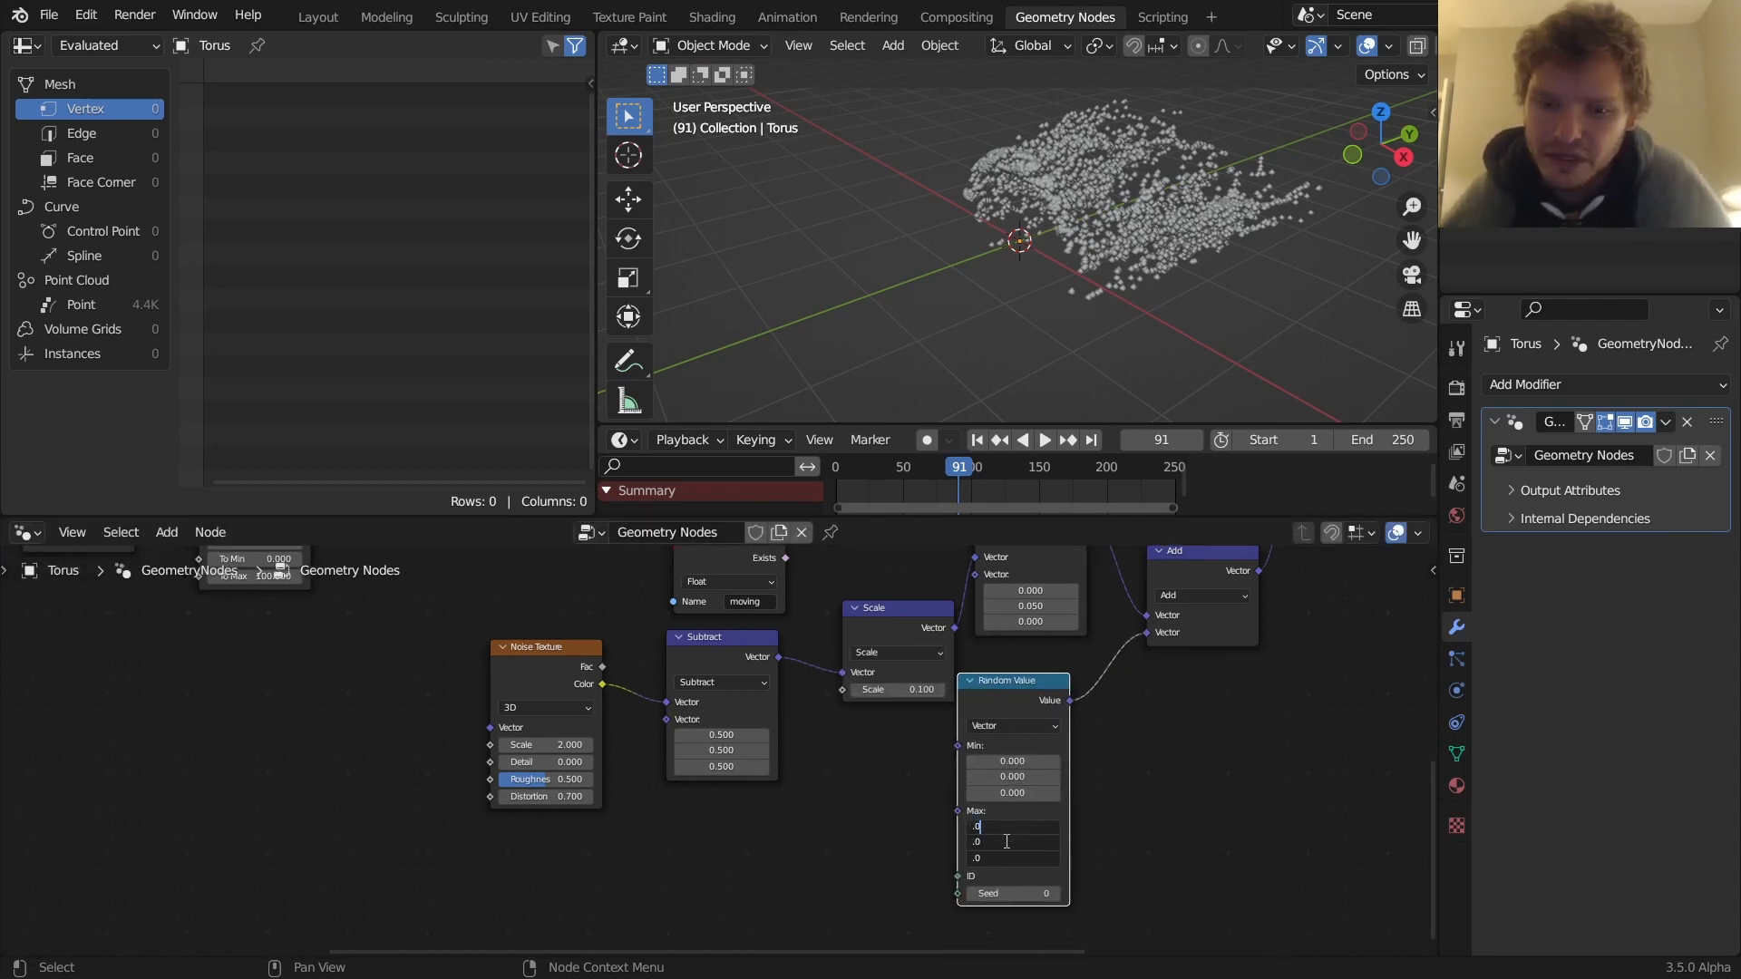
type("0")
left_click(1012, 776)
type("-0.020")
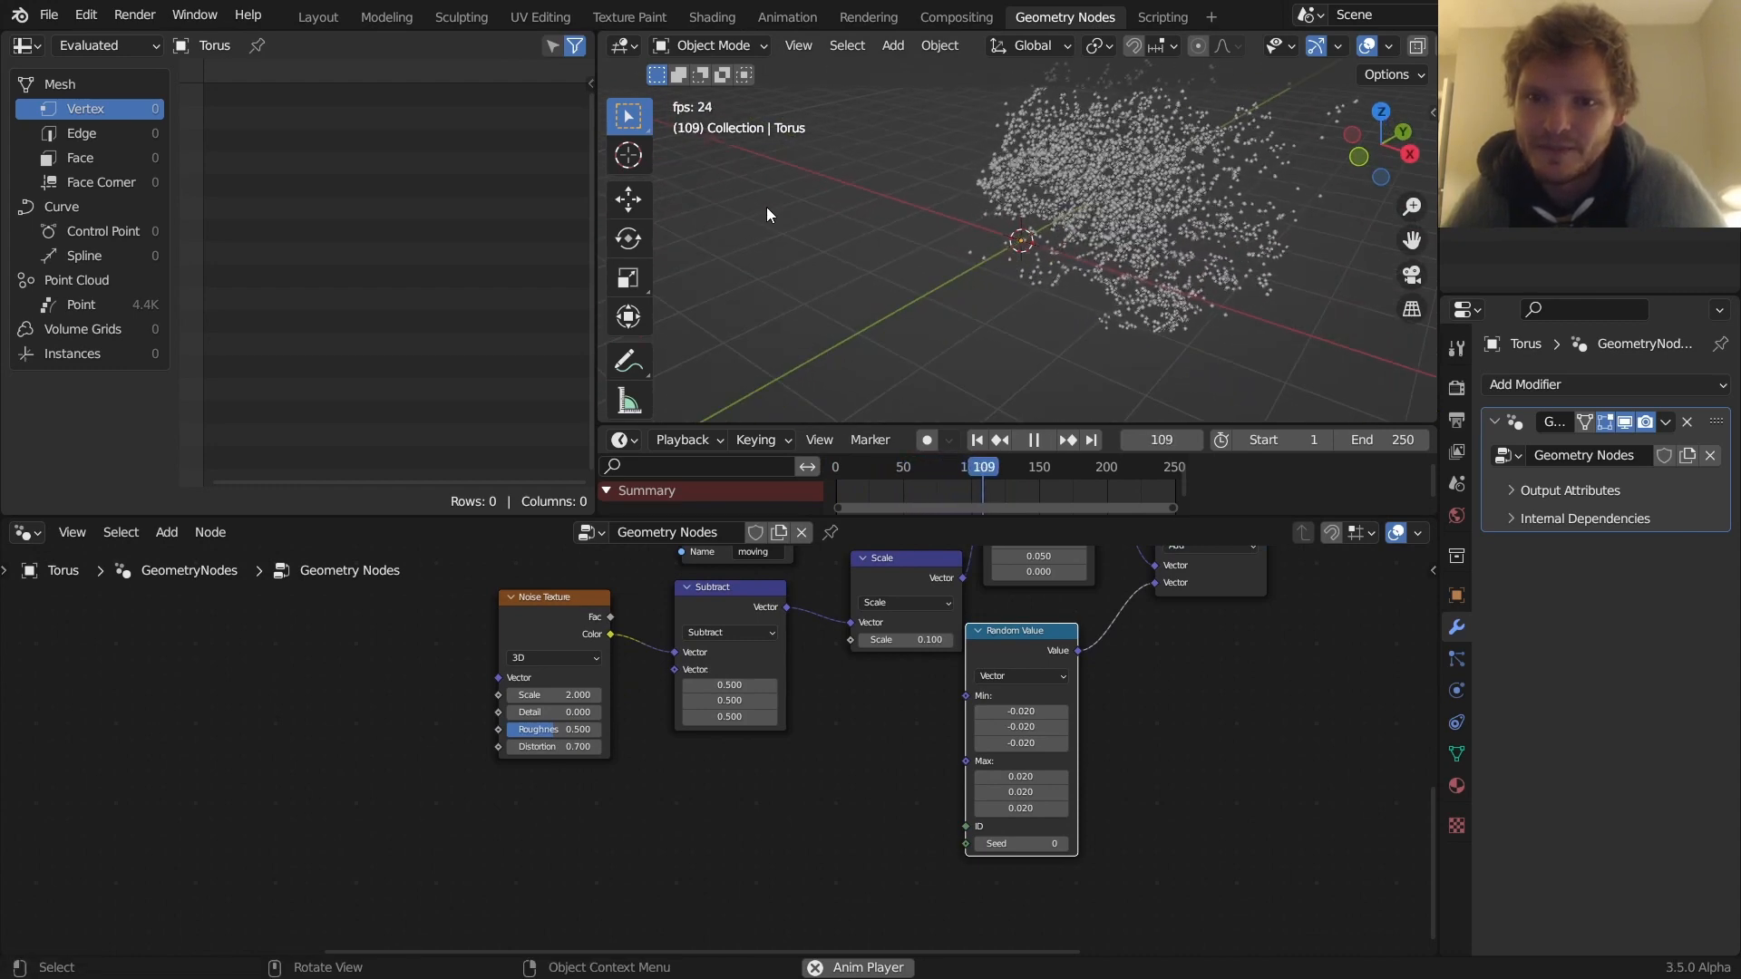
left_click(975, 440)
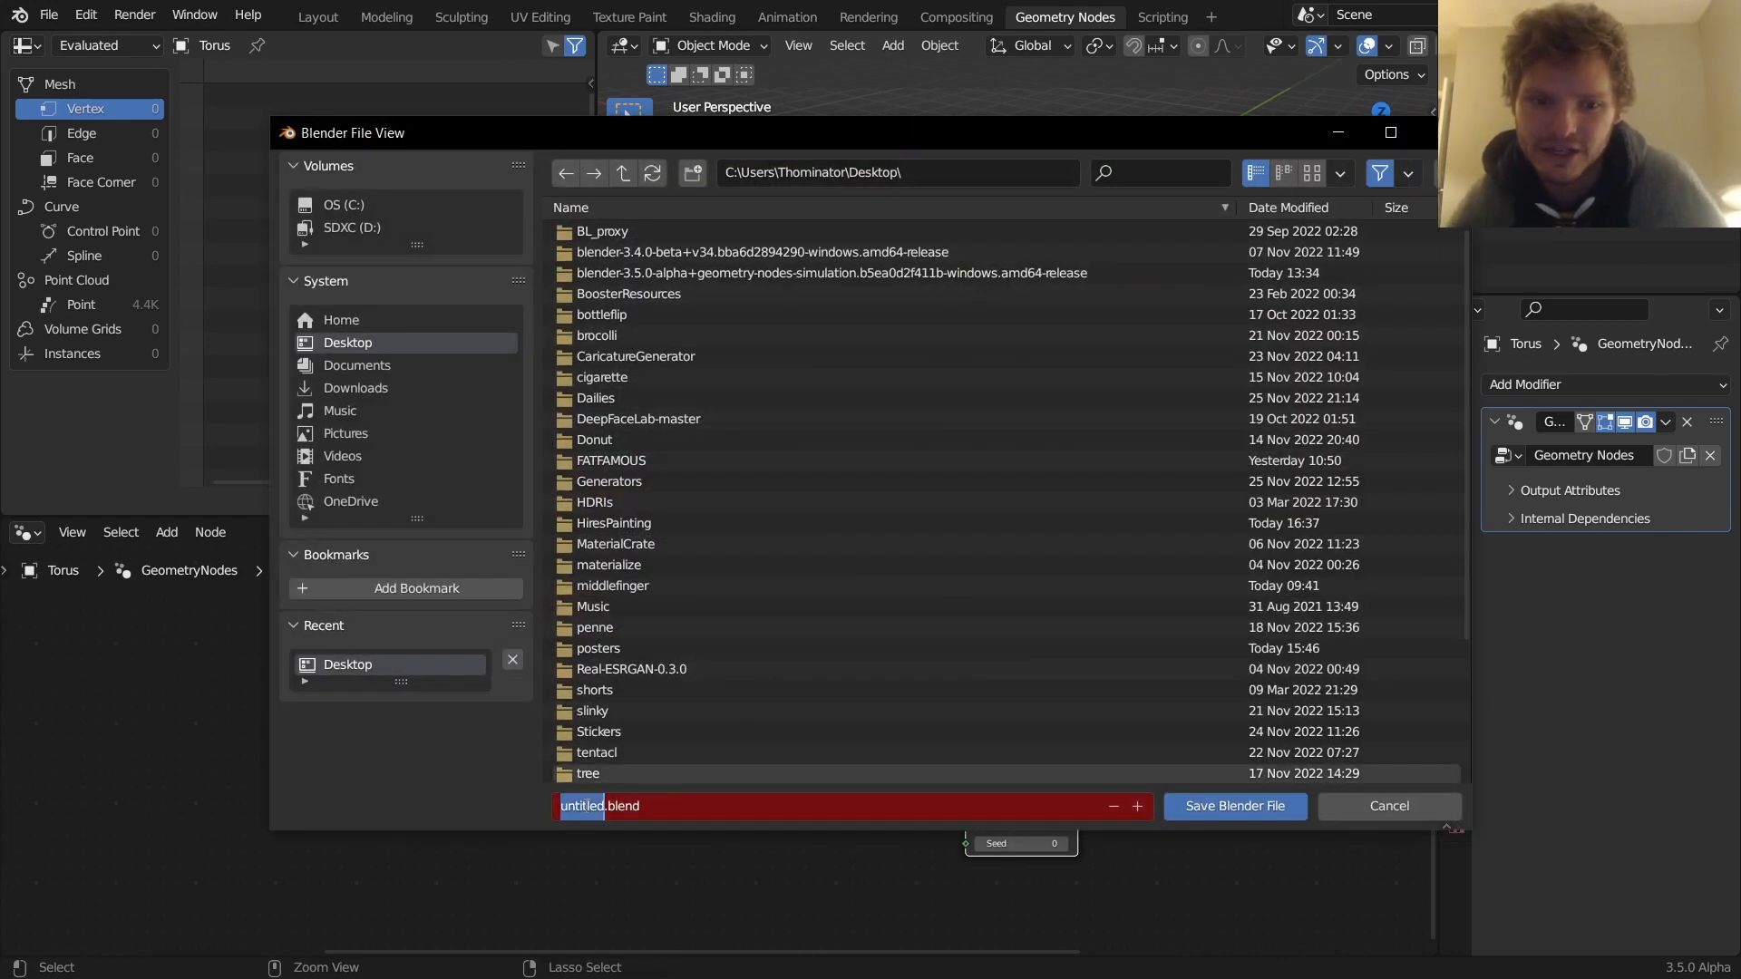
Save the Blender file to the Desktop under the name 'available'
type("available")
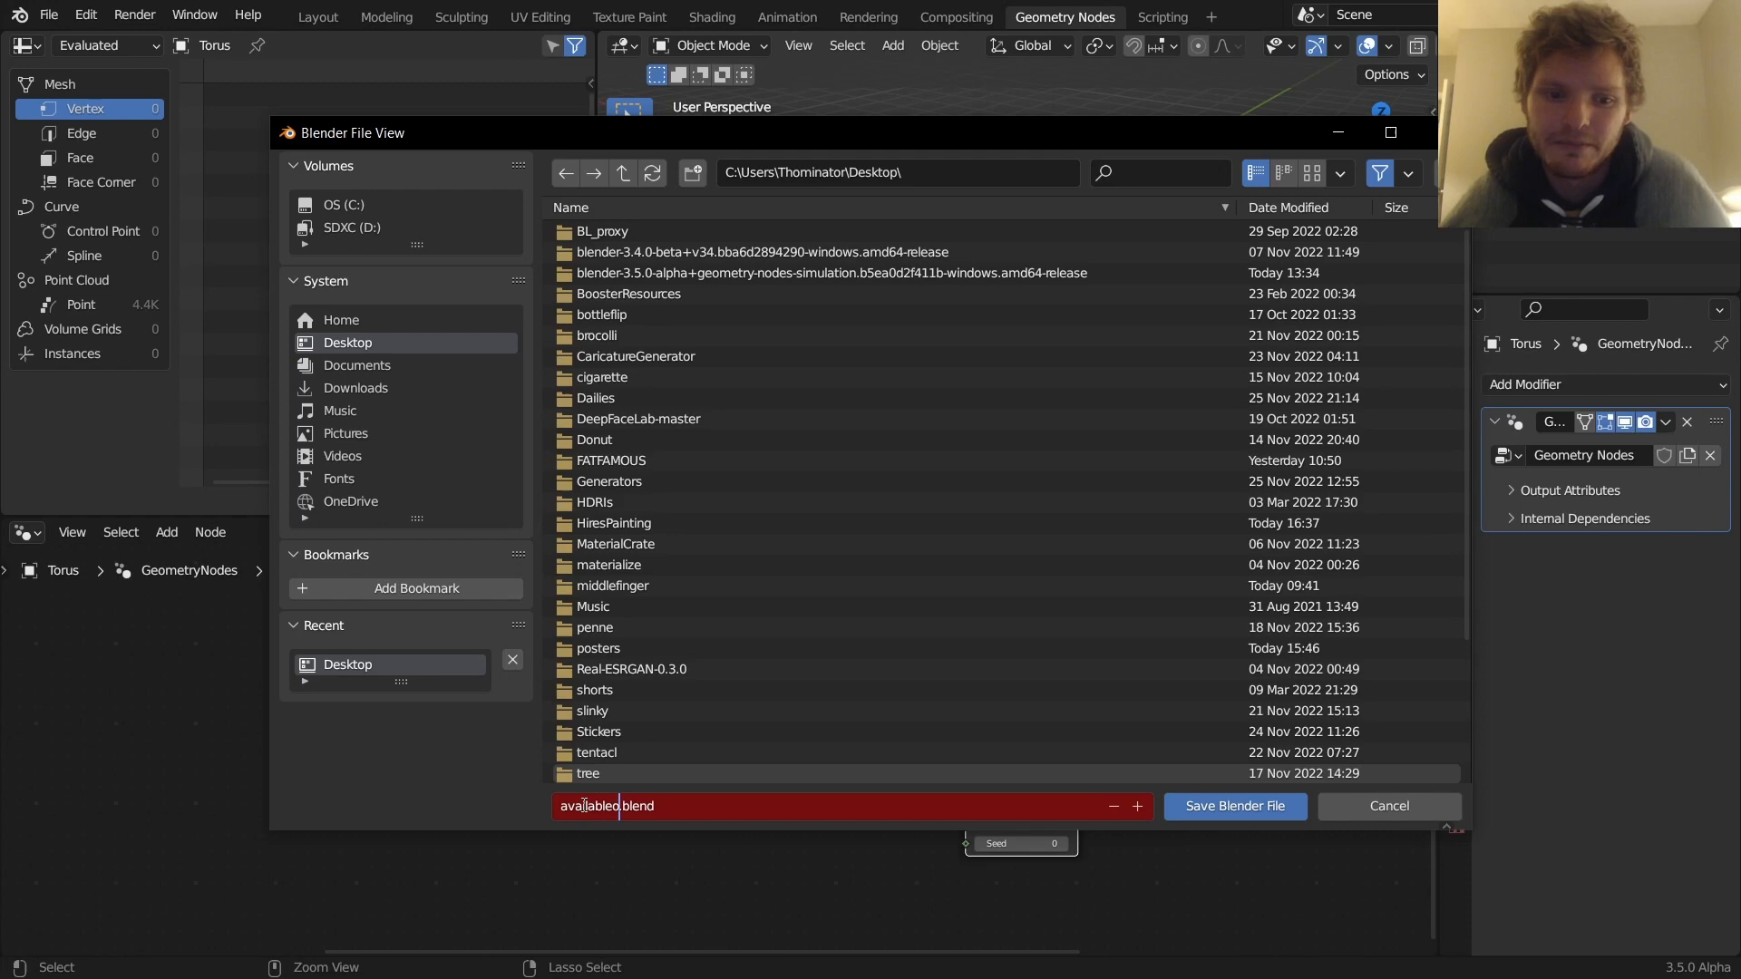
left_click(1233, 805)
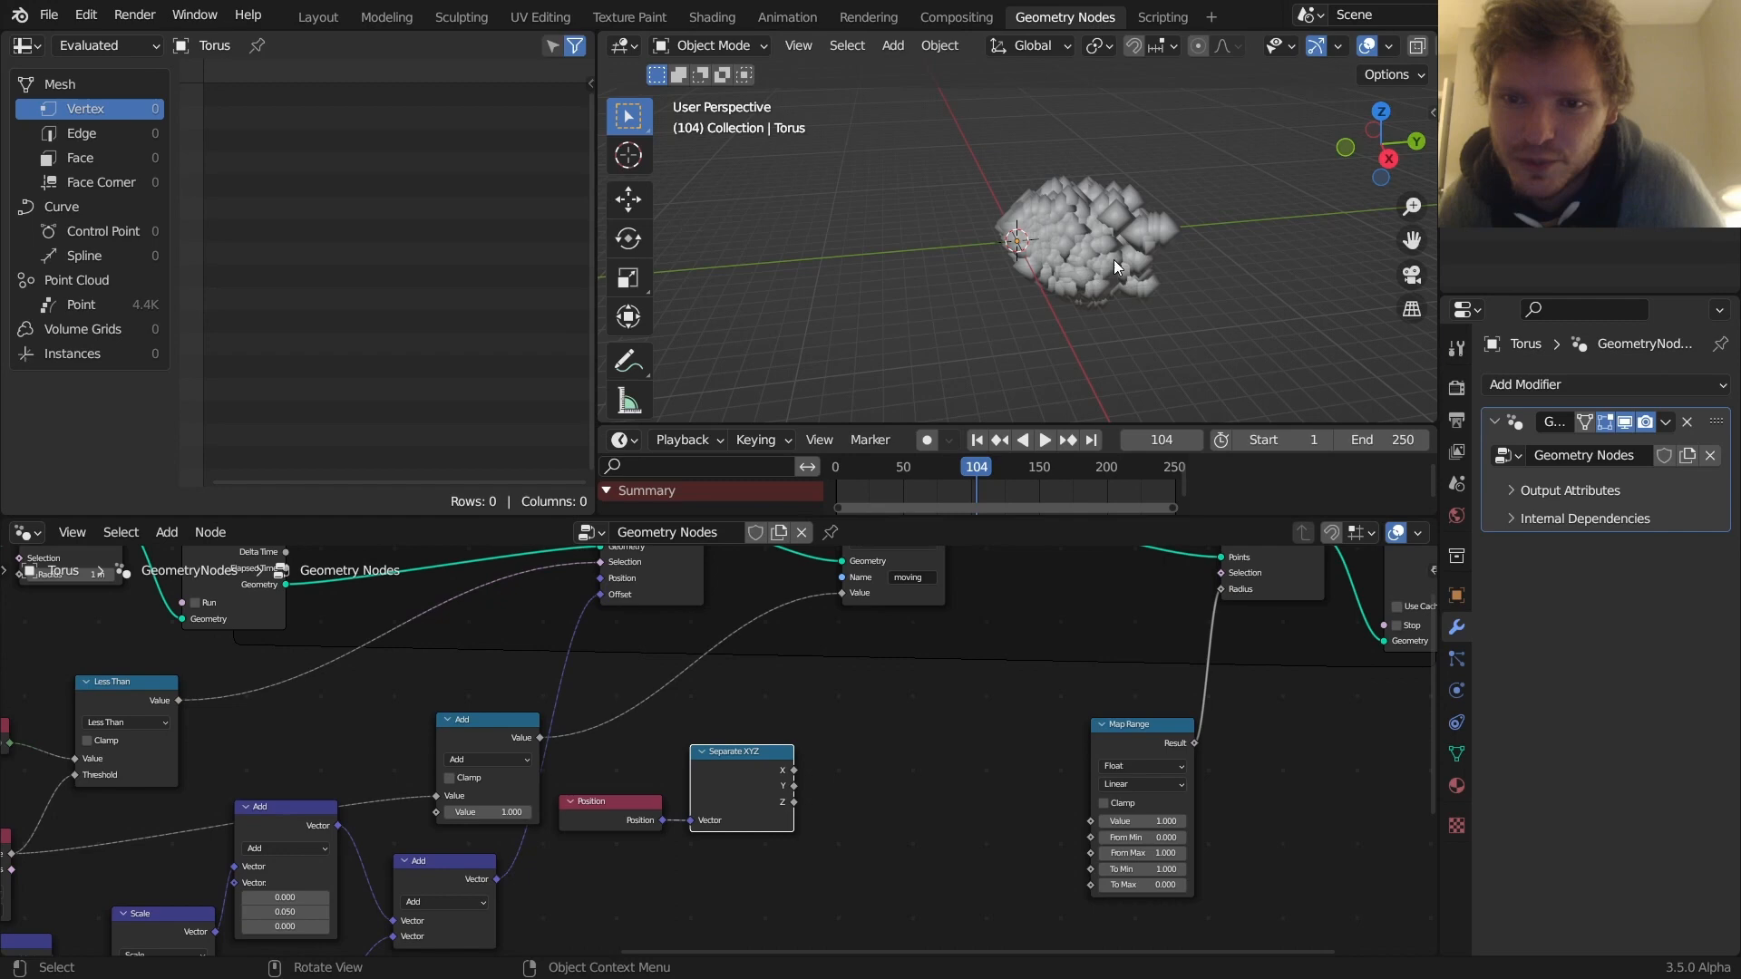
Map Separate XYZ Y to Radius via clamped Map Range: From Max 5, To 0.1–0
left_click_drag(791, 791, 1075, 824)
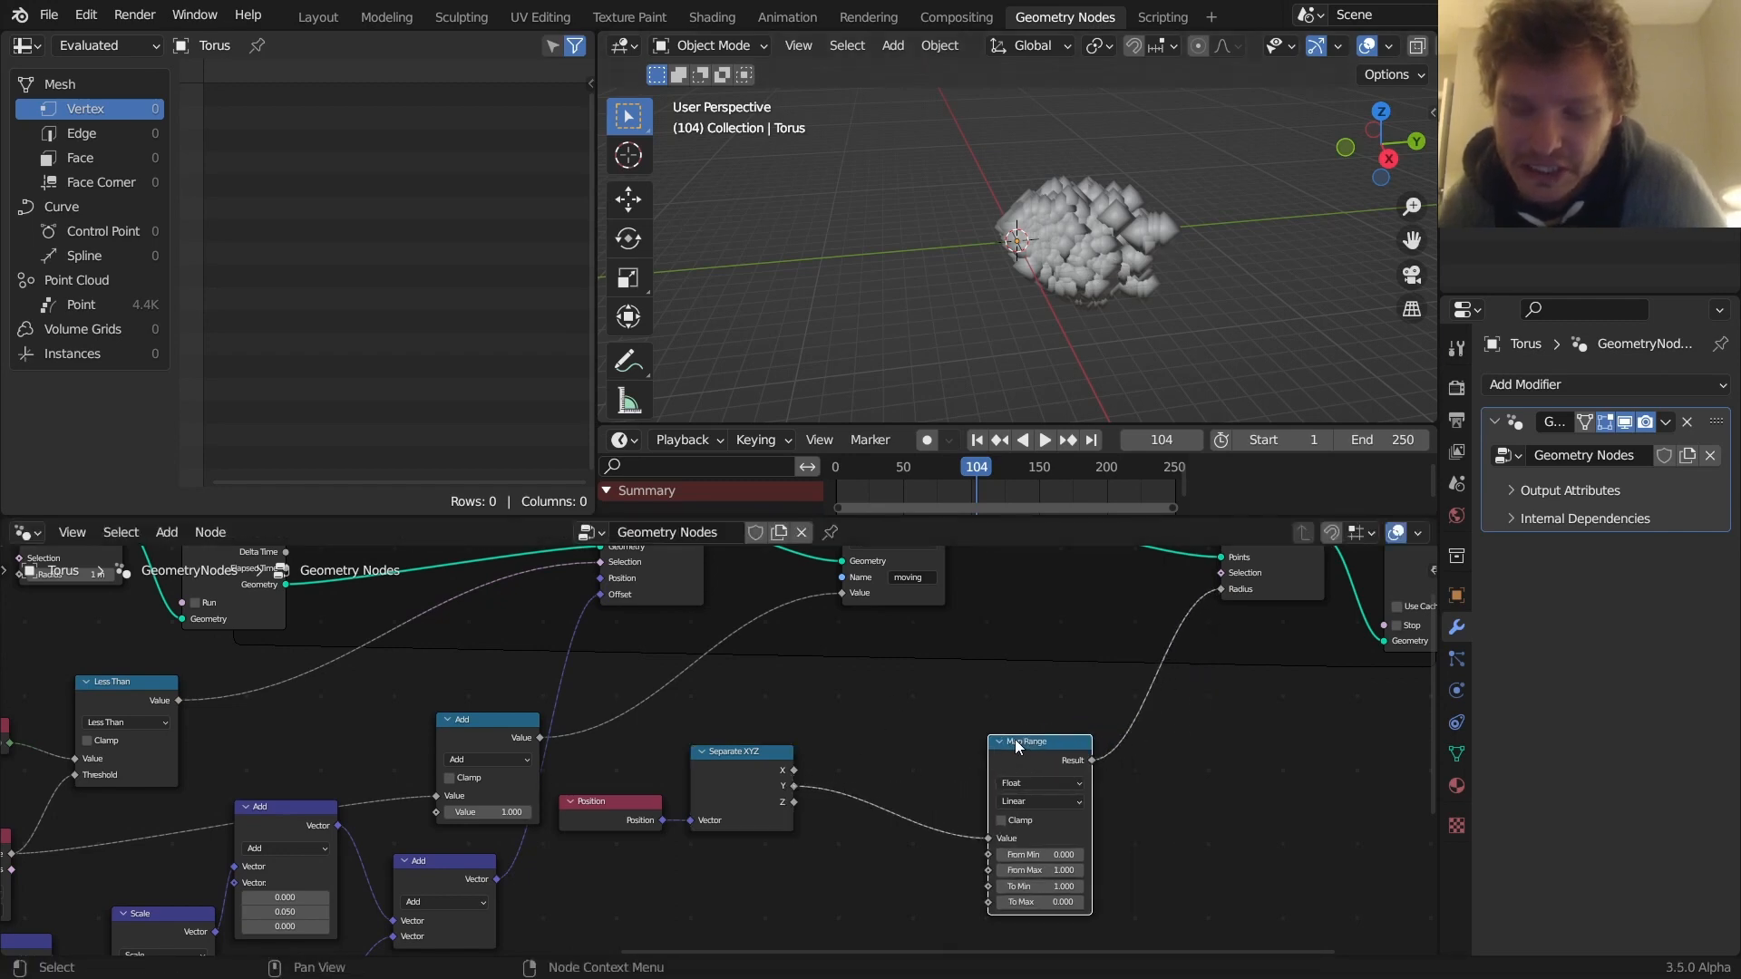
left_click(1042, 440)
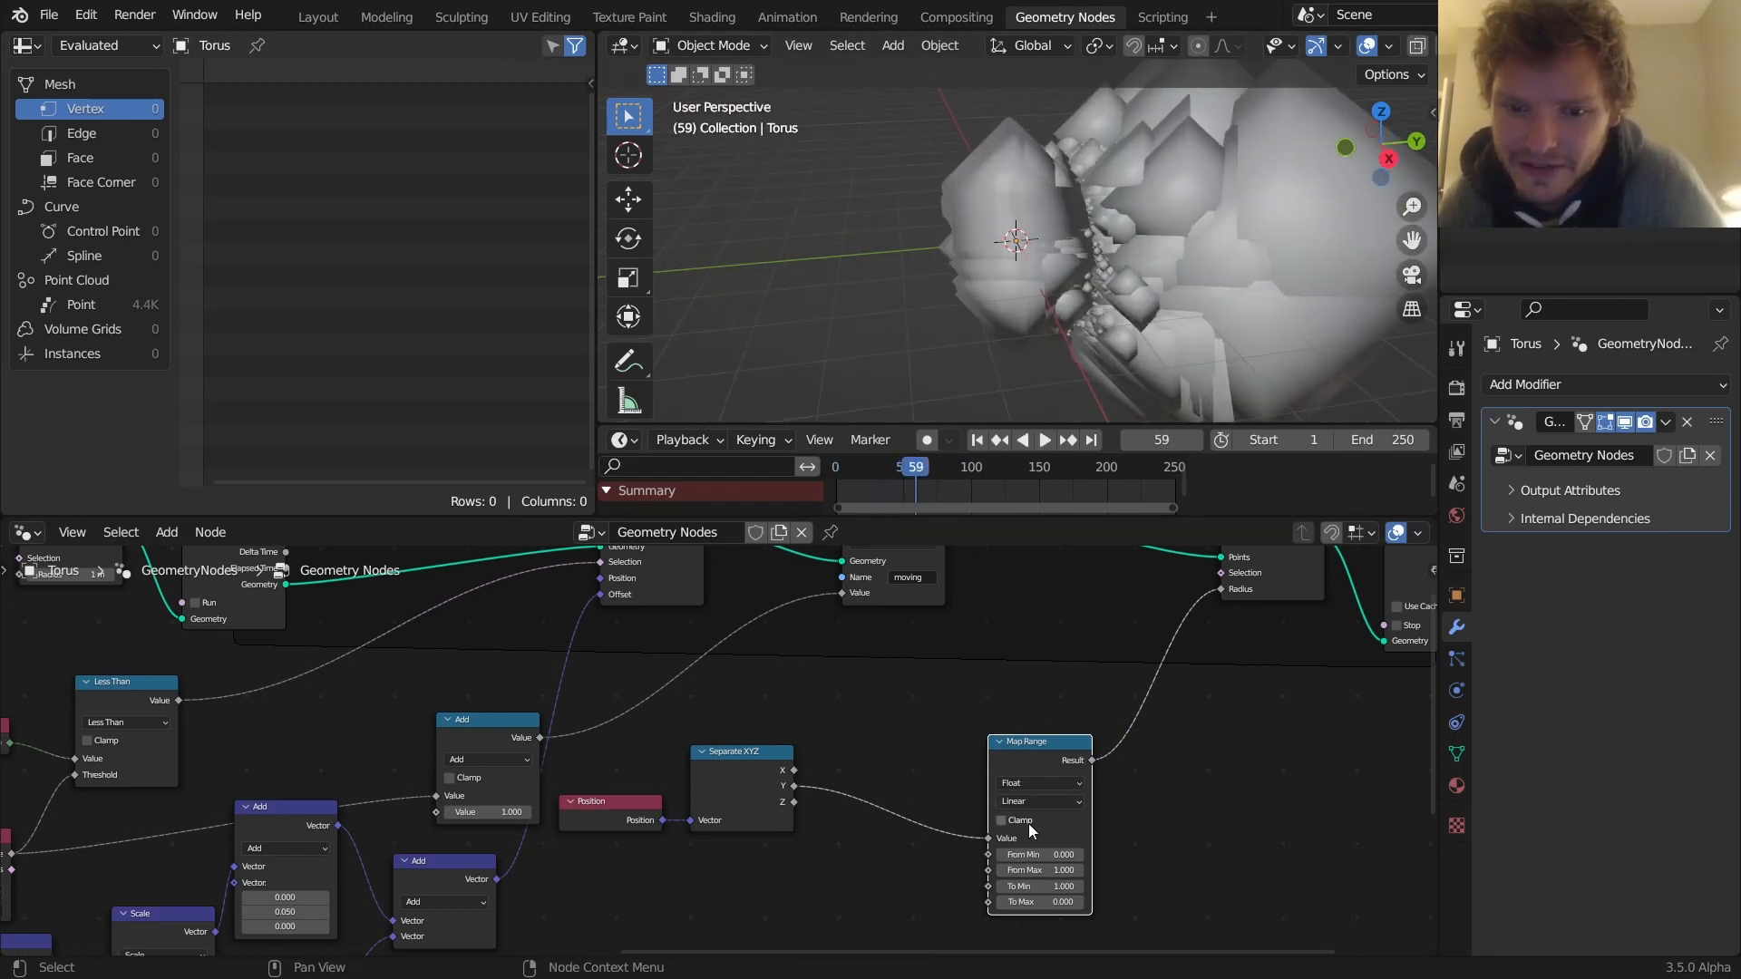
left_click(1042, 440)
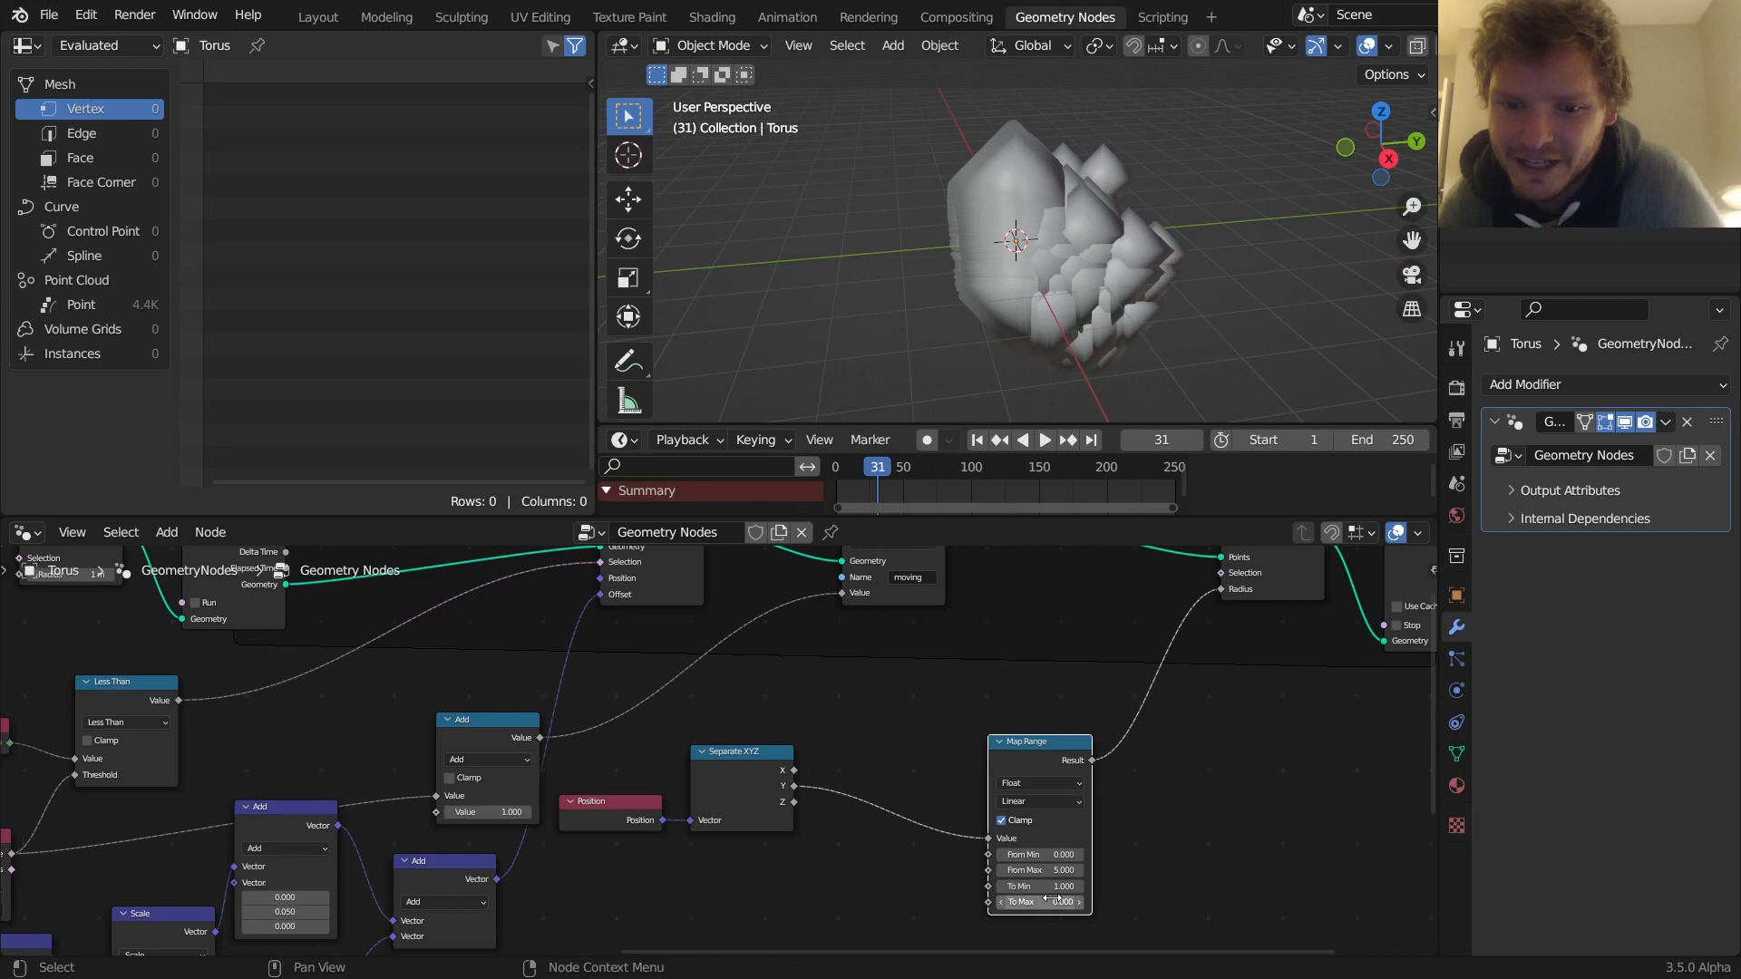
left_click(1040, 440)
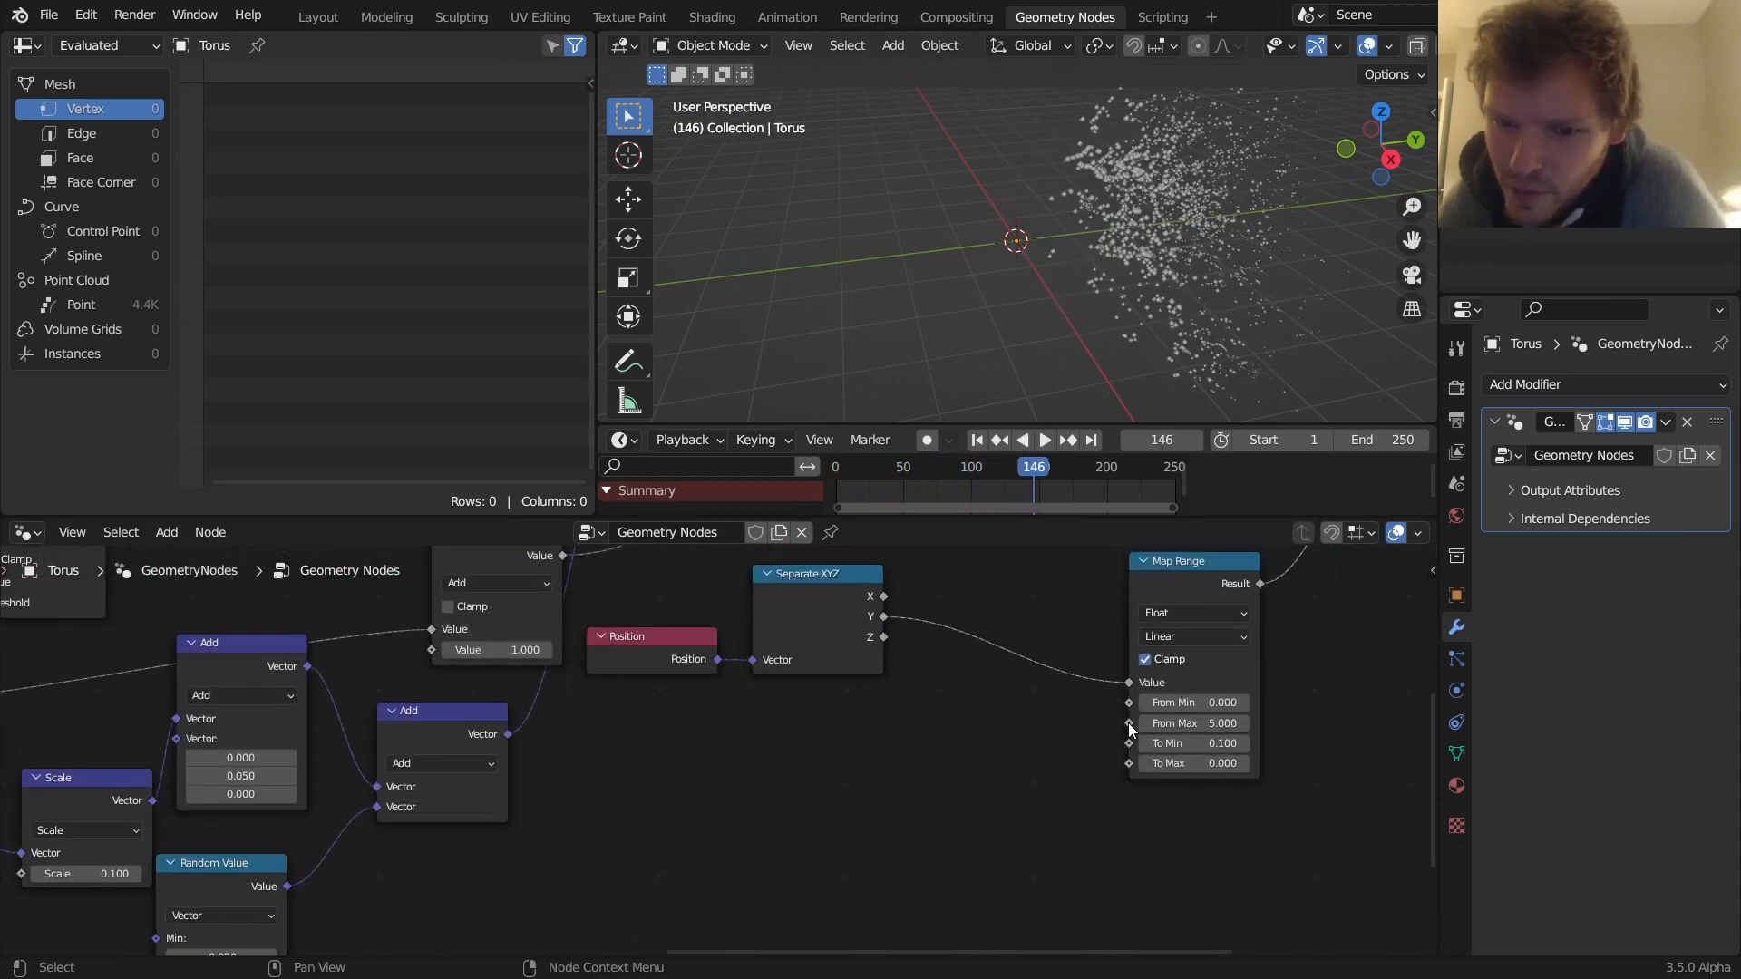
Add a Random Value node driving Map Range From Max and enter 3.000 as Min
type("random")
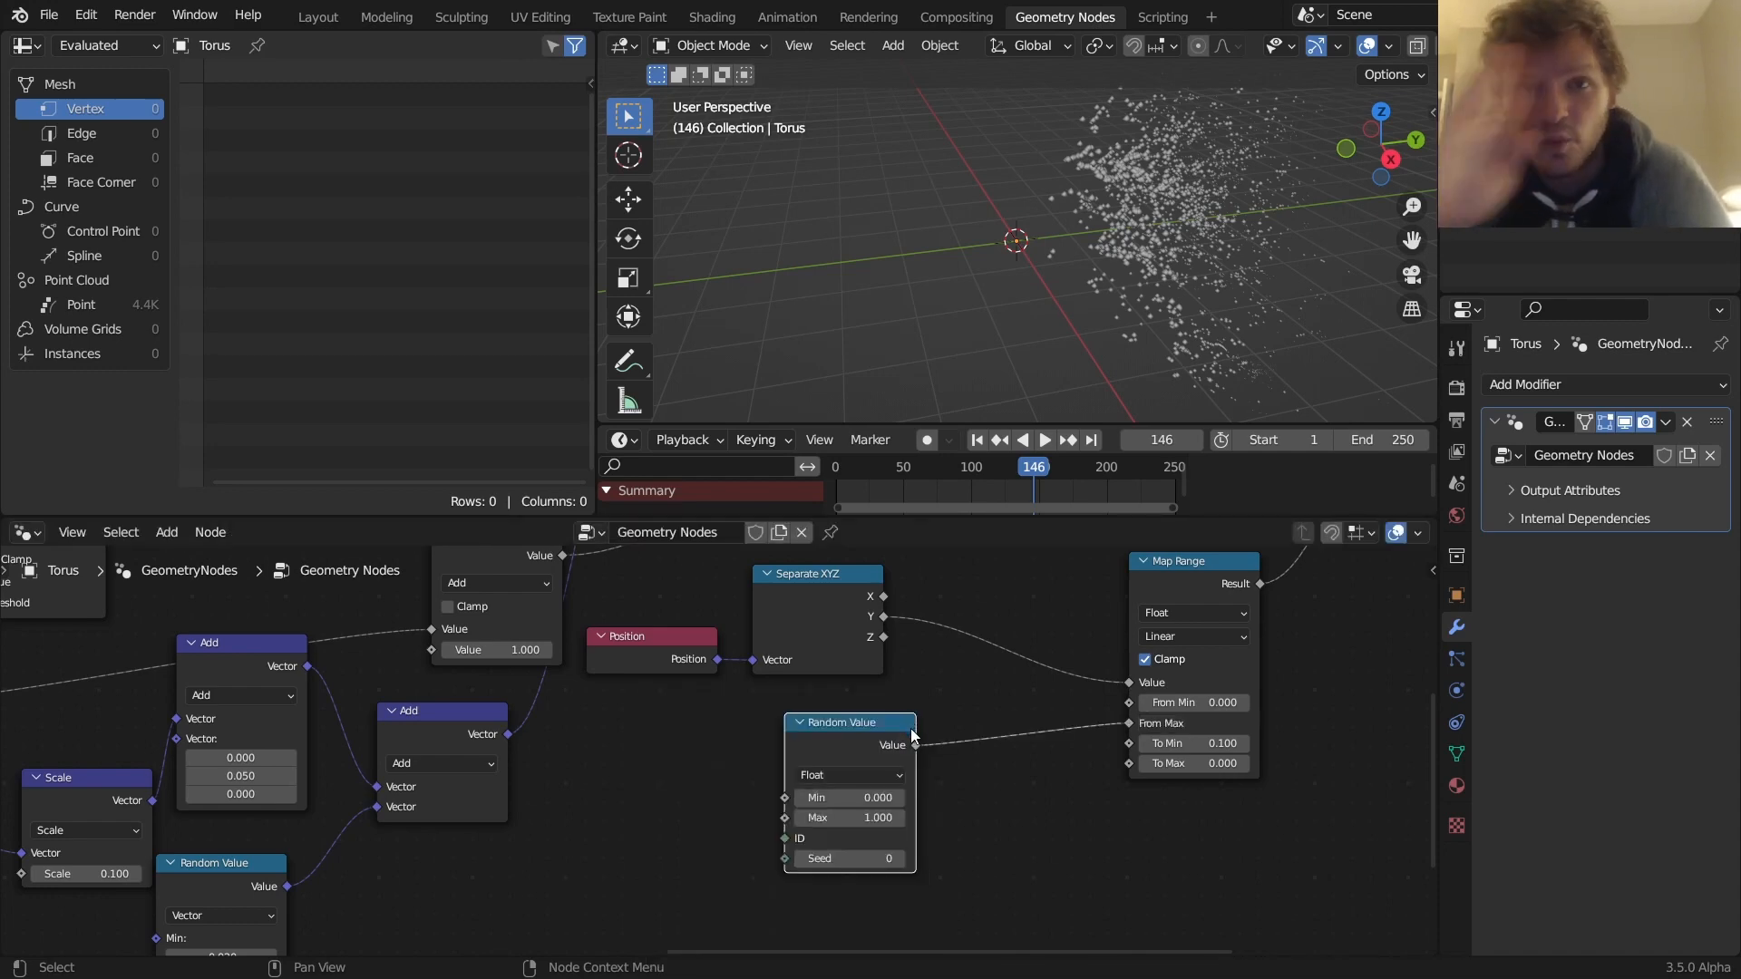
left_click(1380, 143)
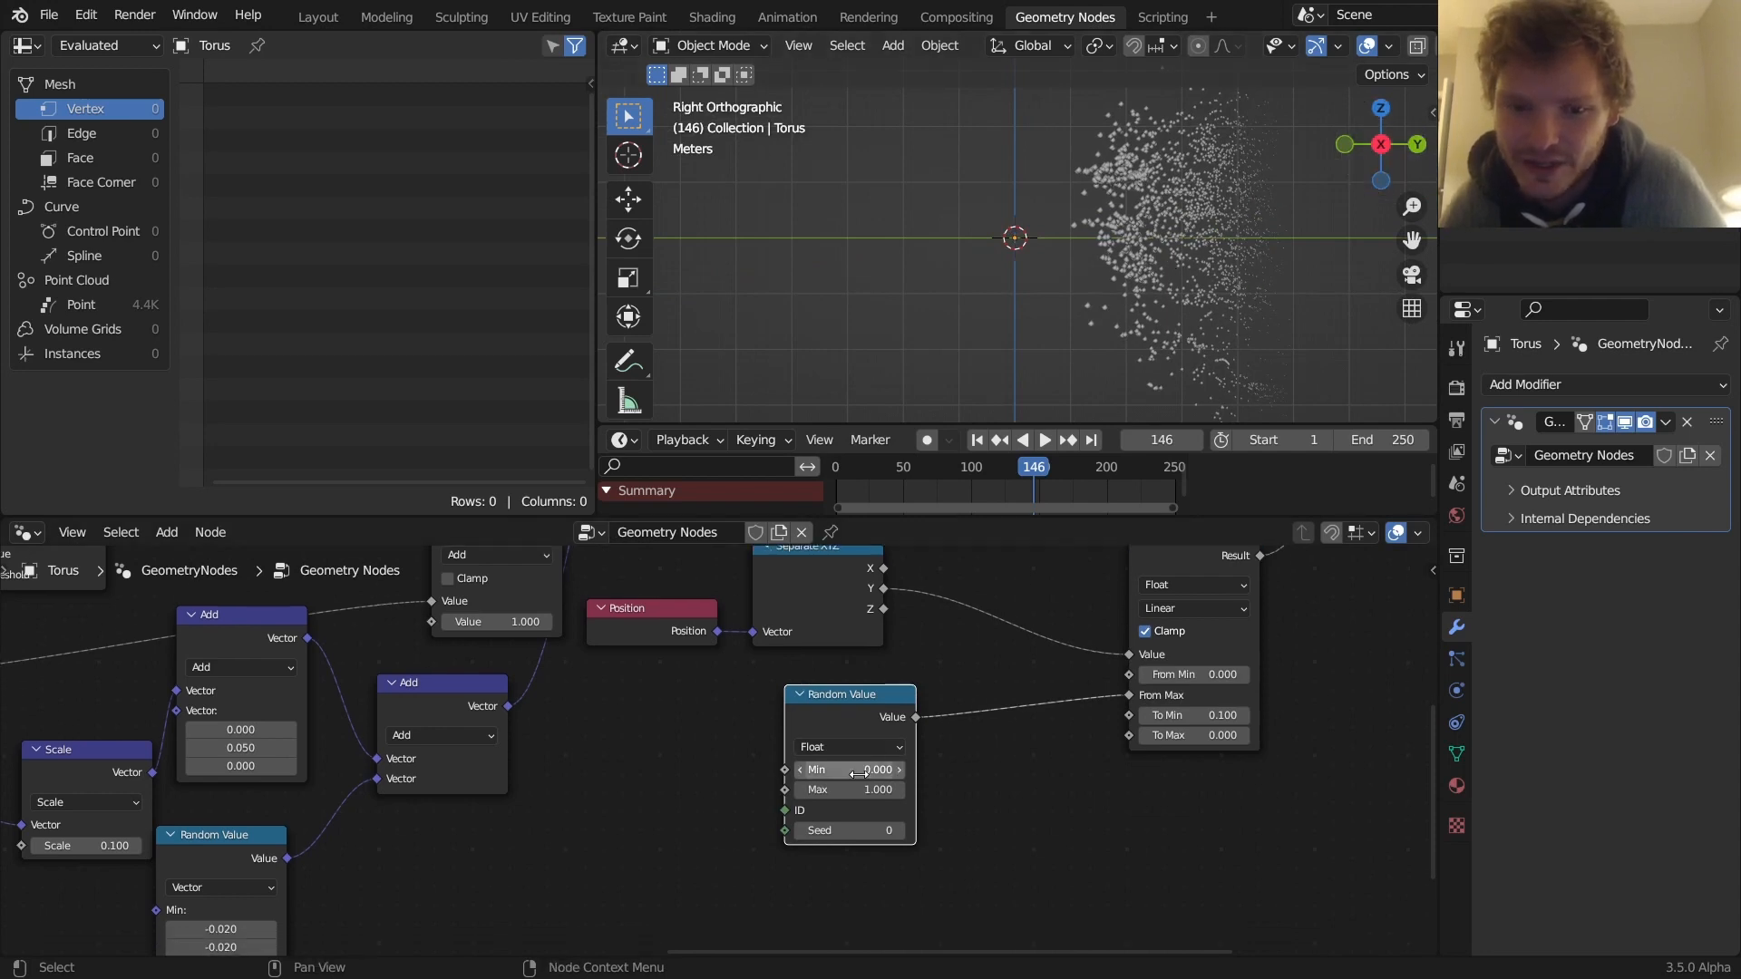
type("3.000")
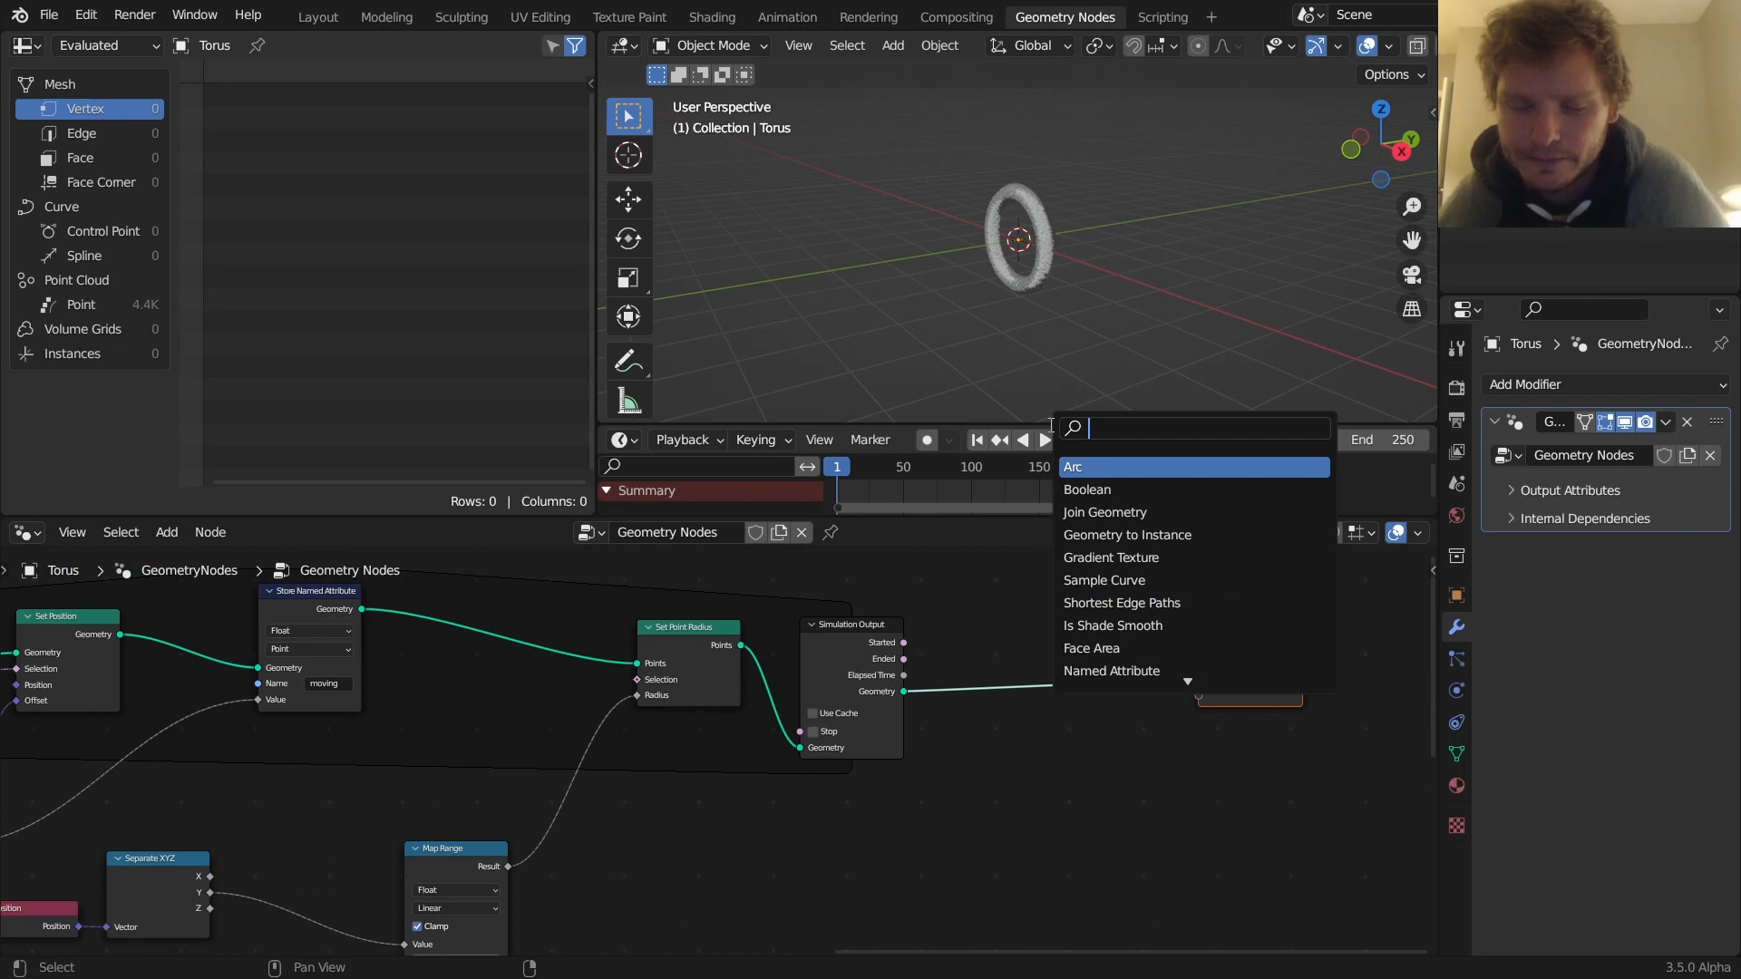
Add Instance on Points with a UV Sphere as the instance, plus a Radius node
type("instance")
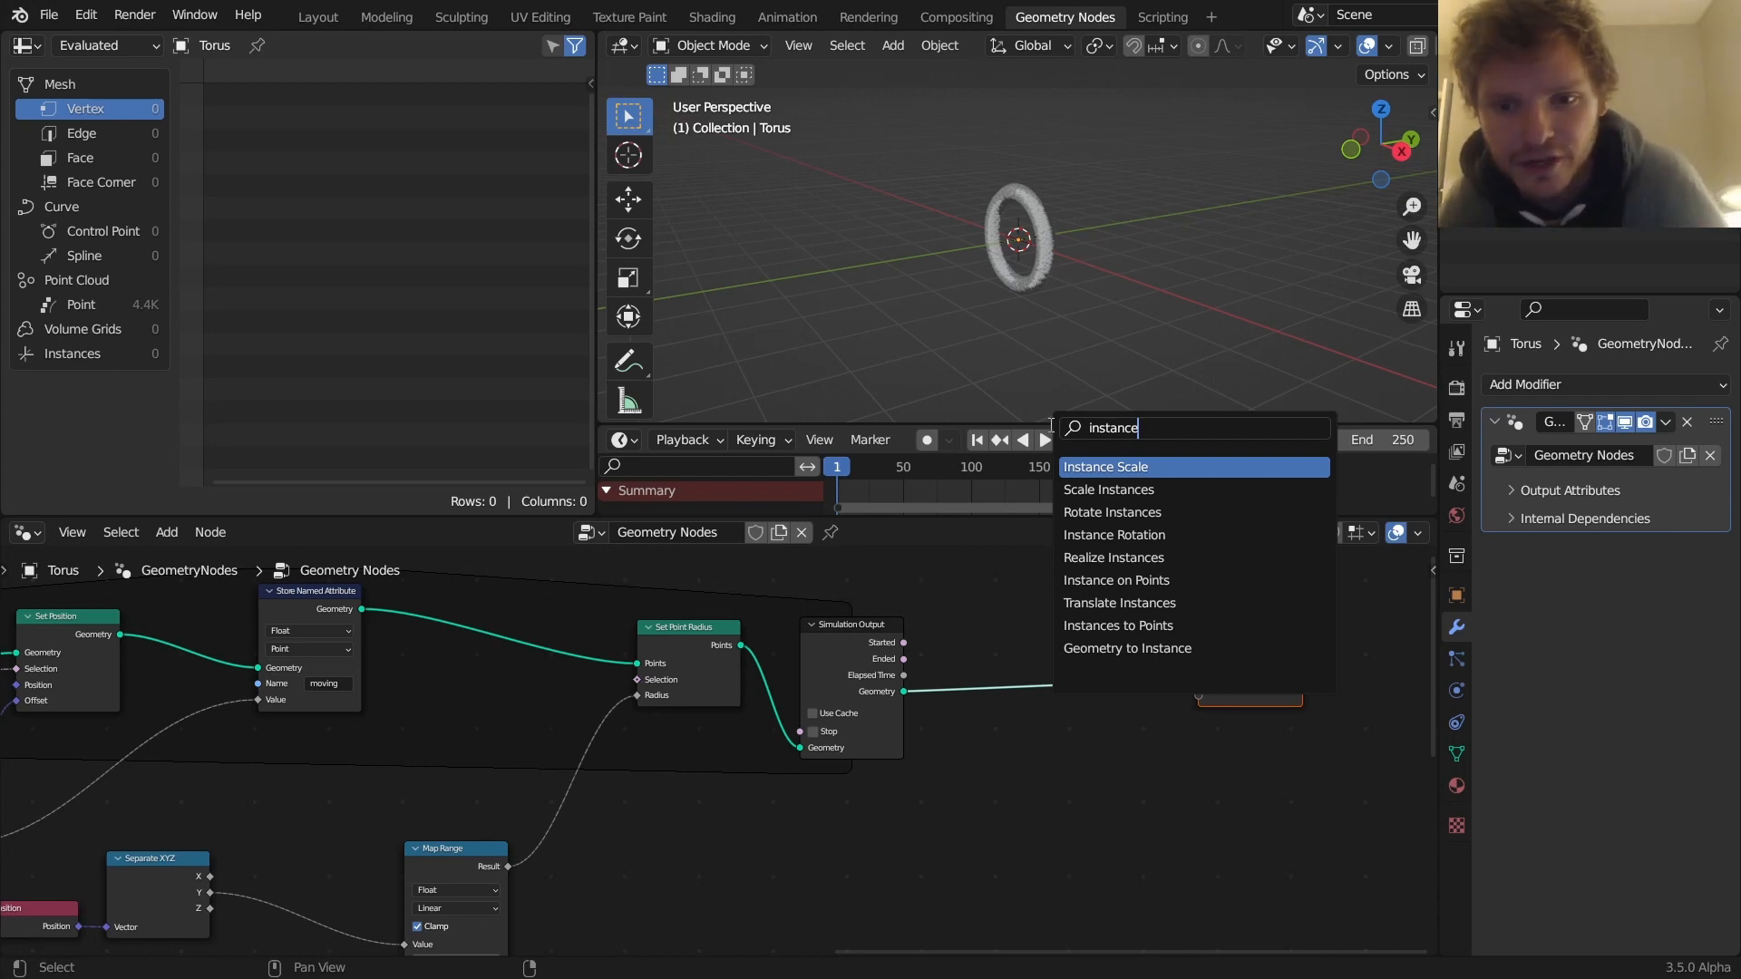
mouse_move(1114, 534)
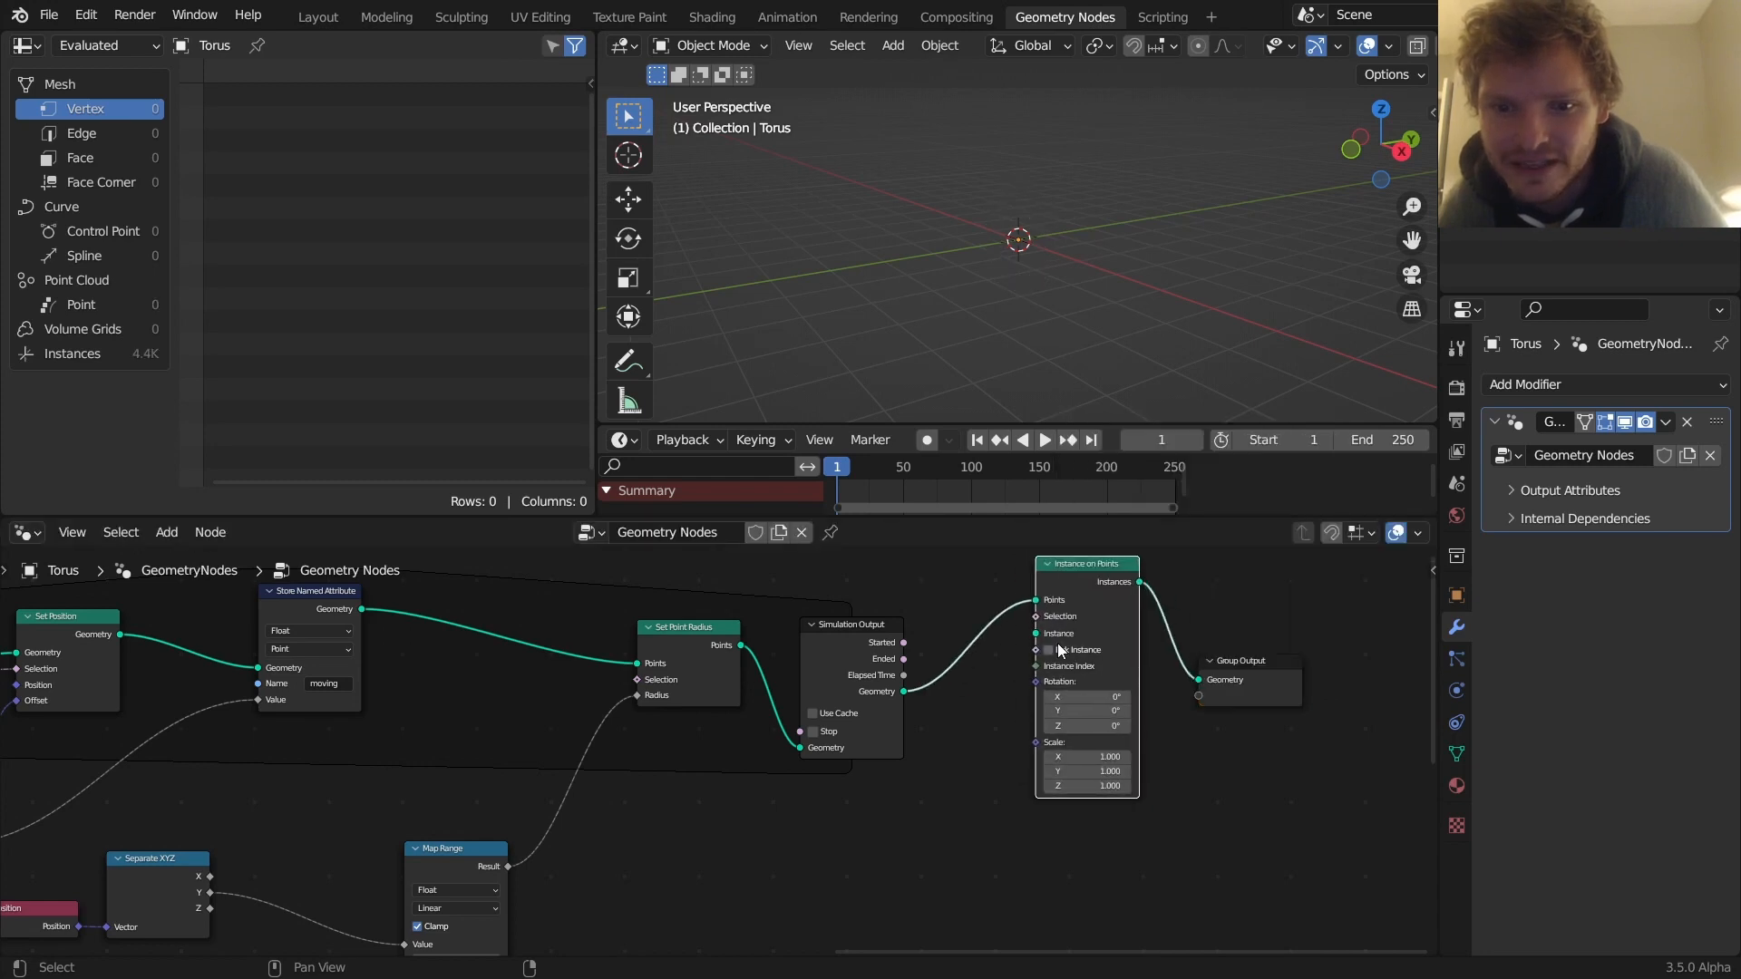
type("uv")
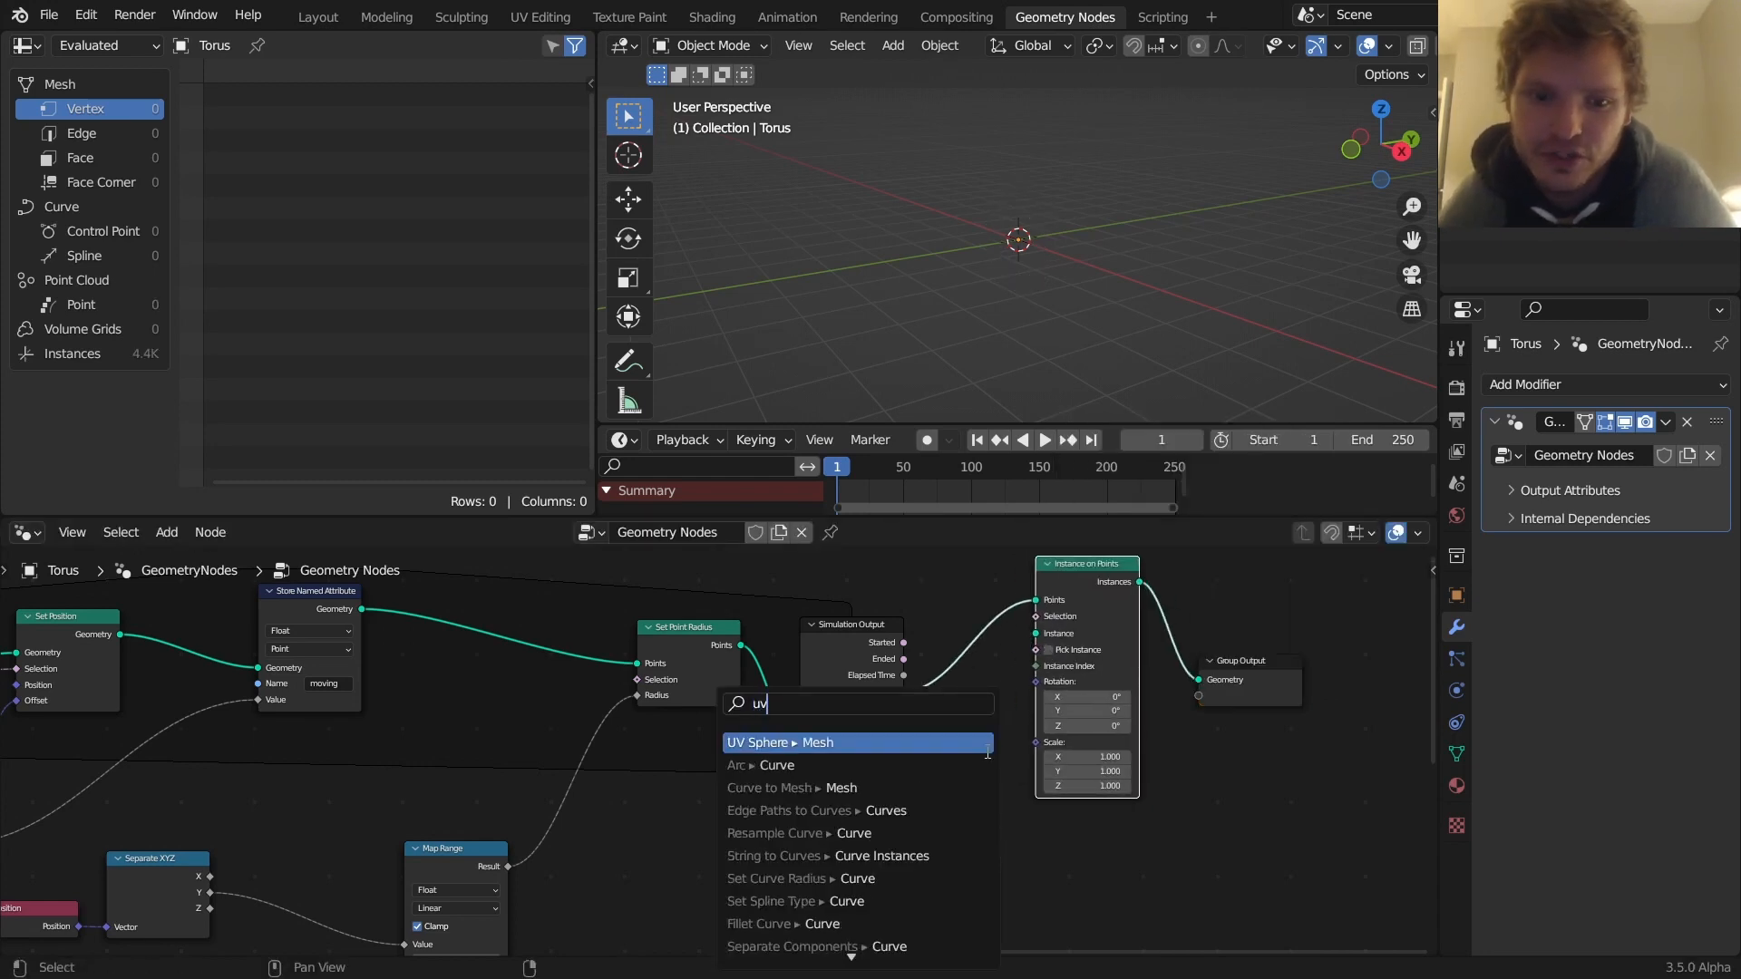
left_click(777, 742)
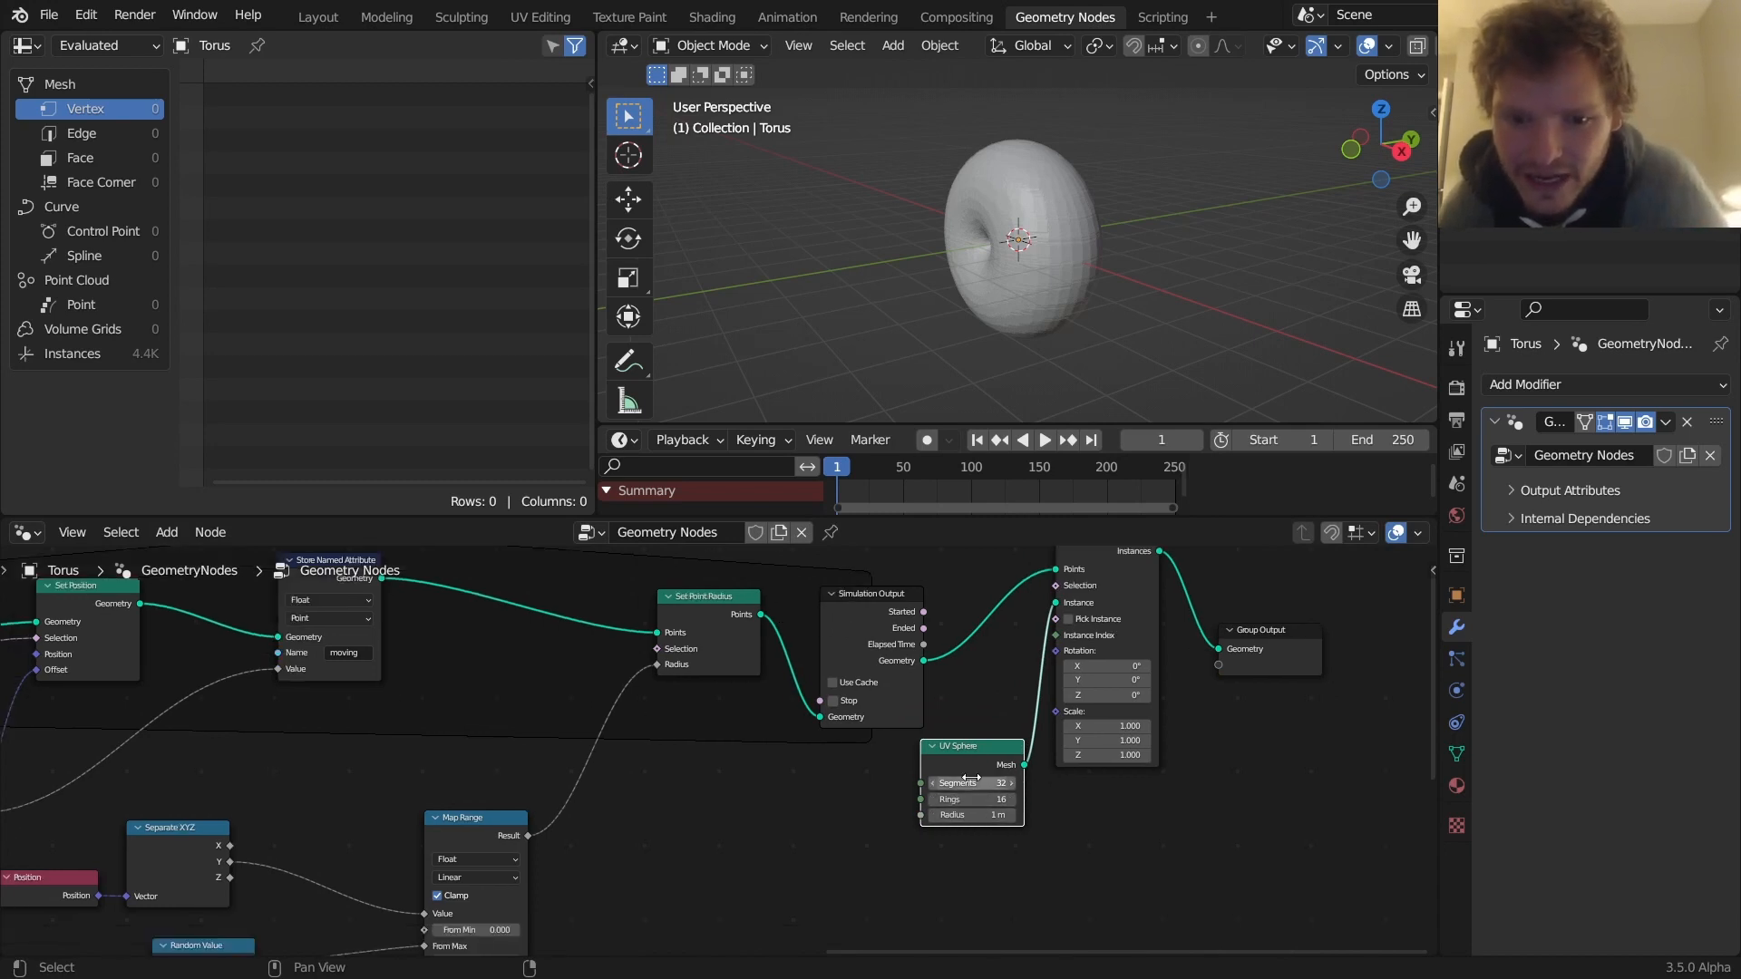
left_click_drag(971, 745, 916, 737)
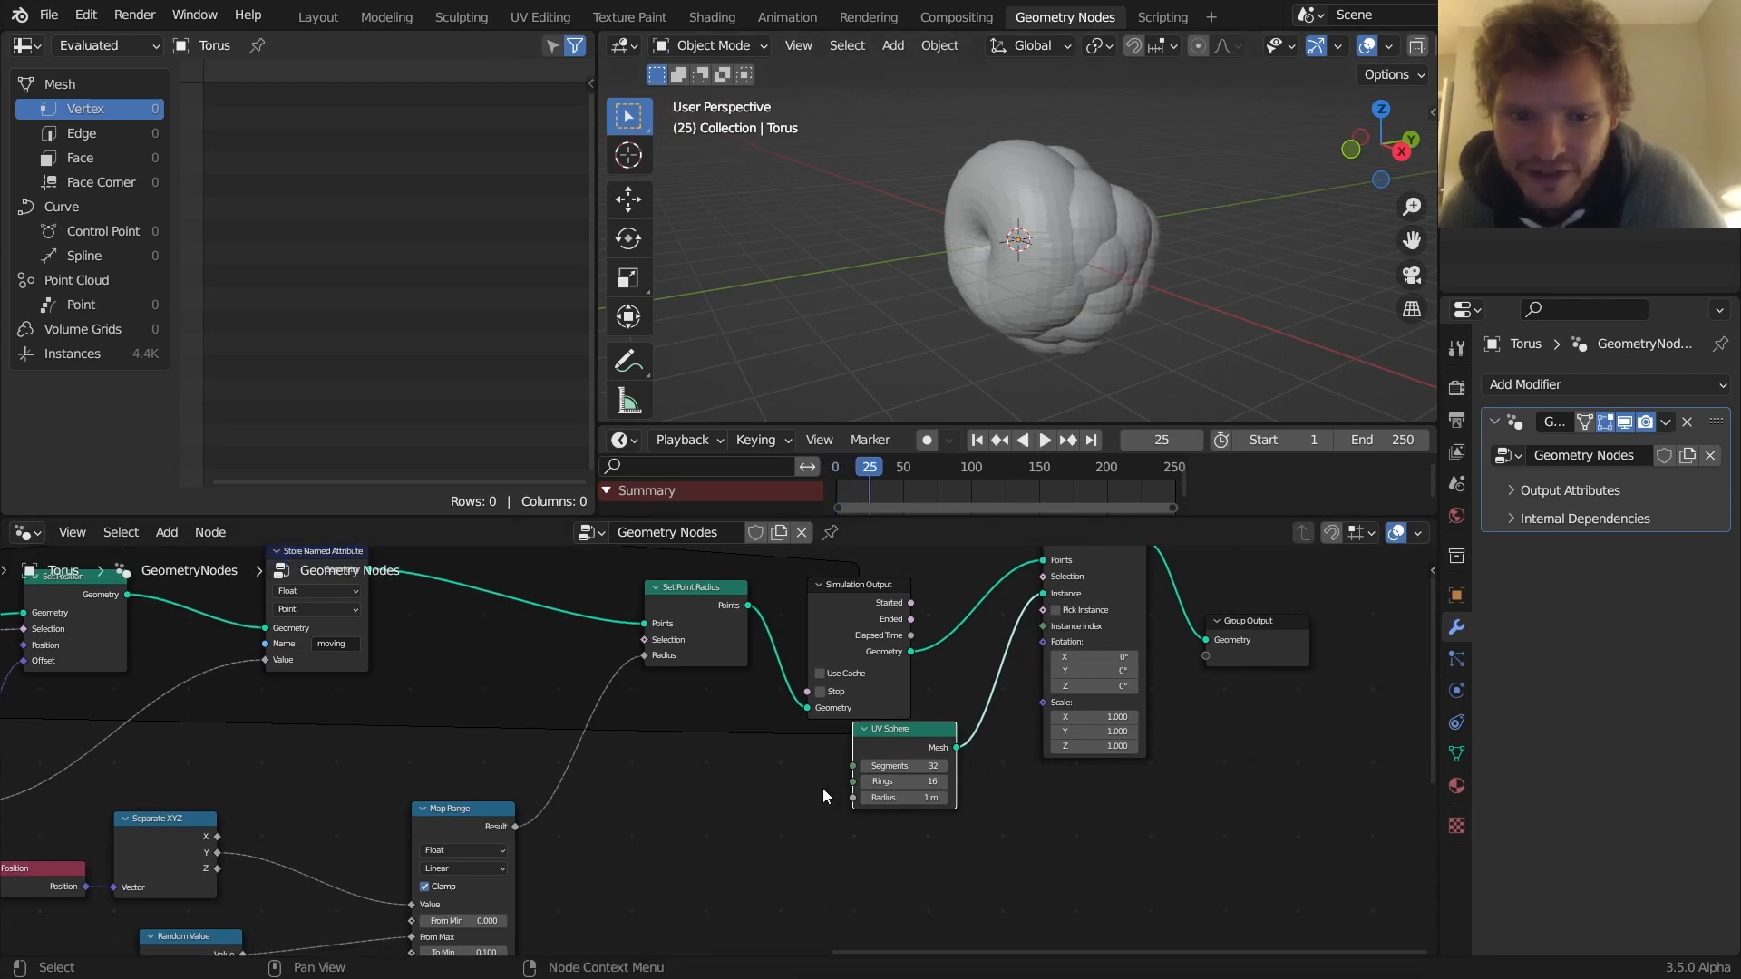
type("ra")
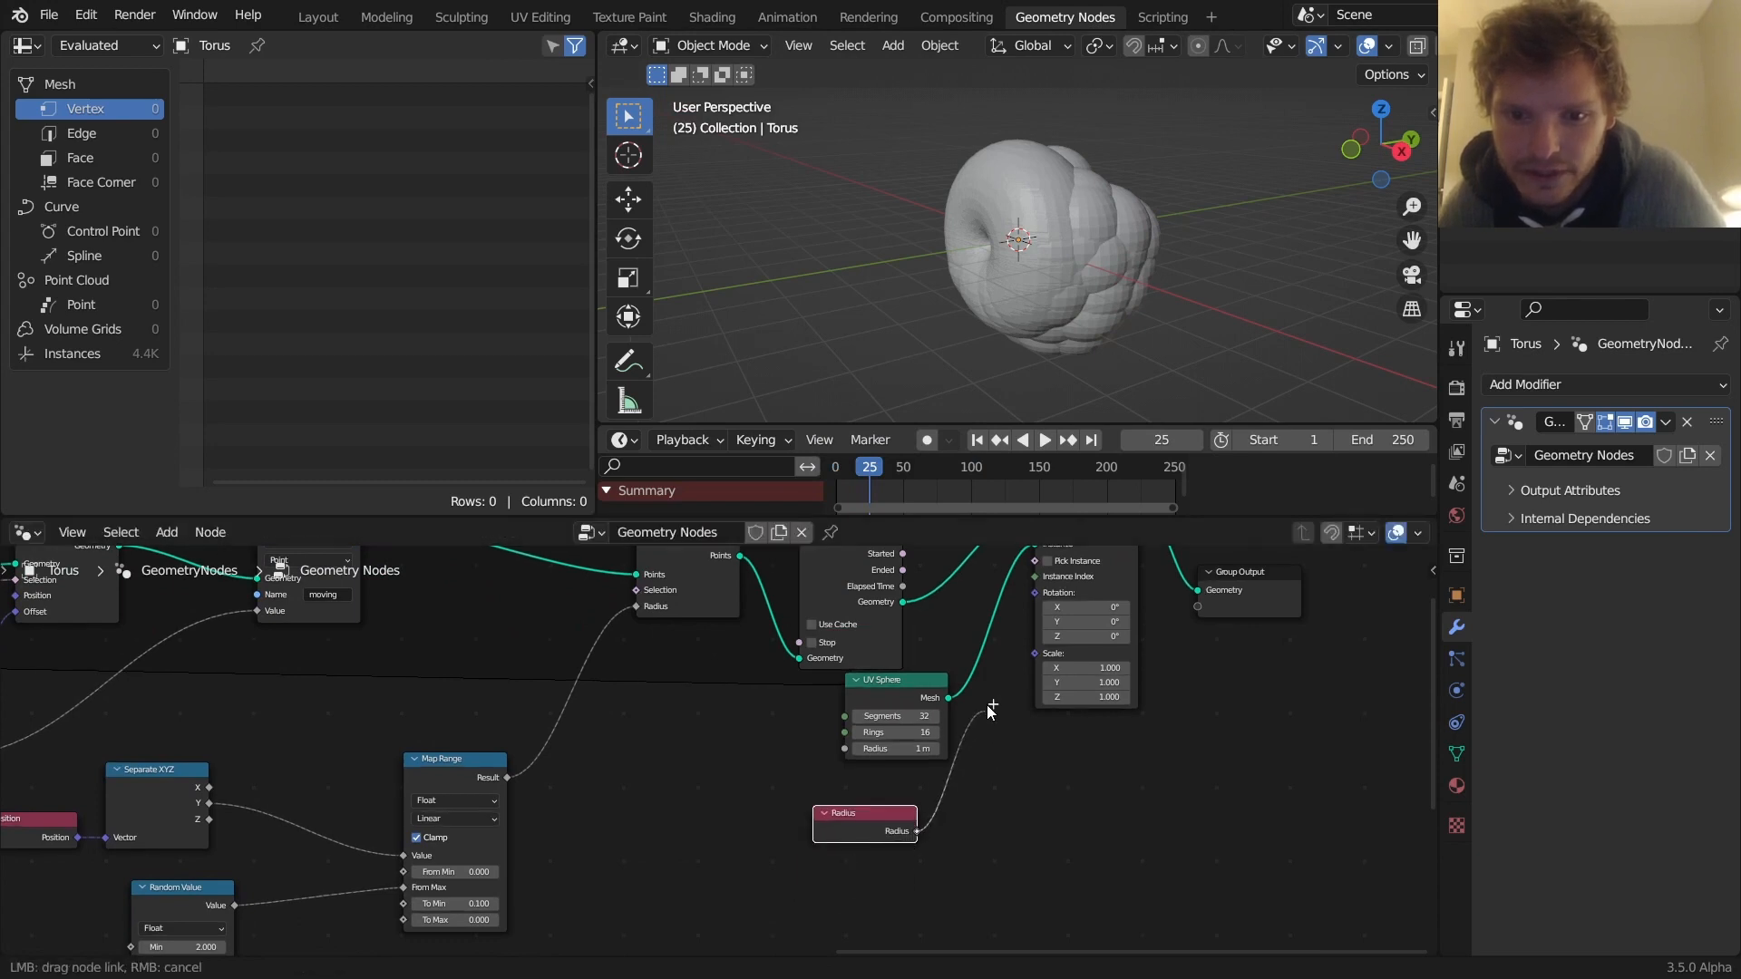
left_click(1042, 440)
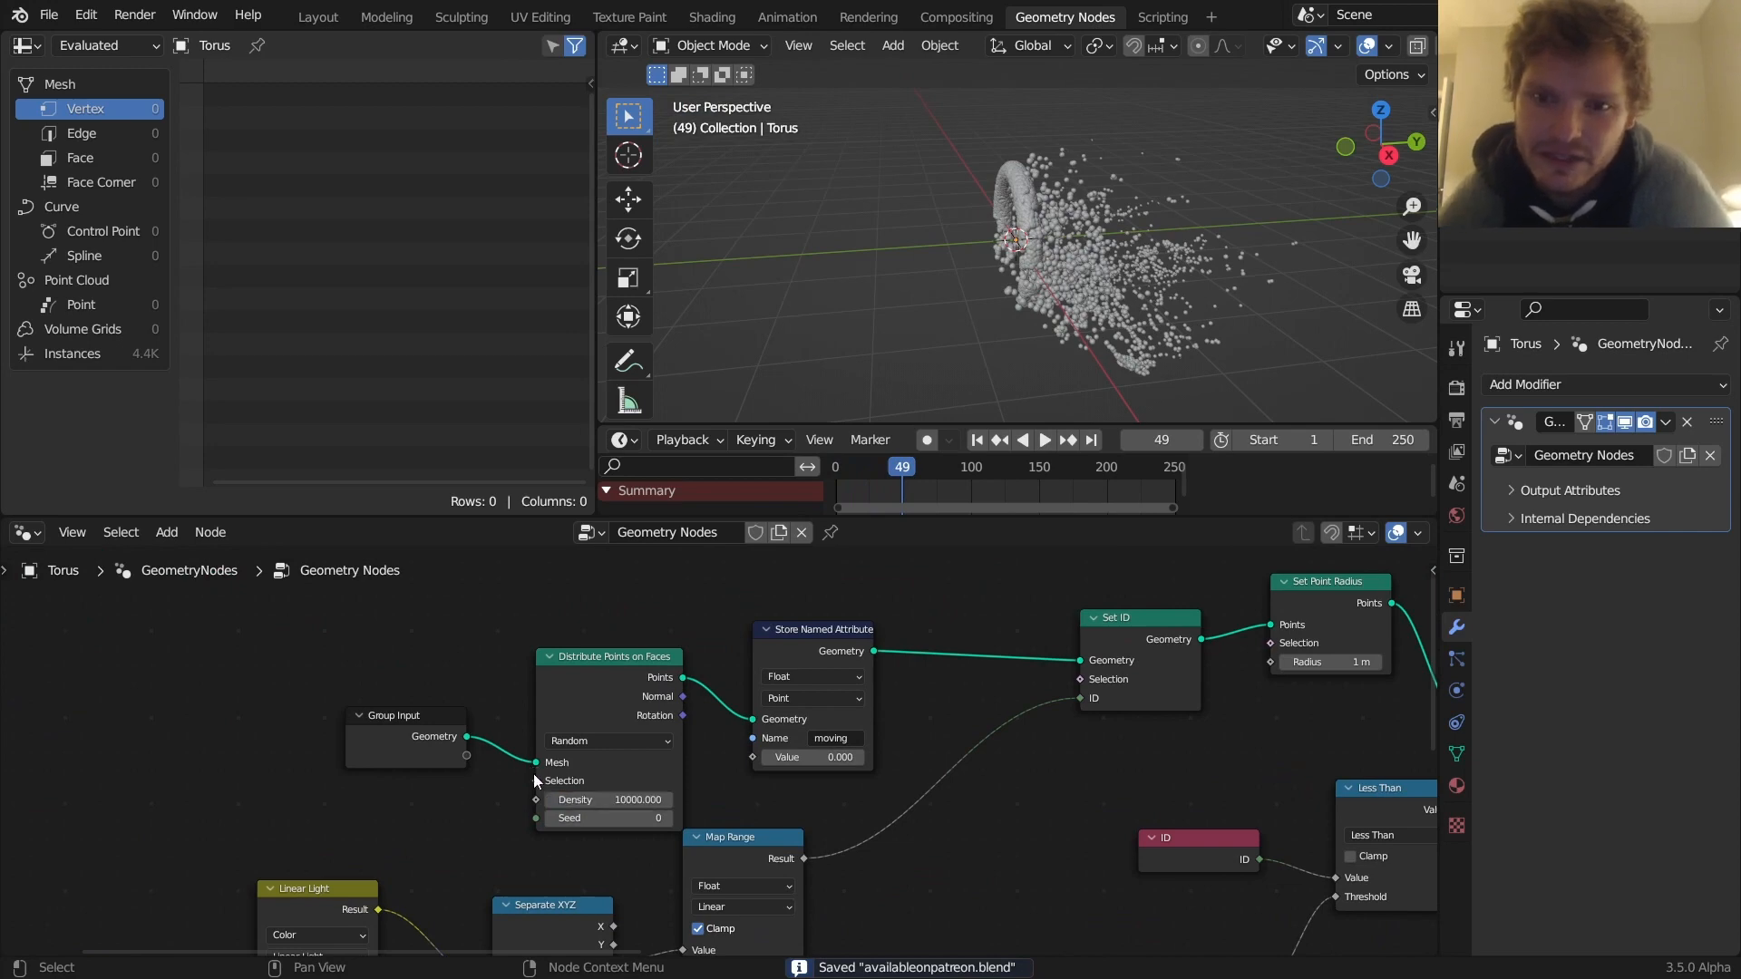
Link Radius into the instance Scale and set the UV Sphere radius to 0.5 m
left_click(1040, 440)
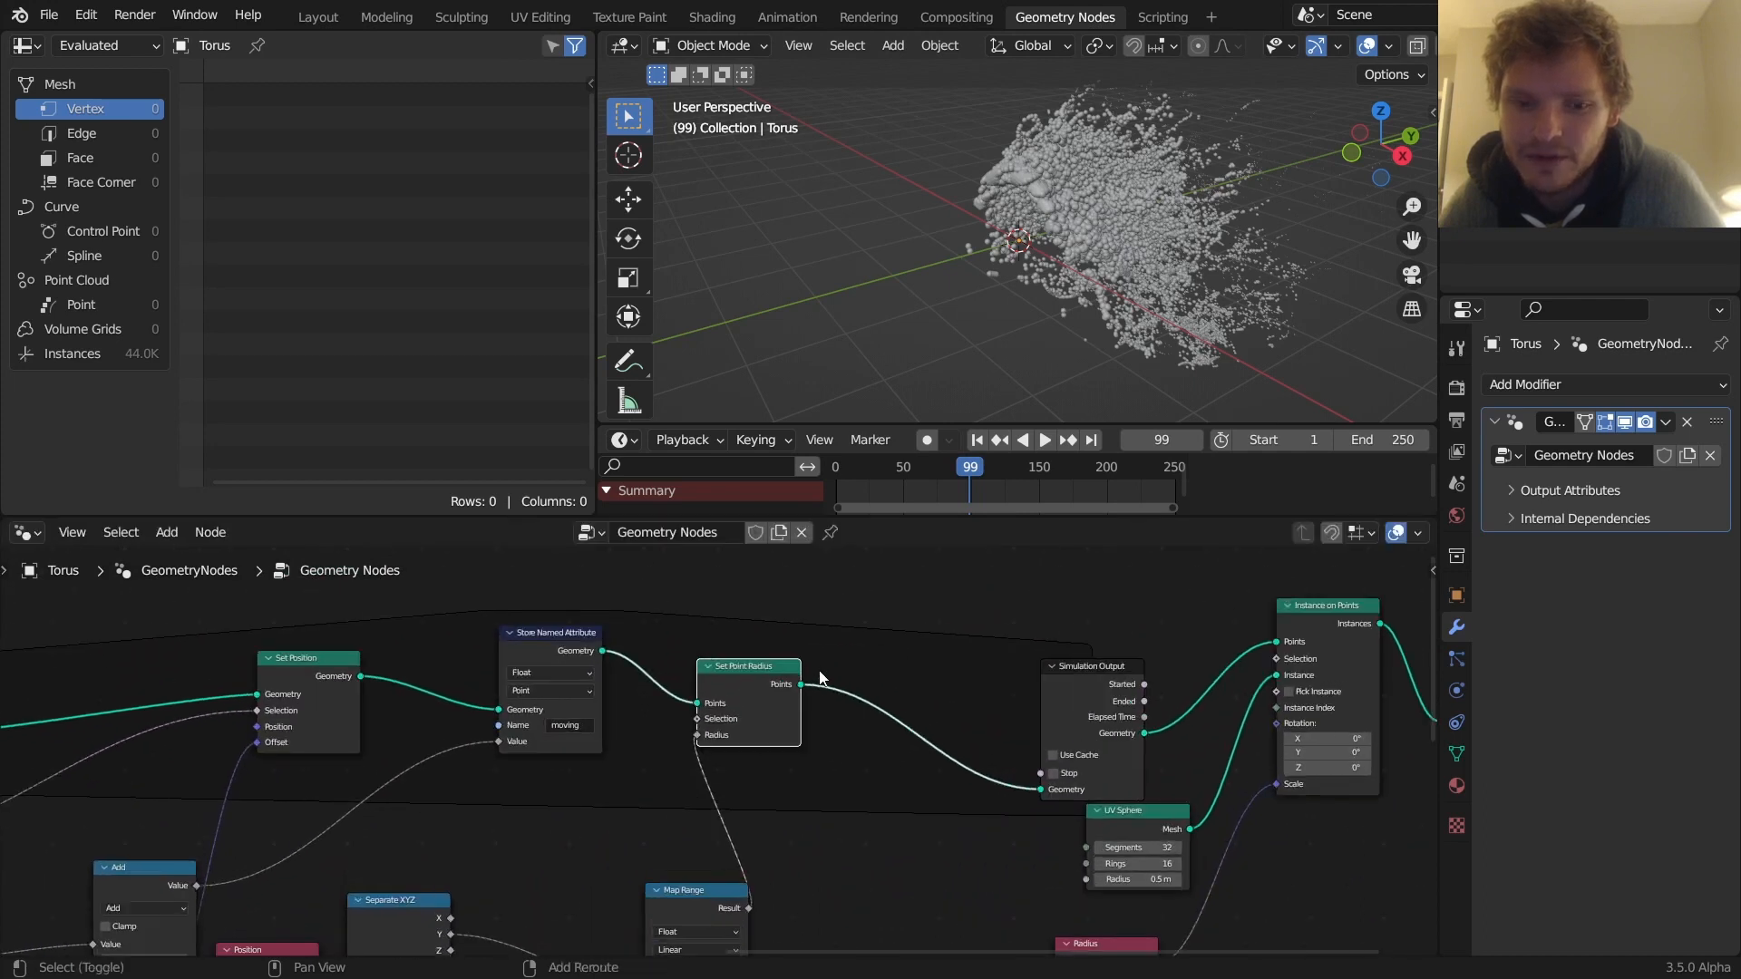
Add Delete Geometry after Set Point Radius, selecting points with Radius Less Than 0.001
type("de")
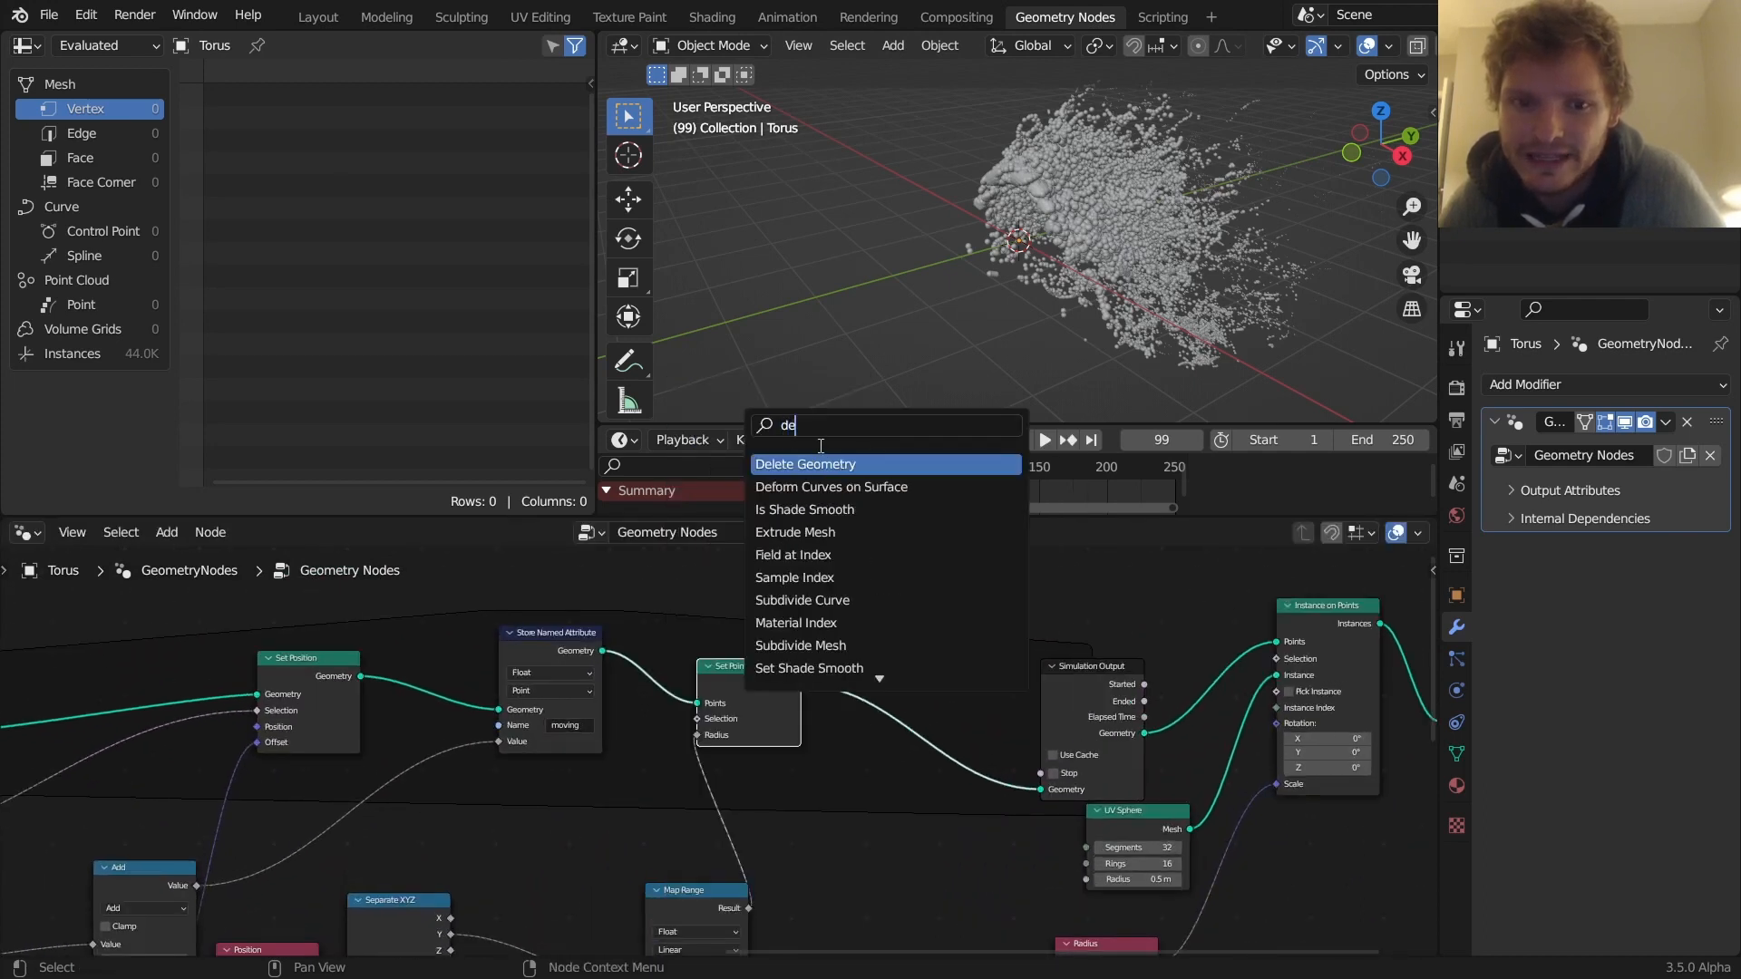
left_click(805, 463)
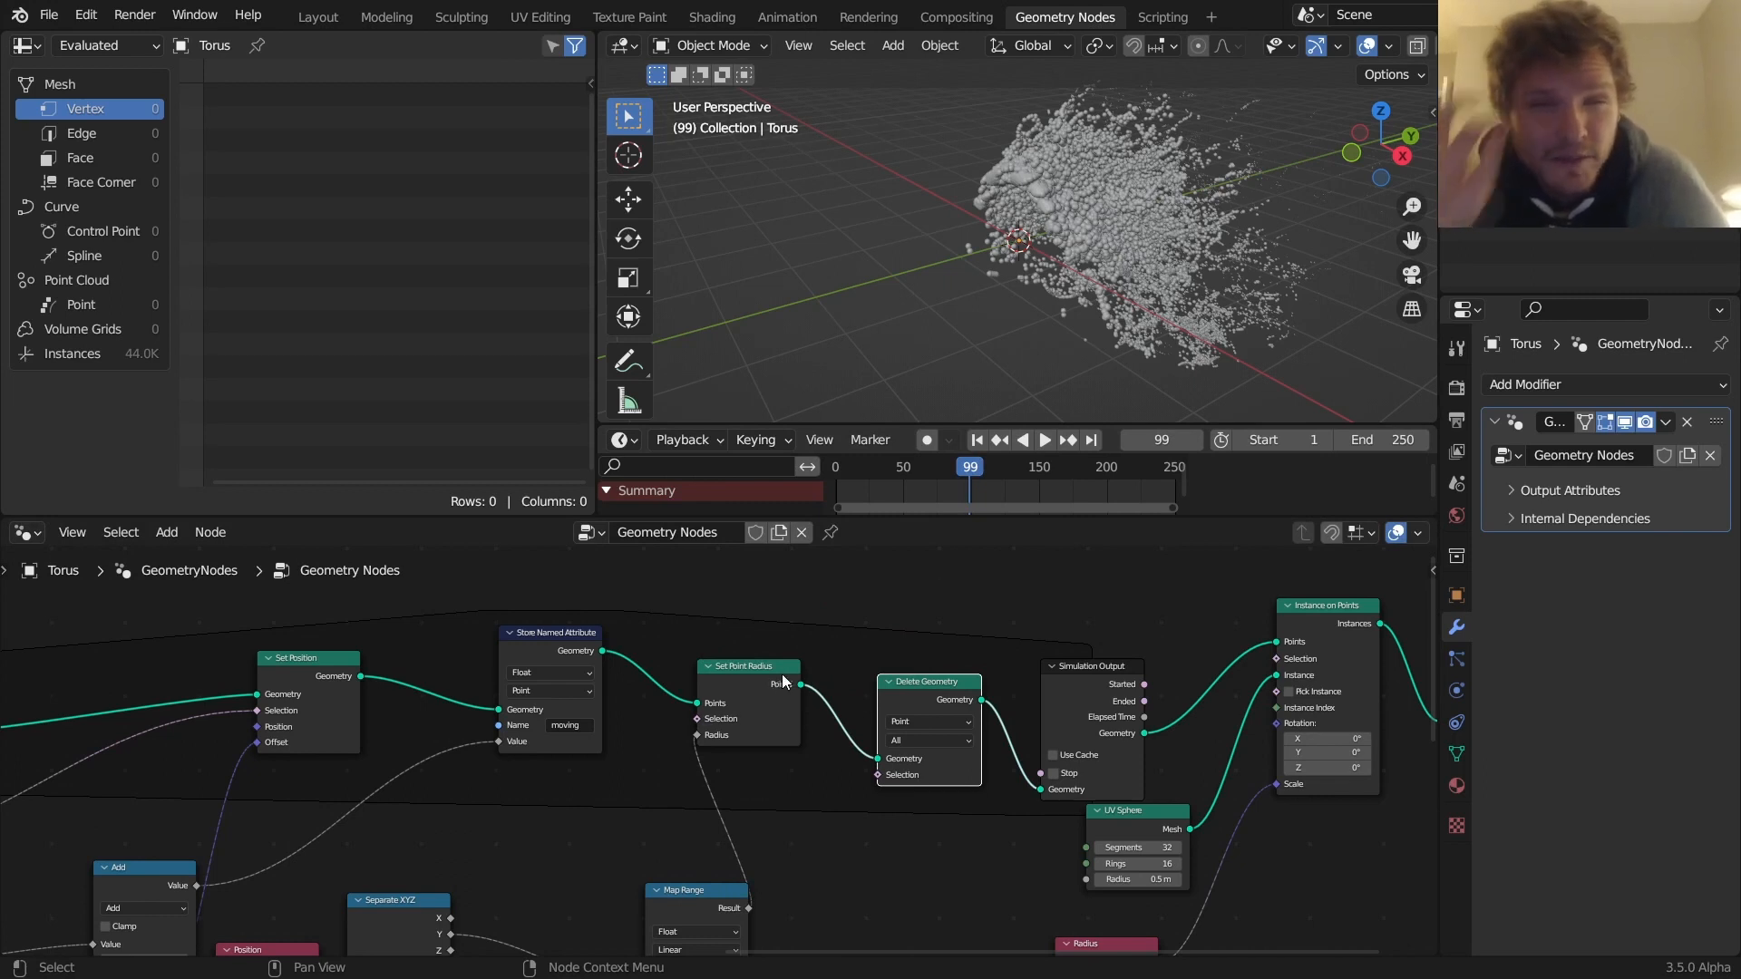
mouse_move(767, 743)
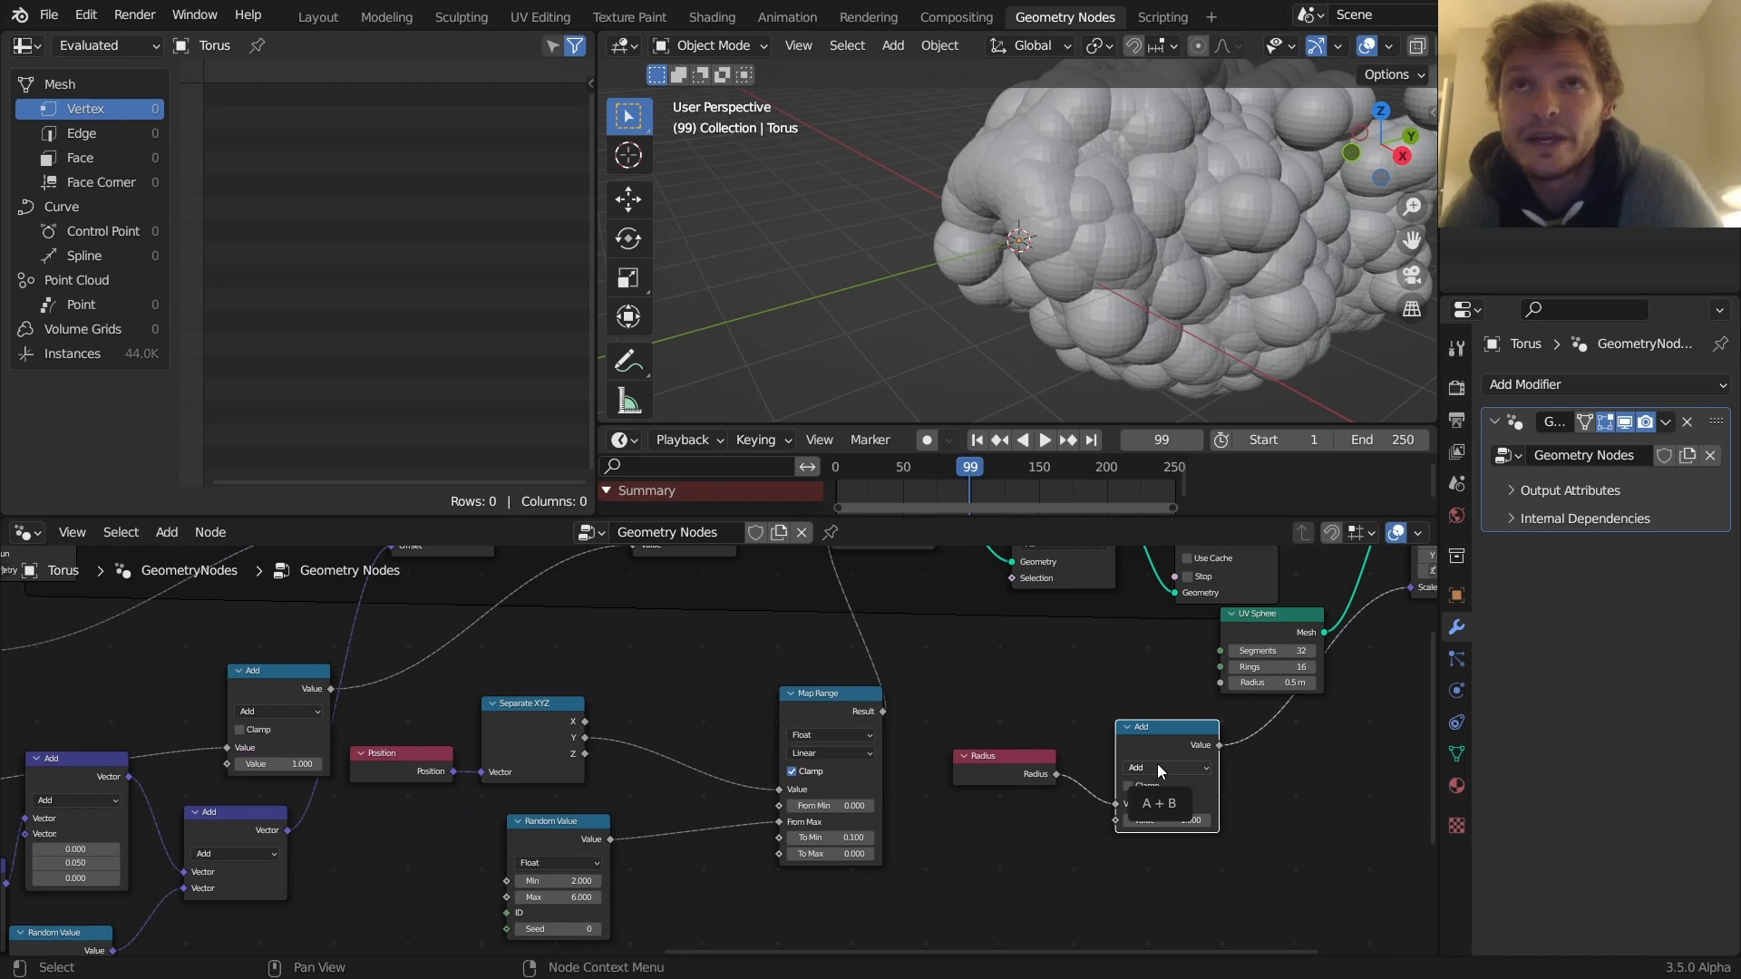
left_click(1167, 767)
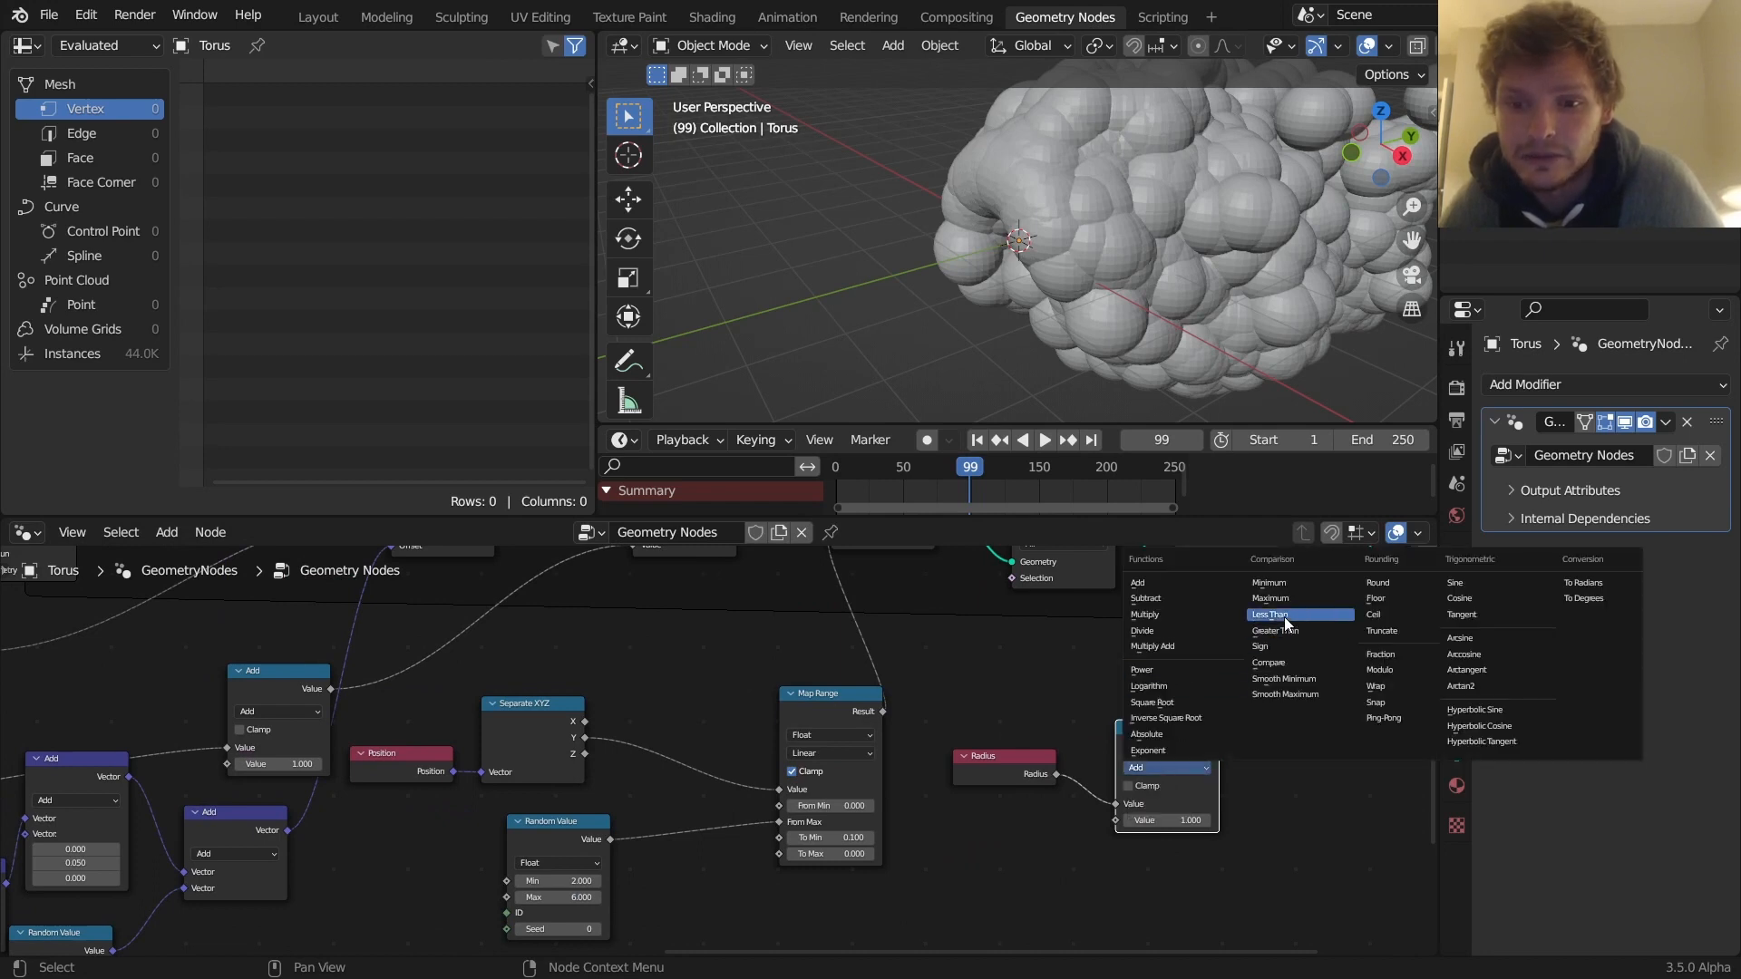
left_click(1269, 614)
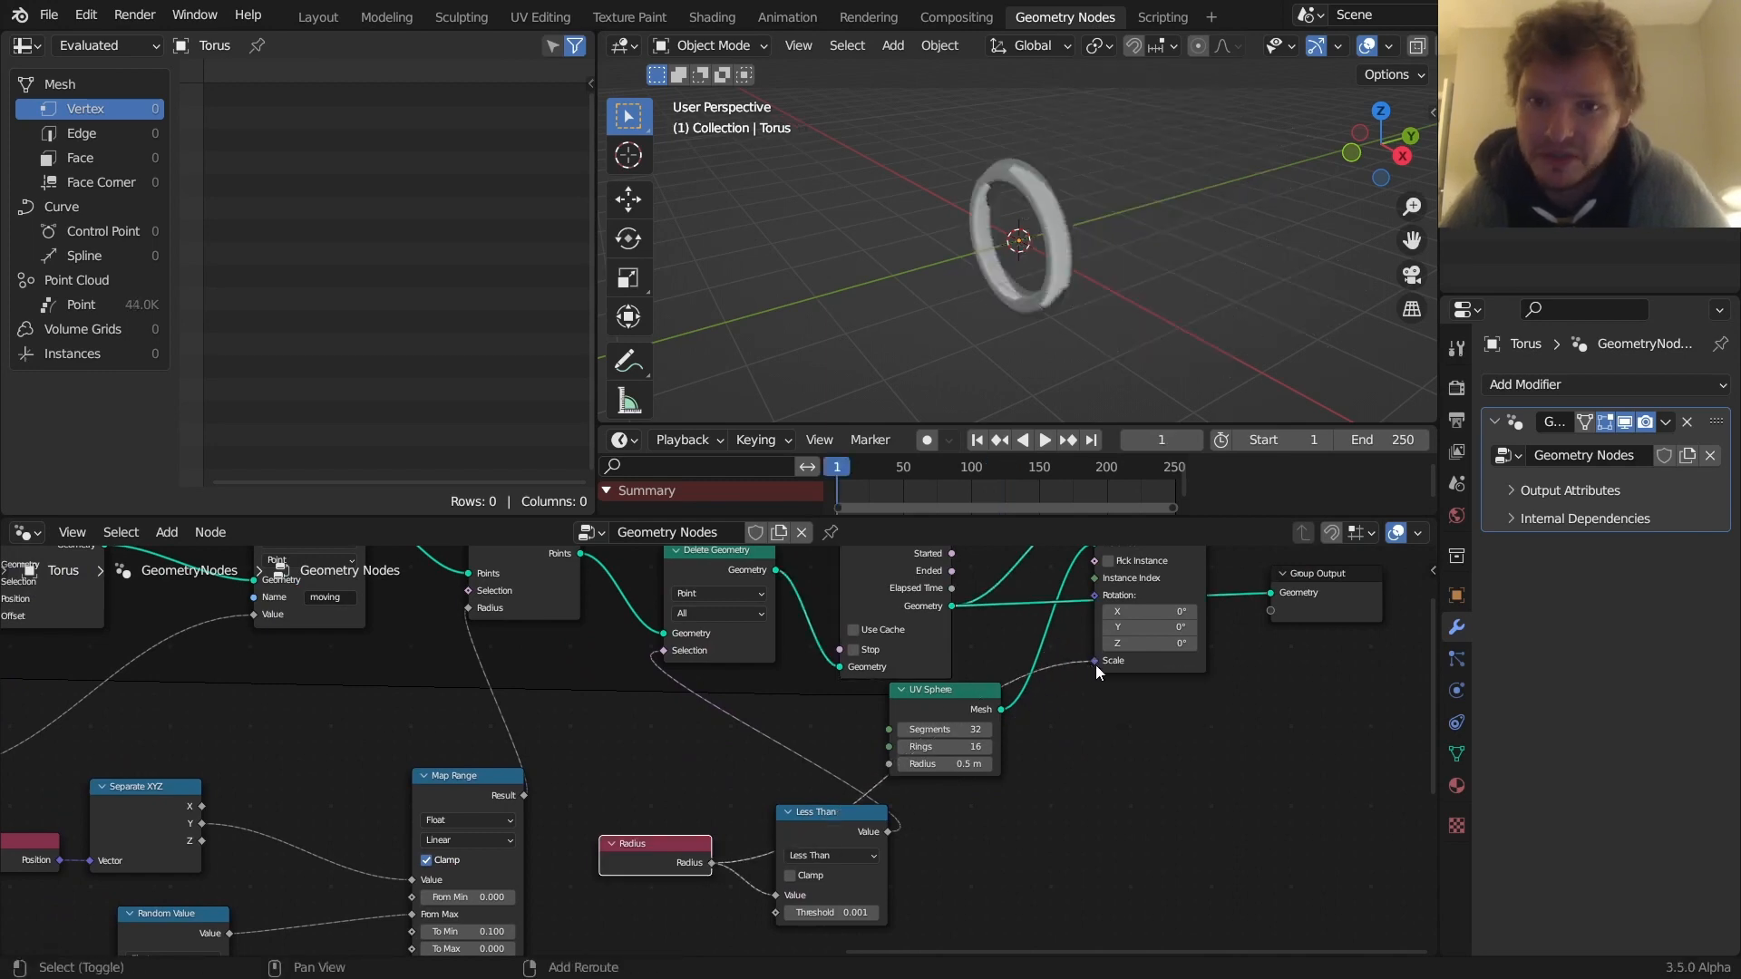
left_click(1042, 440)
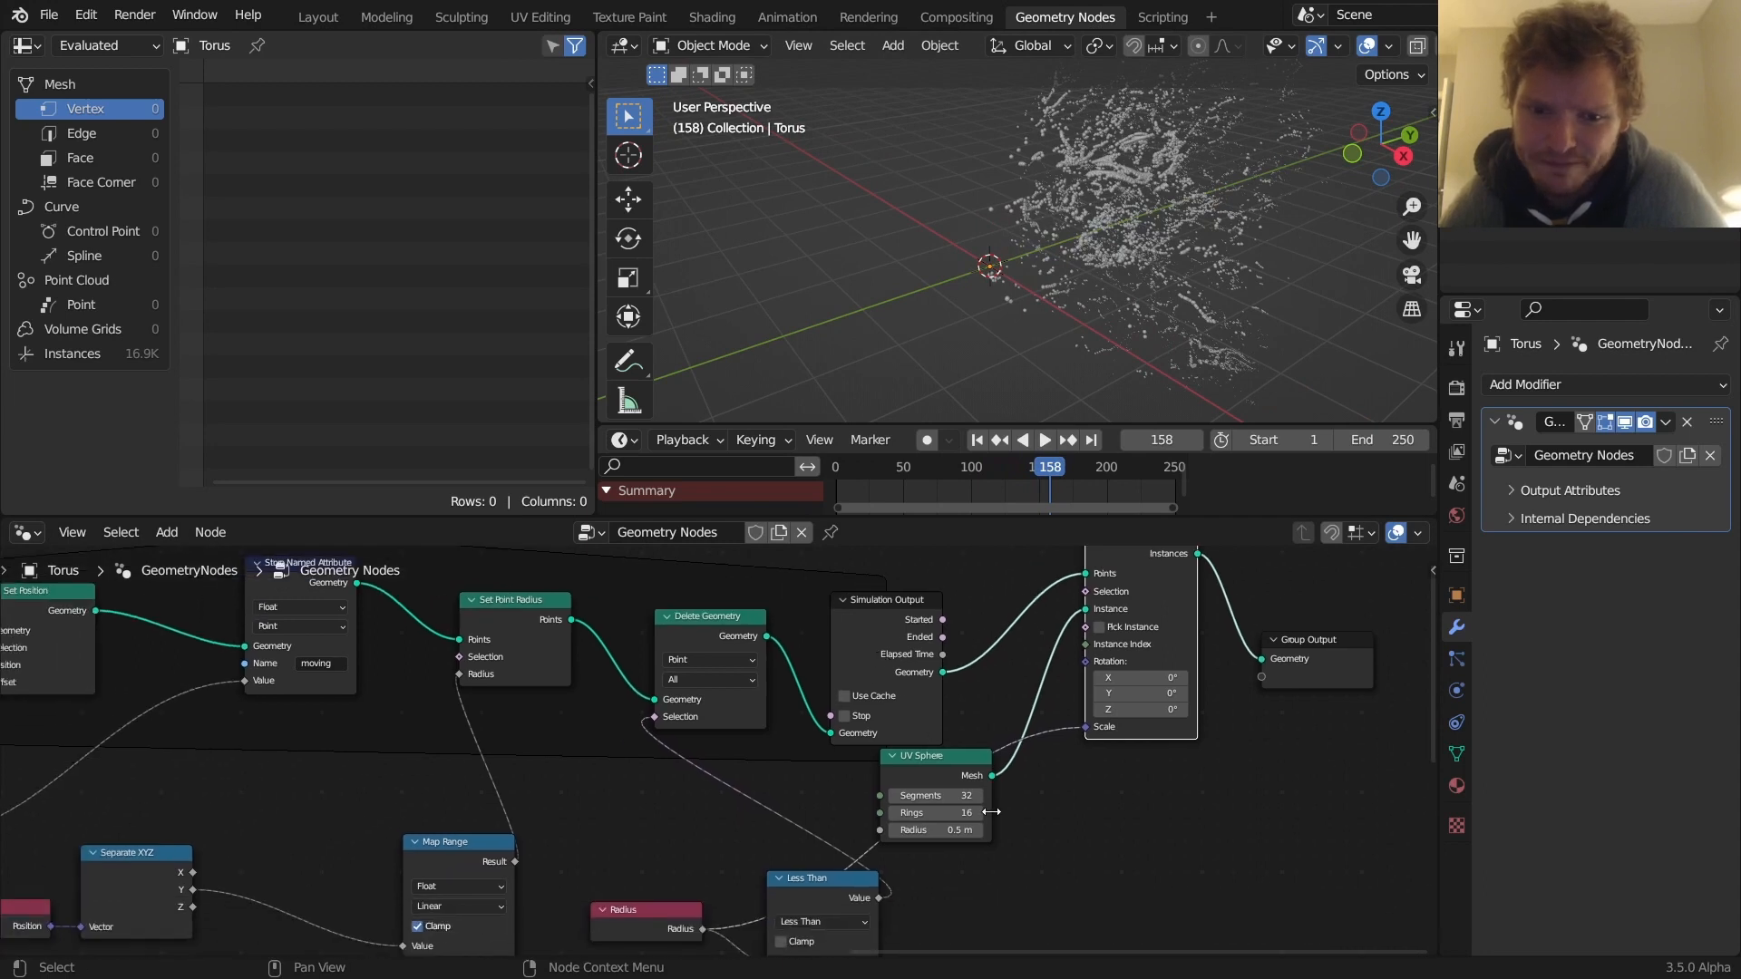
Edit the UV Sphere ring count to reduce sphere detail
double_click(934, 811)
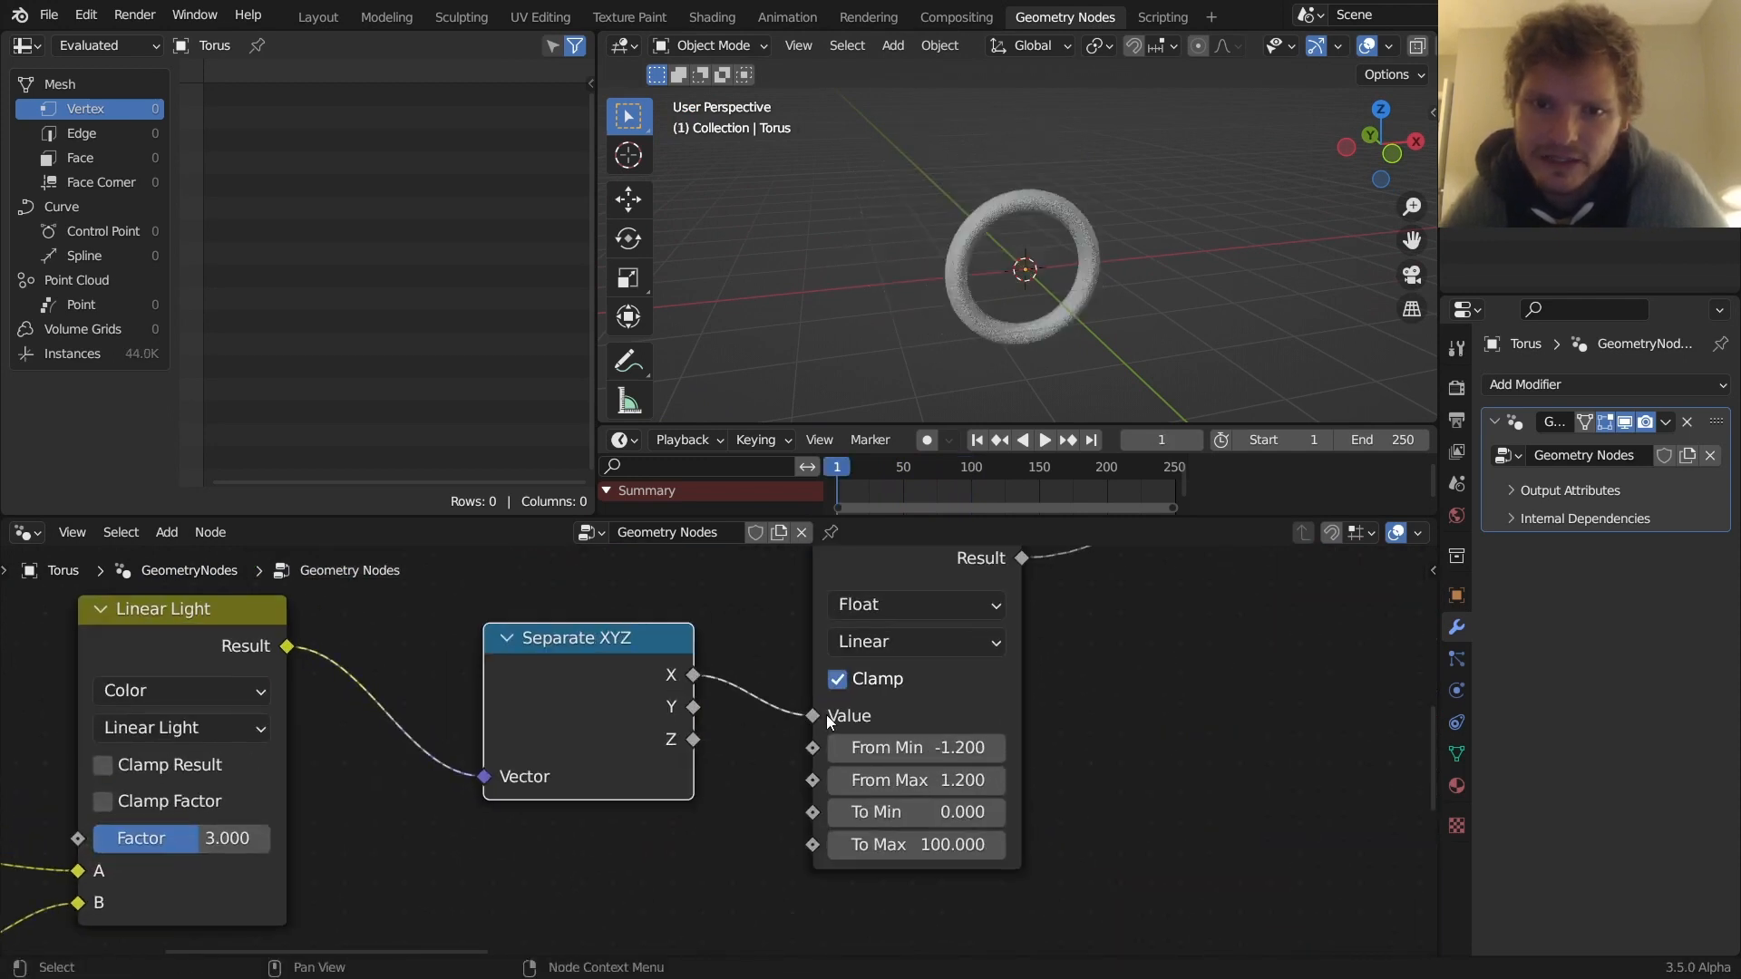
Reconnect the Map Range value from Separate XYZ's X output to Y
left_click(1042, 440)
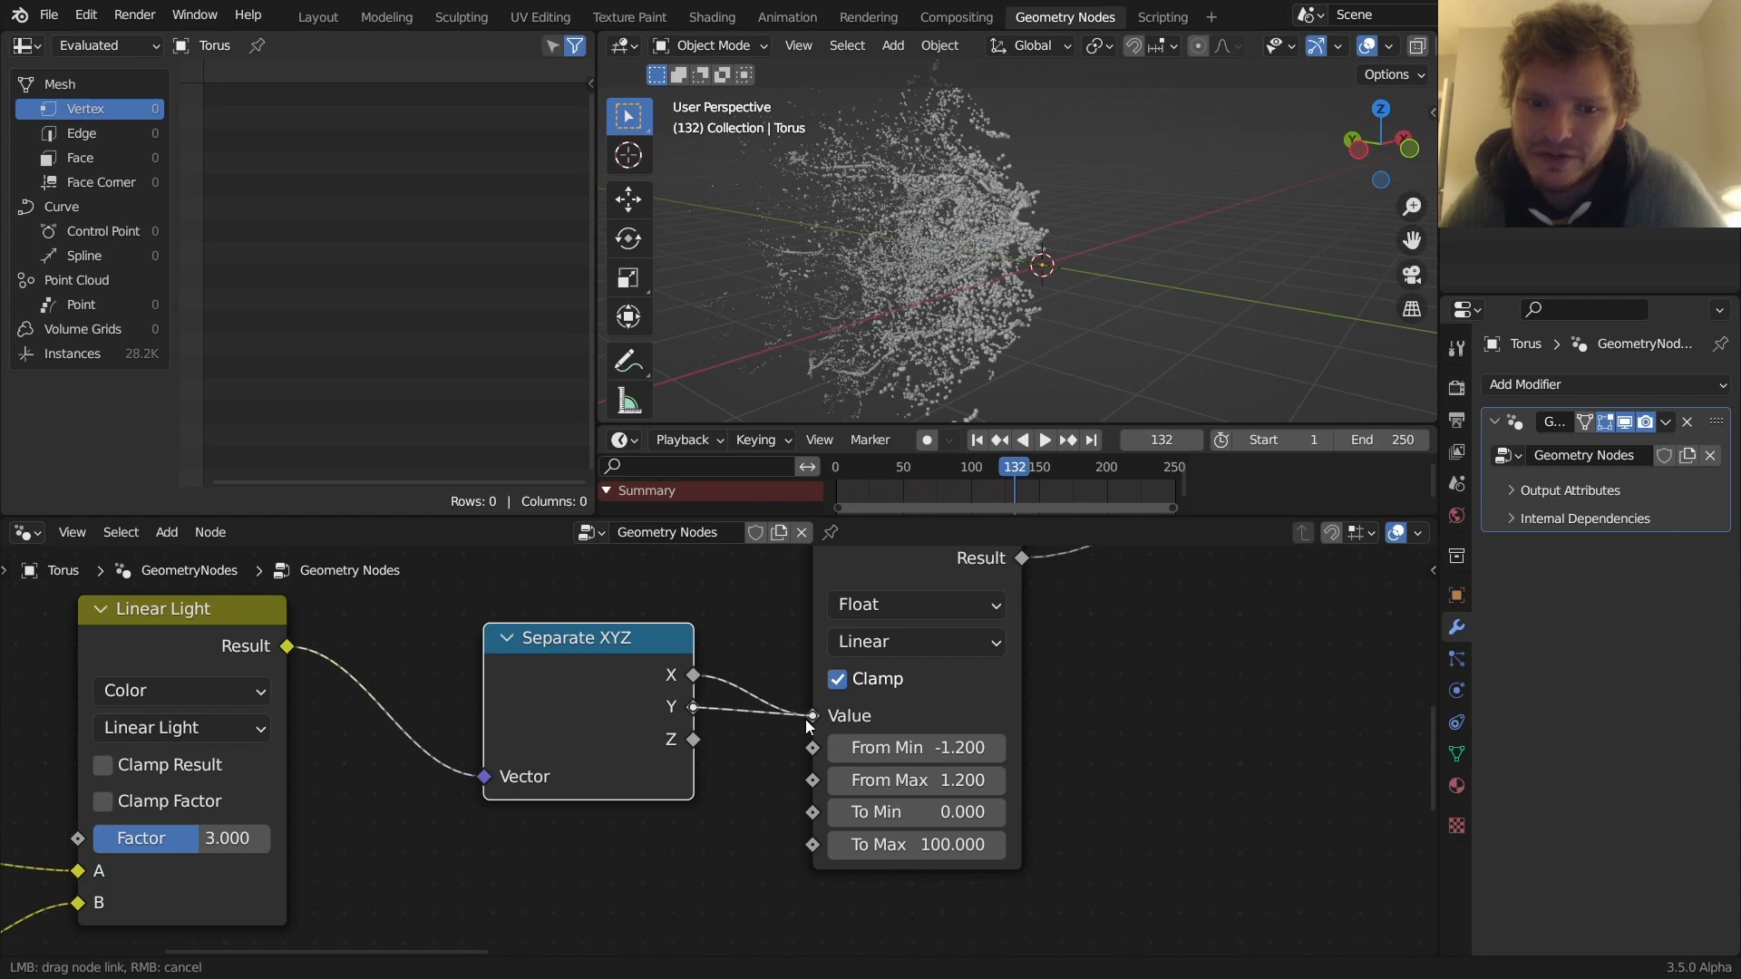
left_click(1043, 440)
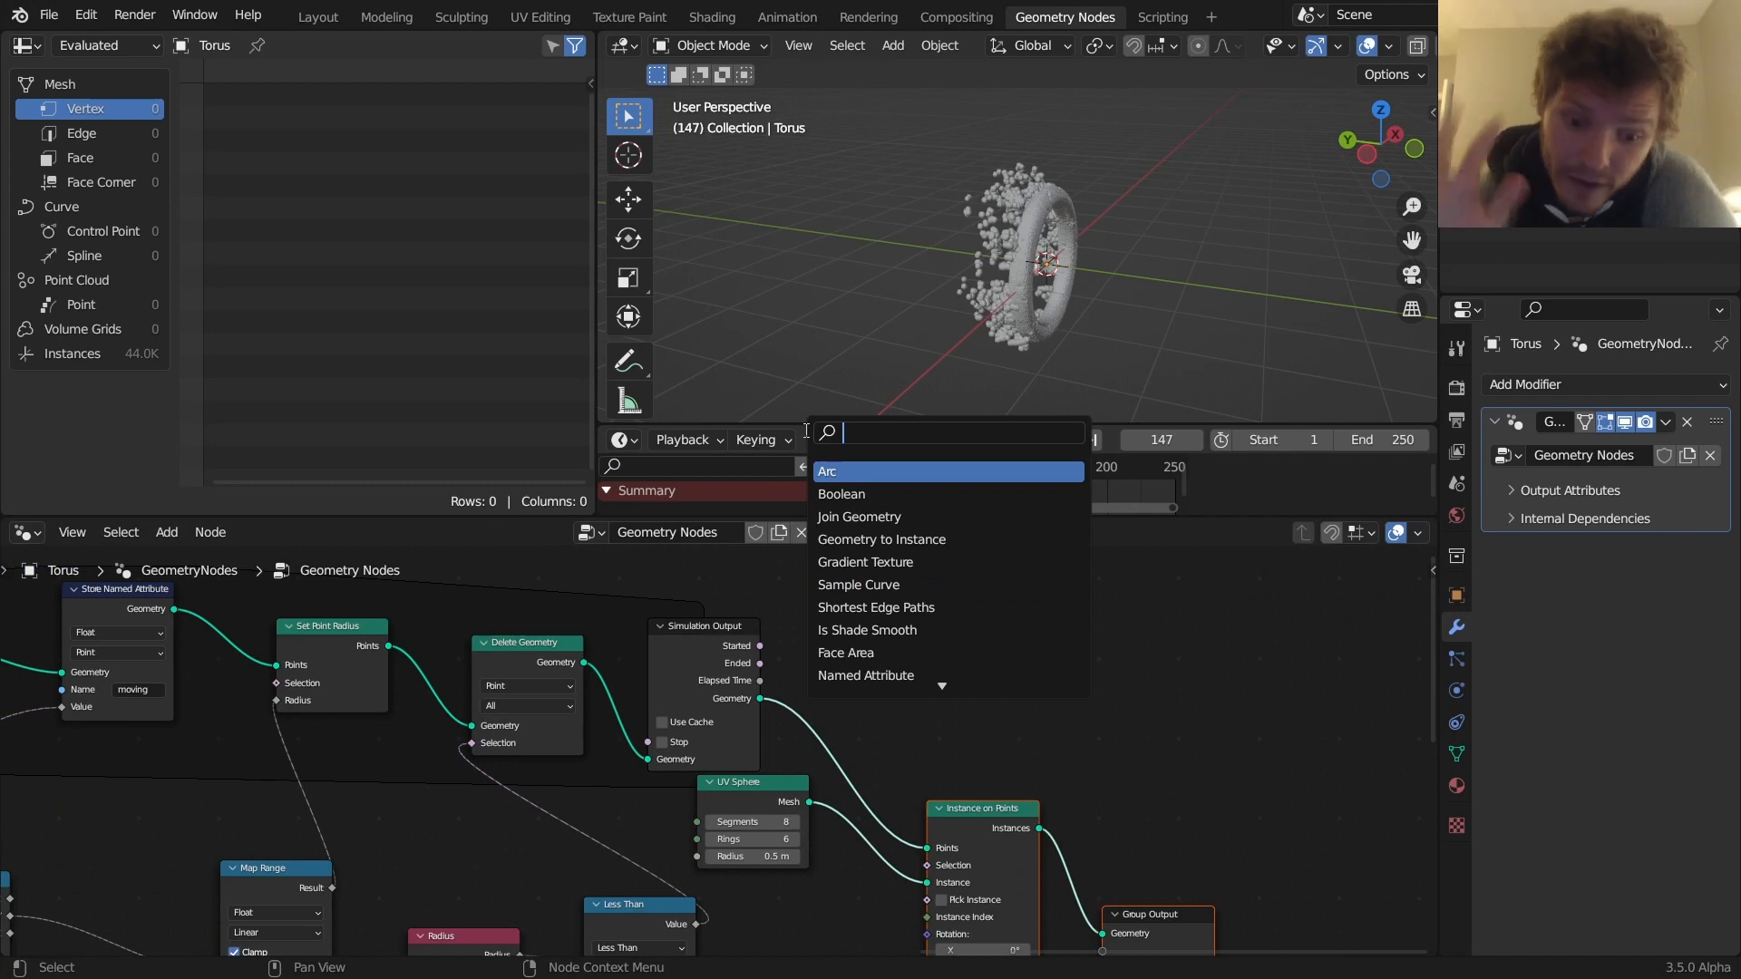
Add Points to Volume after the simulation, output the volume, and set density 10
type("volum")
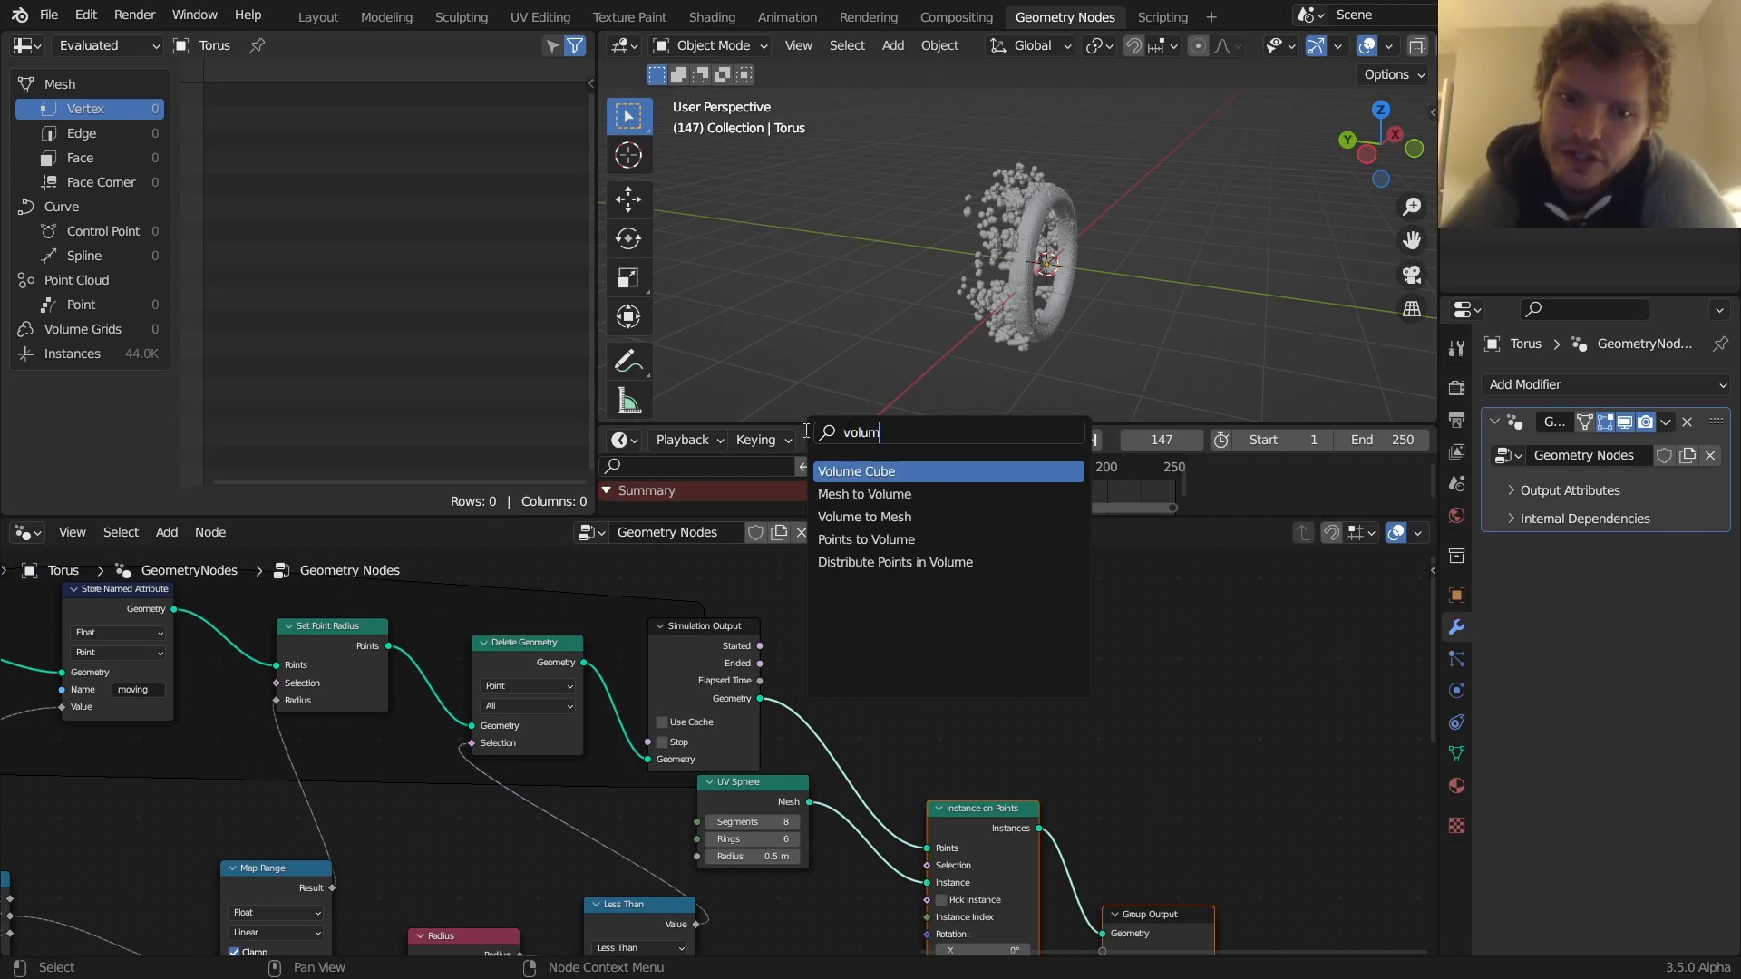
type("points to")
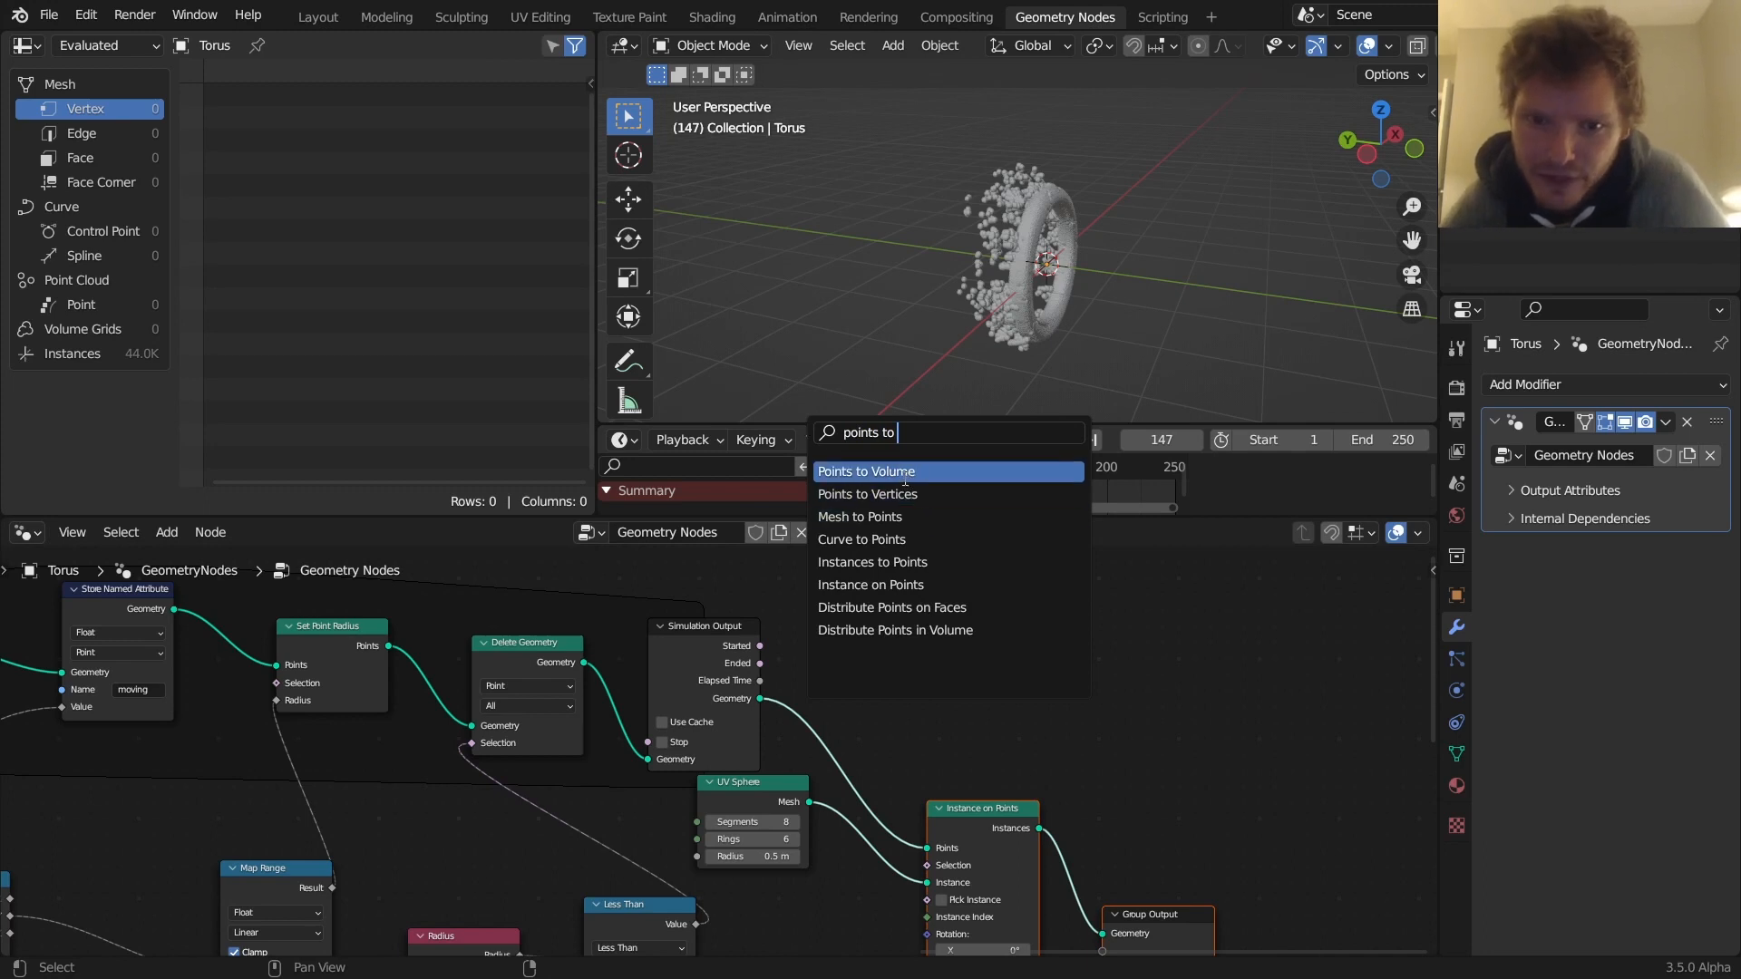
left_click(866, 471)
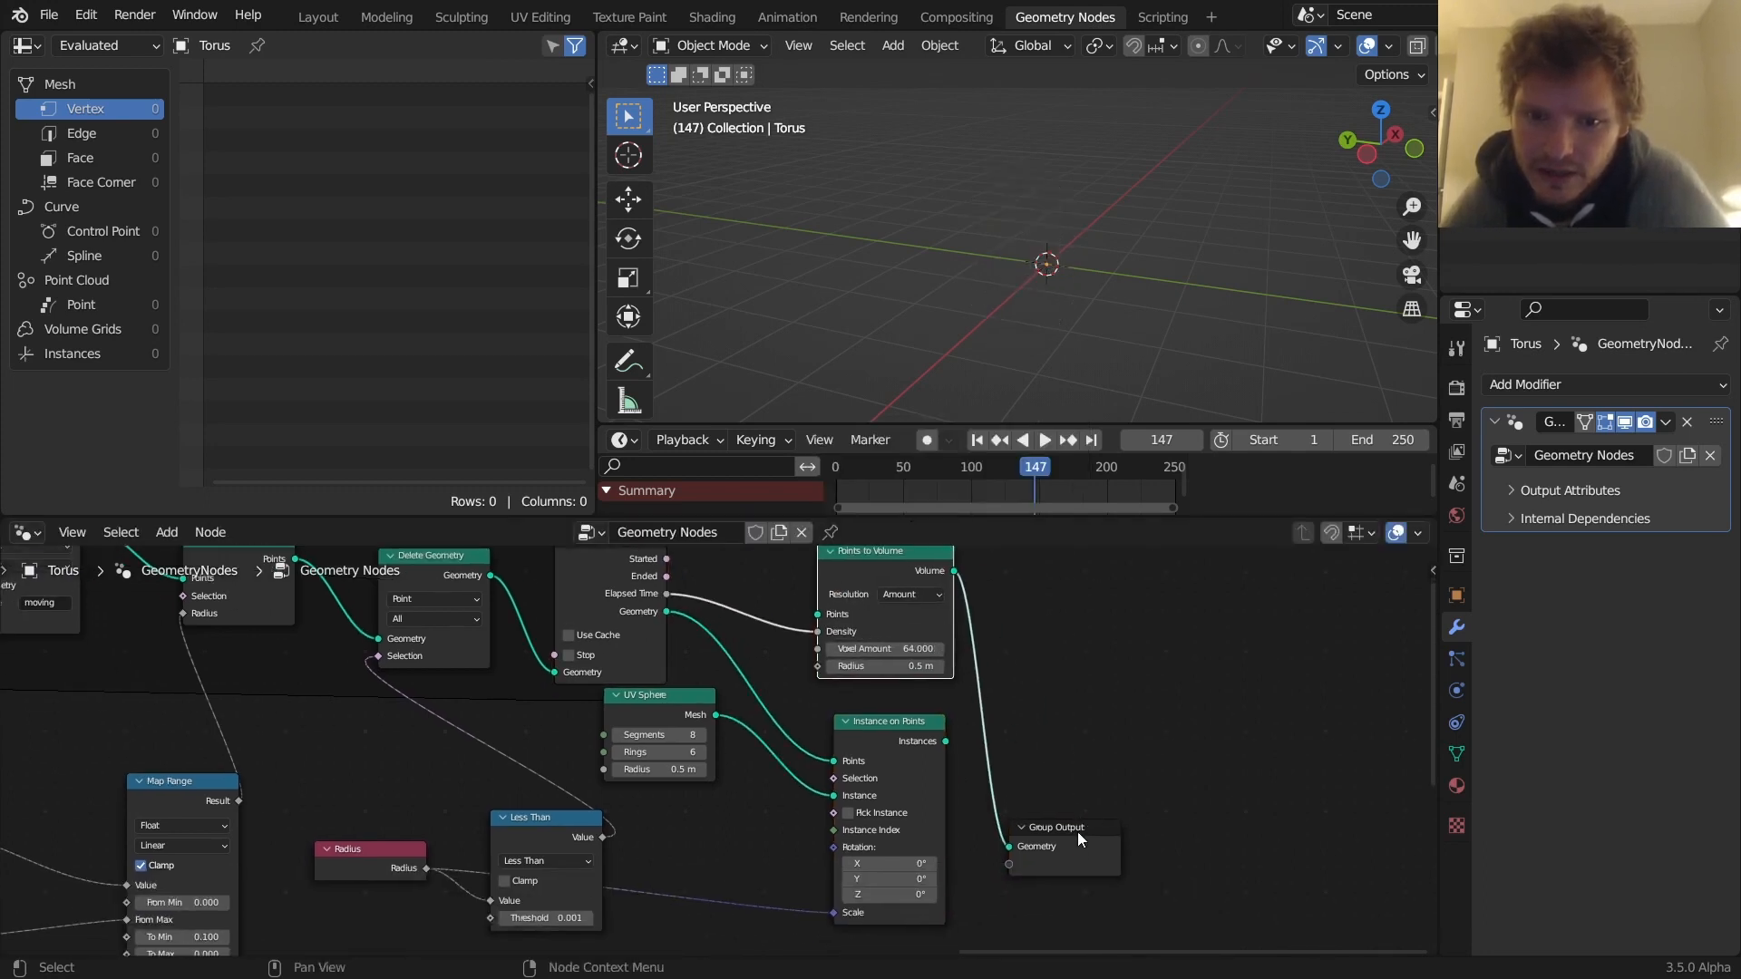
left_click(1042, 439)
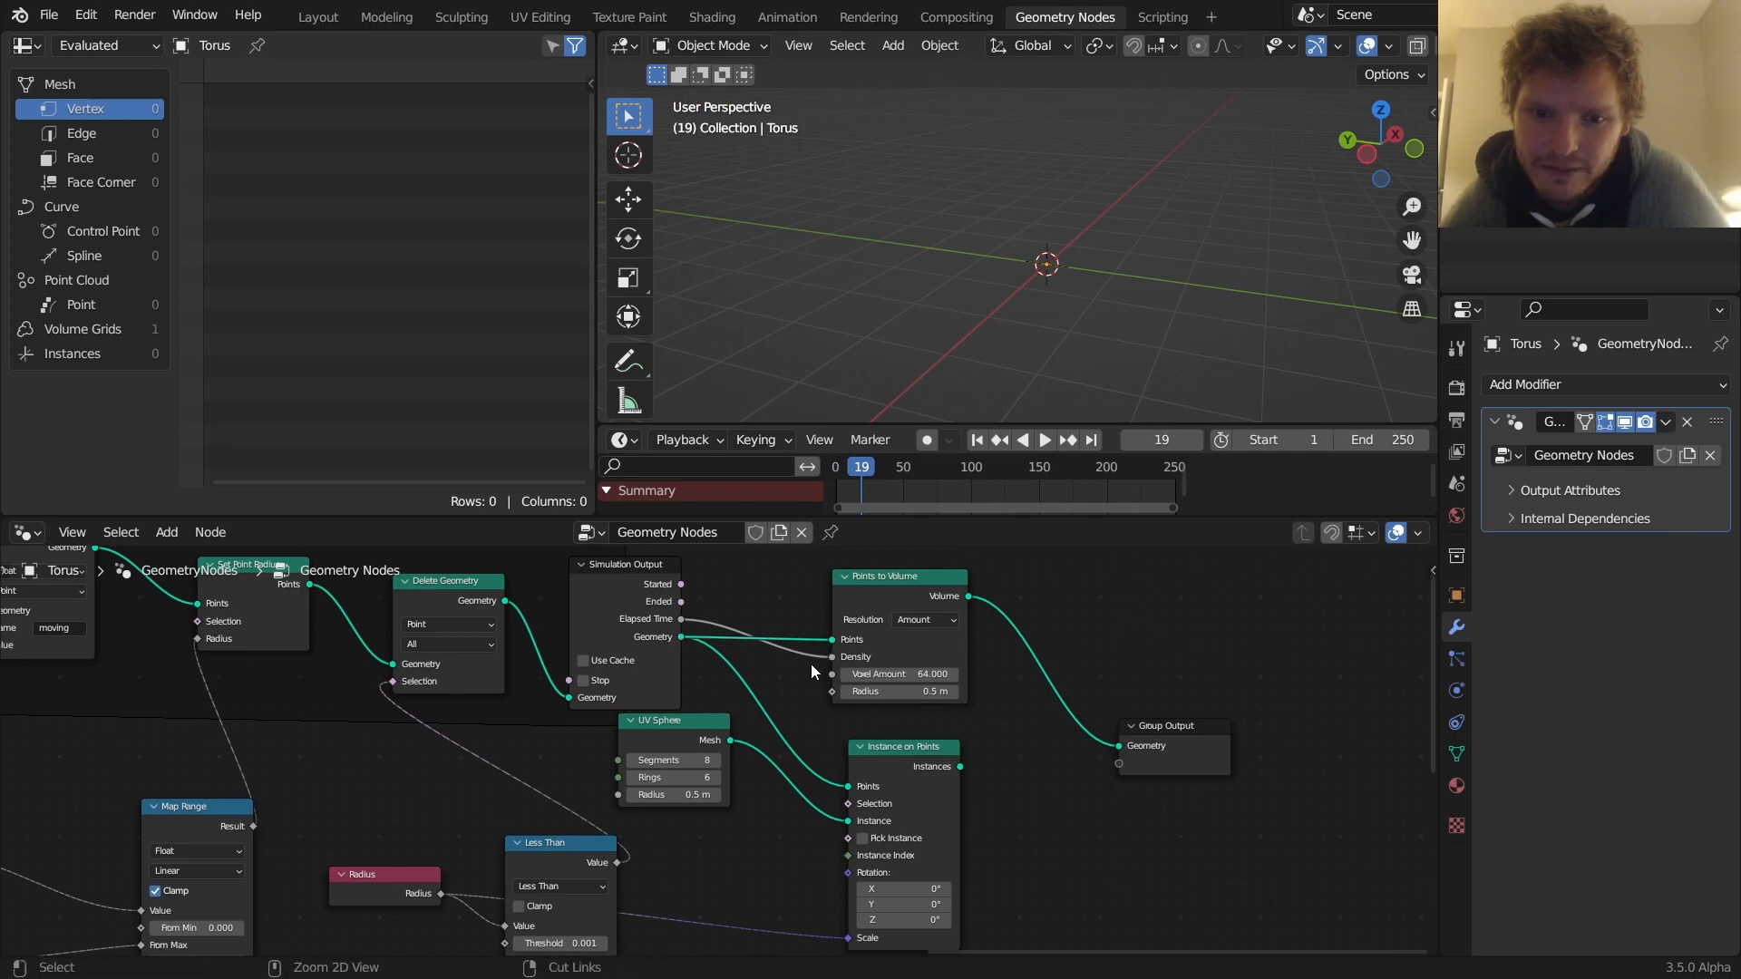
left_click(1032, 440)
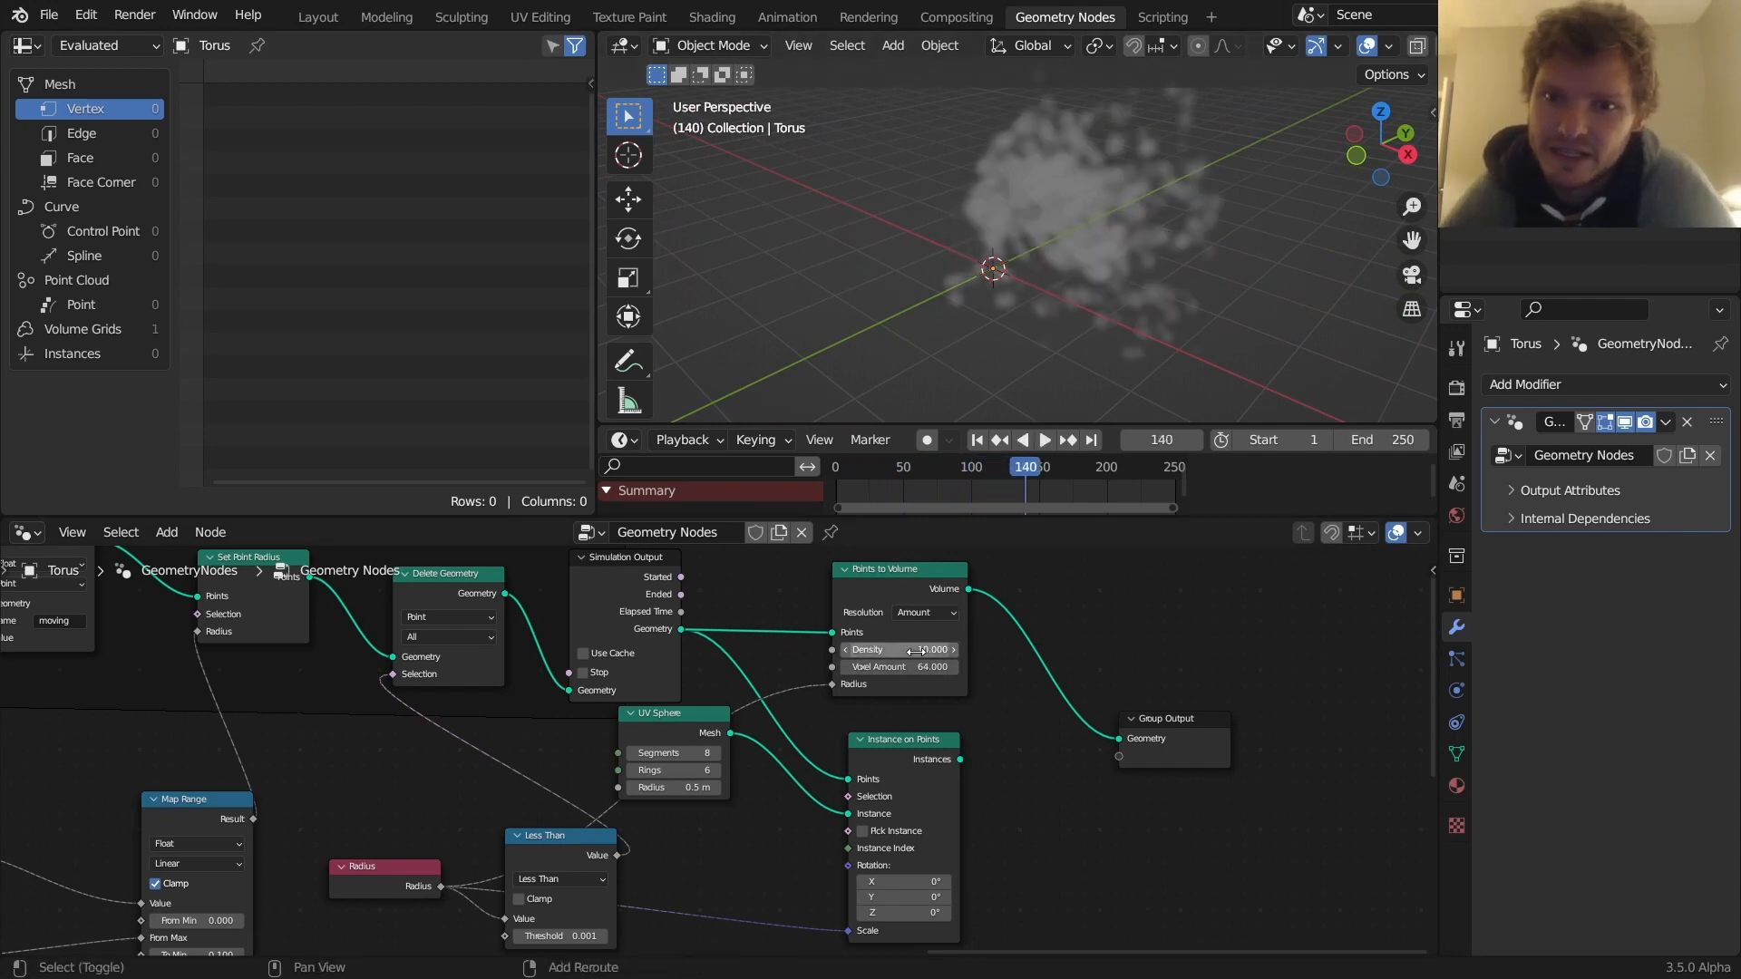
left_click(1043, 440)
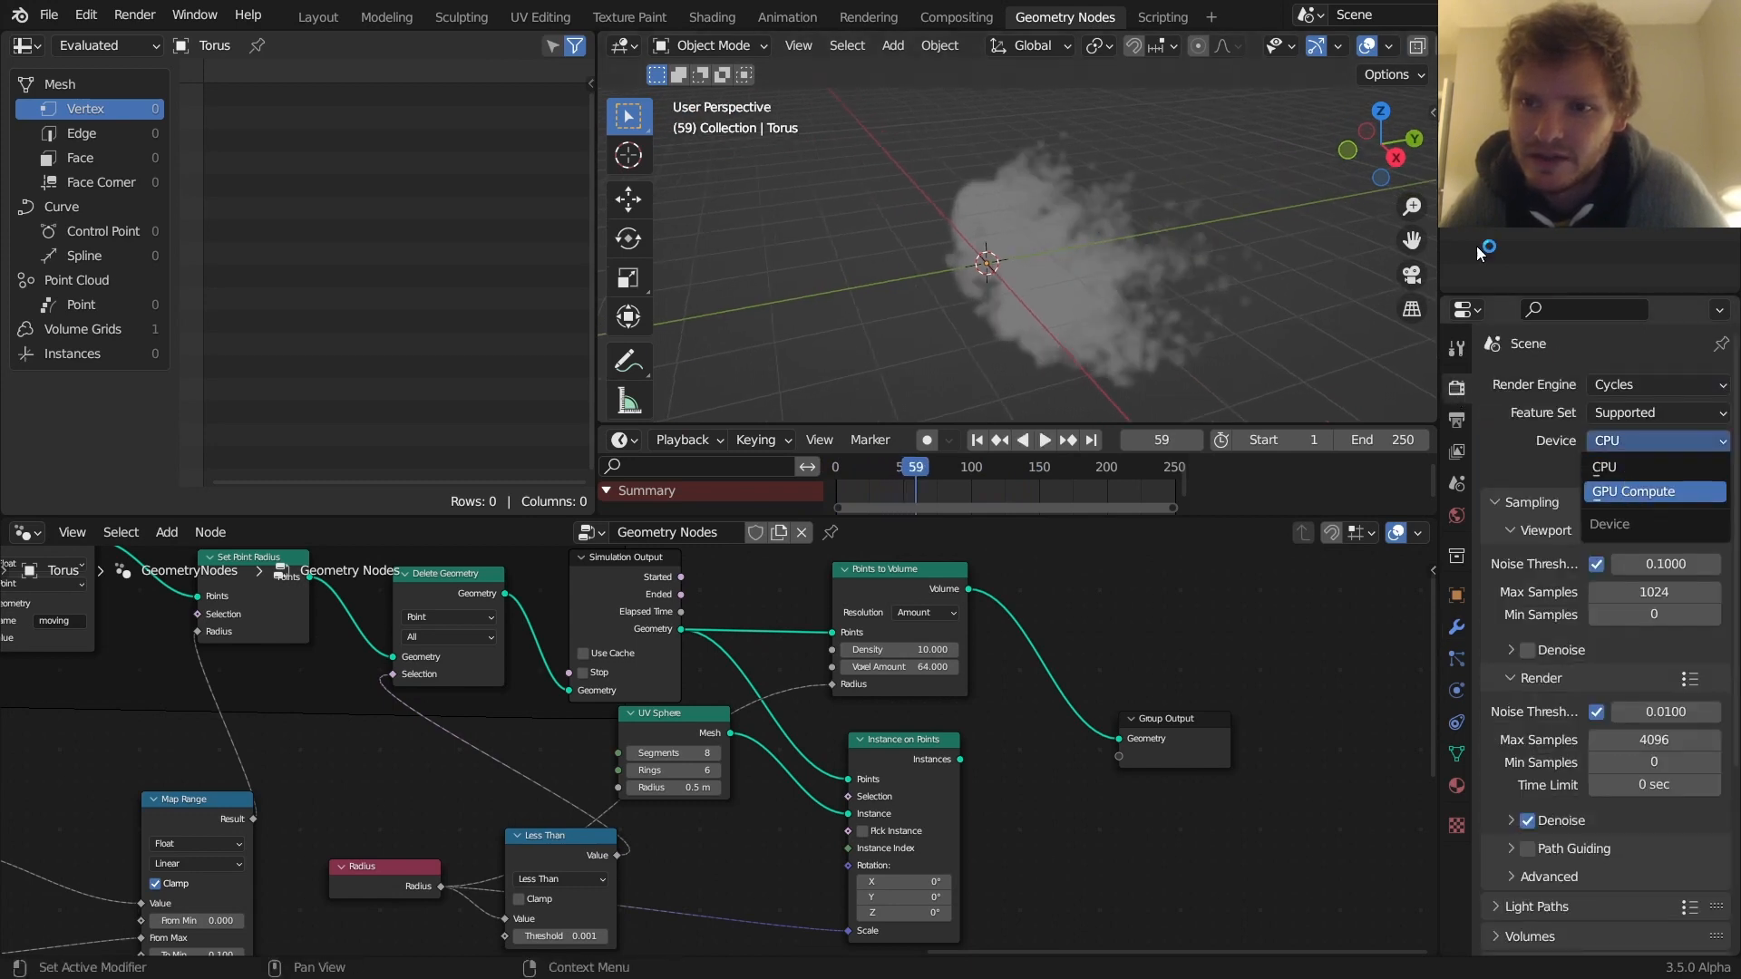
Switch Cycles to GPU Compute and play the smoke in rendered preview
left_click(1652, 491)
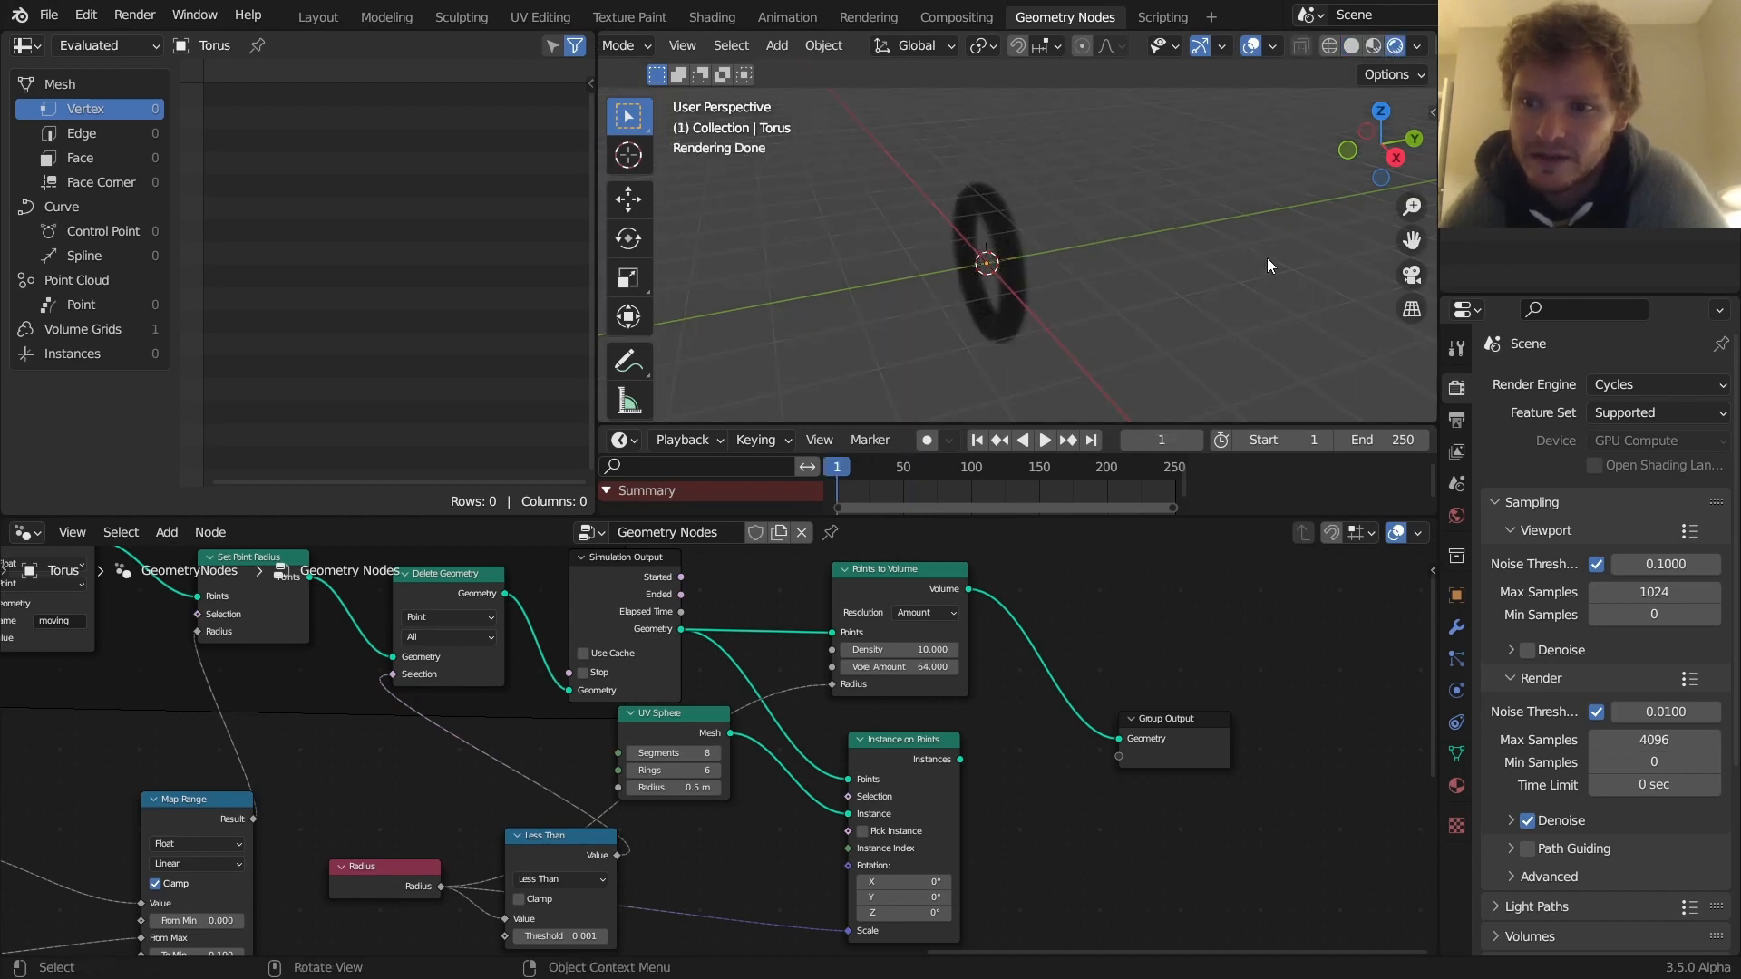
left_click(1042, 440)
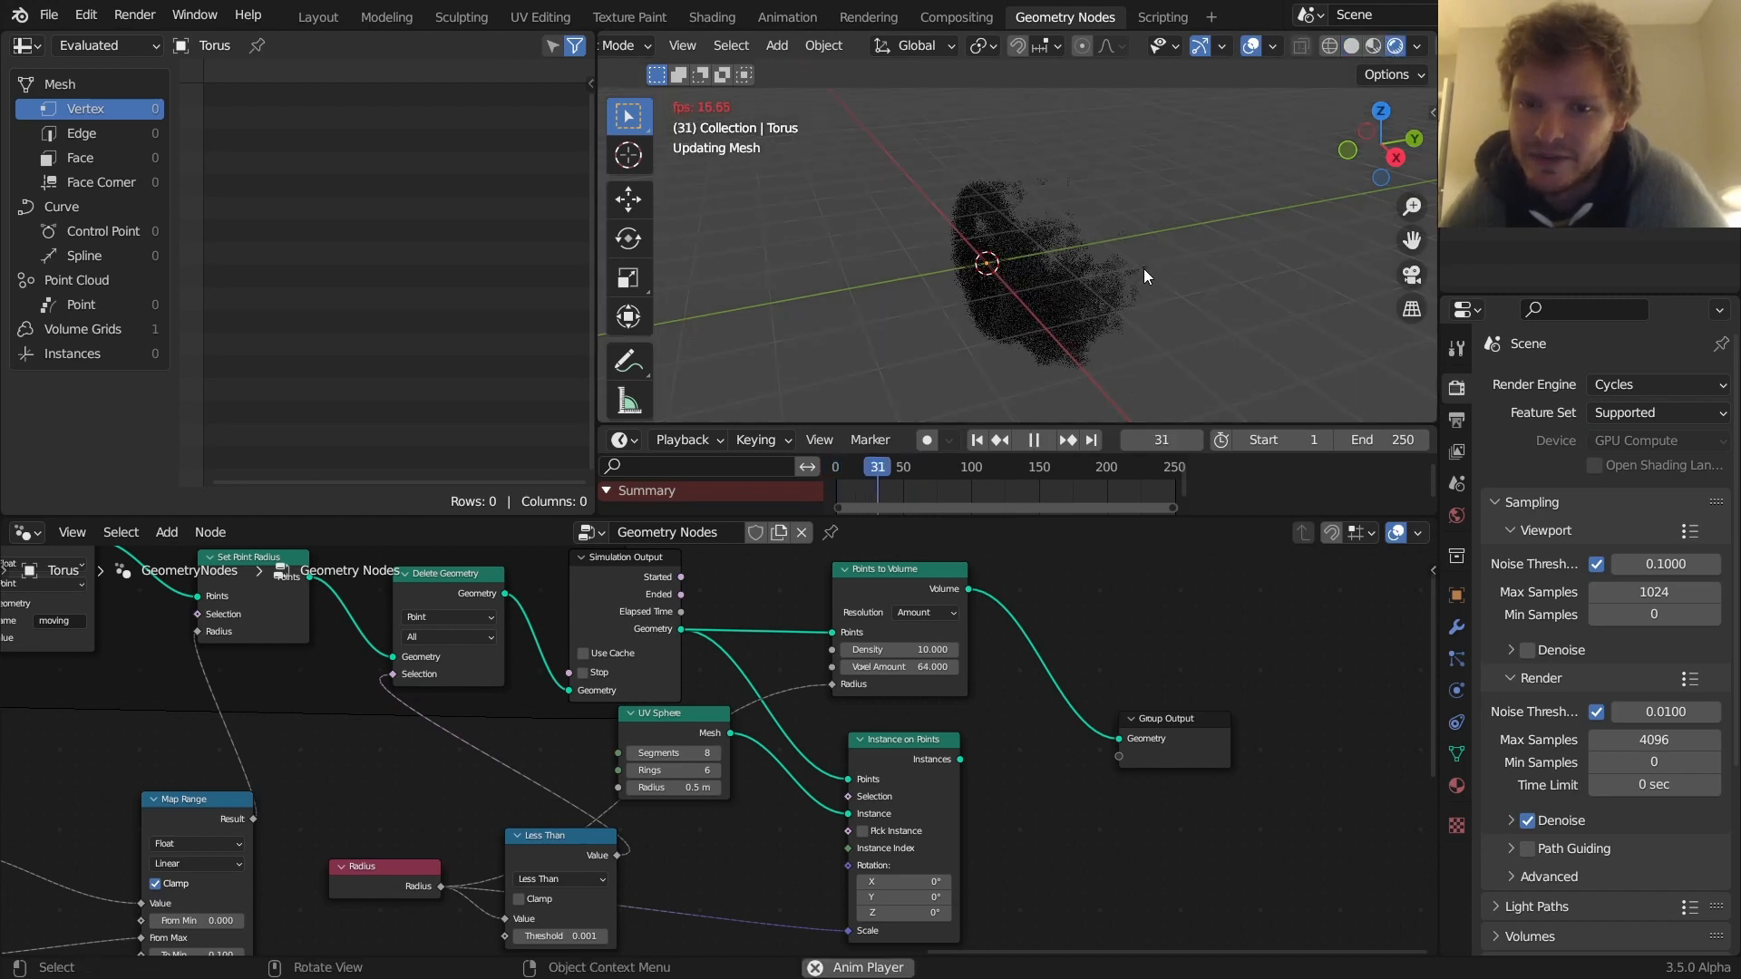